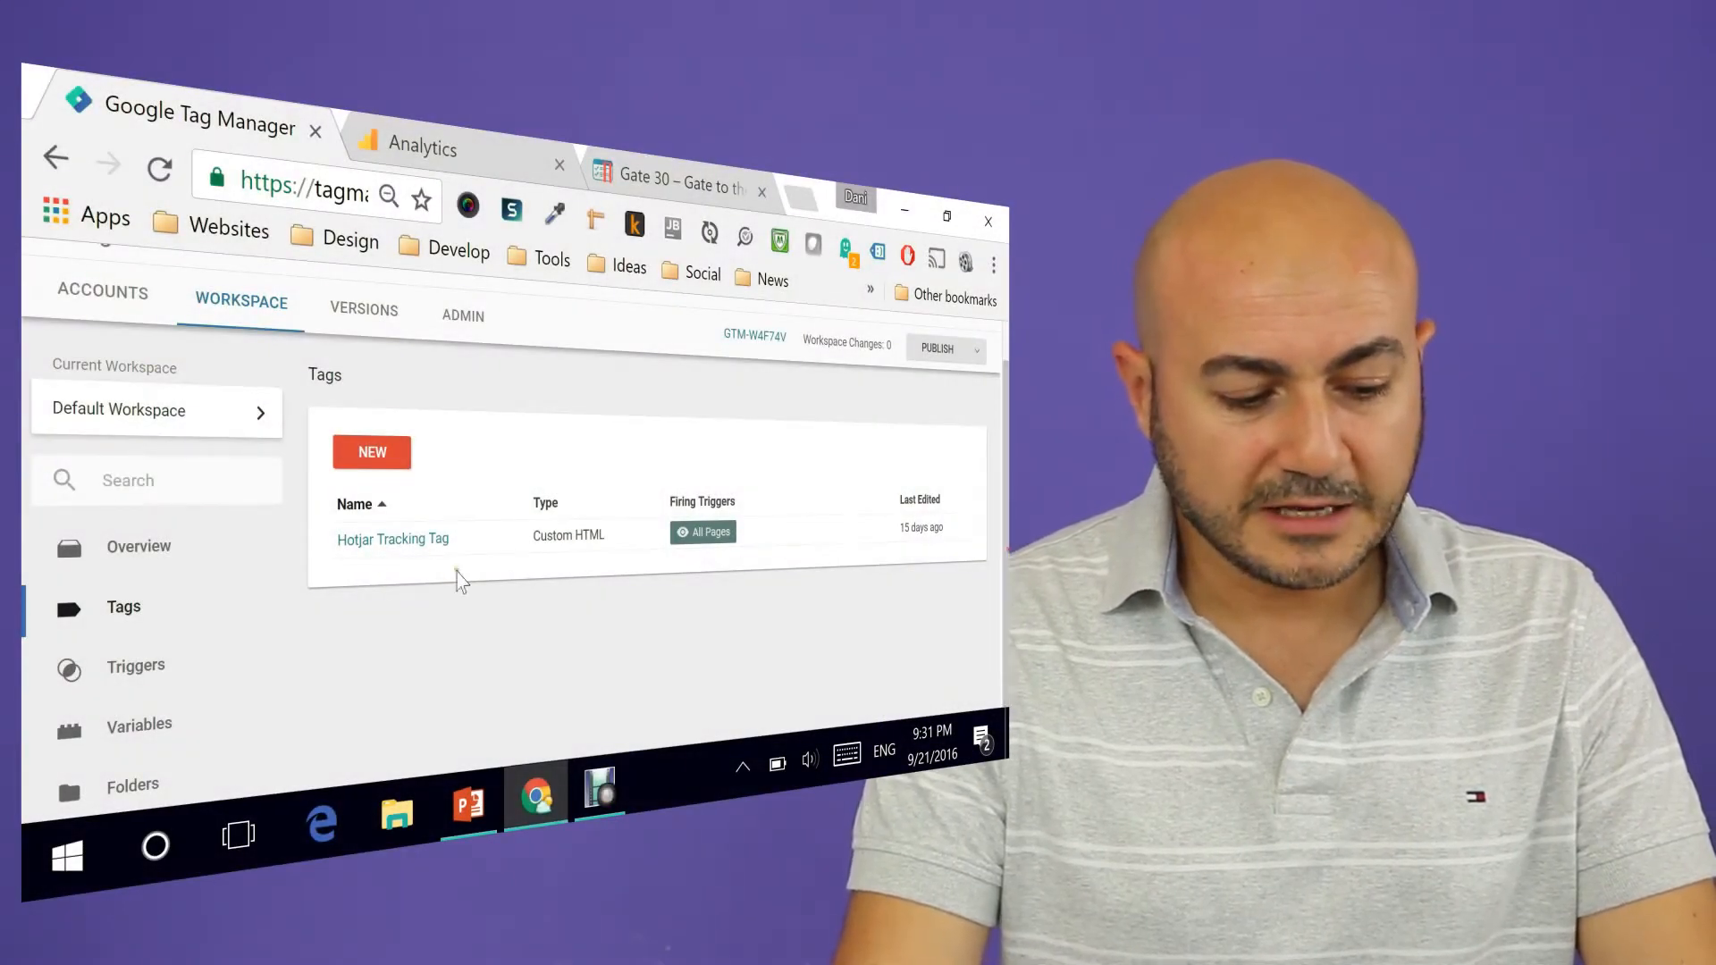
{"action": "mouse_move", "coordinate": [139, 724]}
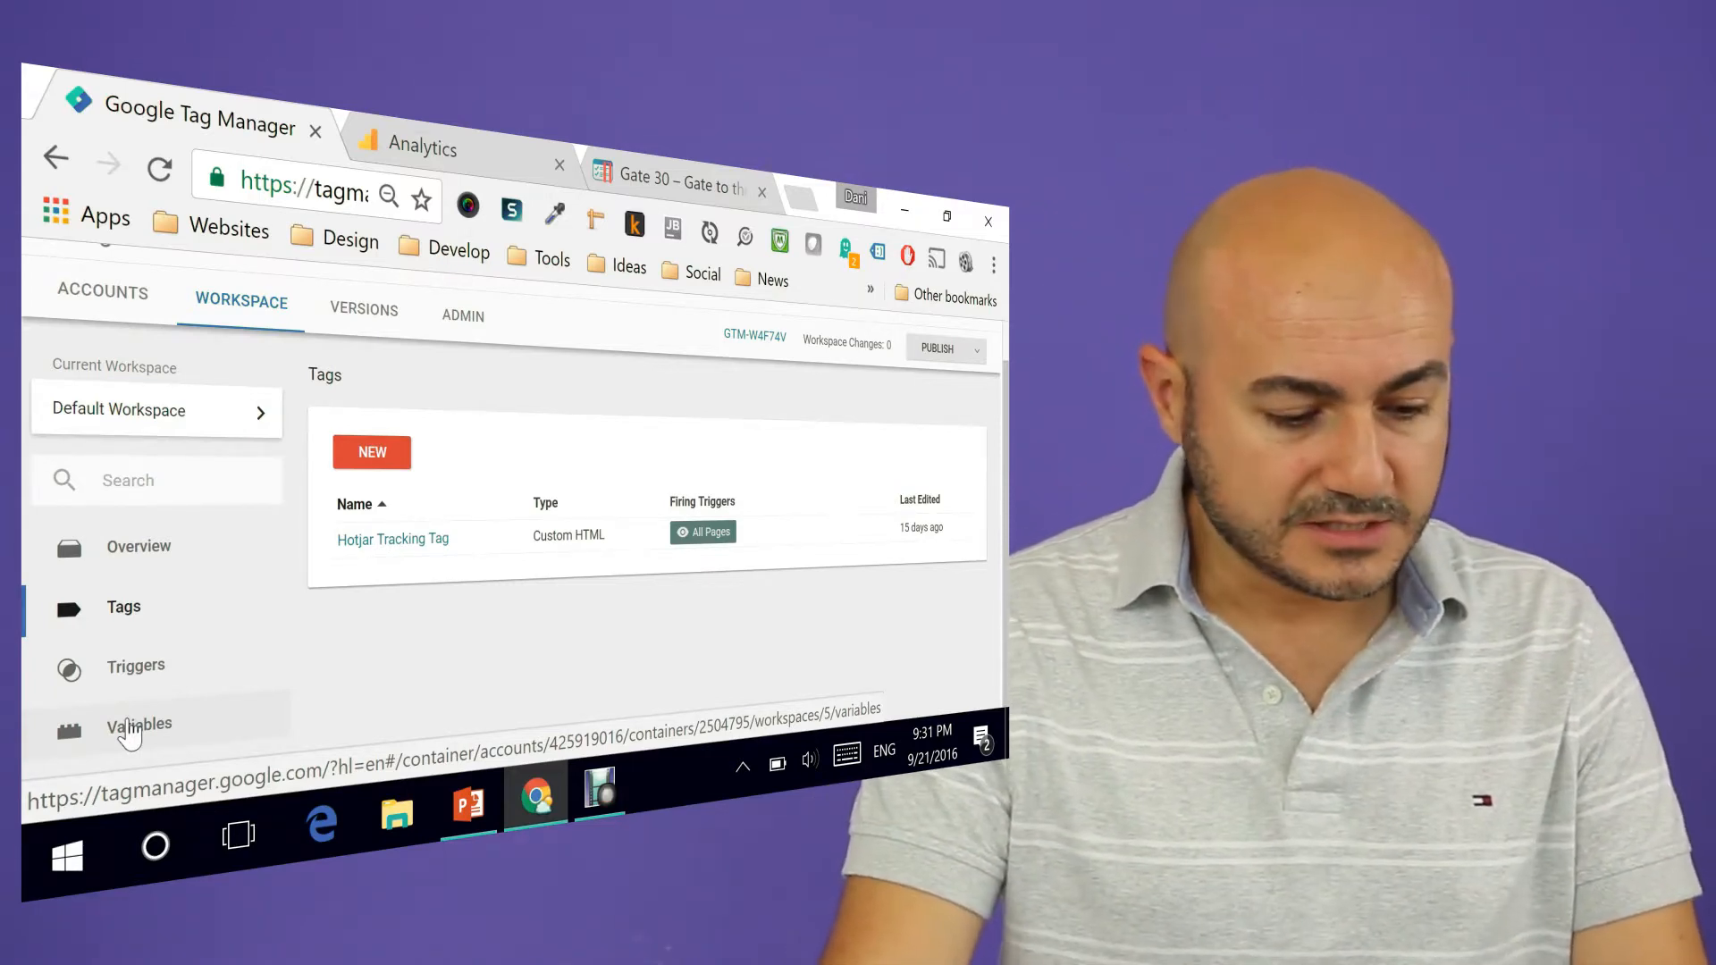
Show the Variables page, scrolled to the empty User-Defined Variables section.
{"action": "left_click", "coordinate": [137, 723]}
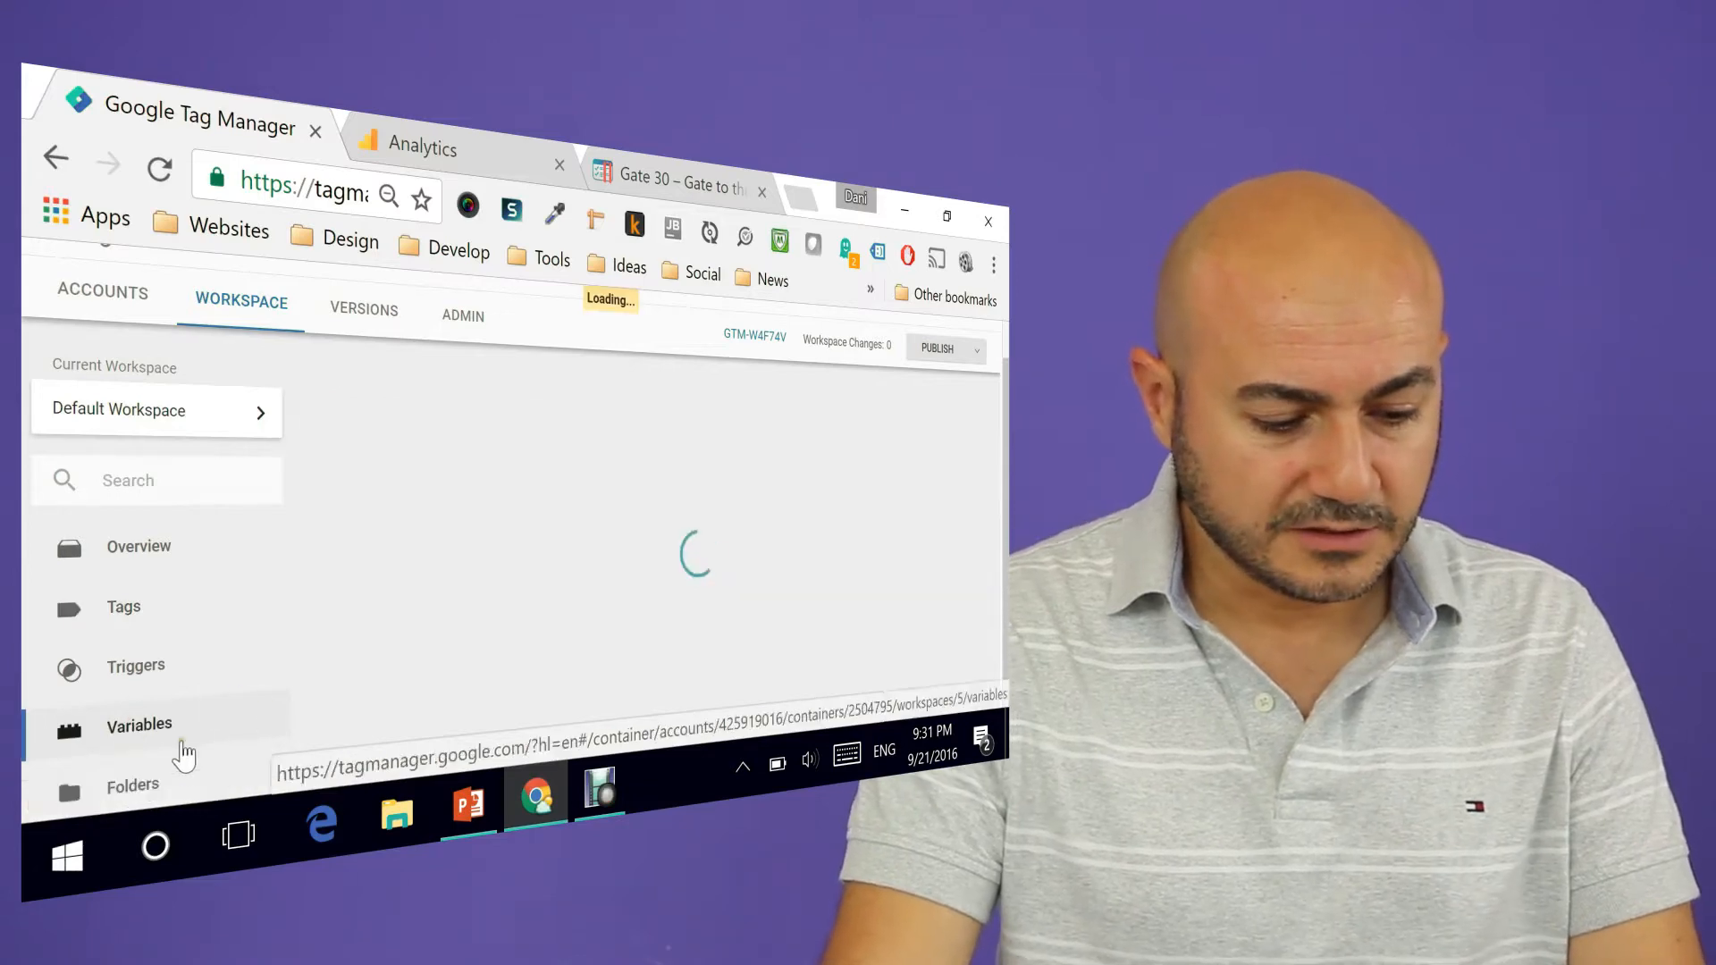
{"action": "left_click", "coordinate": [139, 724]}
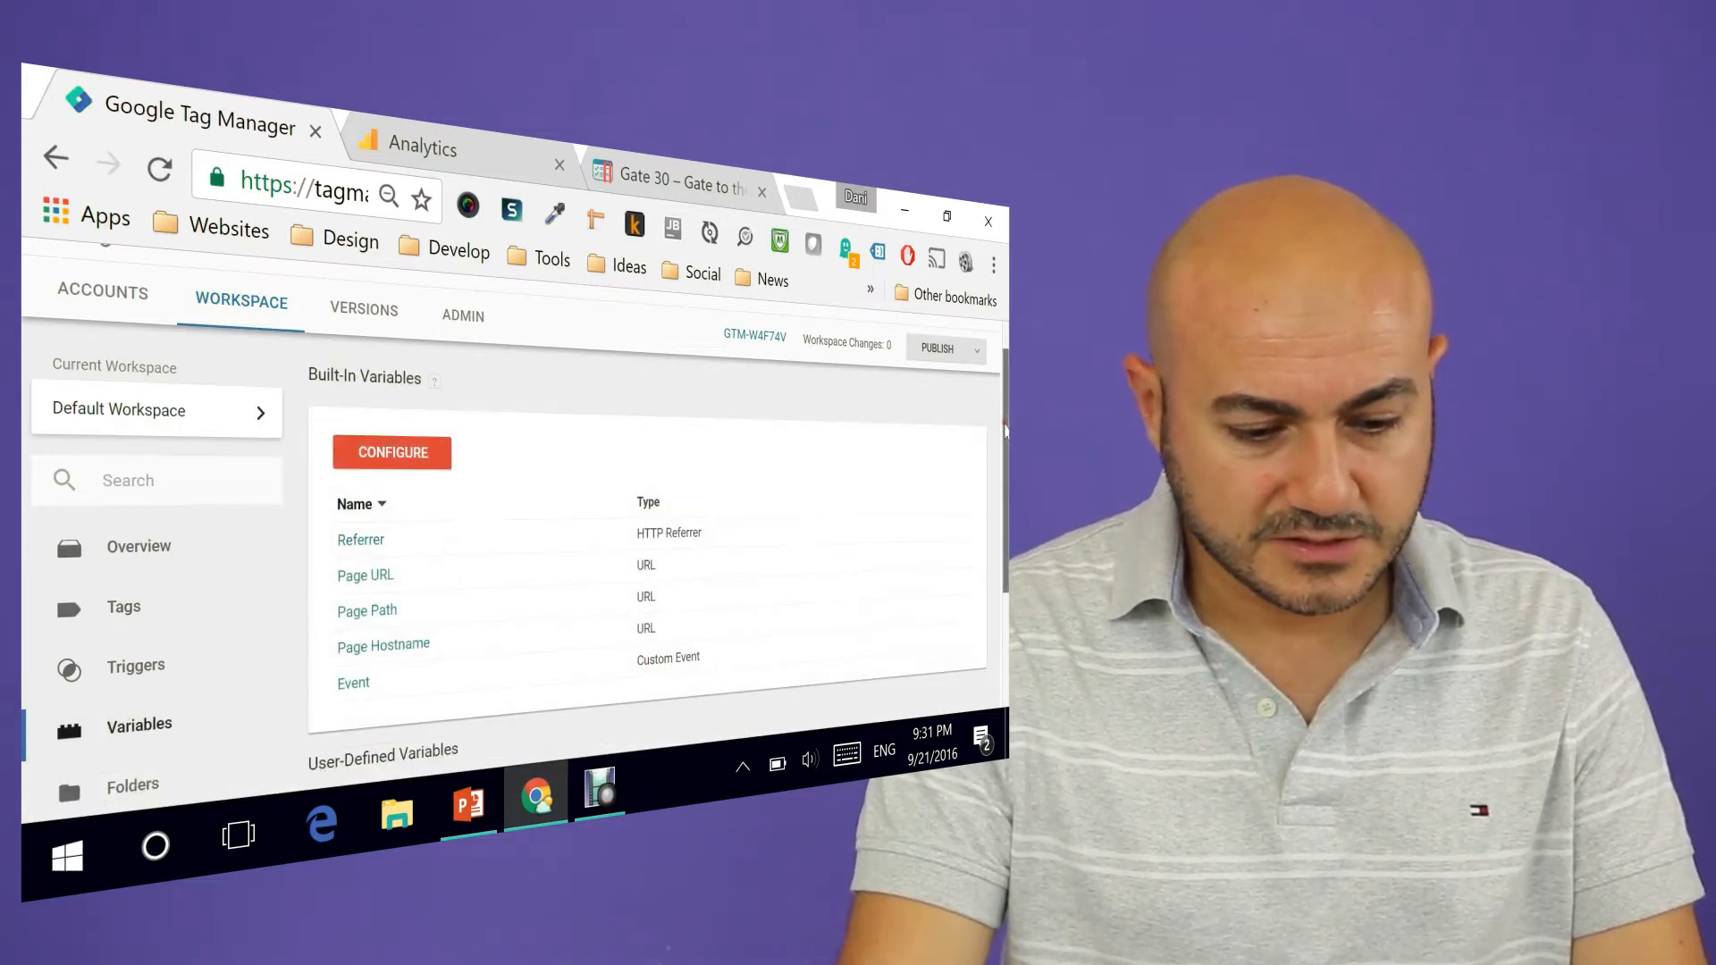
{"action": "scroll", "scroll_direction": "down", "scroll_amount": 3}
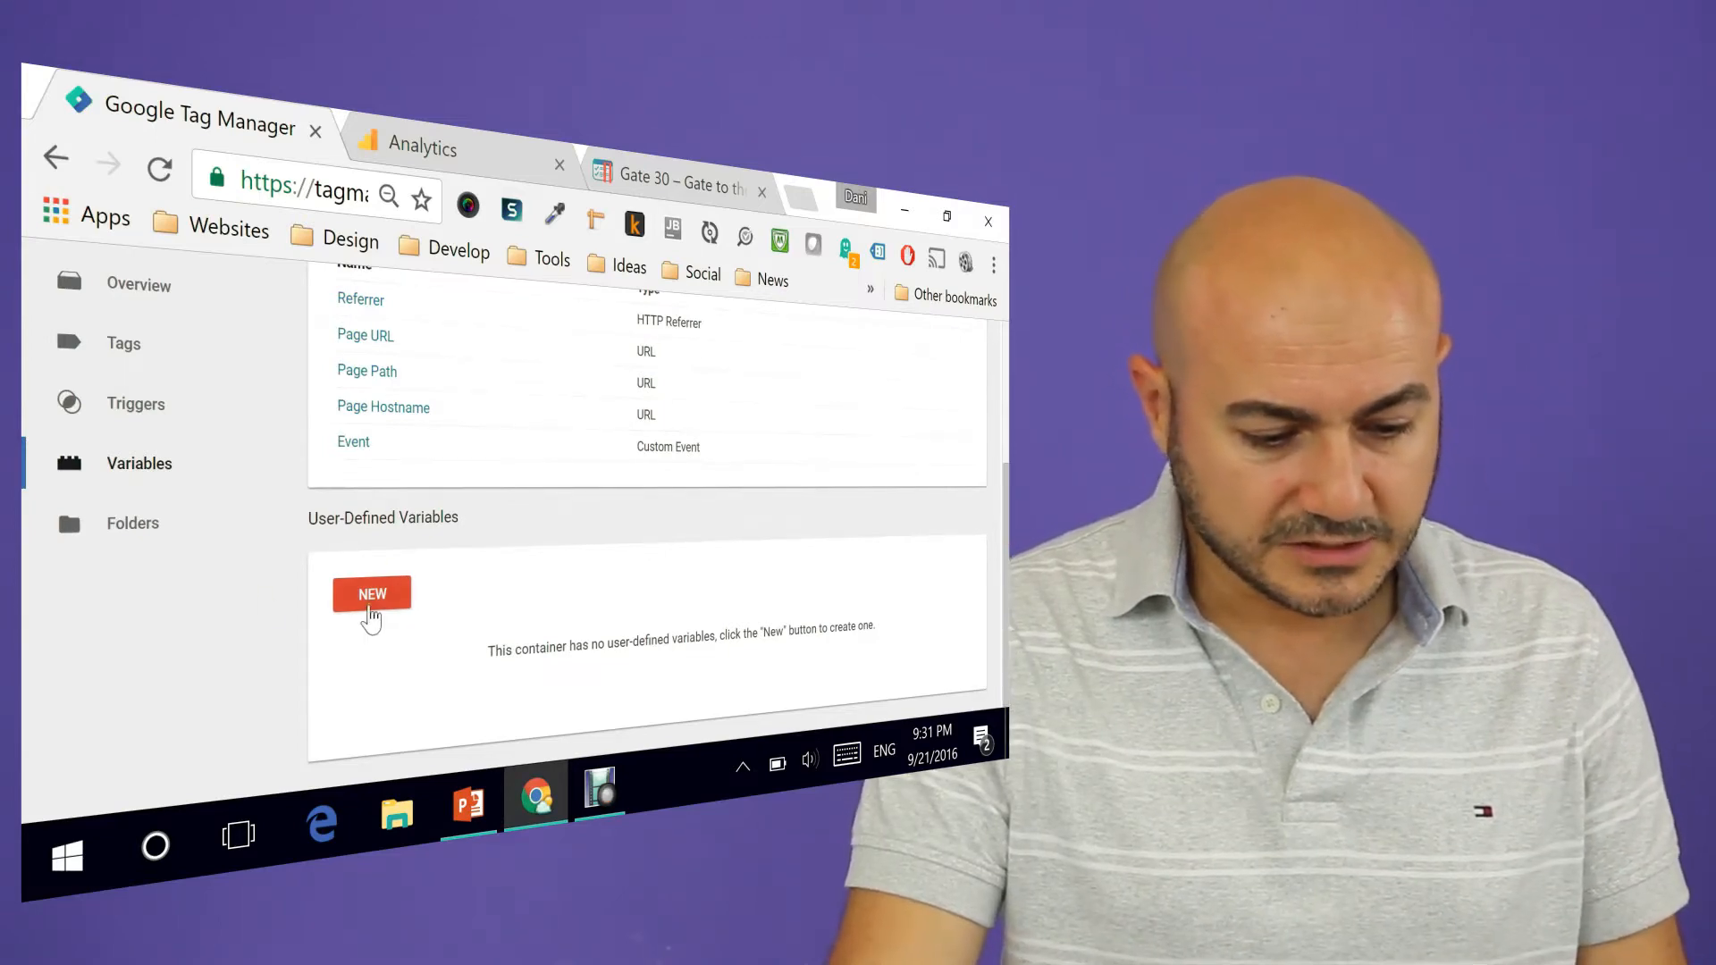
Create a new user-defined variable and name it gaTrackingID.
{"action": "left_click", "coordinate": [372, 593]}
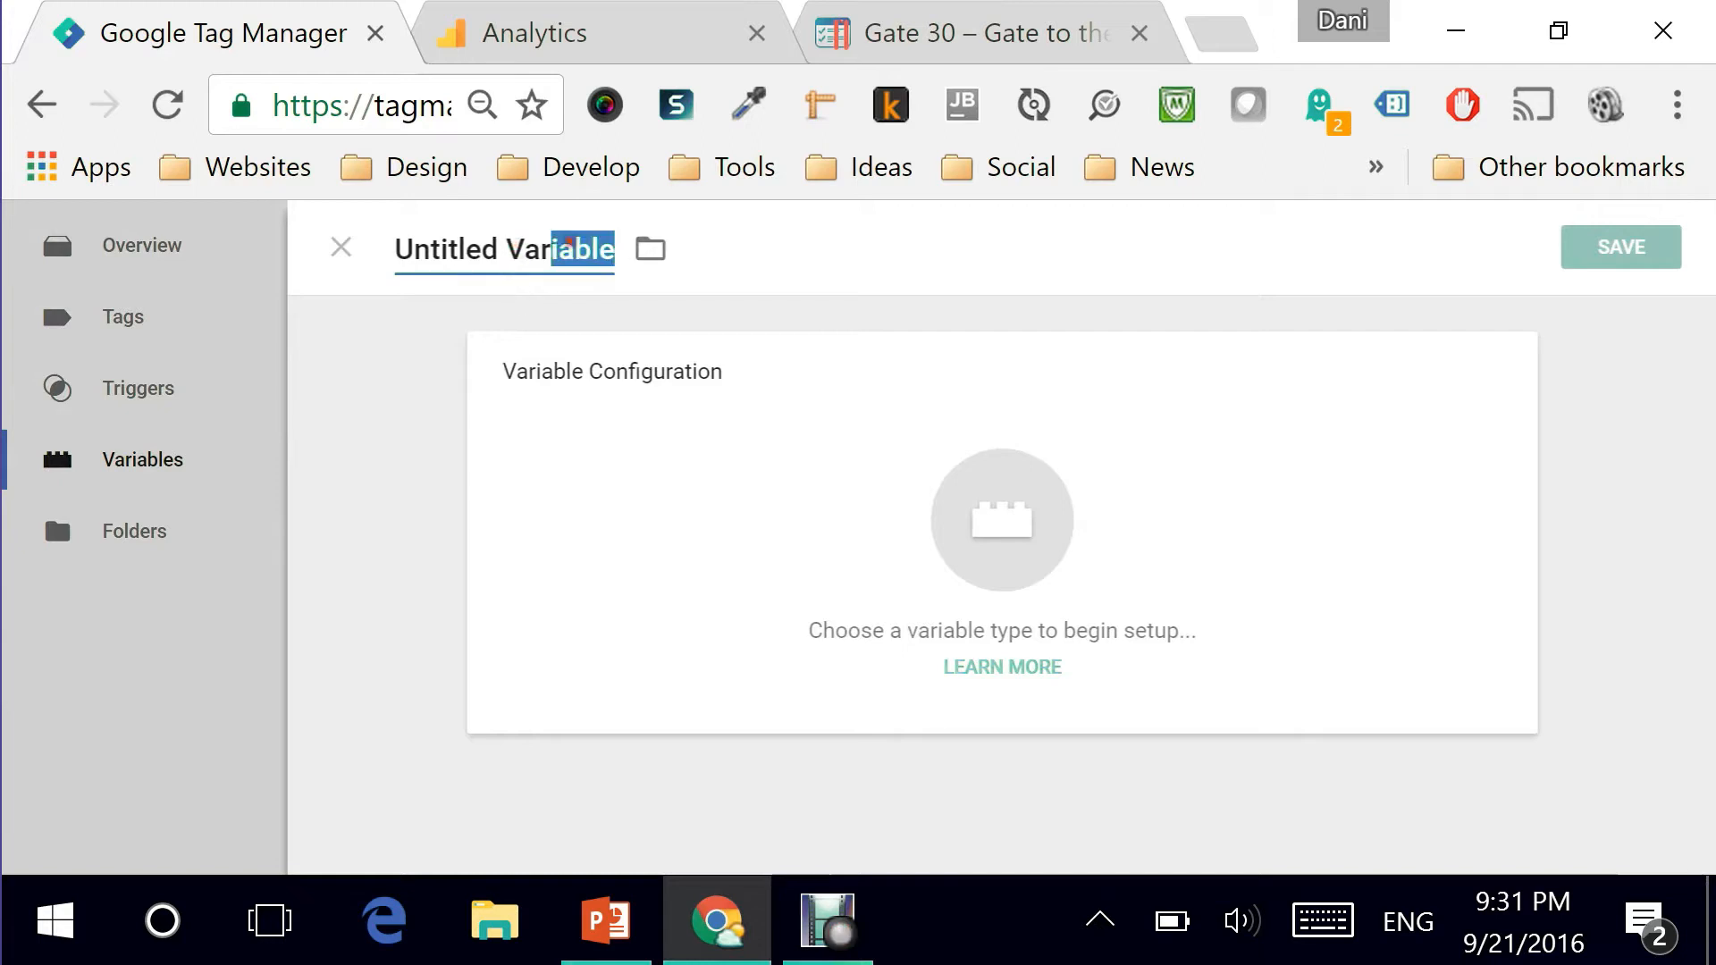
{"action": "triple_click", "coordinate": [504, 250]}
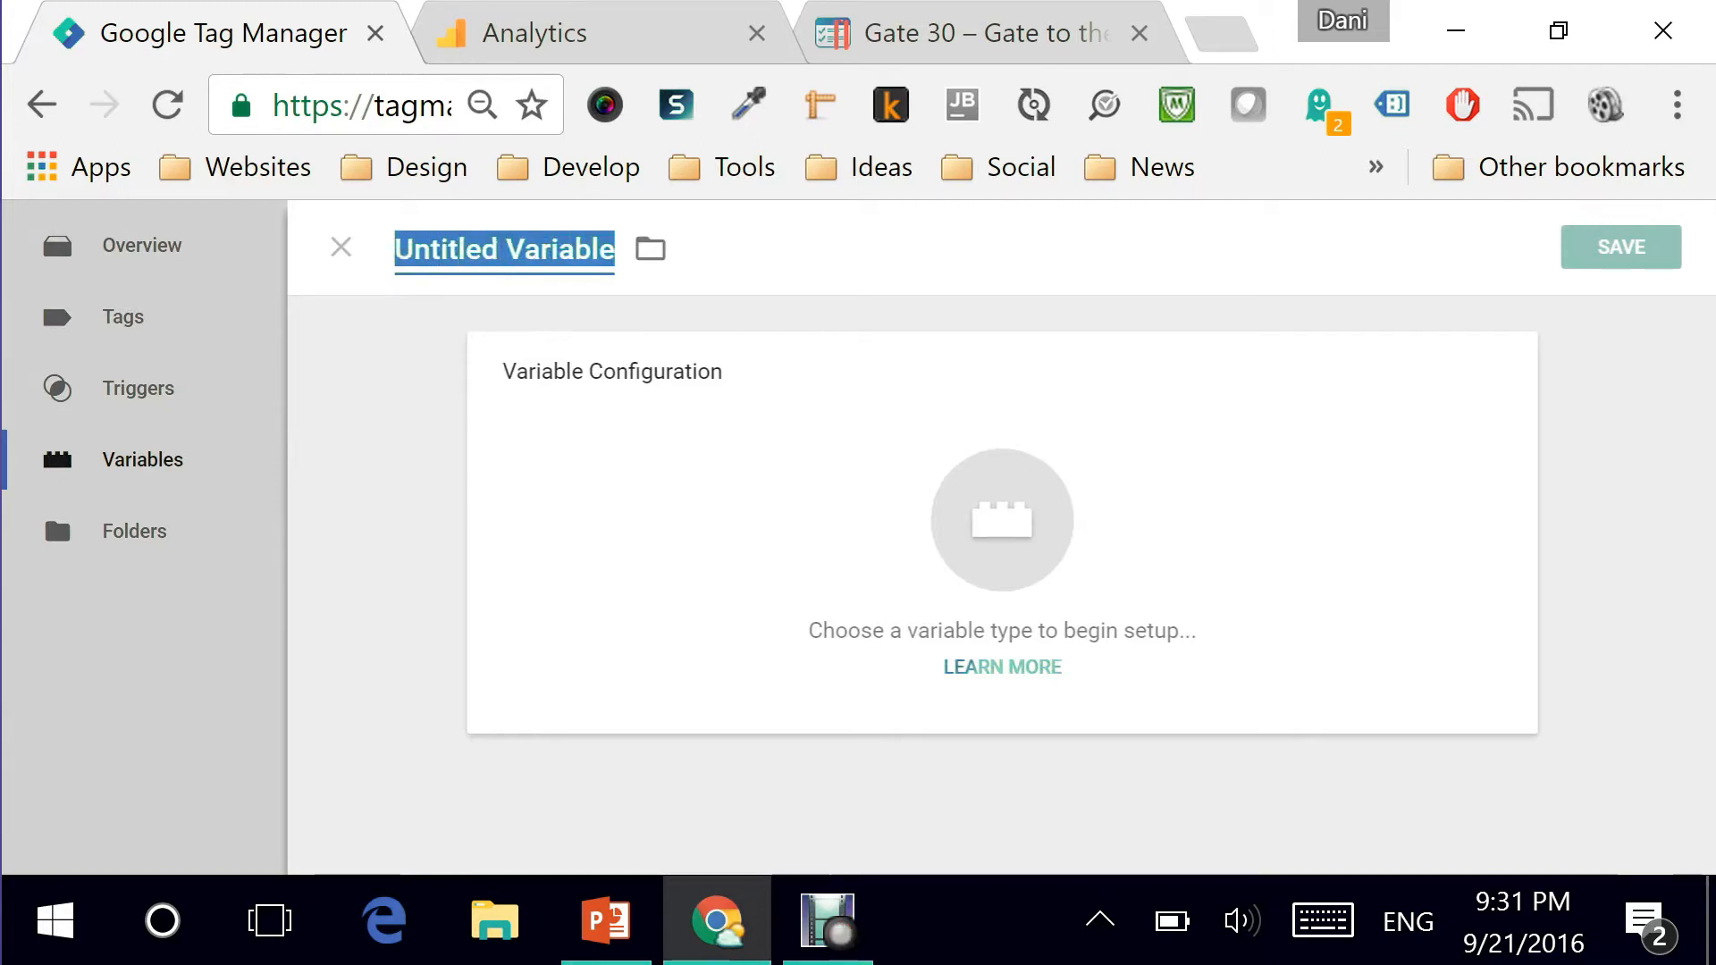
{"action": "type", "text": "ga"}
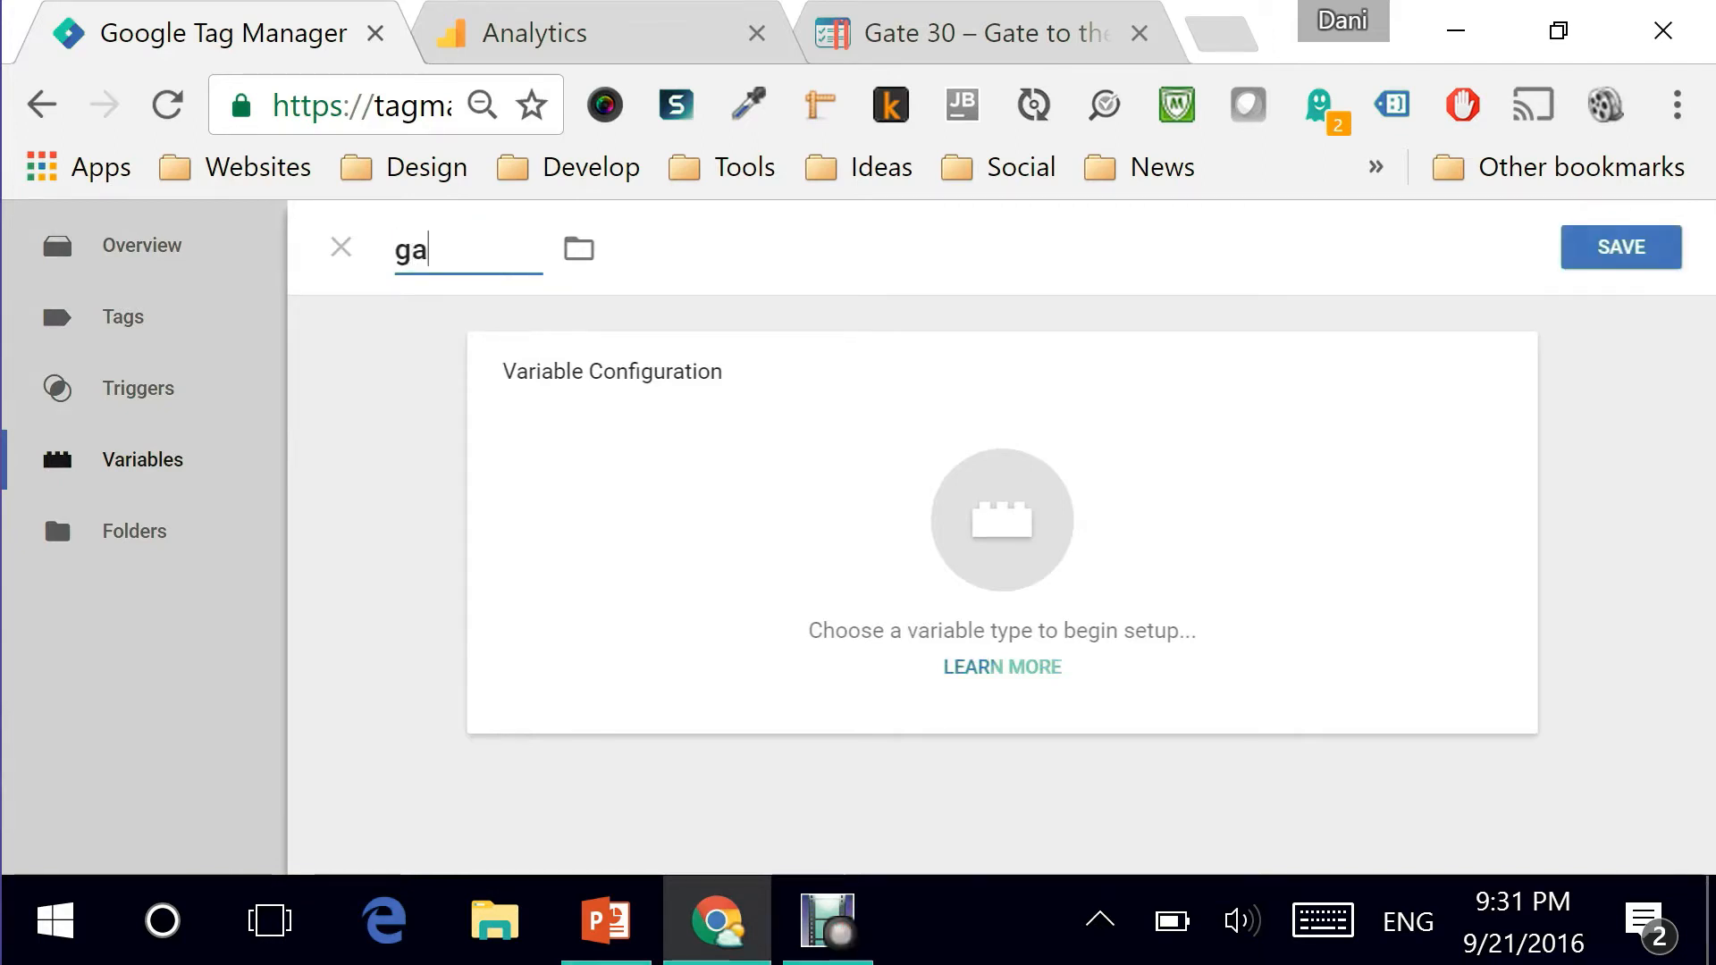
{"action": "type", "text": "Track"}
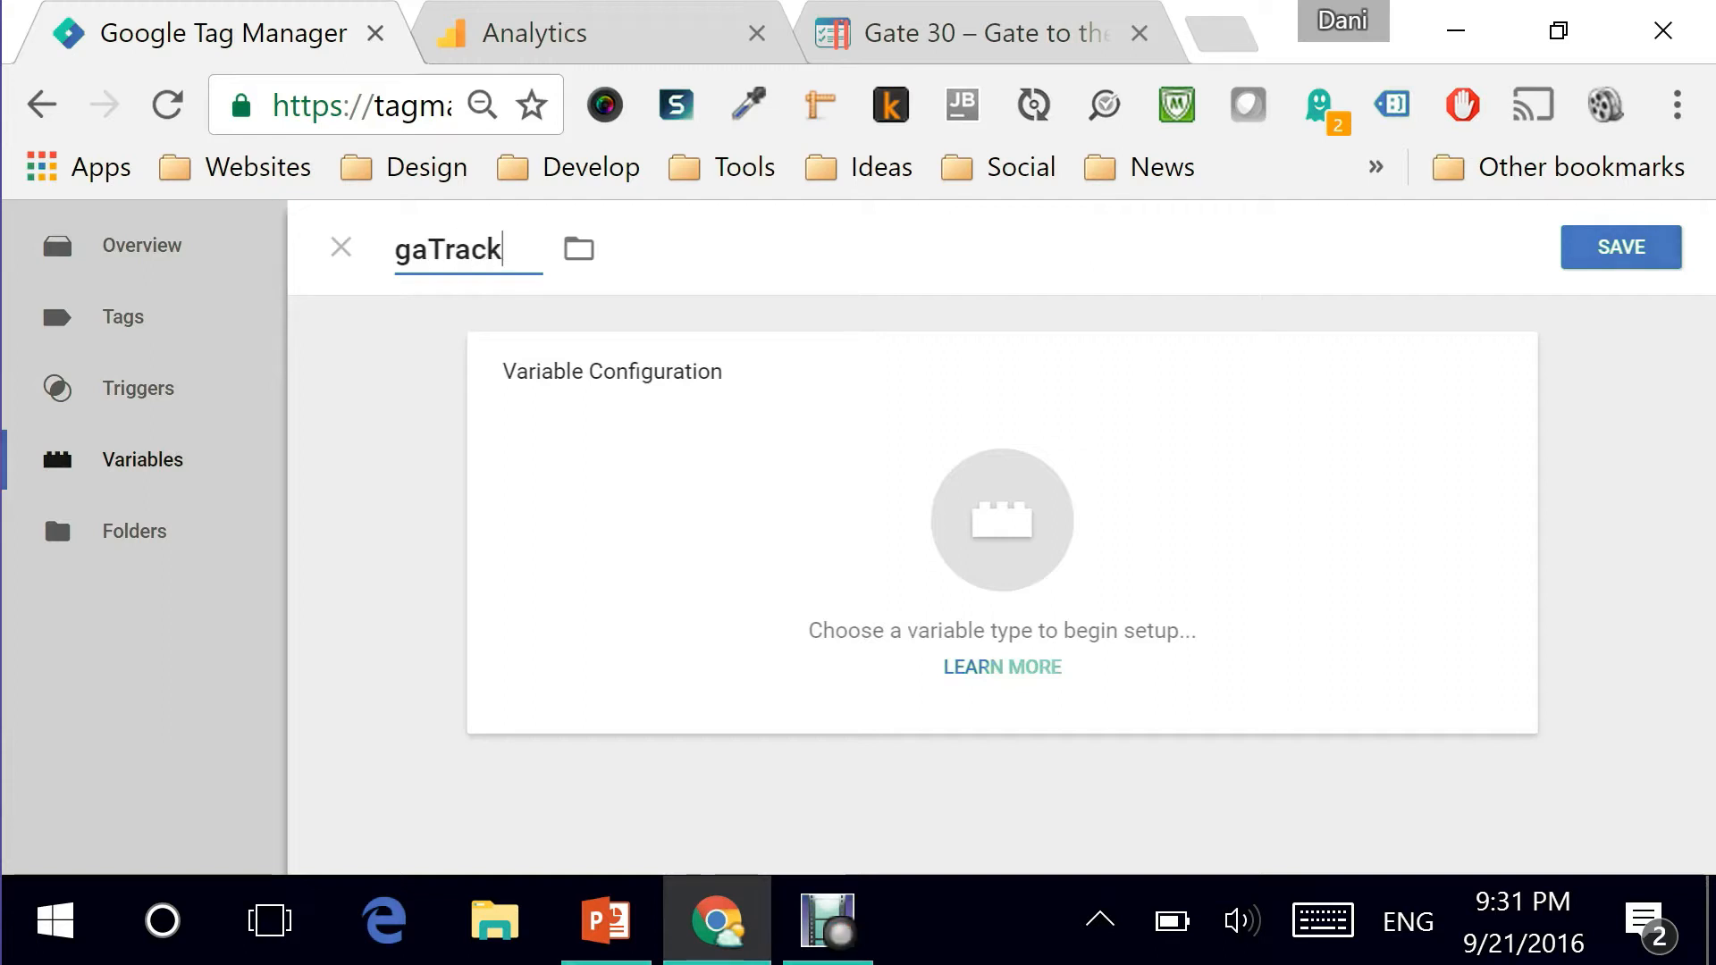
{"action": "type", "text": "ingID"}
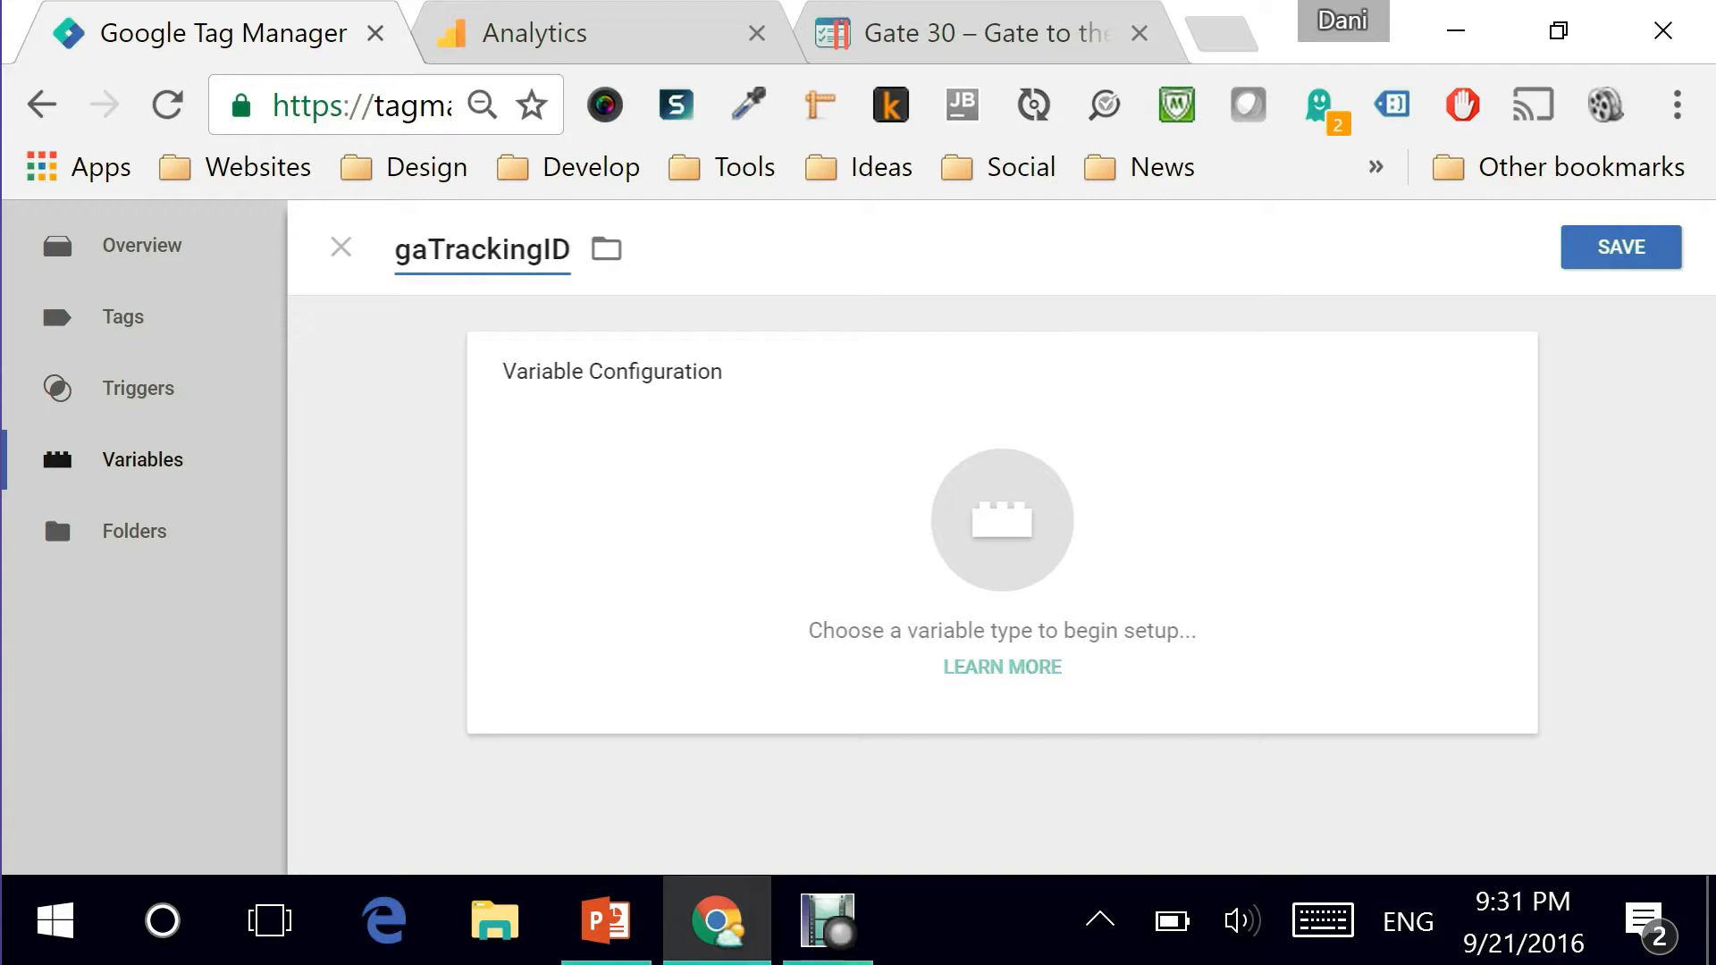
{"action": "mouse_move", "coordinate": [499, 331]}
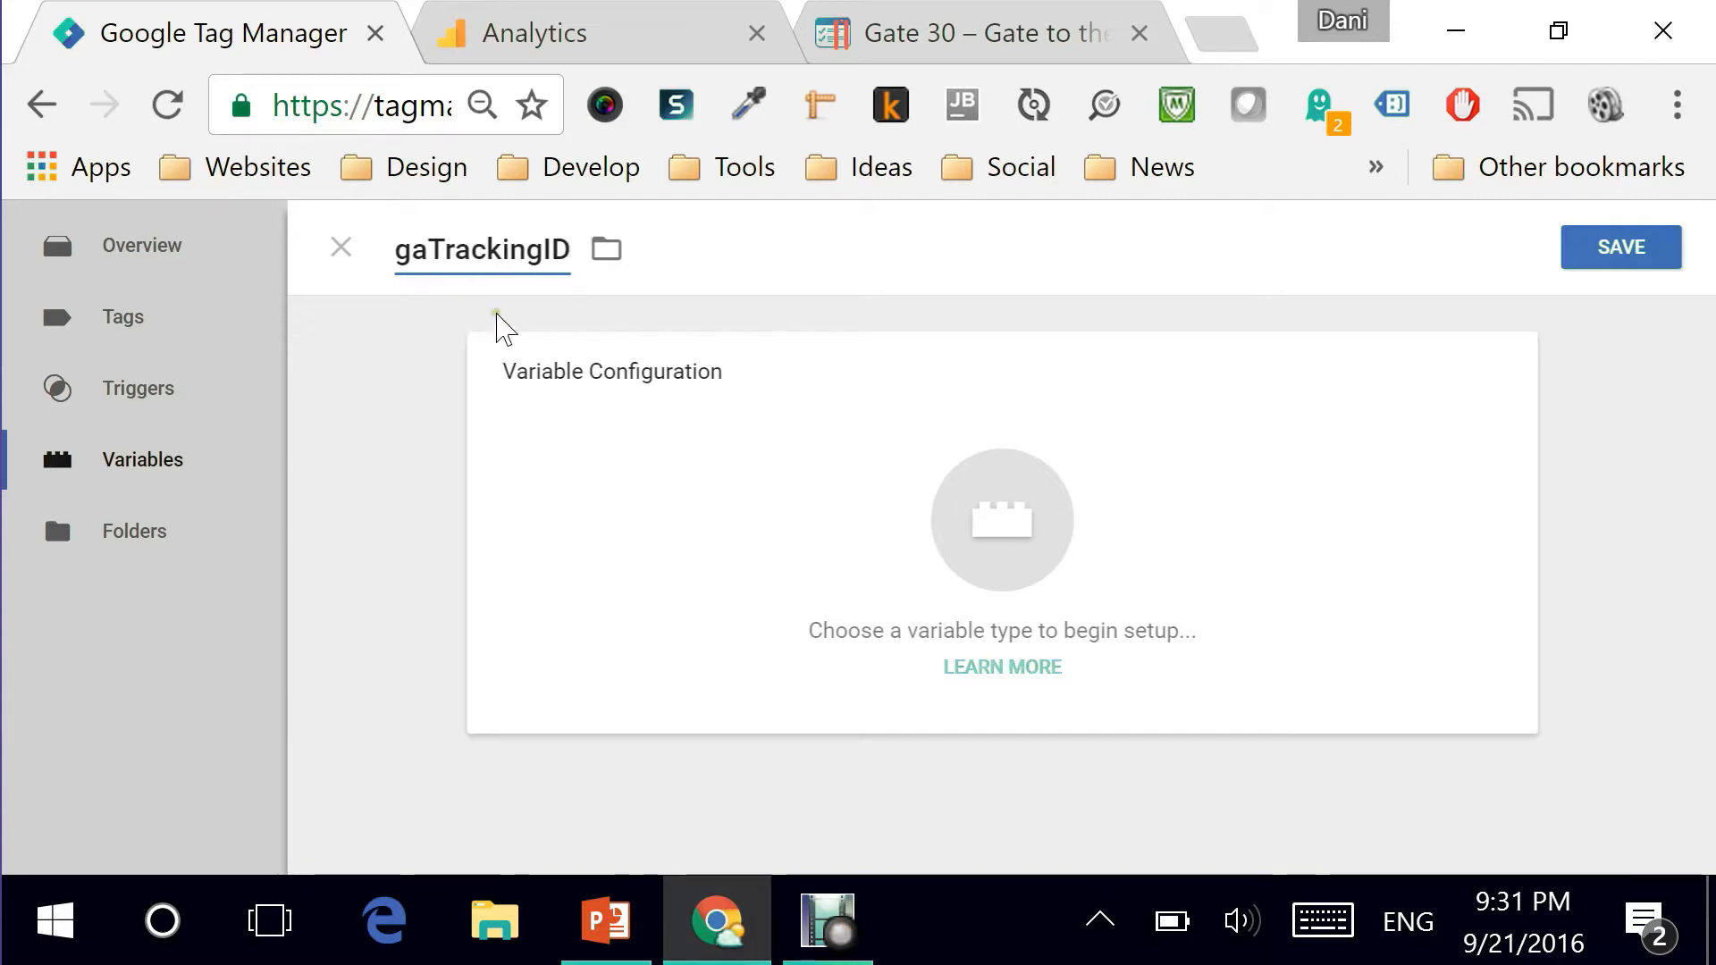
{"action": "mouse_move", "coordinate": [694, 397]}
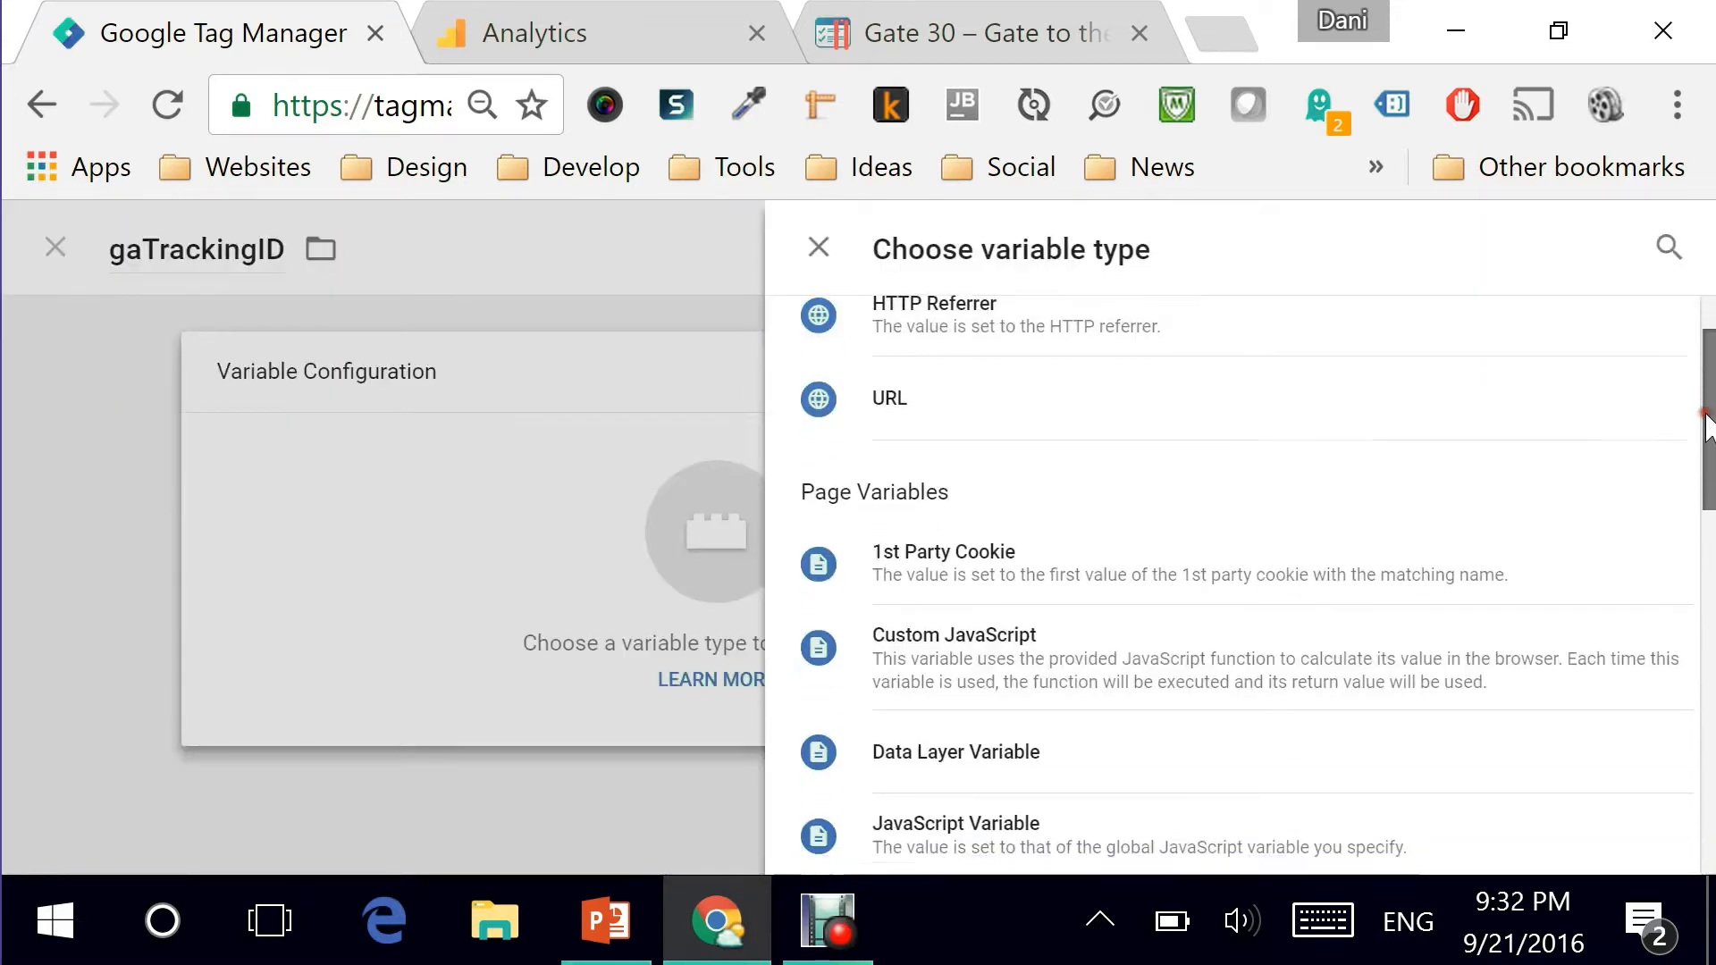
Choose Constant as the variable type and focus its Value field.
{"action": "scroll", "scroll_direction": "down", "scroll_amount": 3}
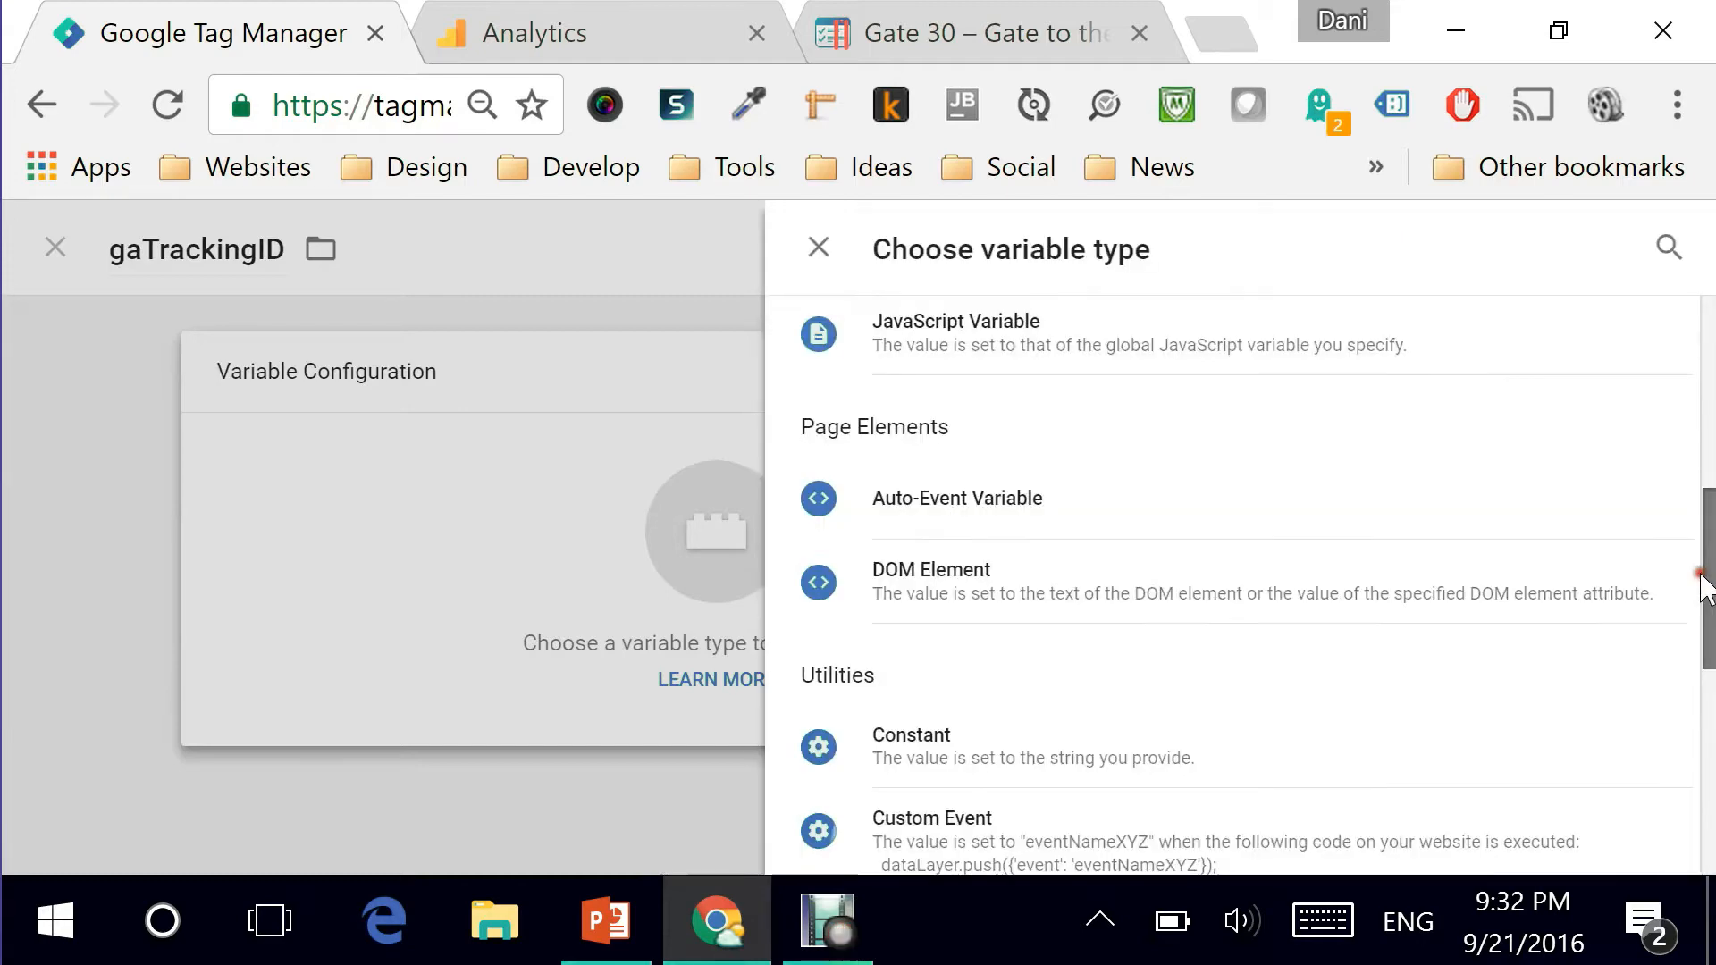
{"action": "left_click", "coordinate": [910, 735]}
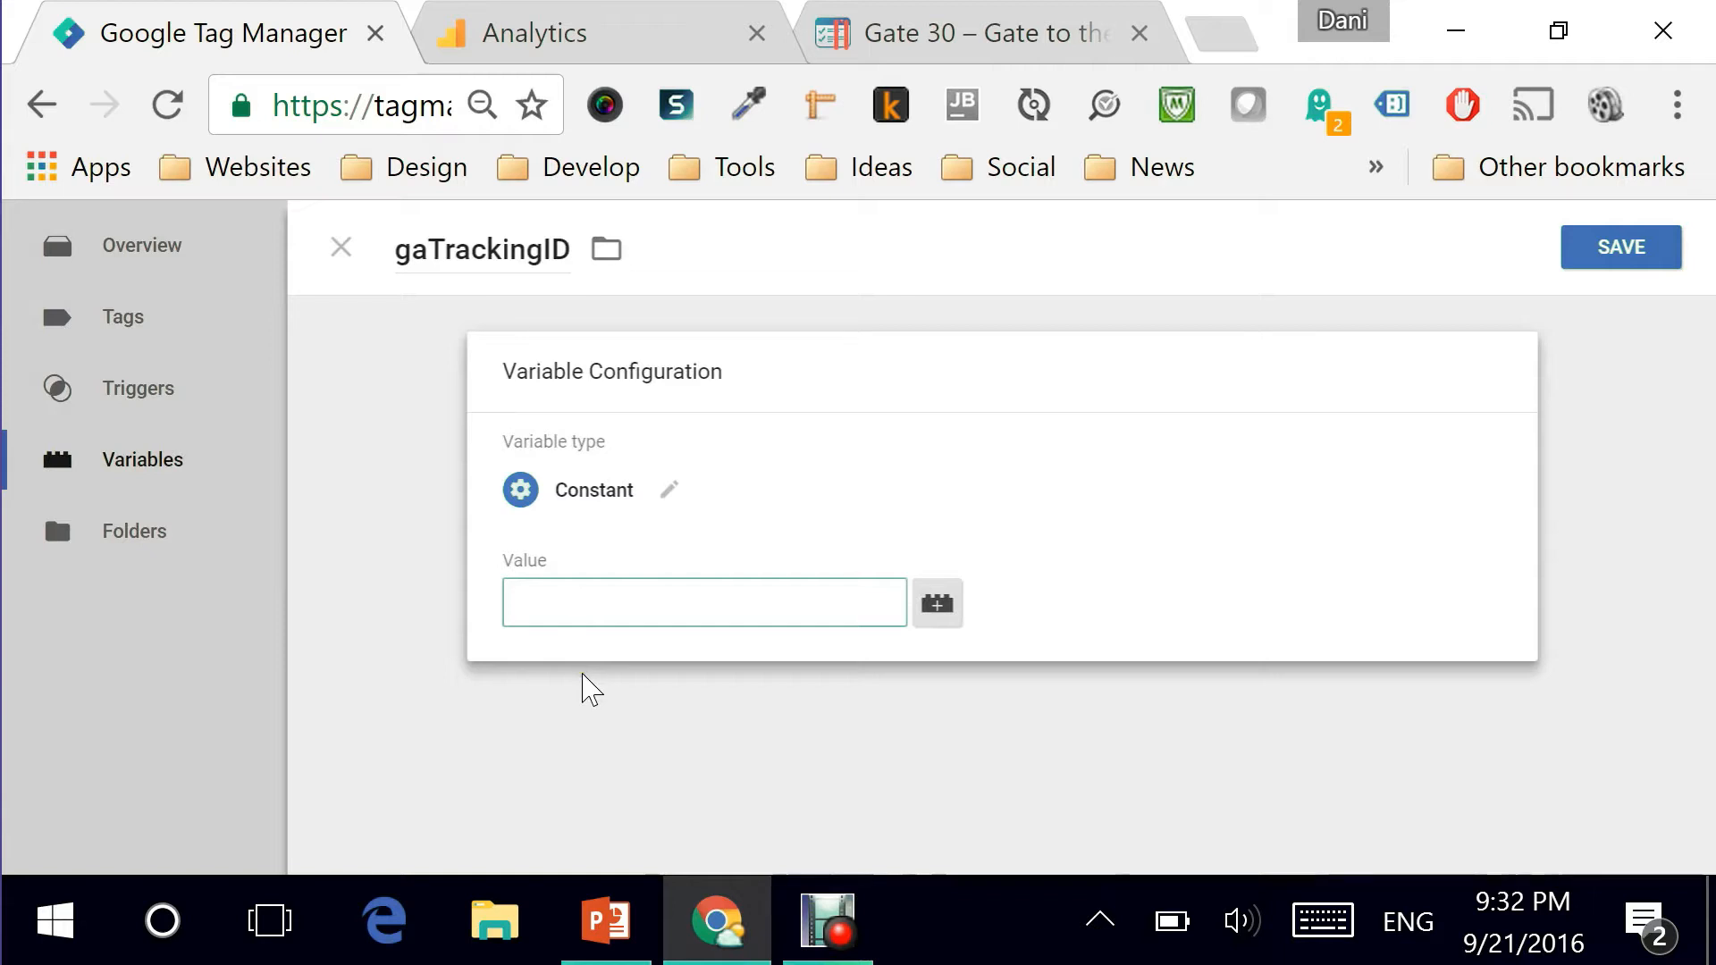
{"action": "mouse_move", "coordinate": [604, 671]}
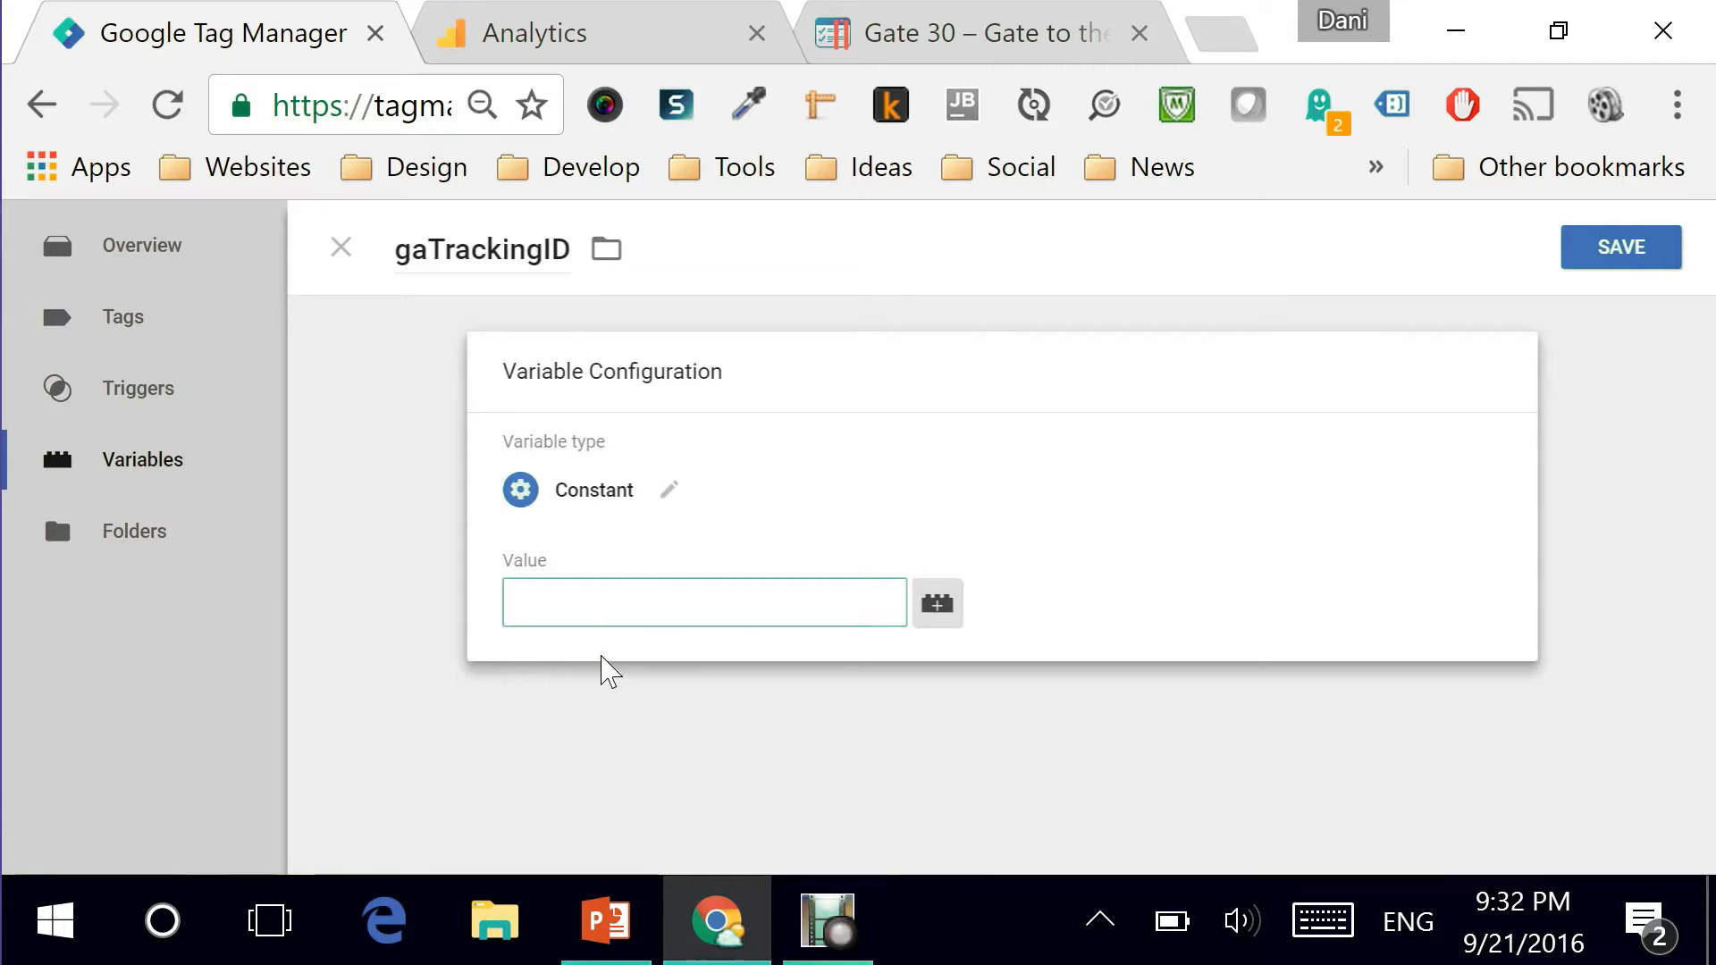
{"action": "left_click", "coordinate": [705, 603]}
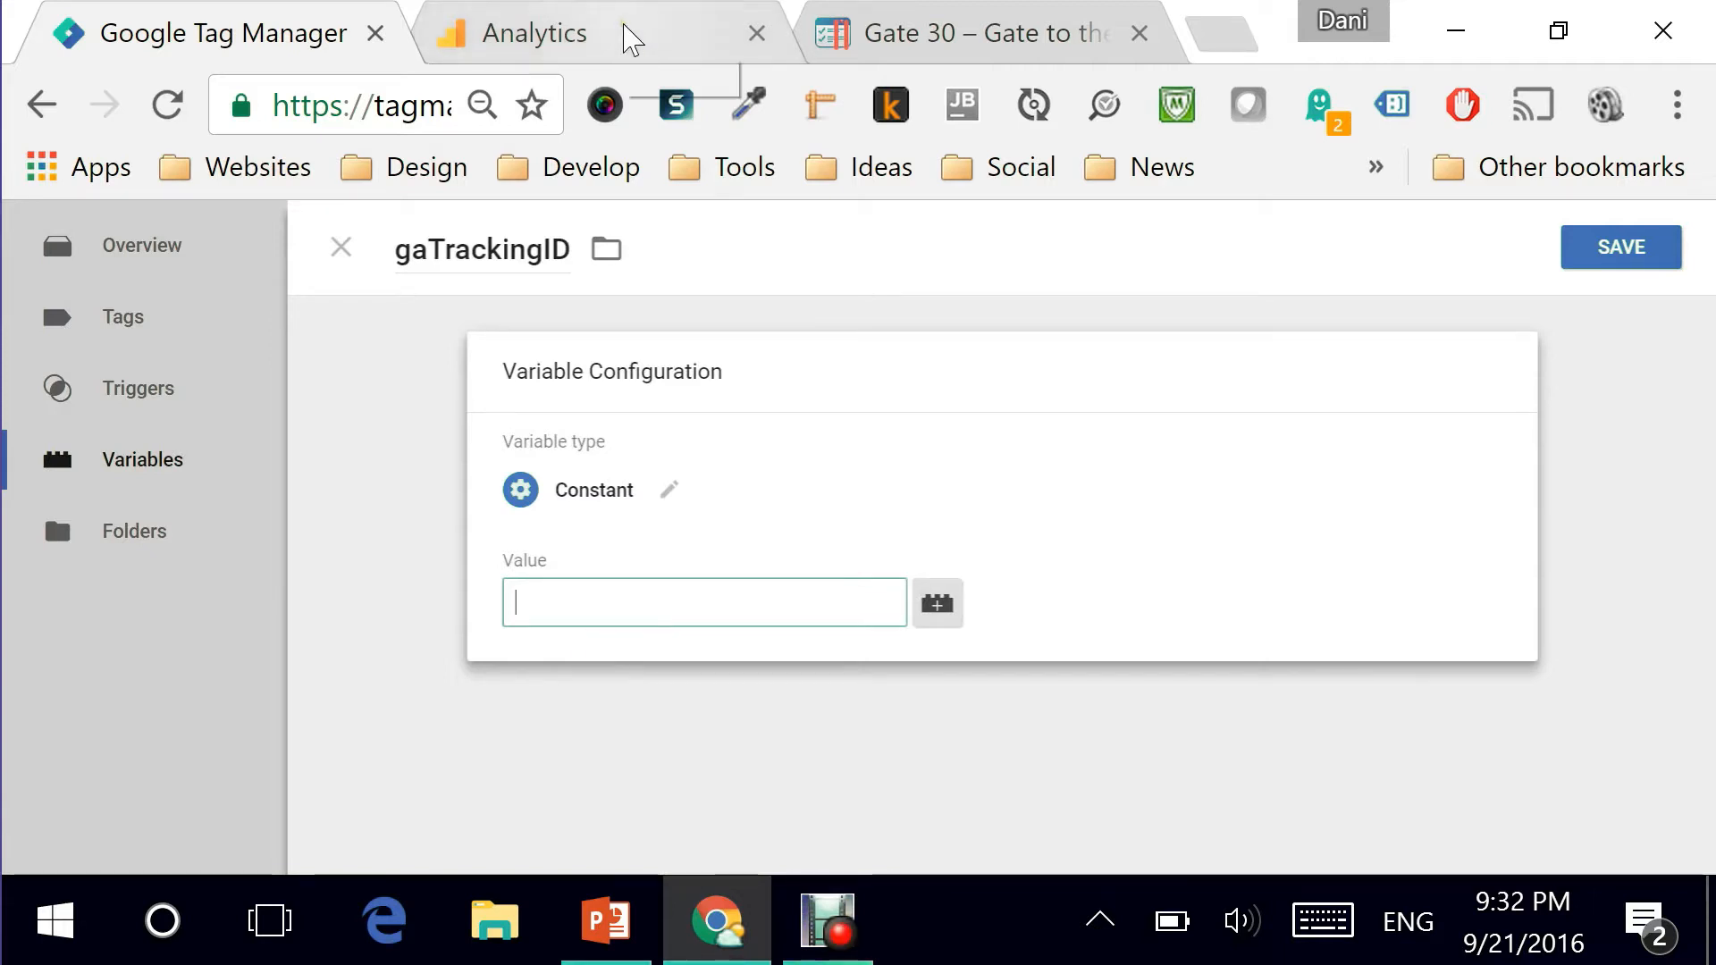
In Google Analytics Admin, reach Tracking Info > Tracking Code and select Tracking ID UA-25841168-1.
{"action": "left_click", "coordinate": [532, 32]}
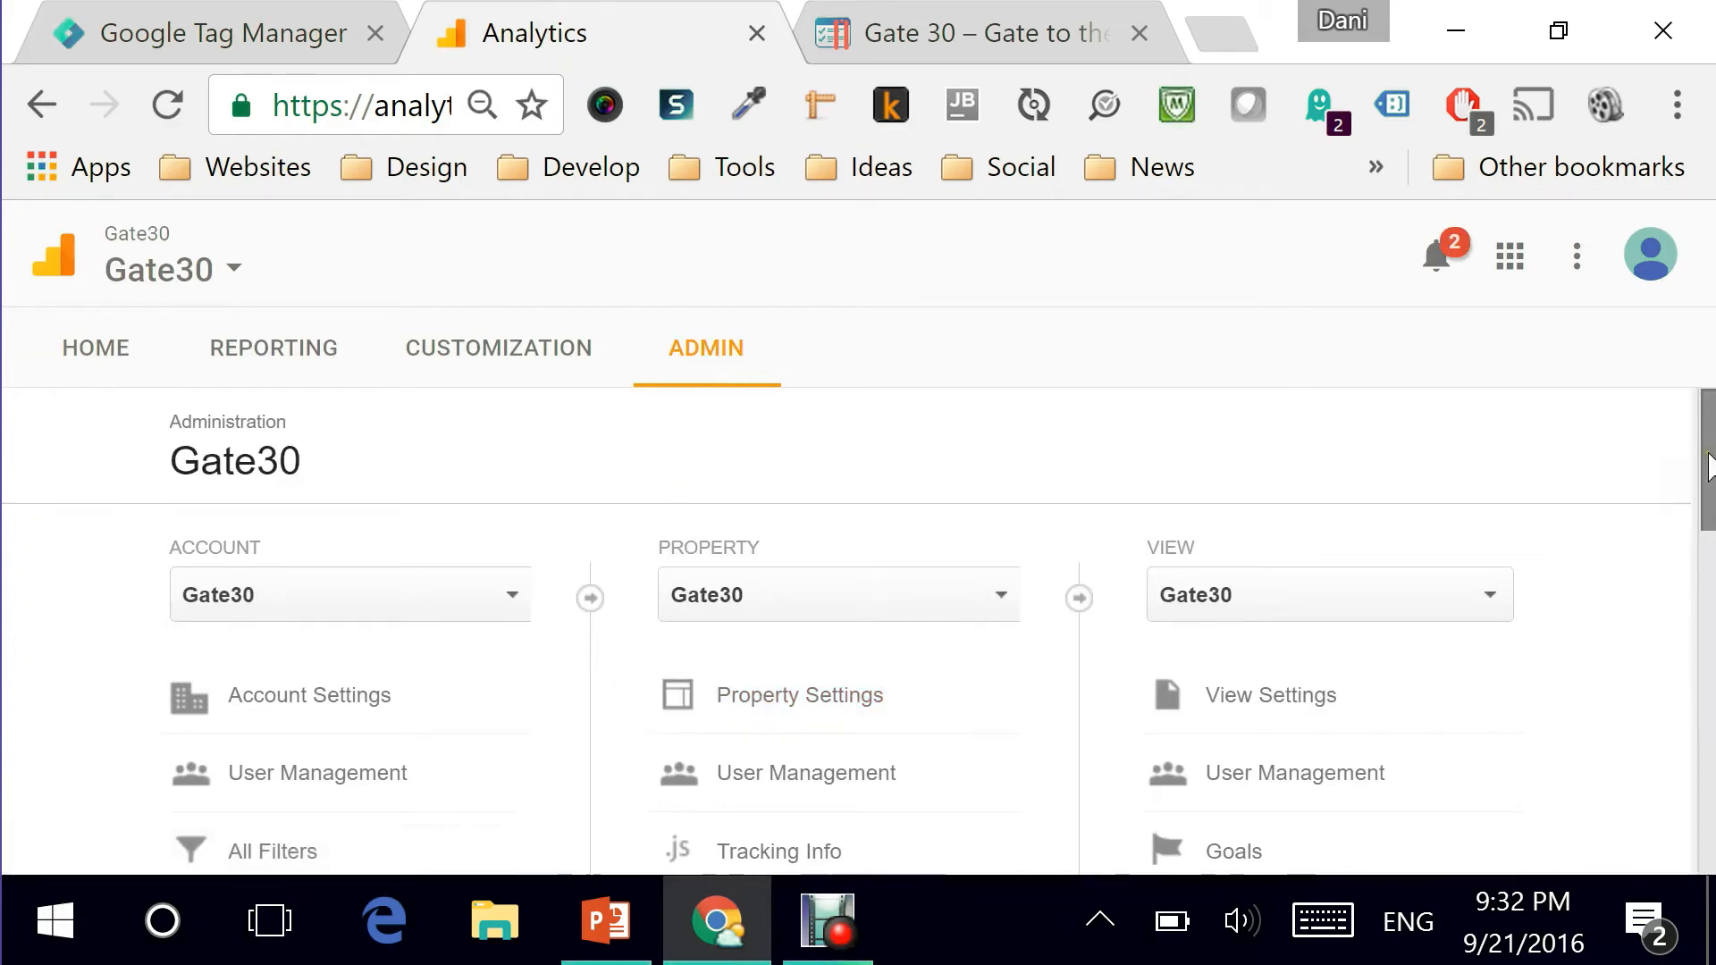
{"action": "scroll", "scroll_direction": "down", "scroll_amount": 3}
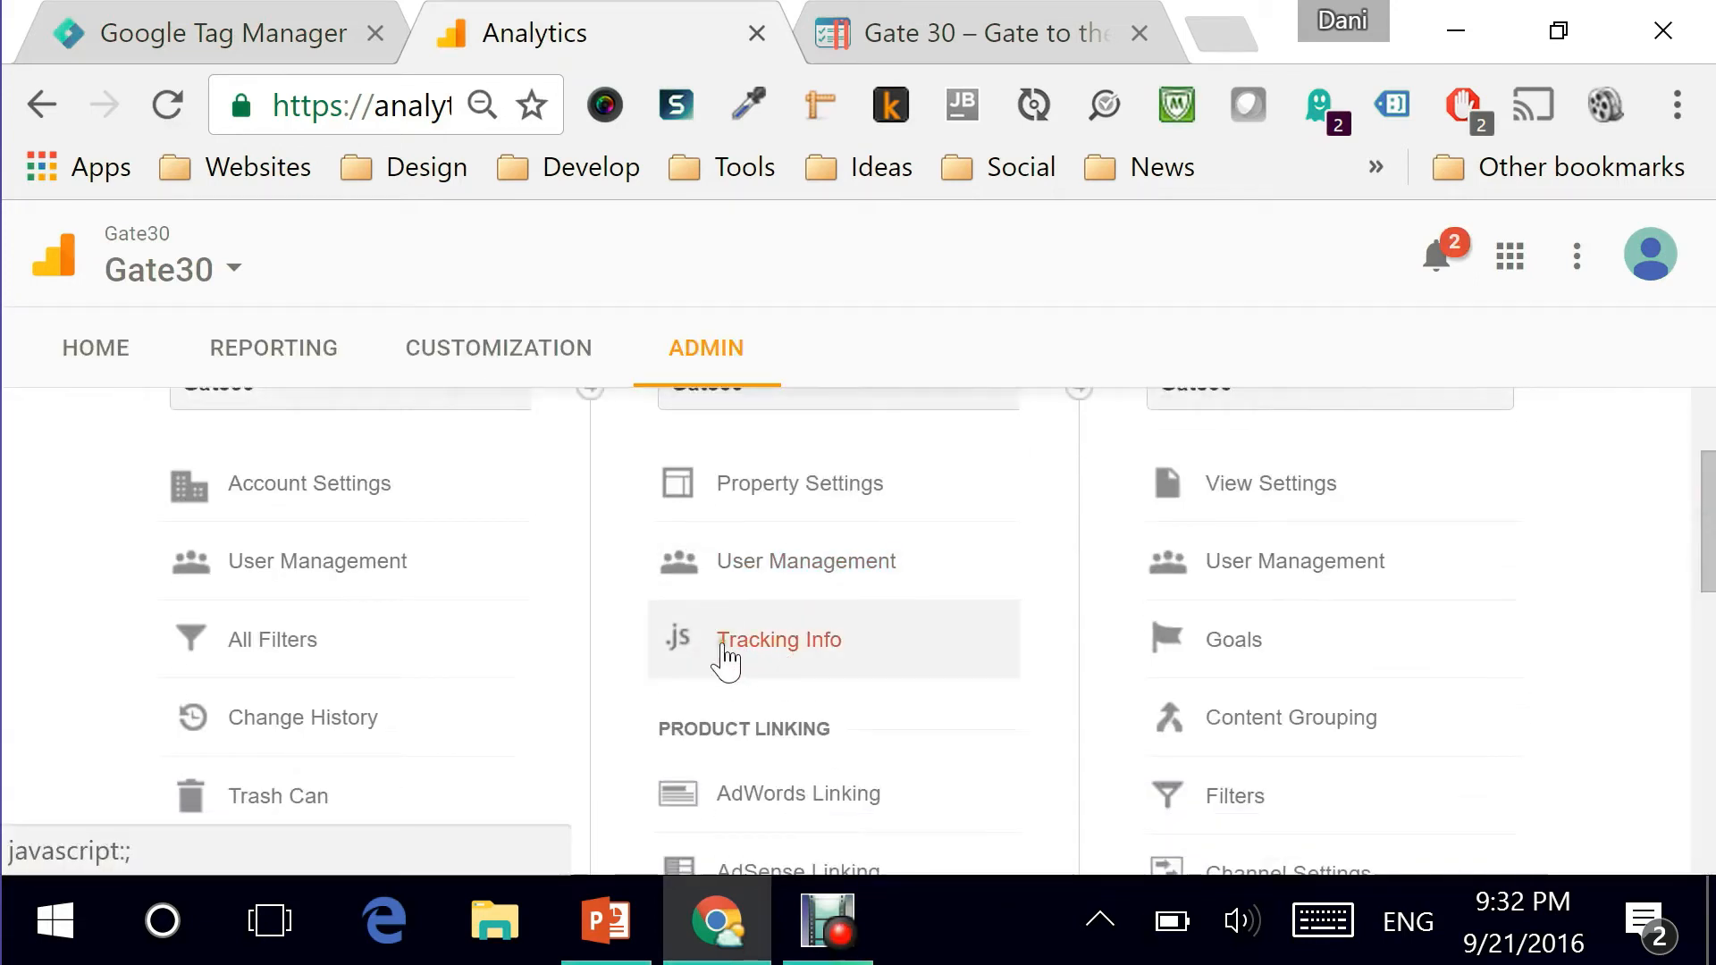
{"action": "left_click", "coordinate": [777, 640]}
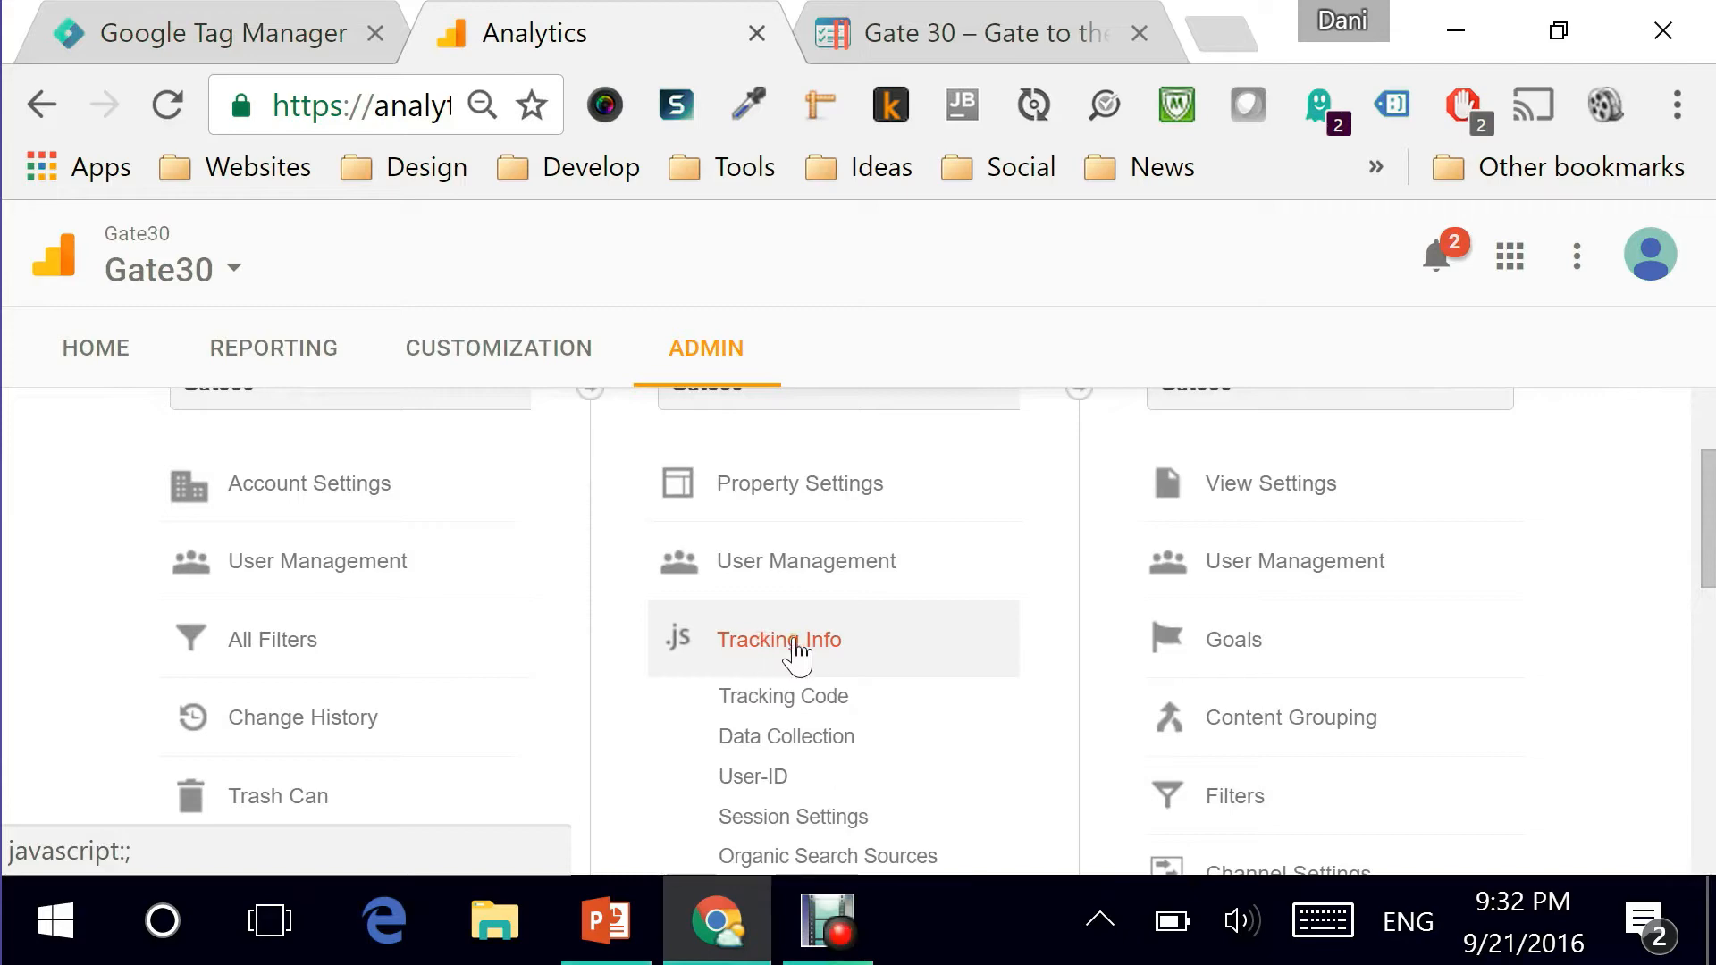
{"action": "left_click", "coordinate": [777, 640]}
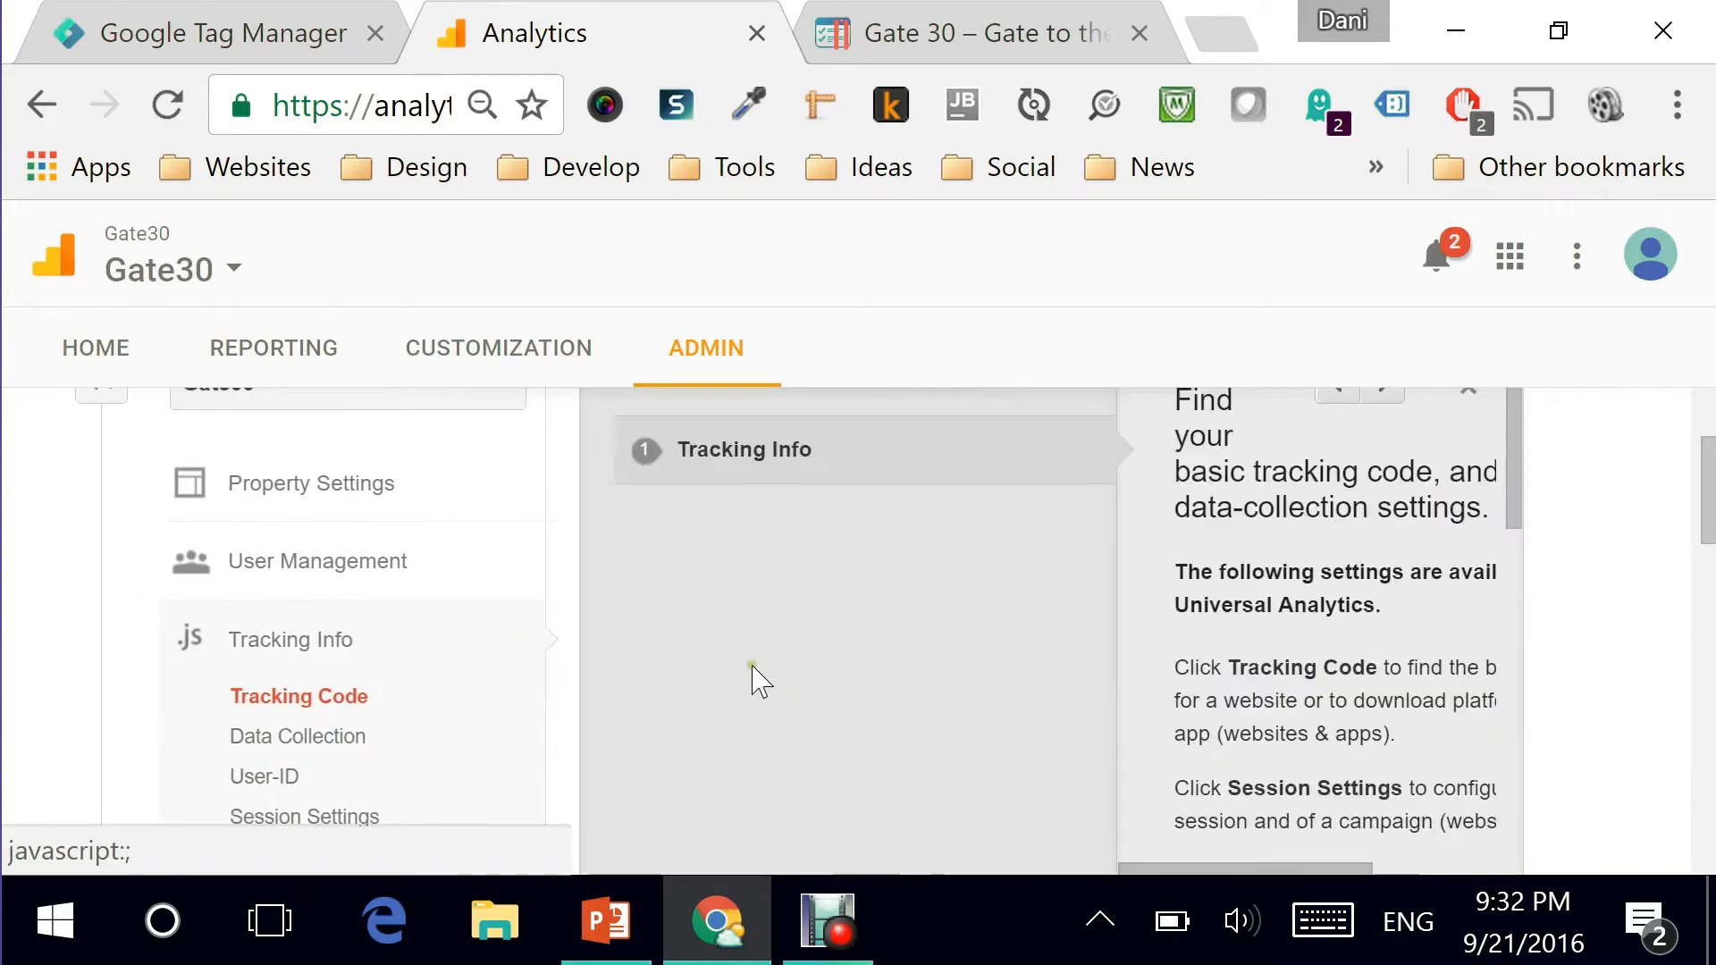
{"action": "scroll", "scroll_direction": "down", "scroll_amount": 3}
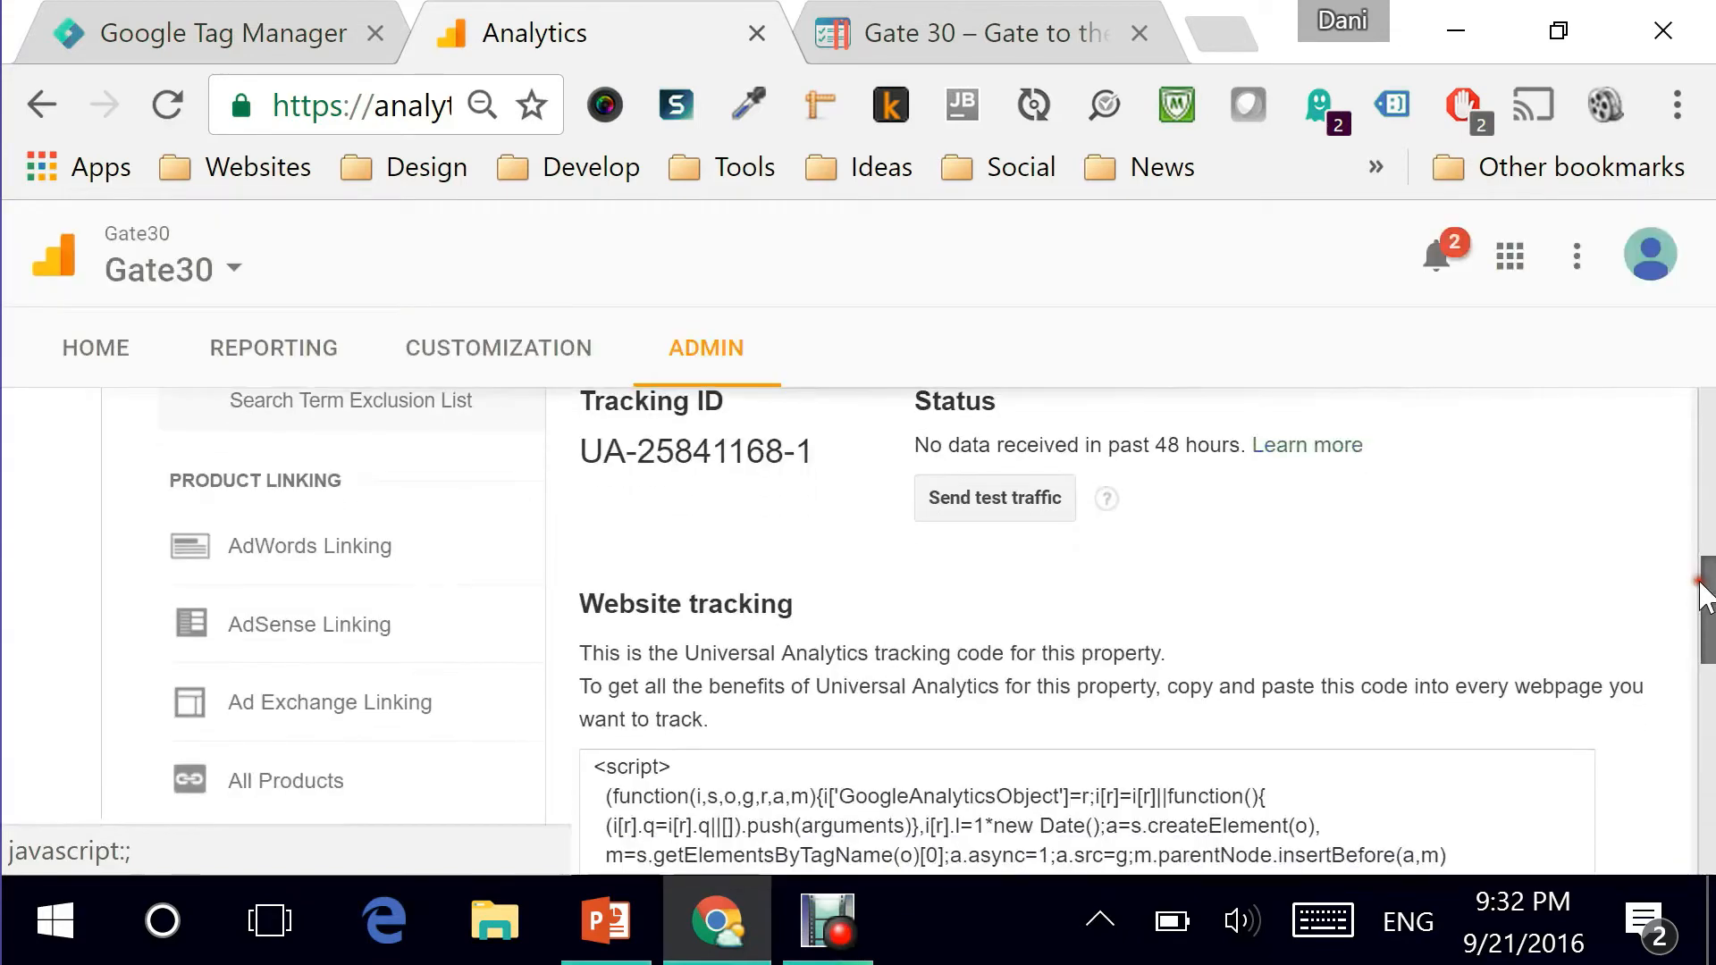
{"action": "scroll", "scroll_direction": "up", "scroll_amount": 3}
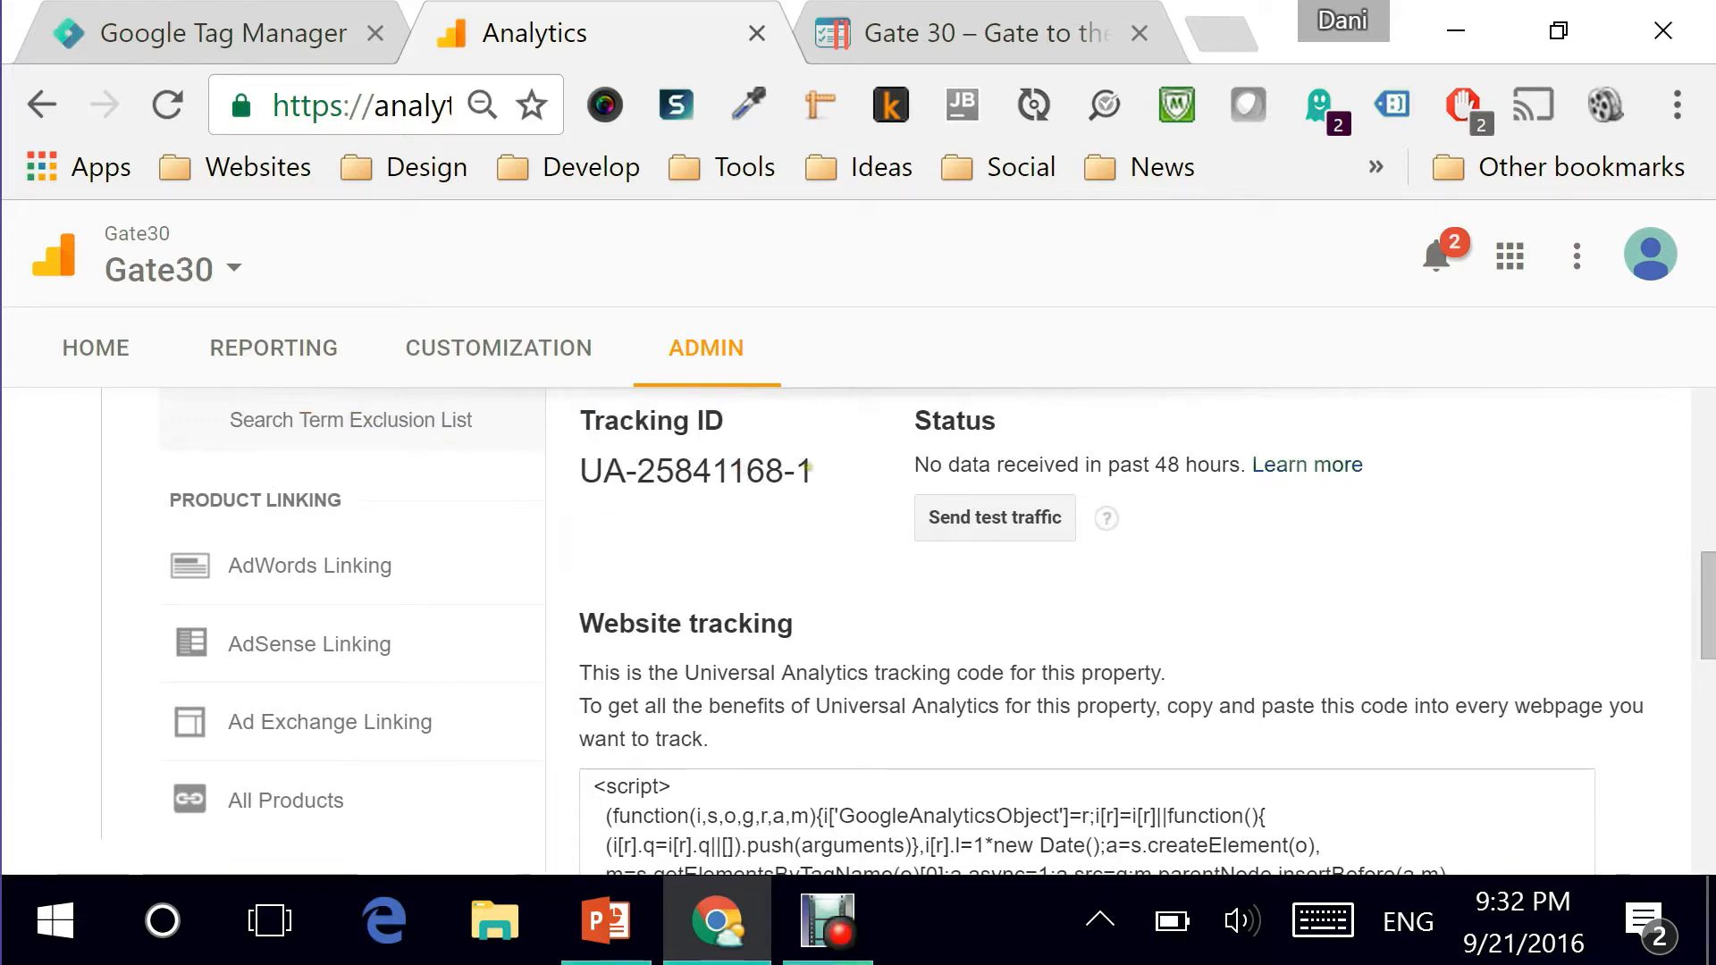
{"action": "double_click", "coordinate": [695, 470]}
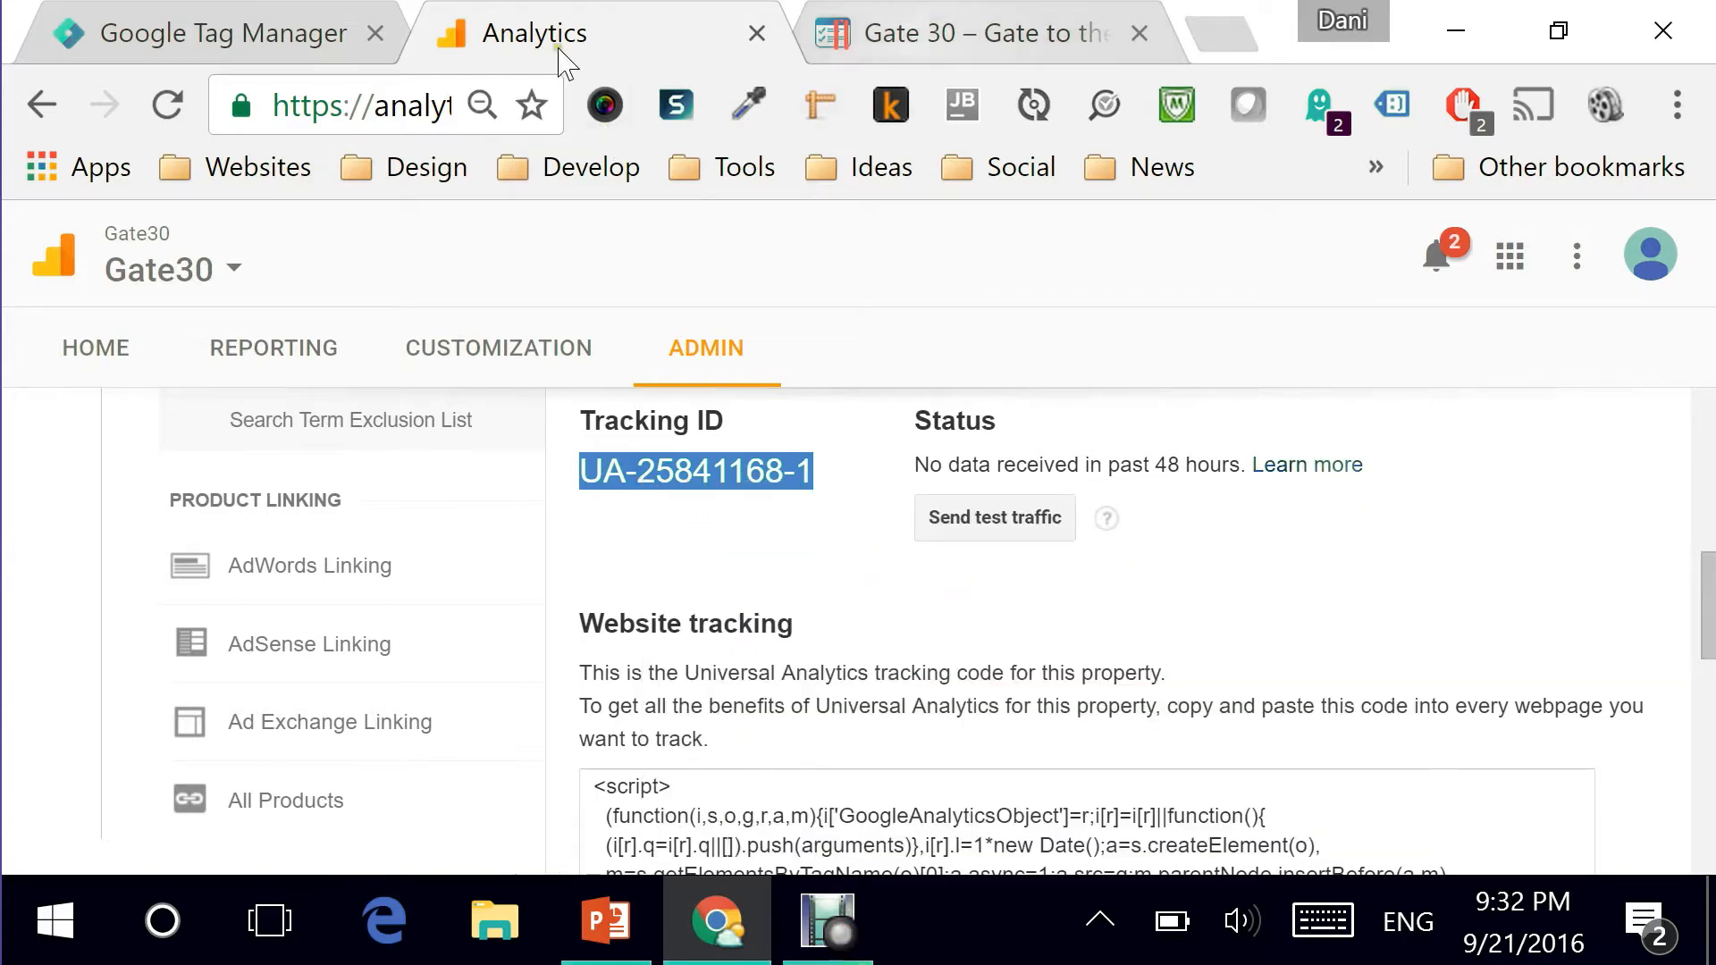
Back in GTM, give gaTrackingID the value UA-25841168-1 and save the variable.
{"action": "left_click", "coordinate": [191, 32]}
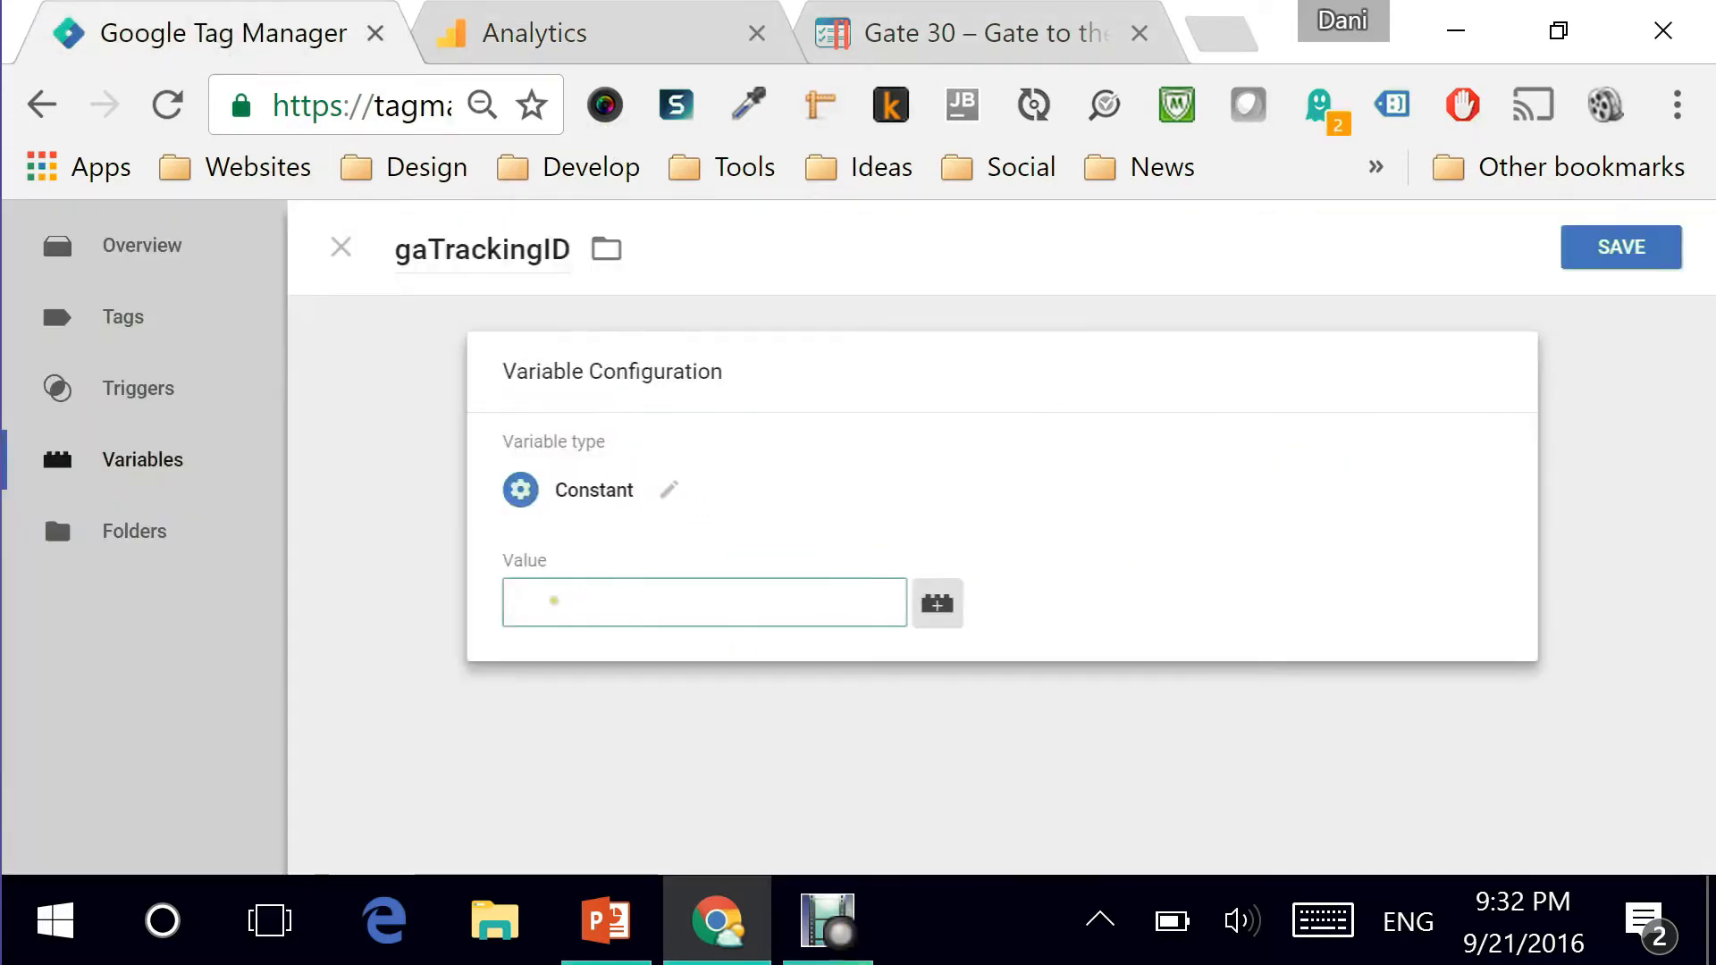
{"action": "type", "text": "UA-25841168-1"}
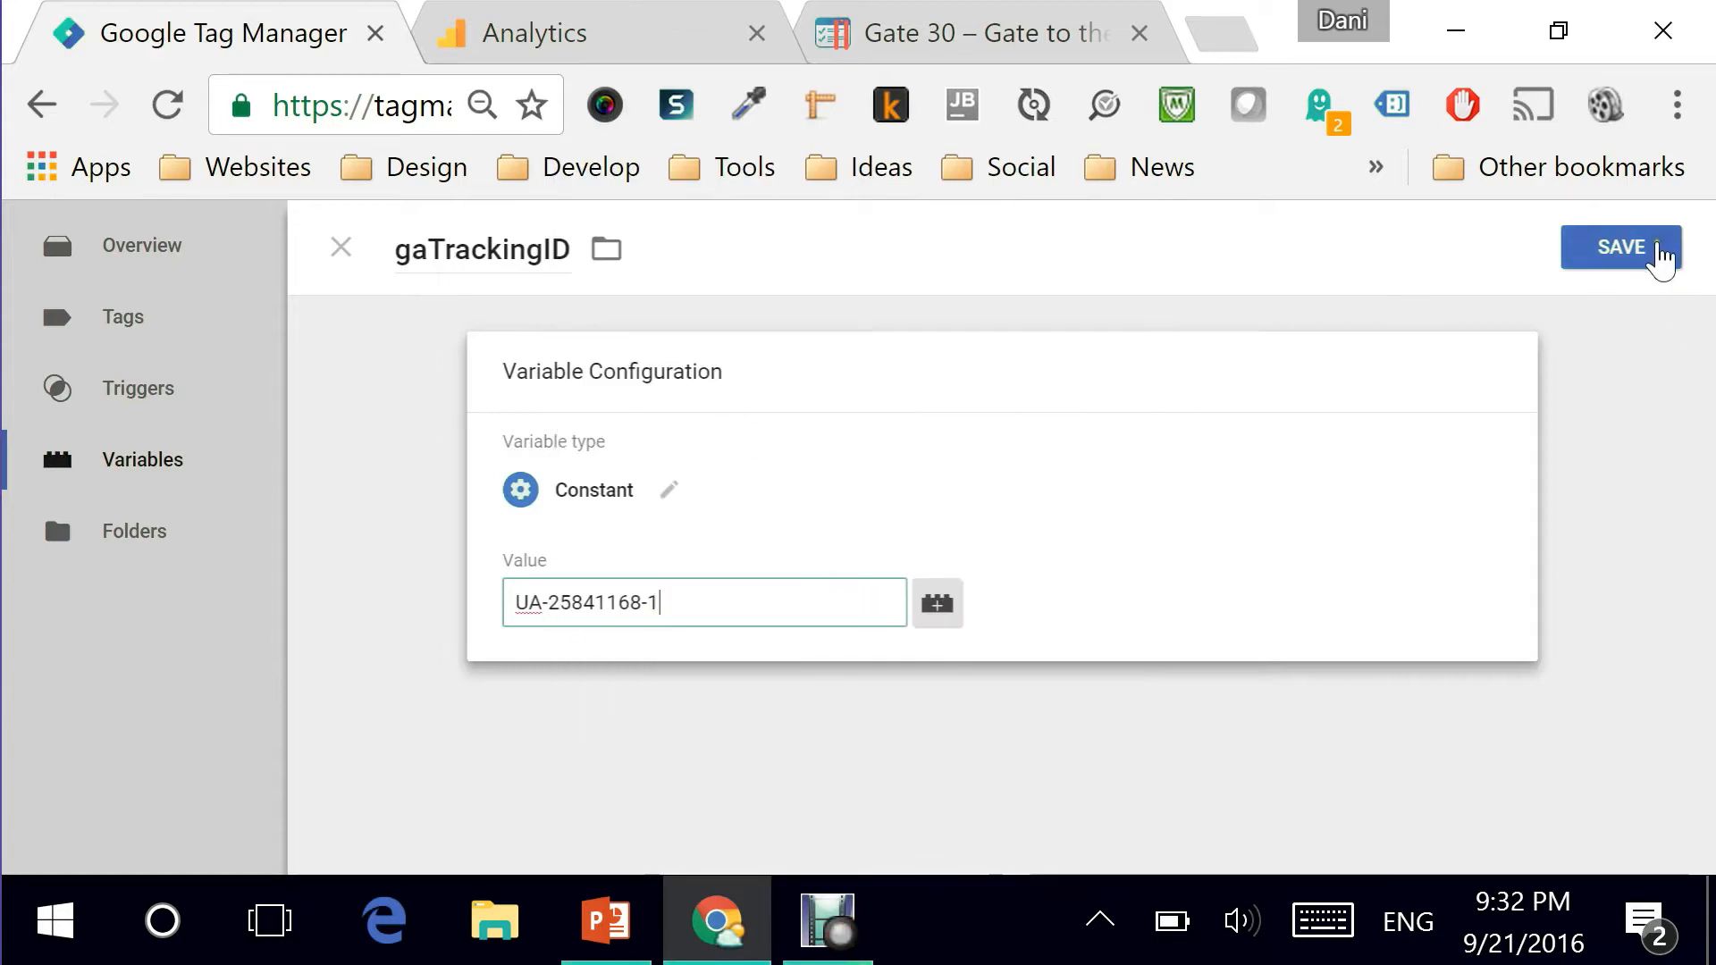
{"action": "left_click", "coordinate": [1622, 247]}
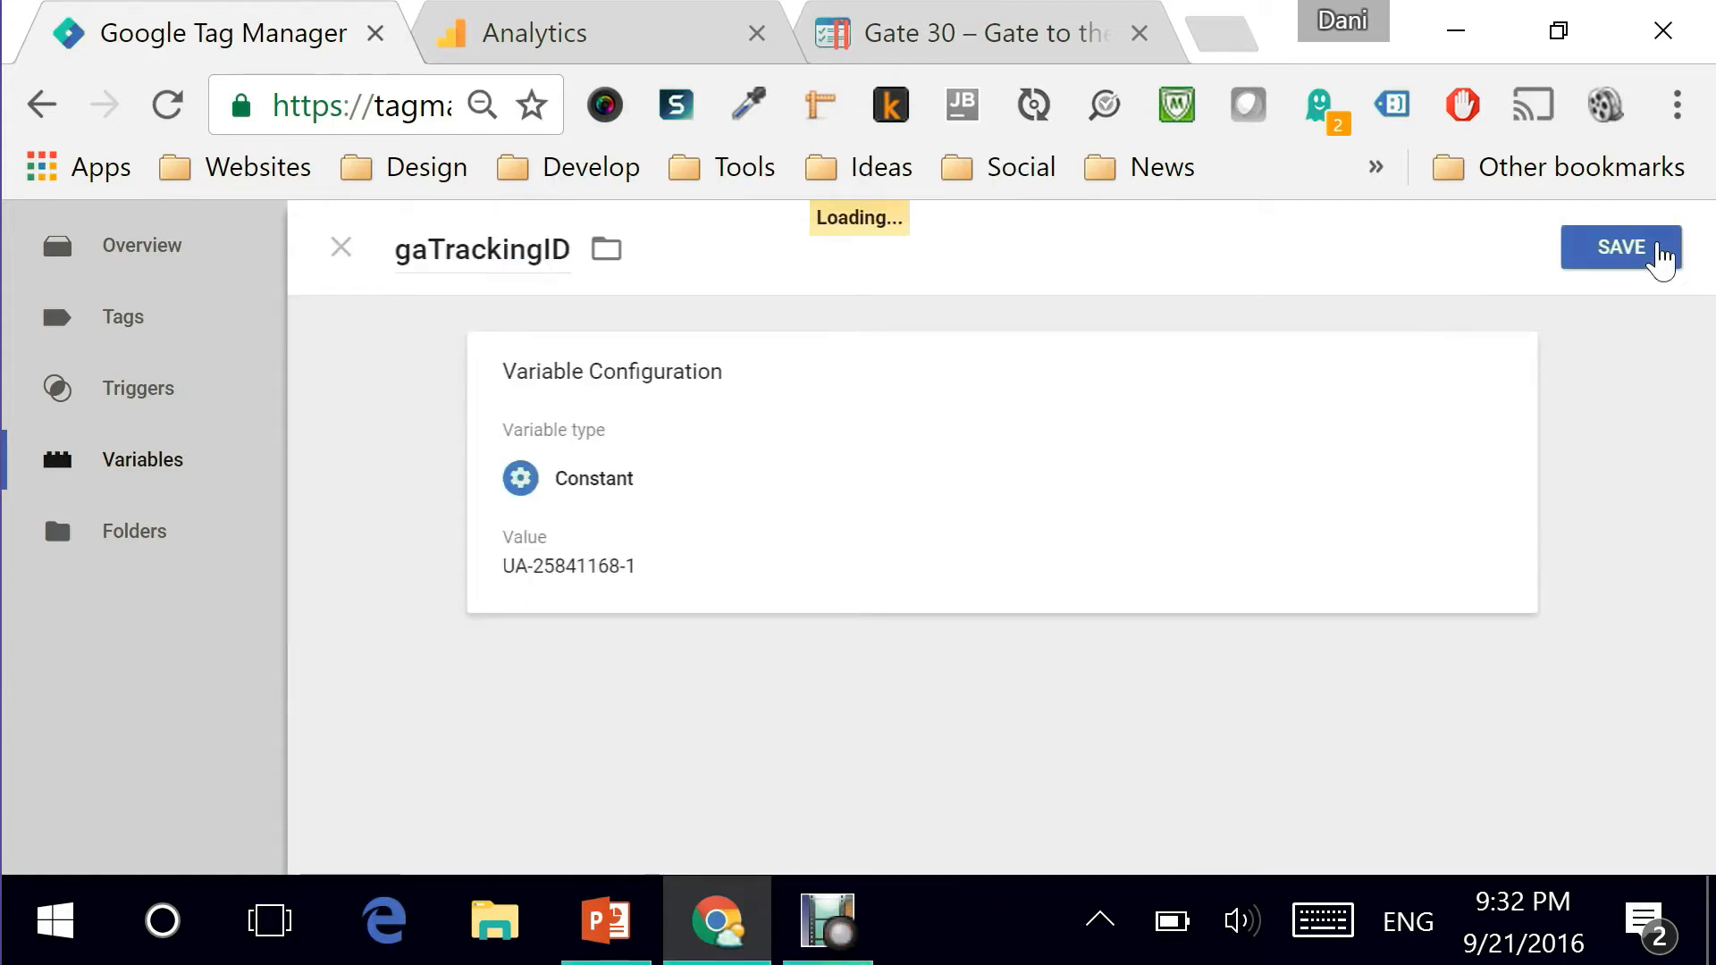
{"action": "left_click", "coordinate": [1621, 246]}
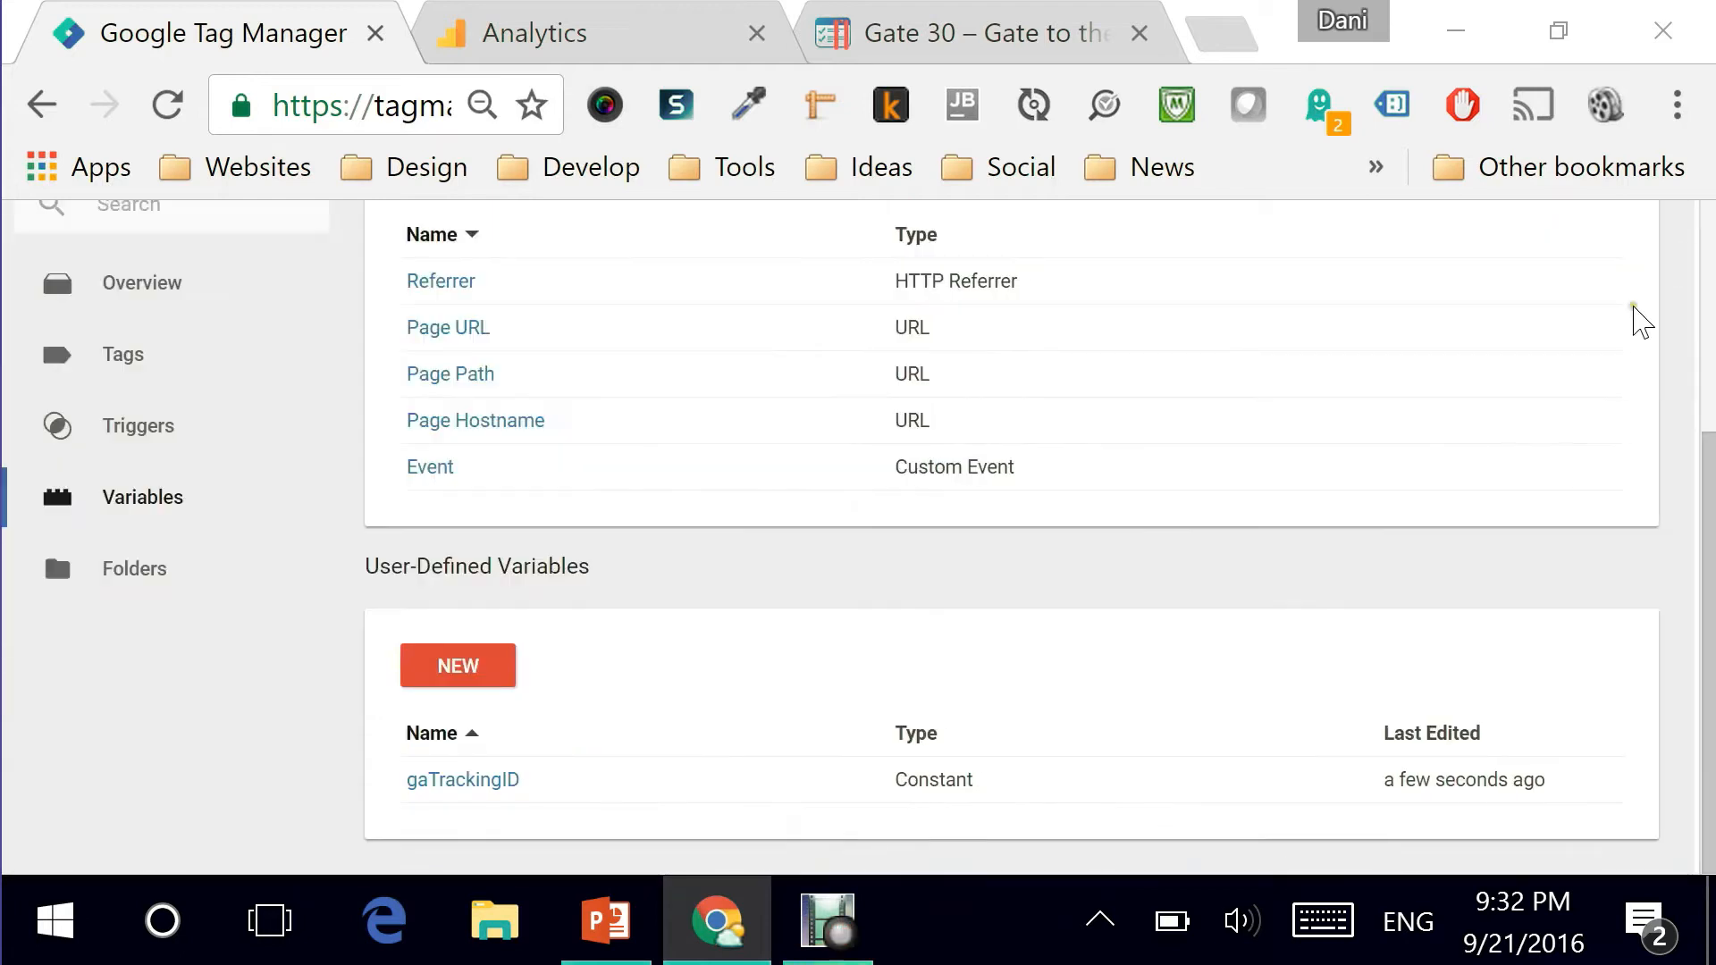
{"action": "scroll", "scroll_direction": "up", "scroll_amount": 3}
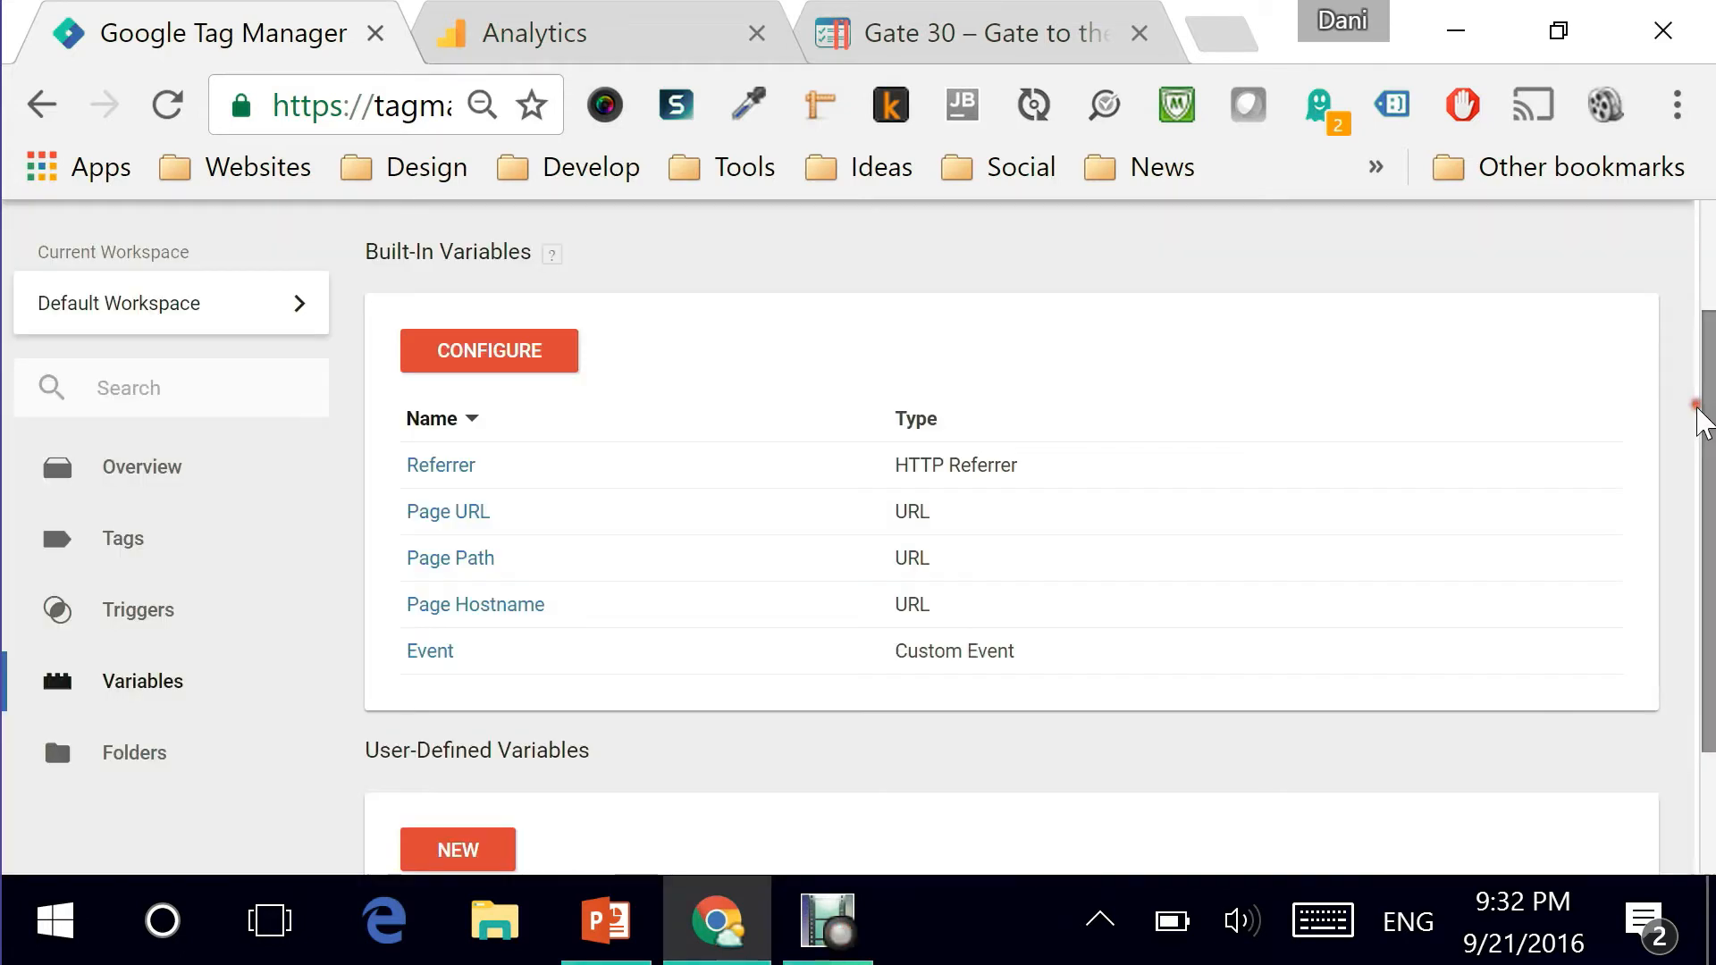
{"action": "mouse_move", "coordinate": [121, 538]}
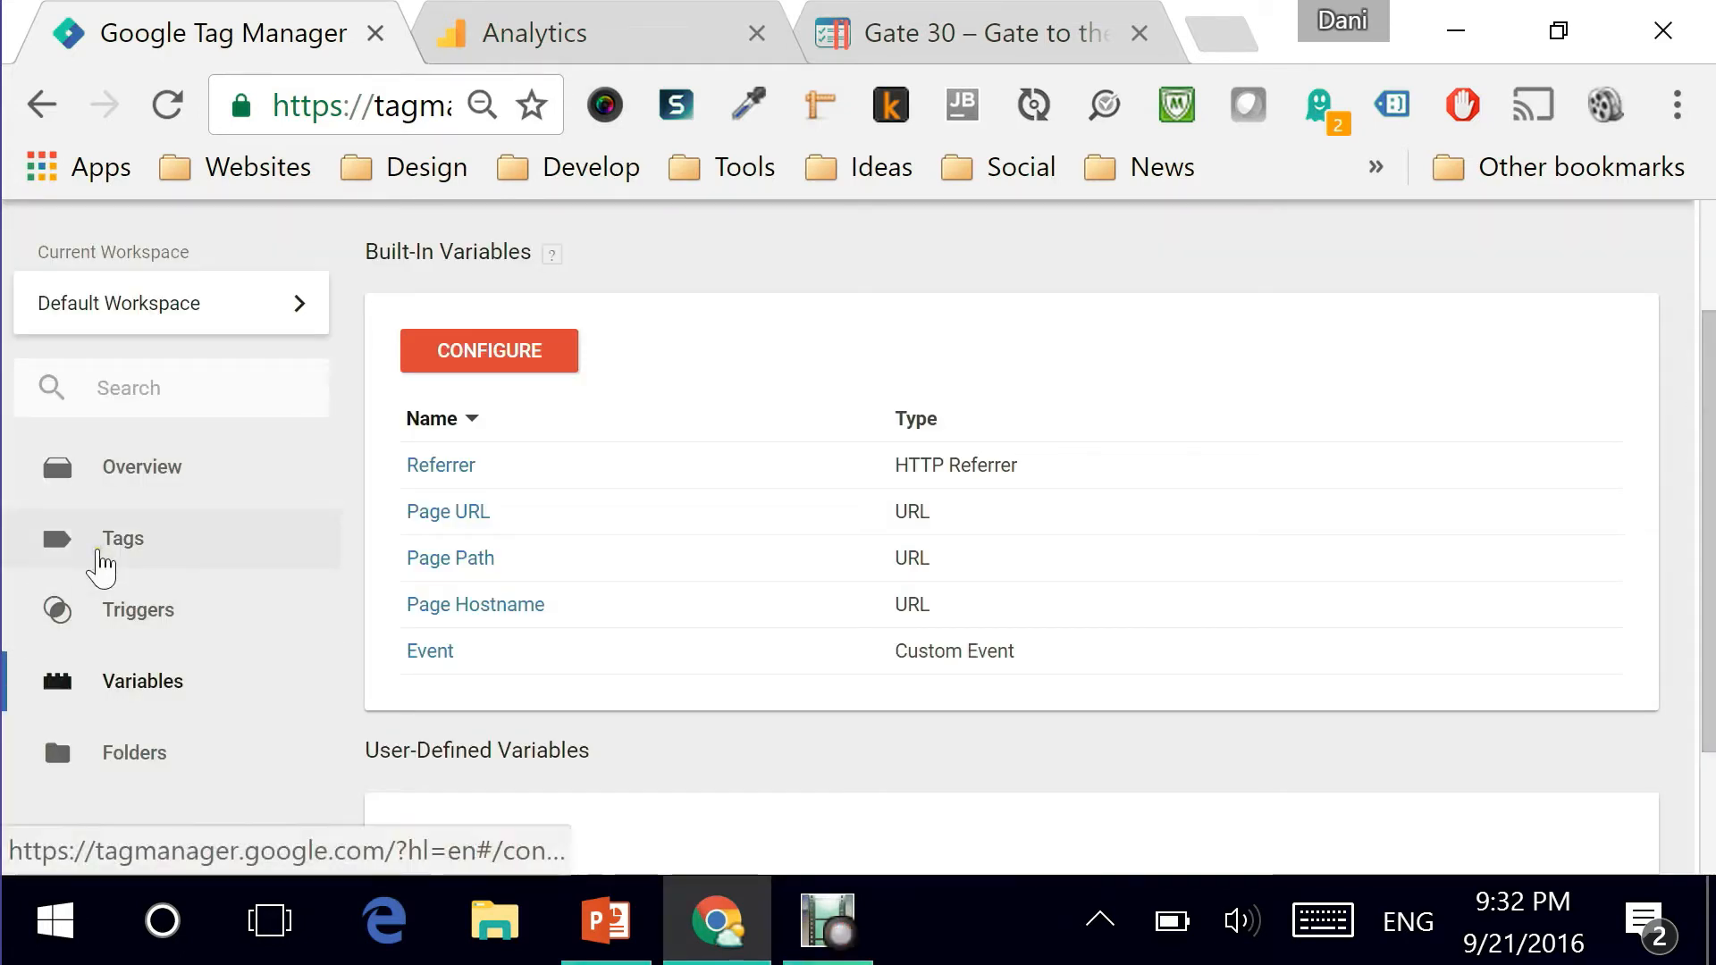
From the Tags list, create a new tag named 'GAU Tag - Pageviews'.
{"action": "left_click", "coordinate": [122, 538]}
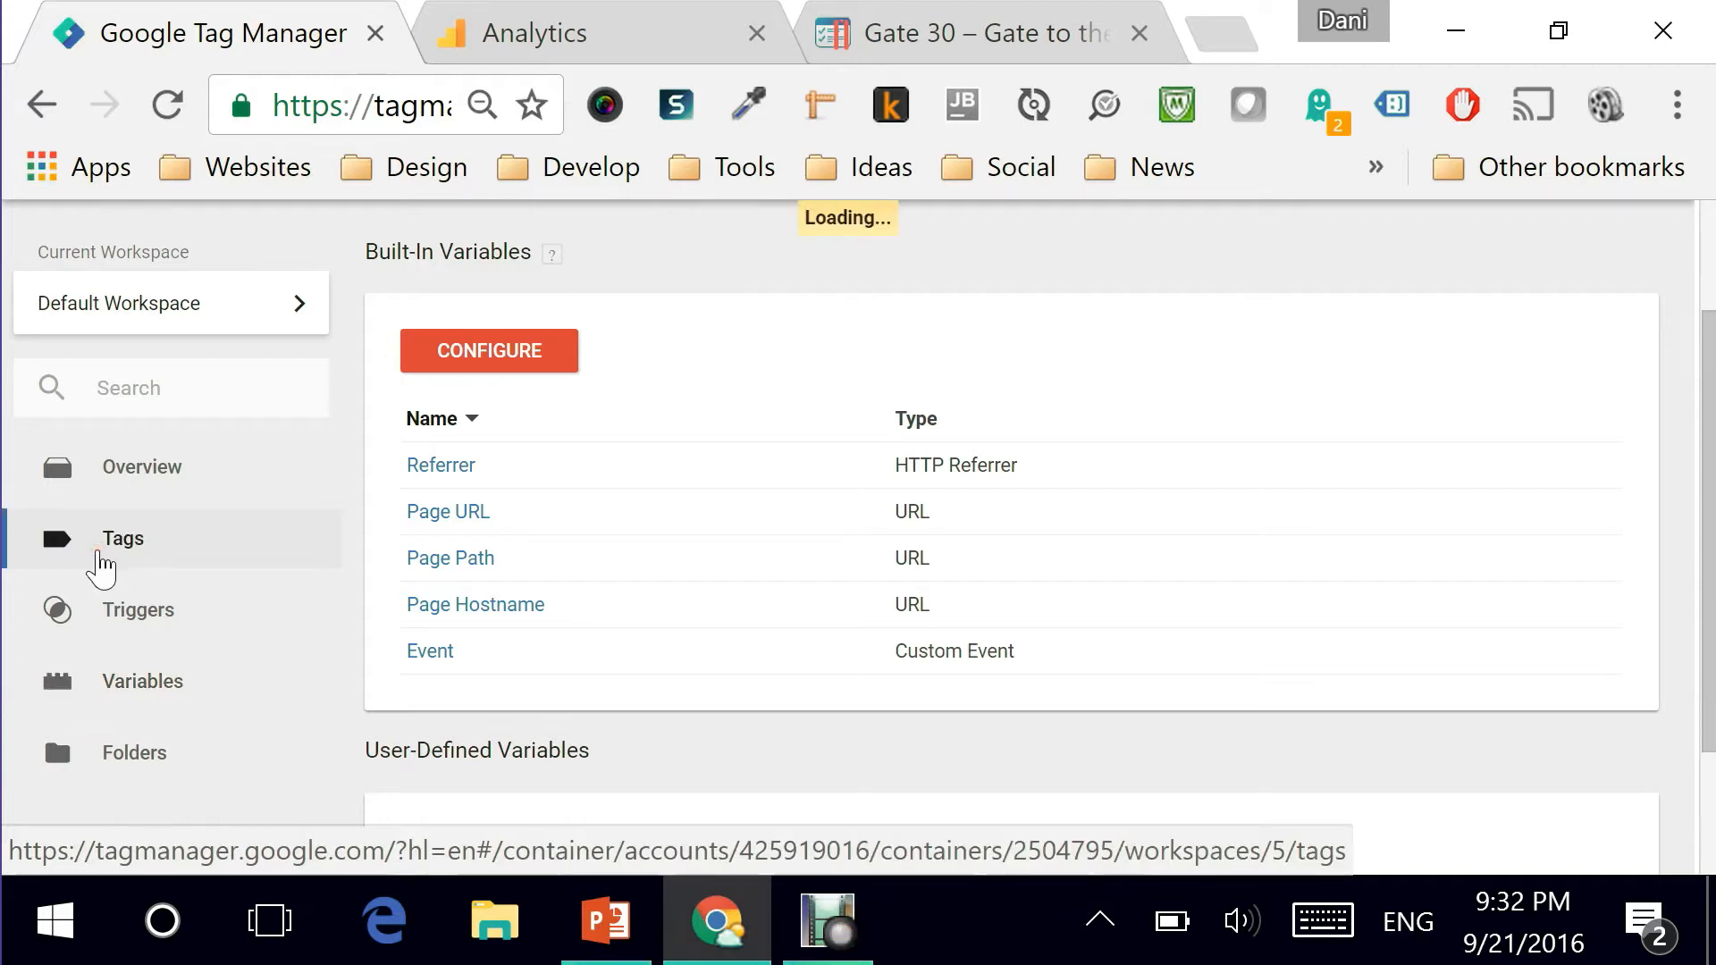
{"action": "left_click", "coordinate": [121, 538]}
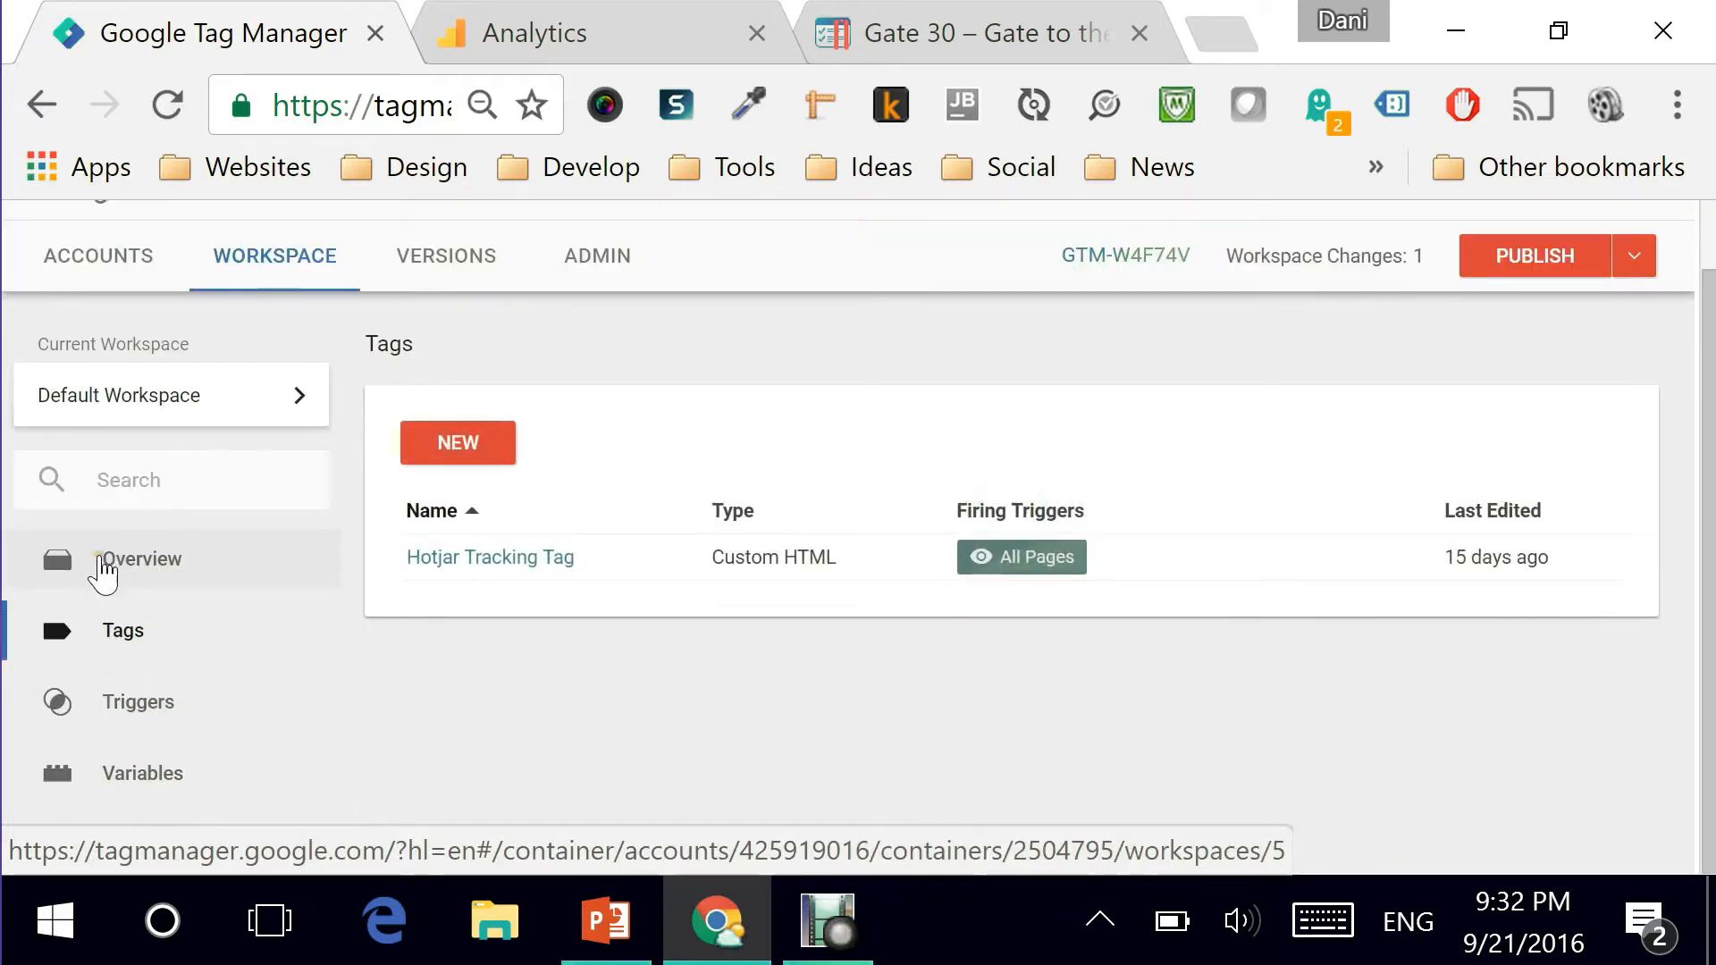
{"action": "mouse_move", "coordinate": [400, 486]}
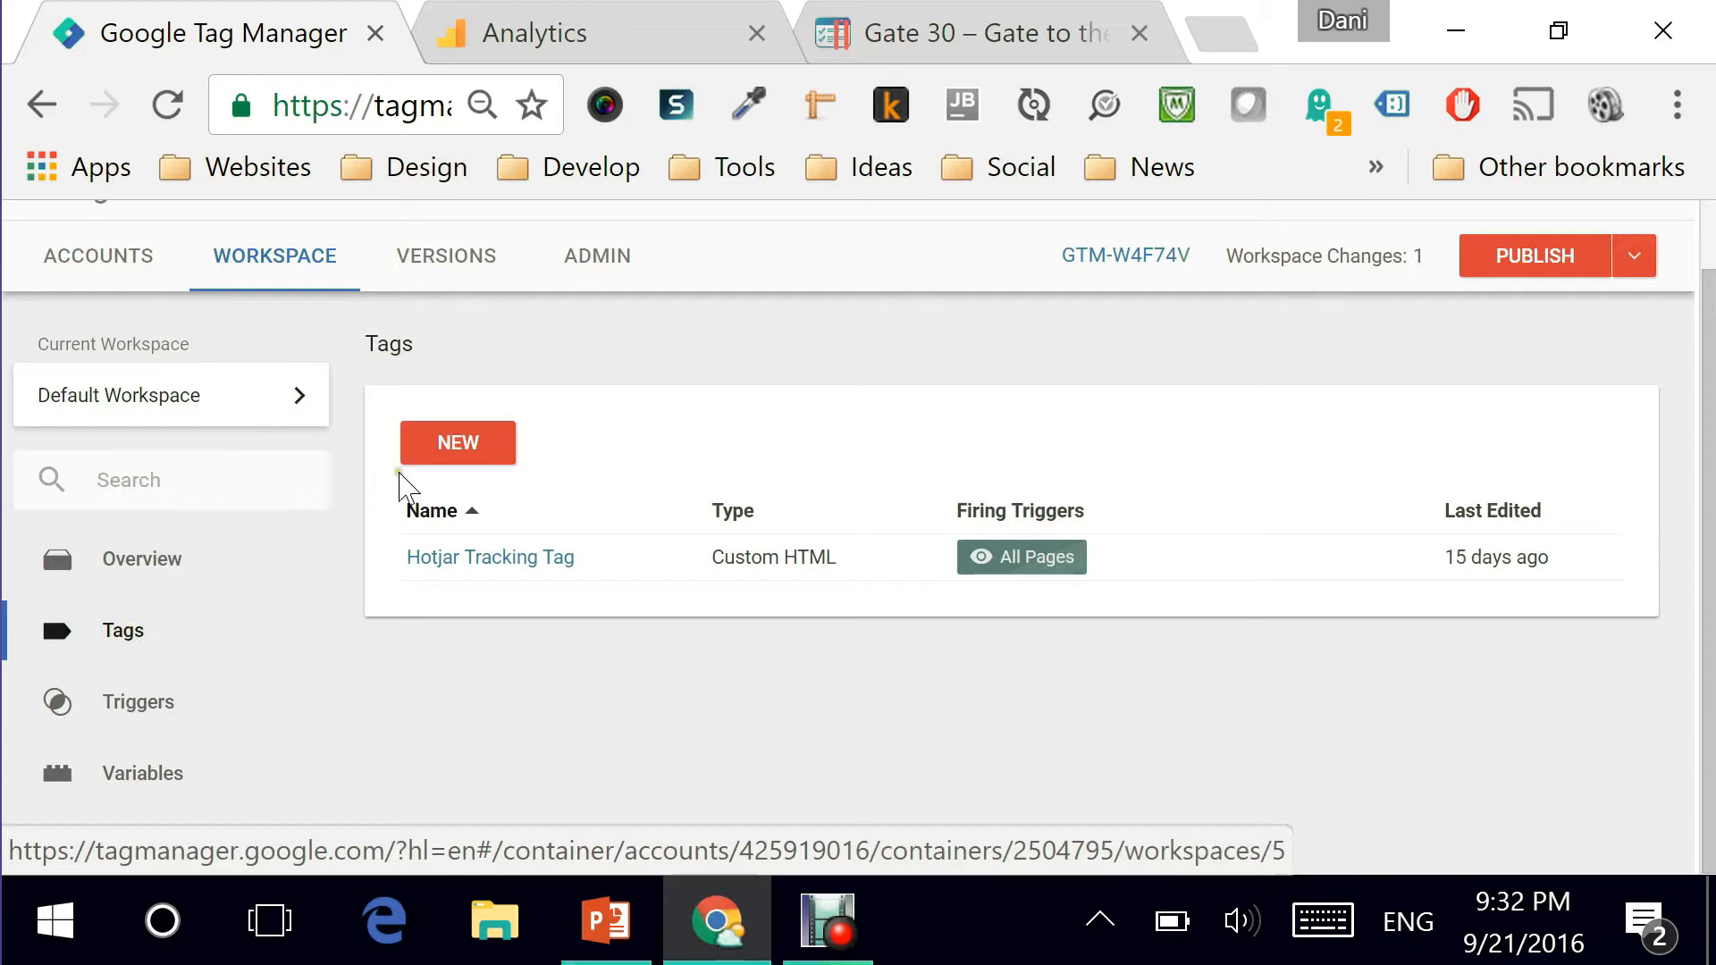
{"action": "left_click", "coordinate": [458, 441]}
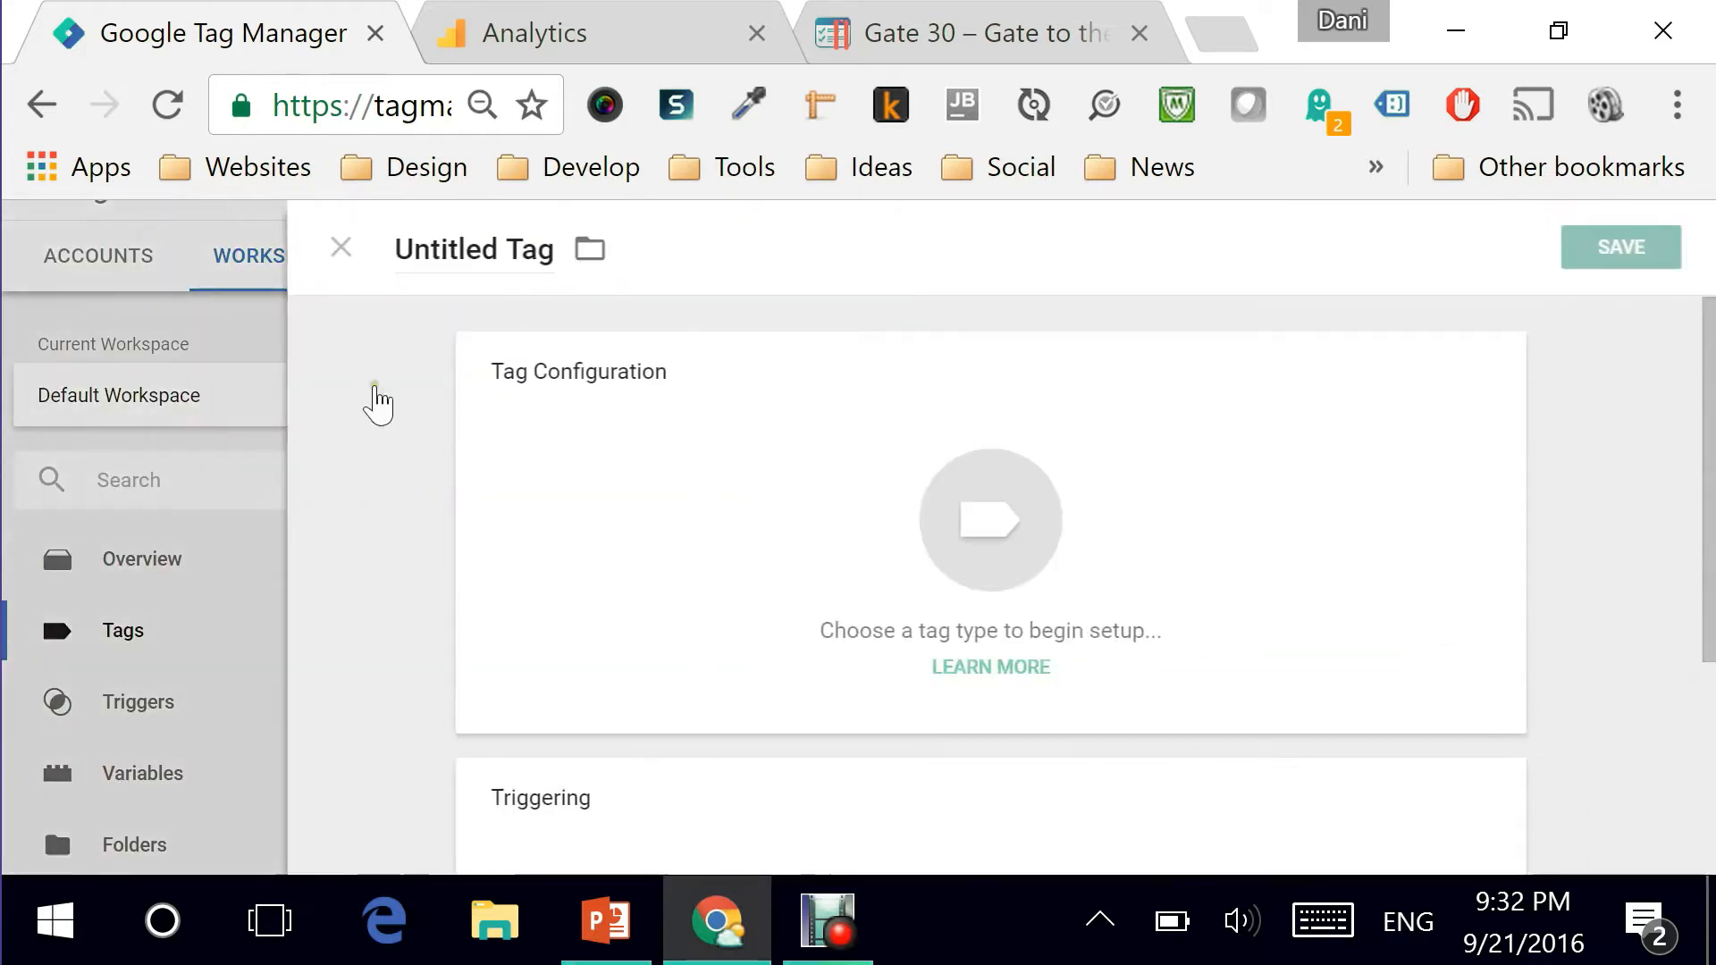
{"action": "double_click", "coordinate": [447, 248]}
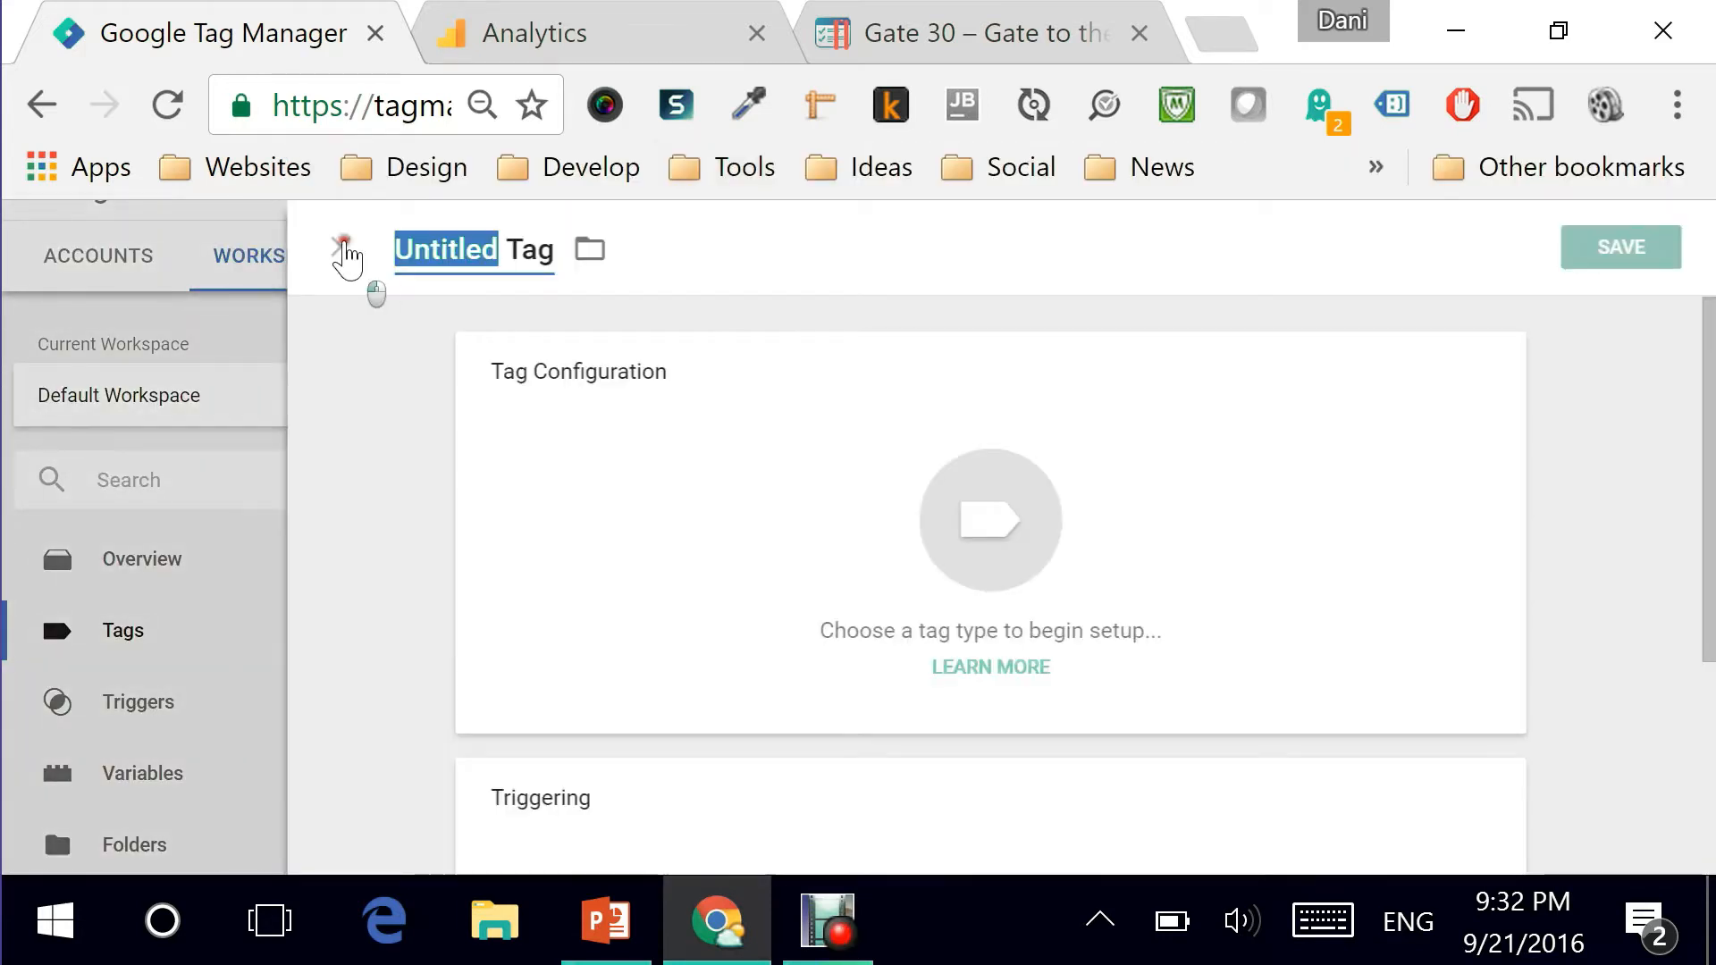
{"action": "type", "text": "GAU Tag"}
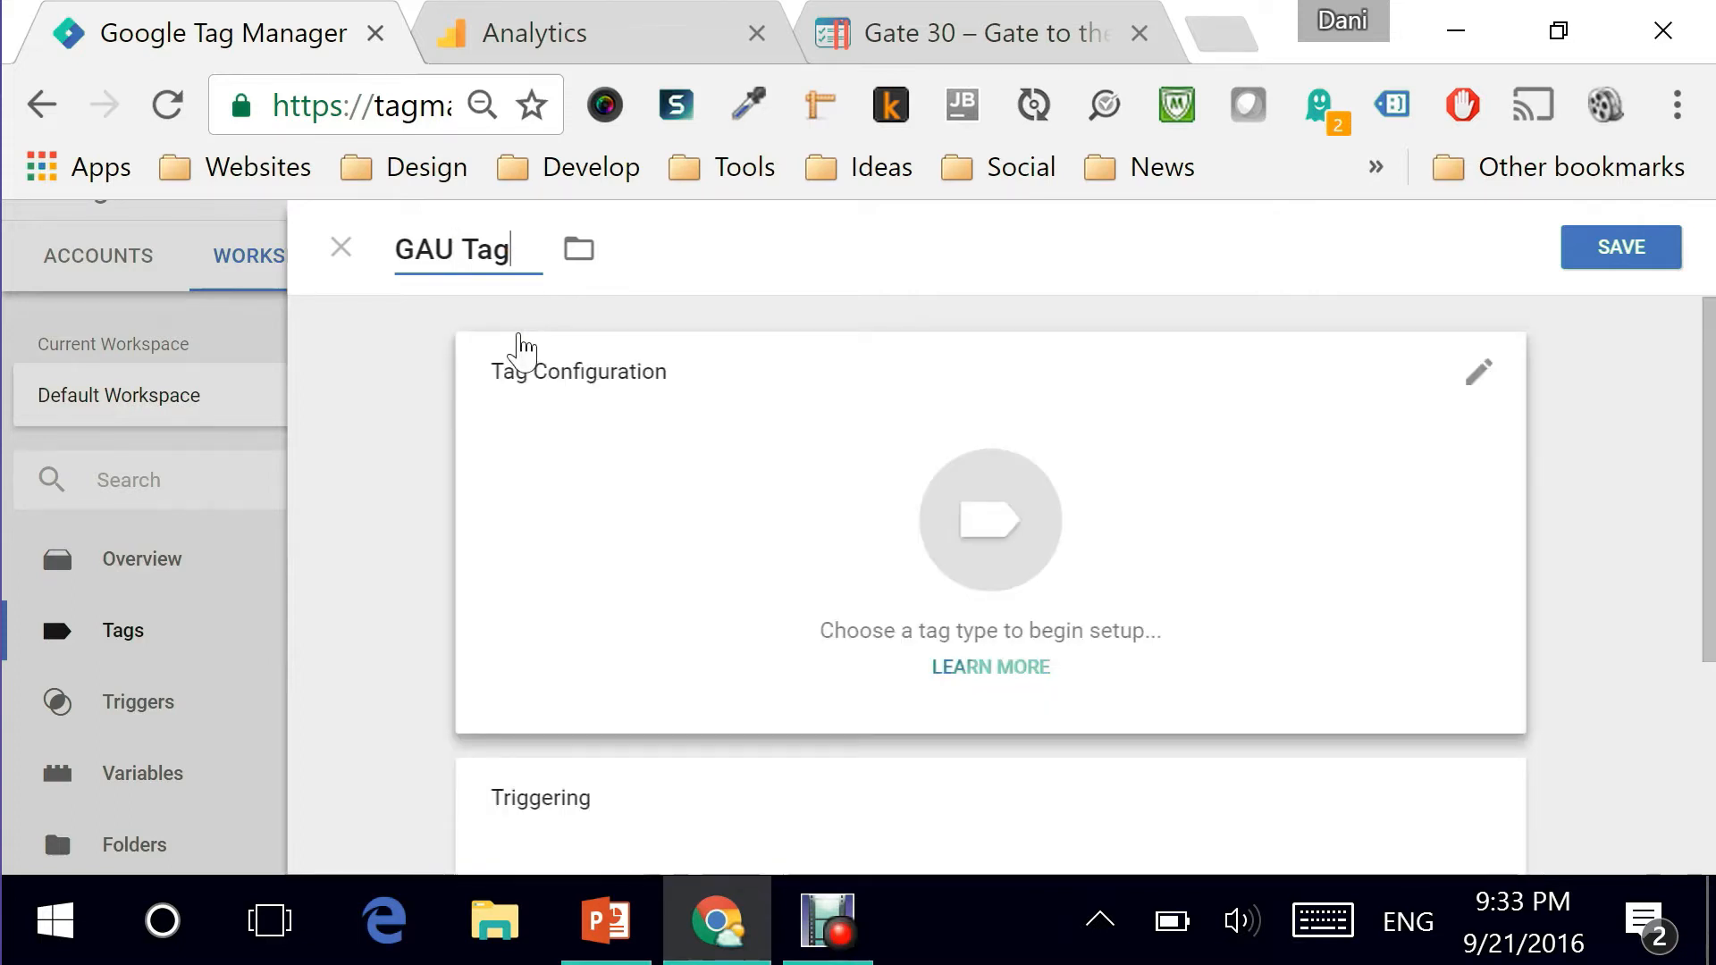
{"action": "type", "text": "-"}
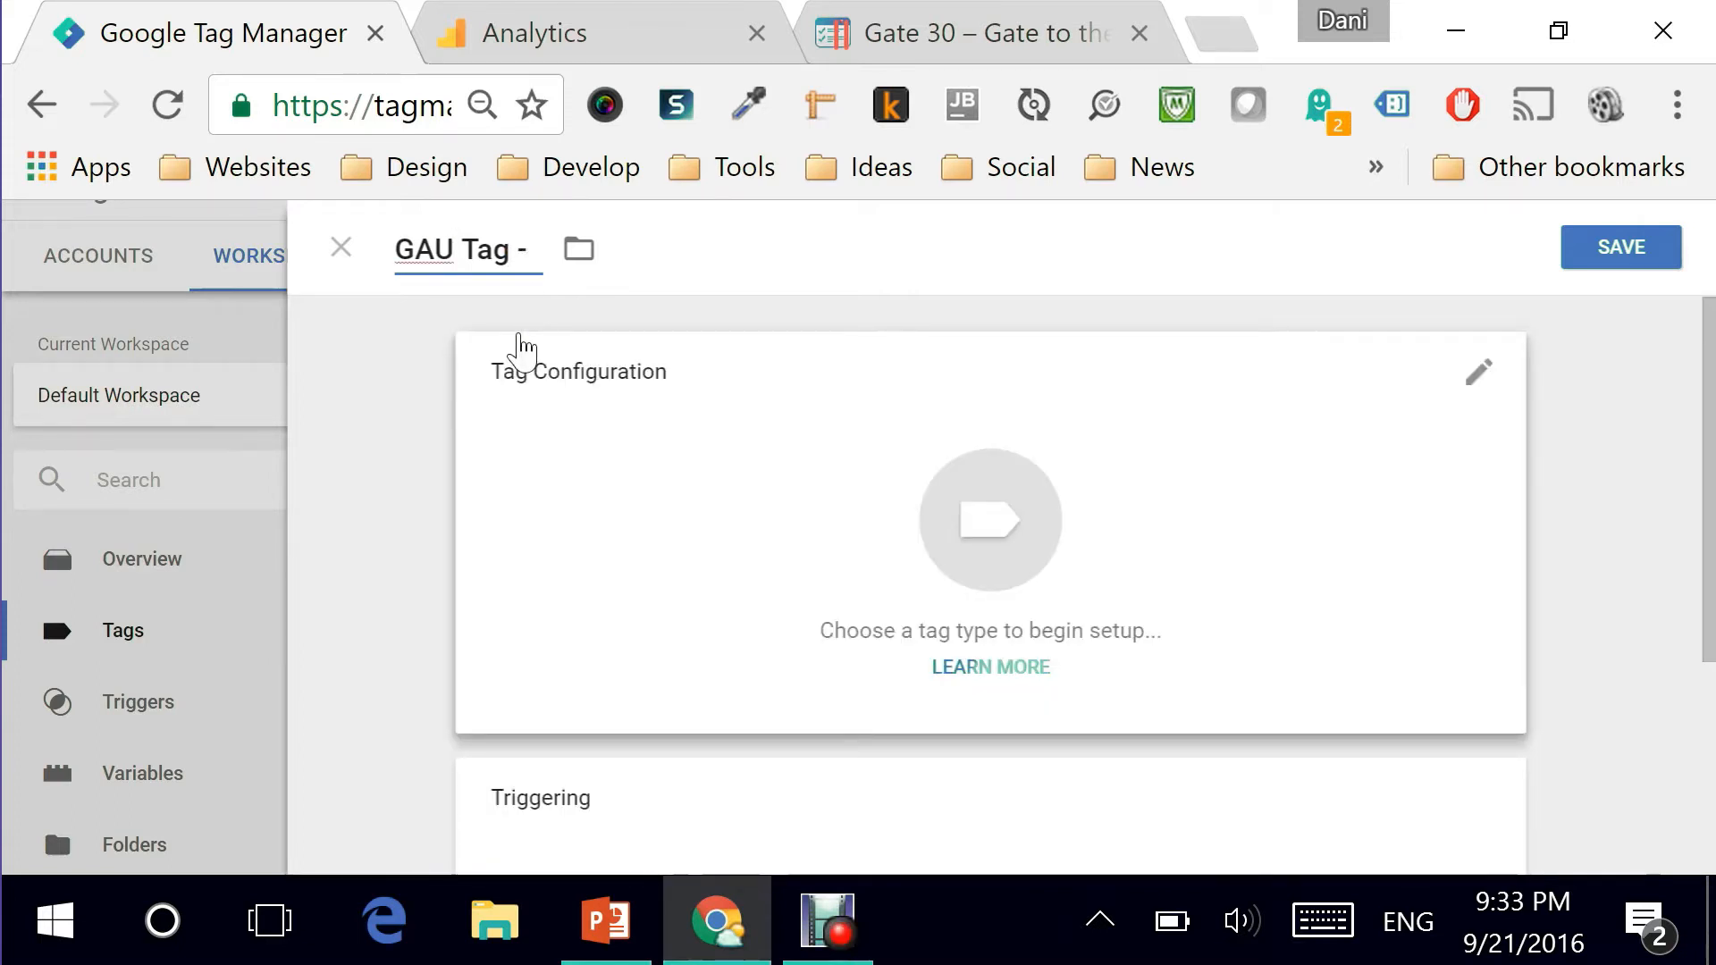
{"action": "type", "text": "Pagevi"}
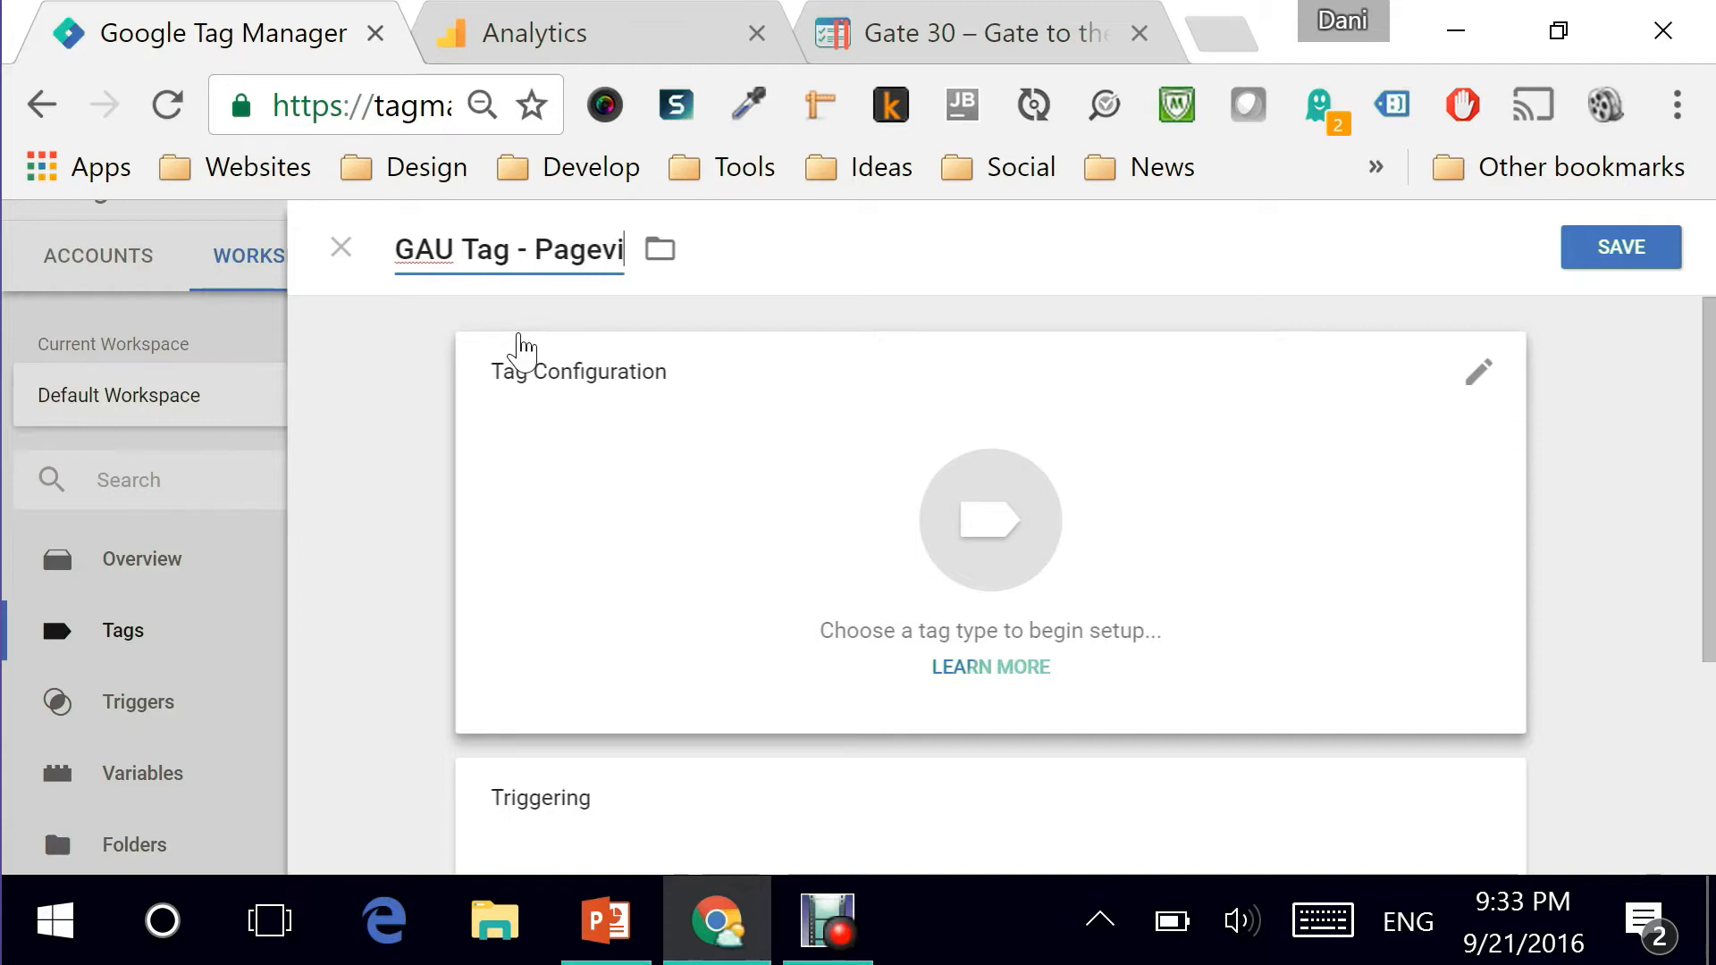
{"action": "type", "text": "ews"}
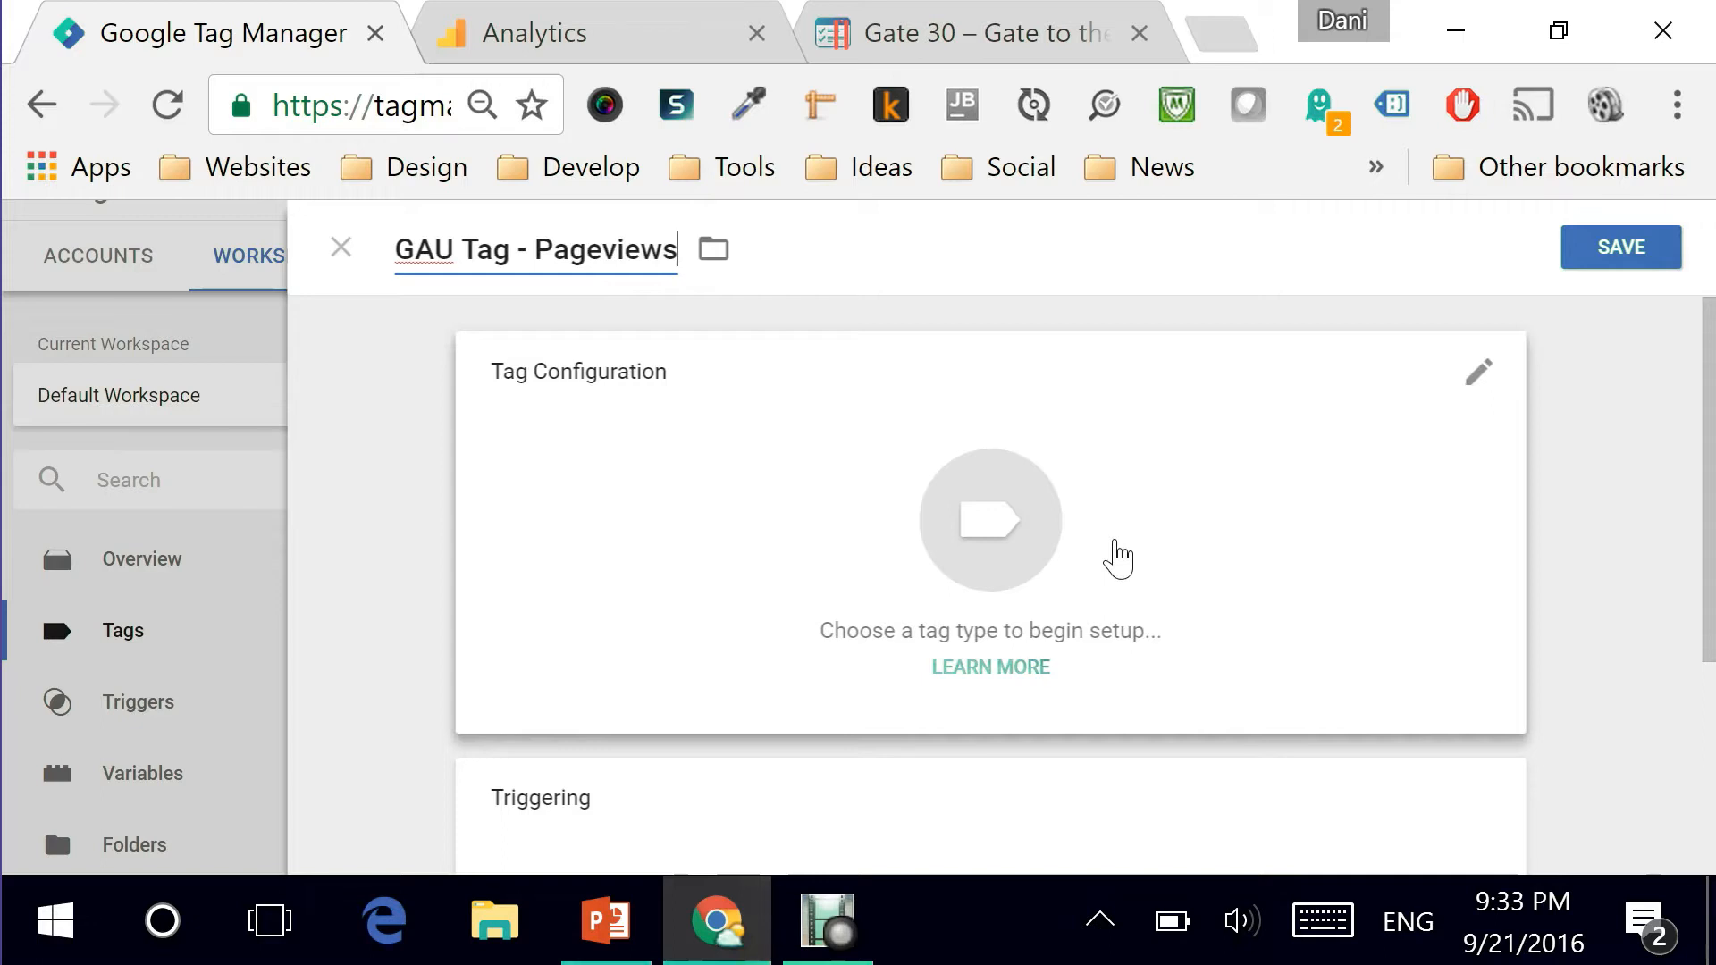
{"action": "mouse_move", "coordinate": [767, 411]}
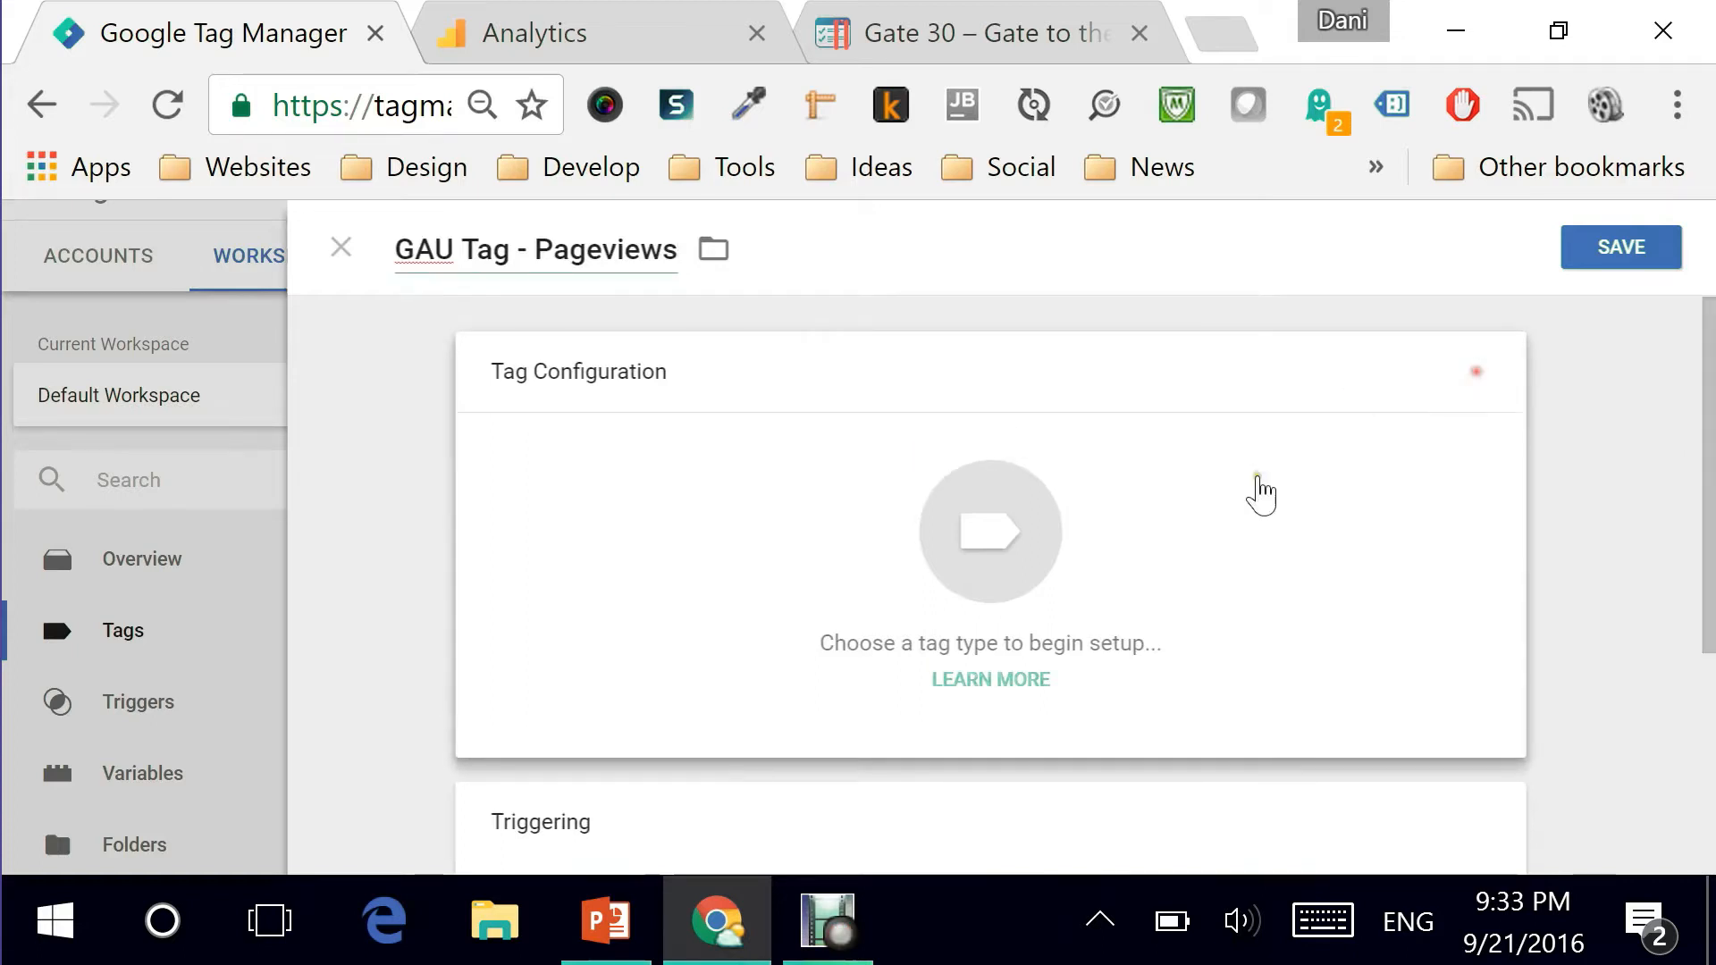
Make it a Universal Analytics tag with Tracking ID {{gaTrackingID}}.
{"action": "left_click", "coordinate": [989, 531]}
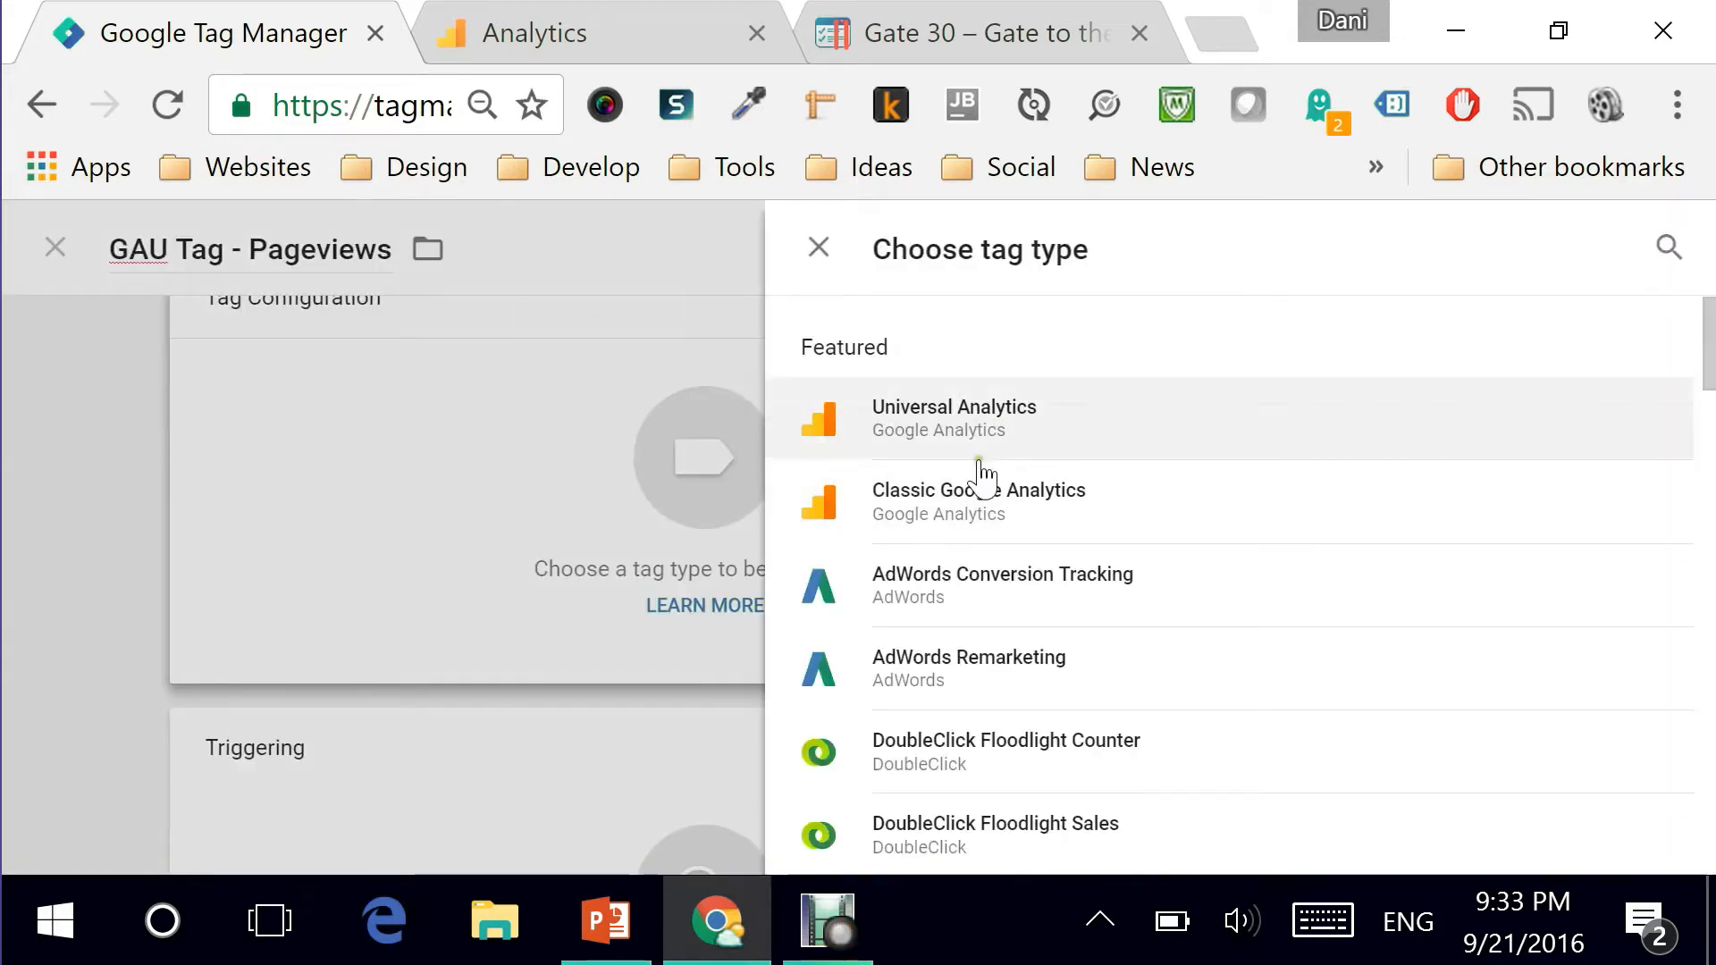
{"action": "mouse_move", "coordinate": [855, 444]}
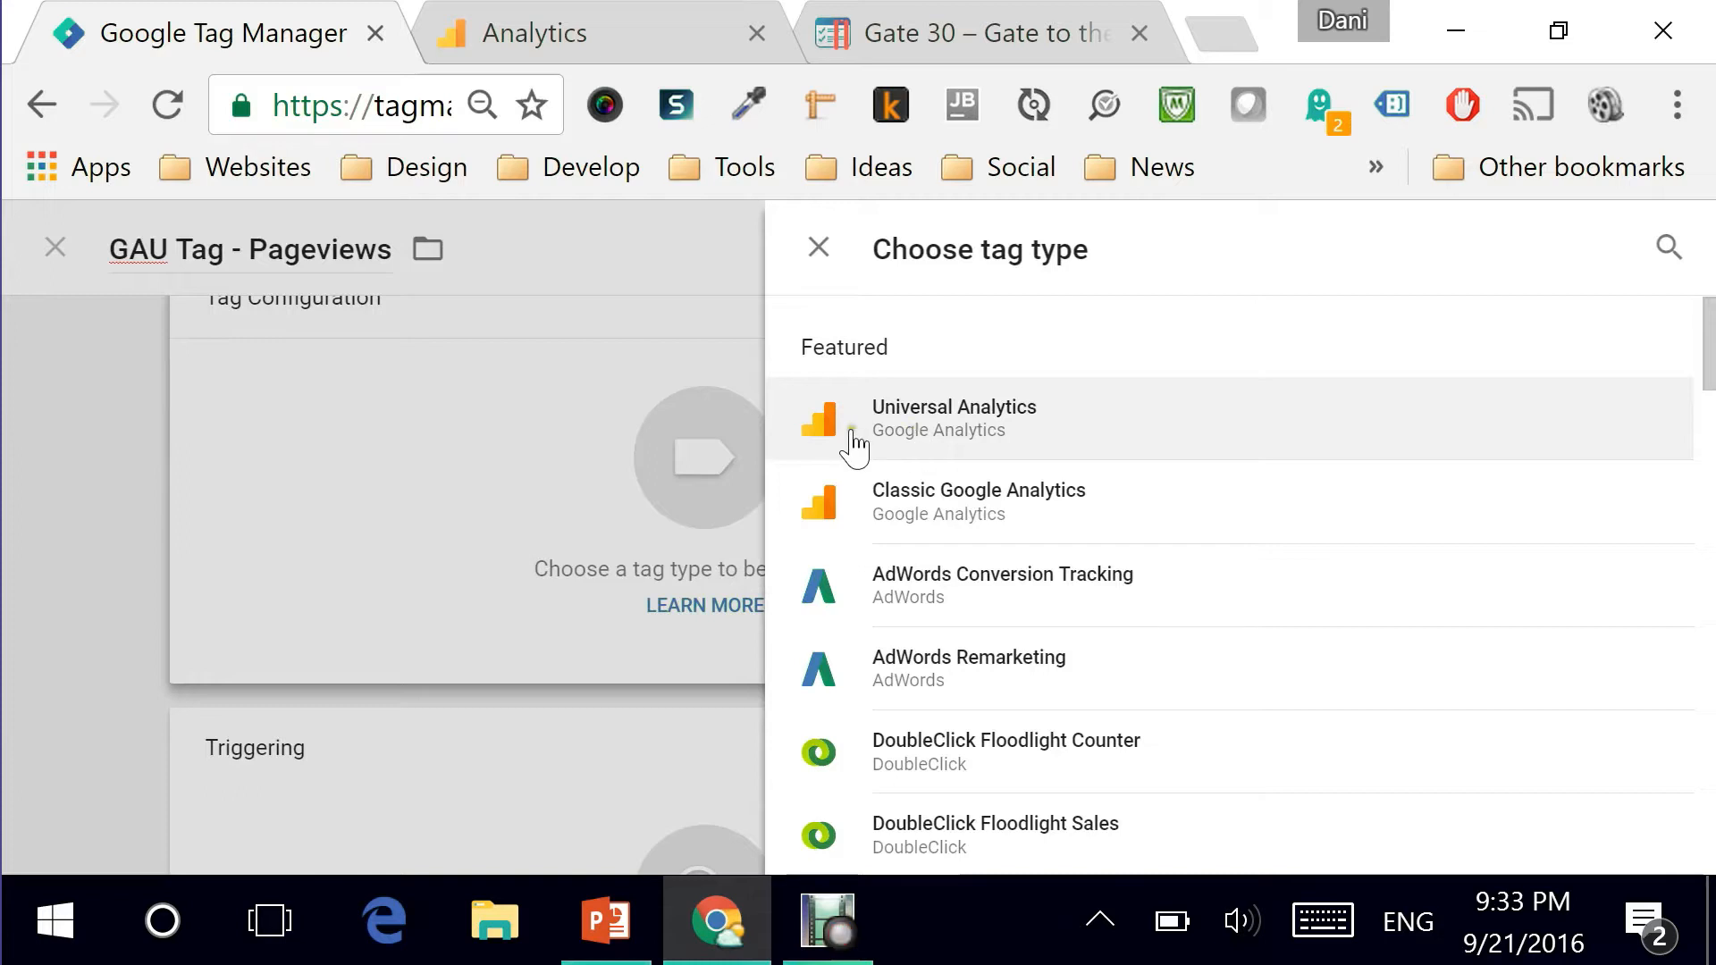
{"action": "left_click", "coordinate": [953, 417]}
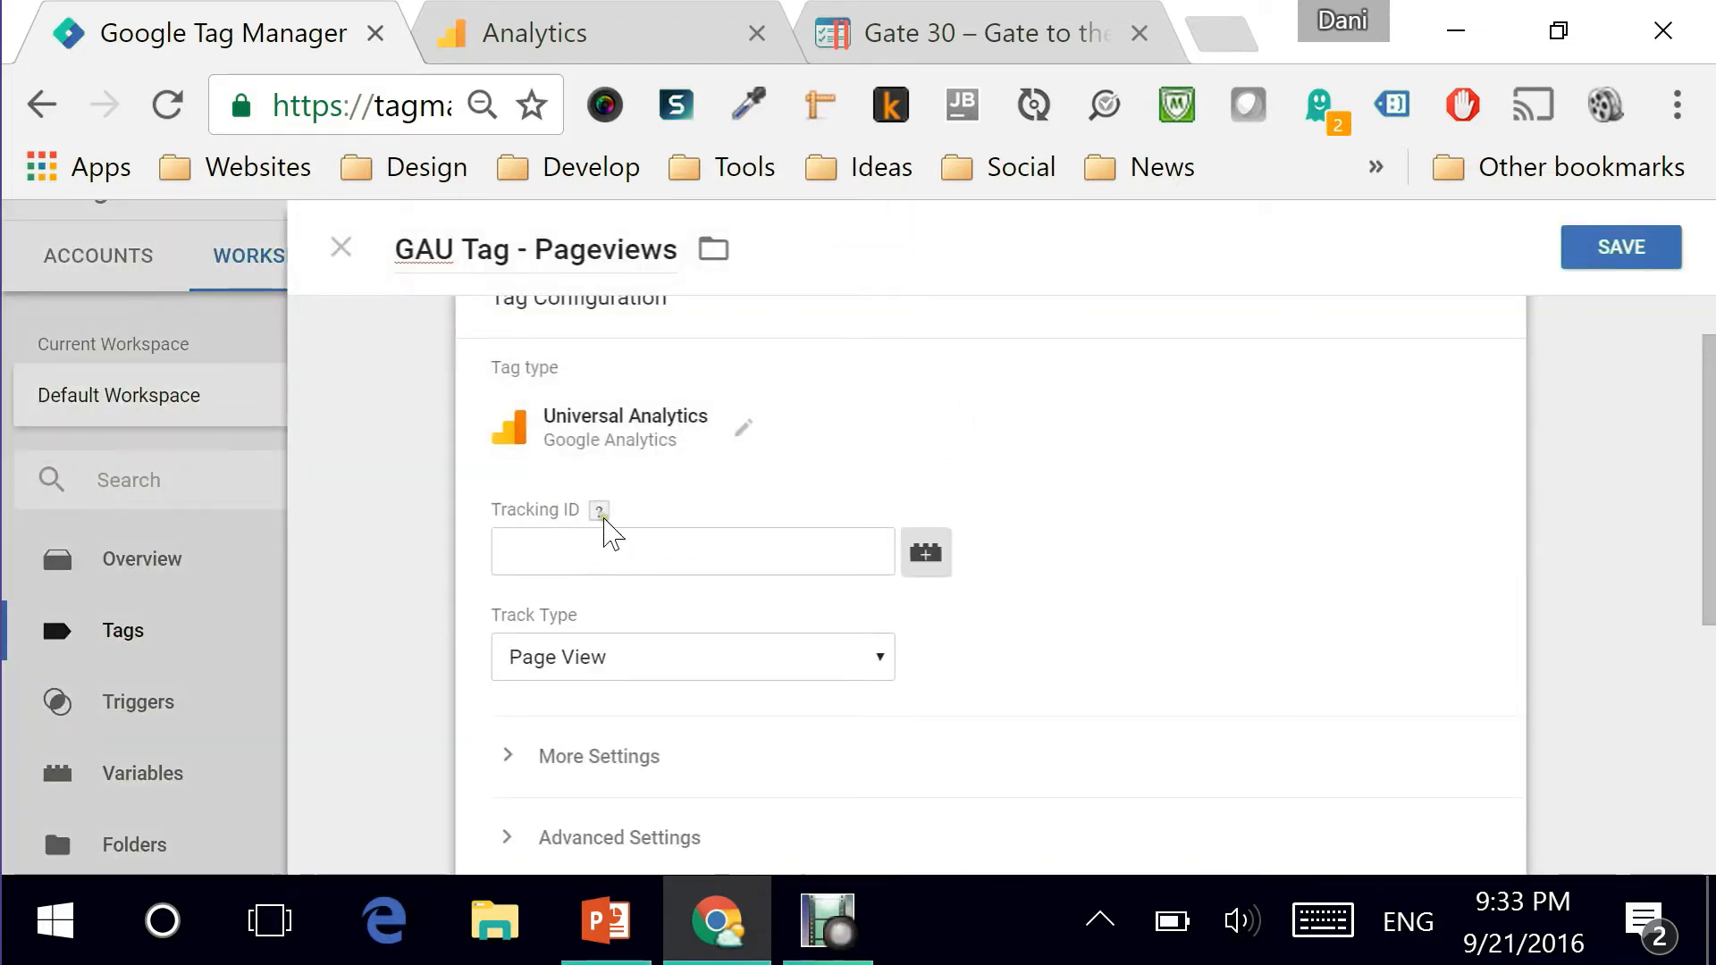
{"action": "left_click", "coordinate": [692, 551]}
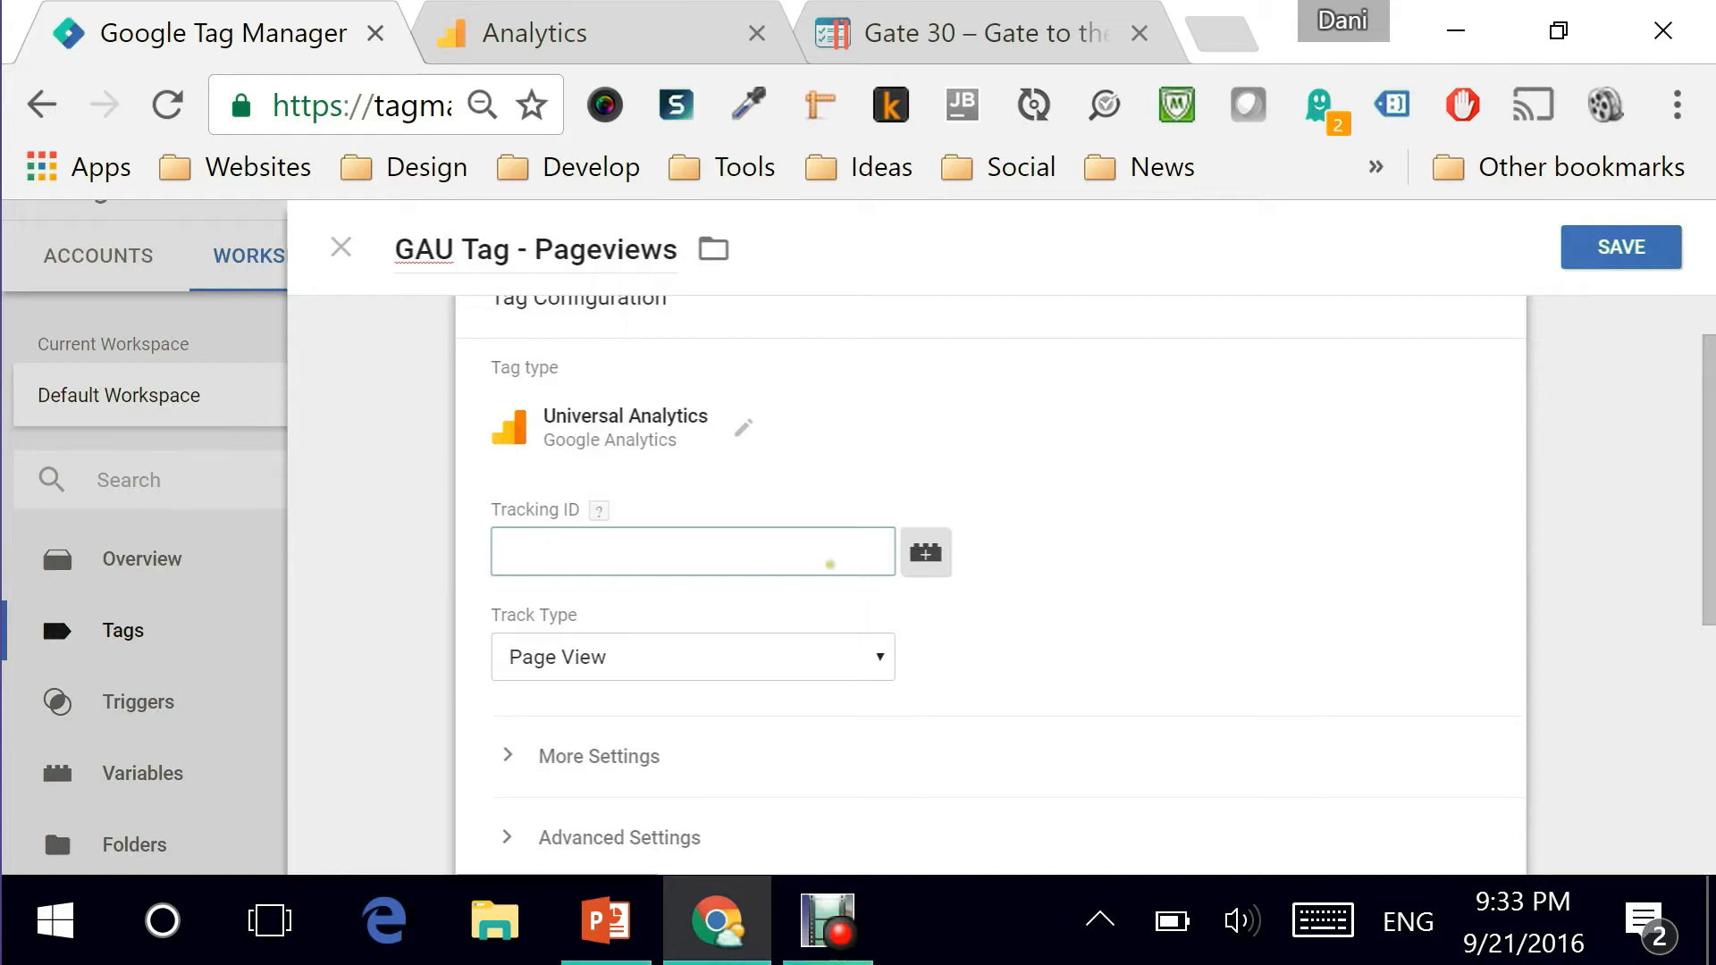
{"action": "left_click", "coordinate": [692, 551]}
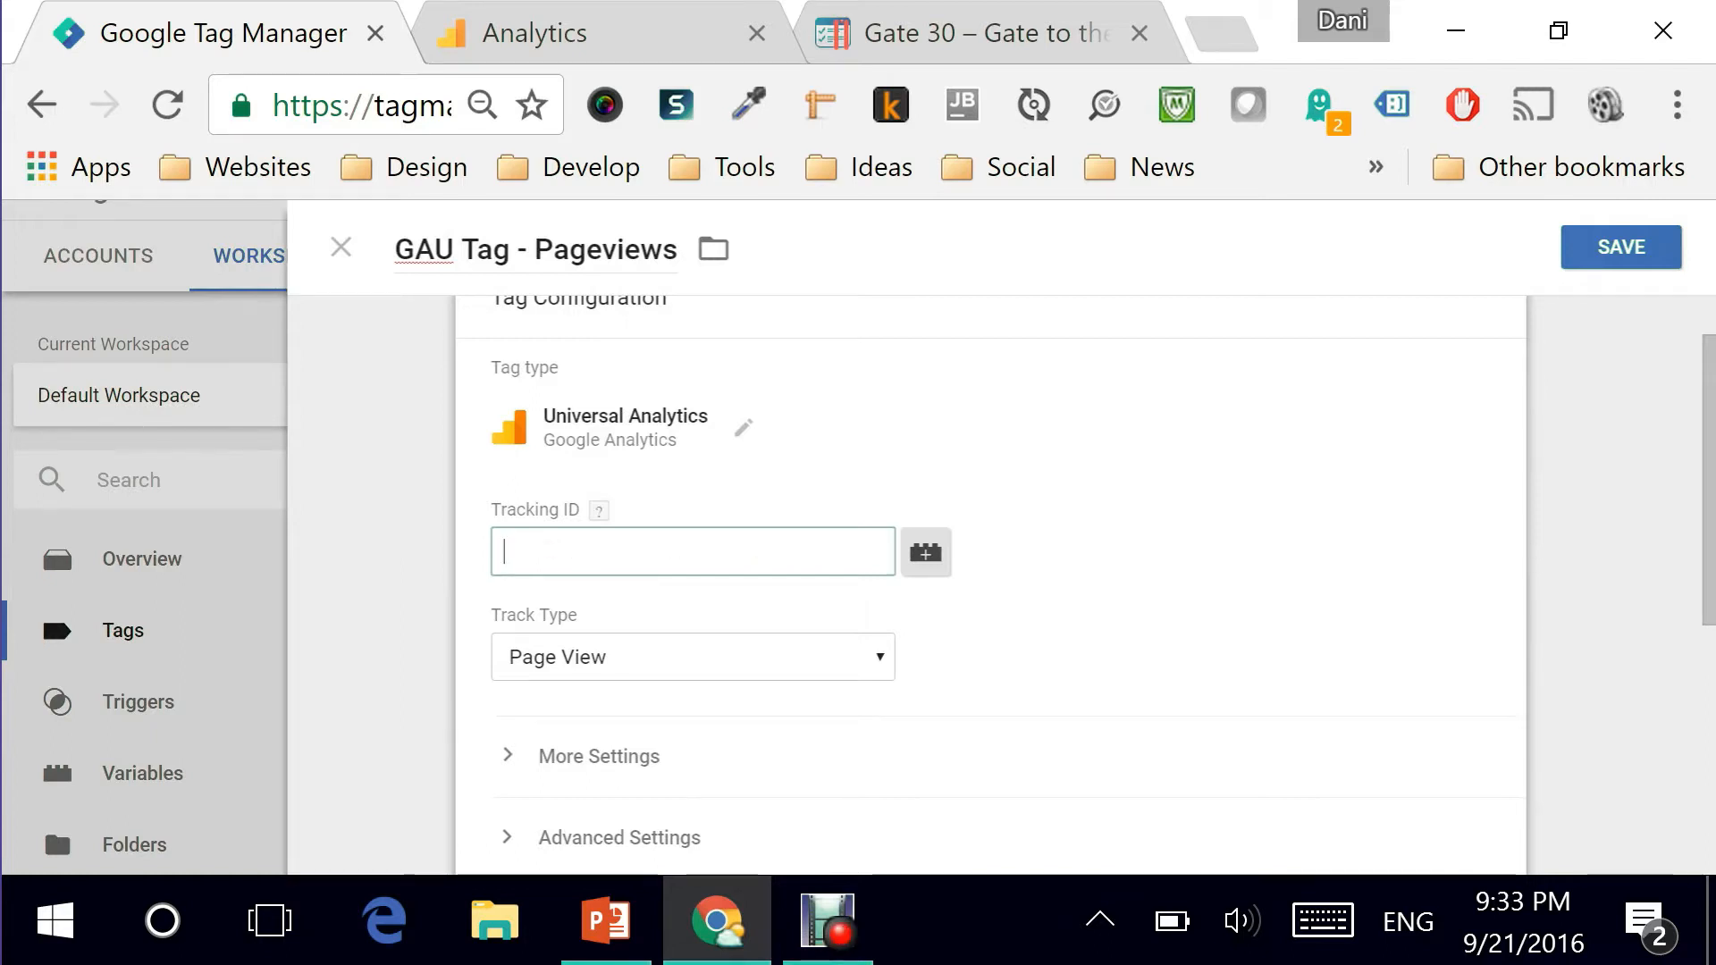
{"action": "type", "text": "{{"}
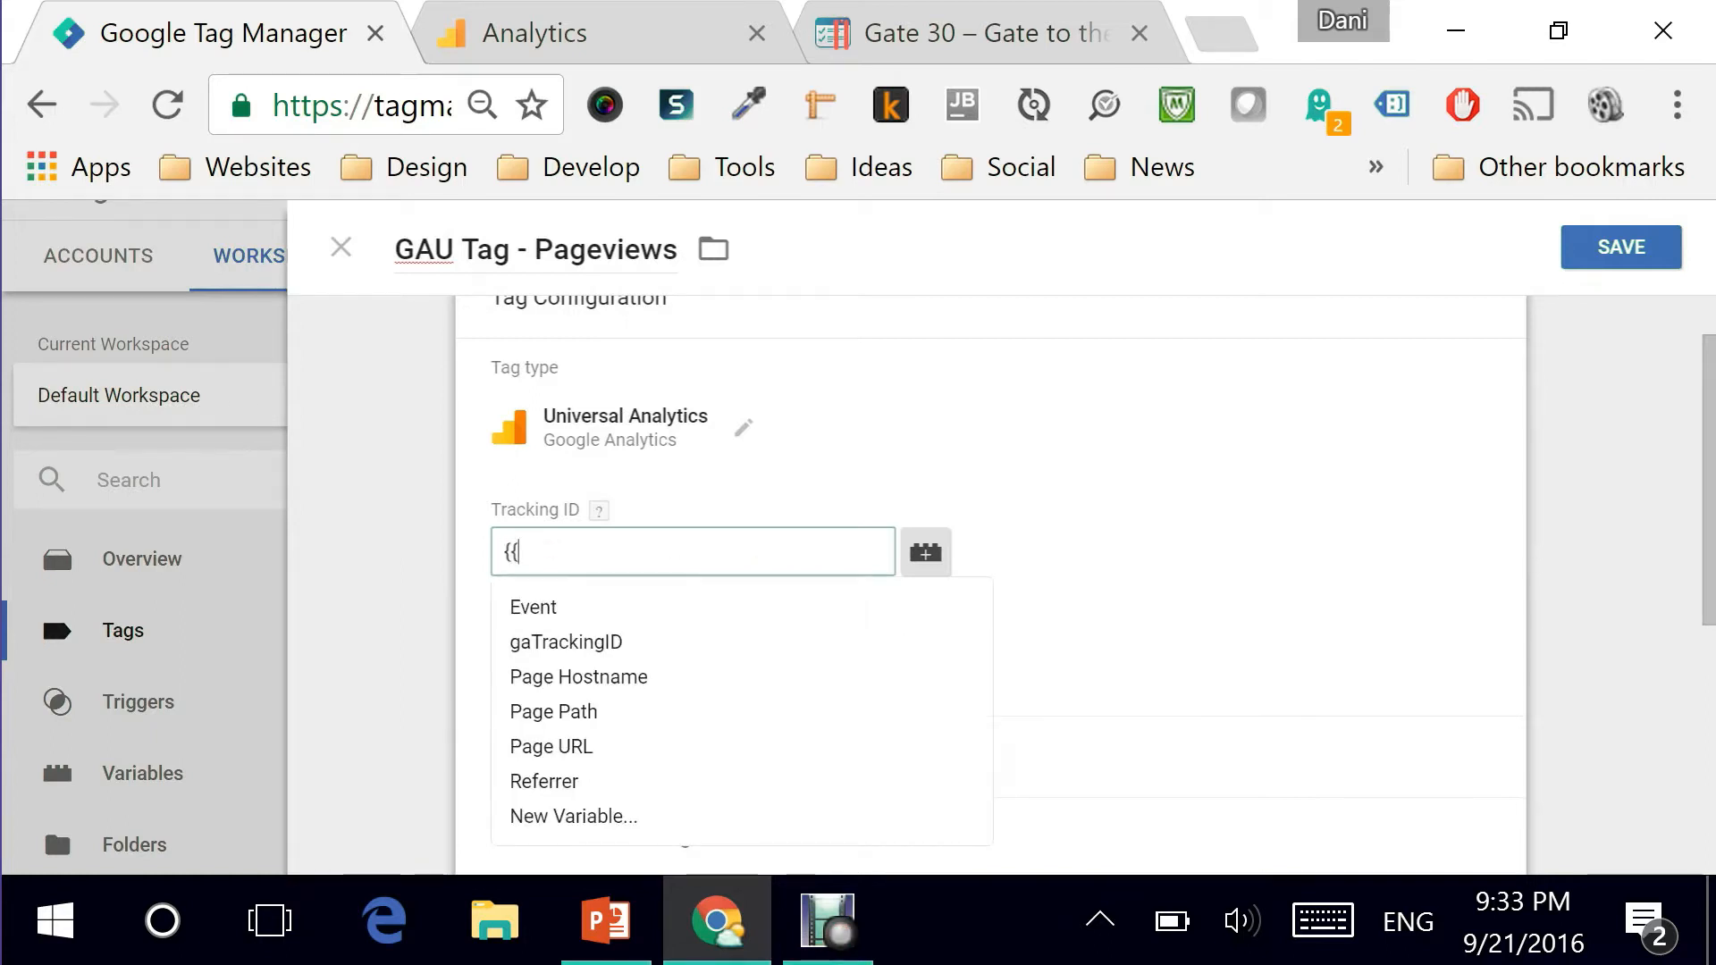
{"action": "type", "text": "ga"}
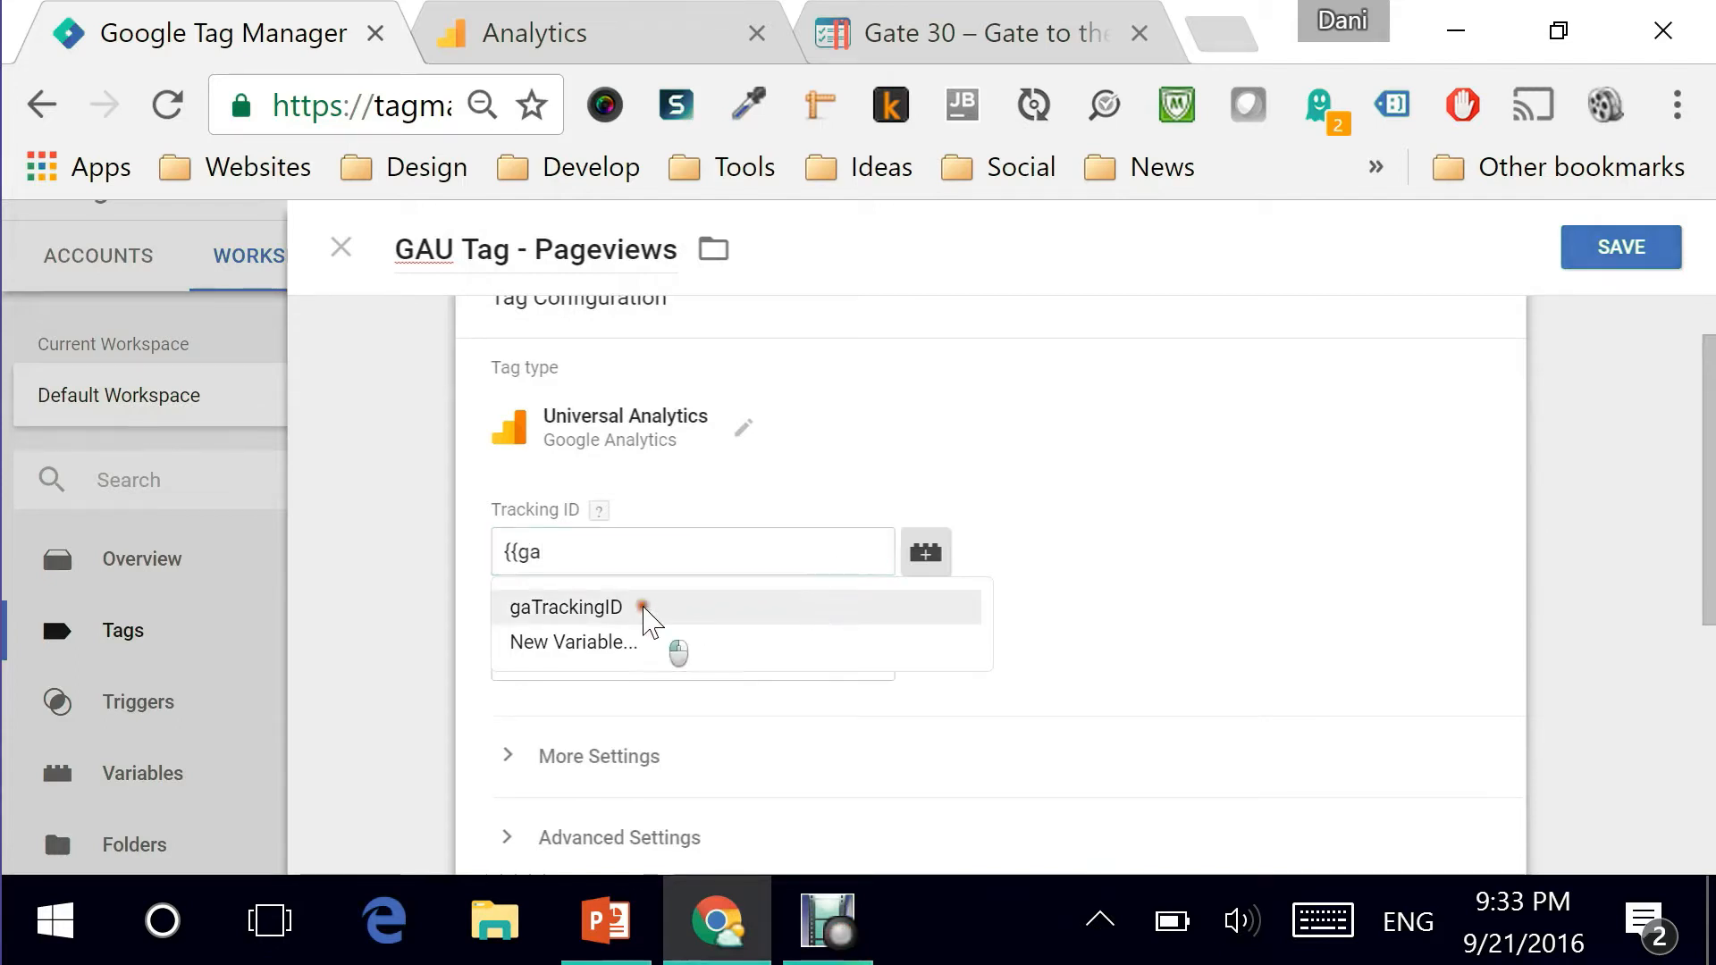
{"action": "left_click", "coordinate": [565, 608]}
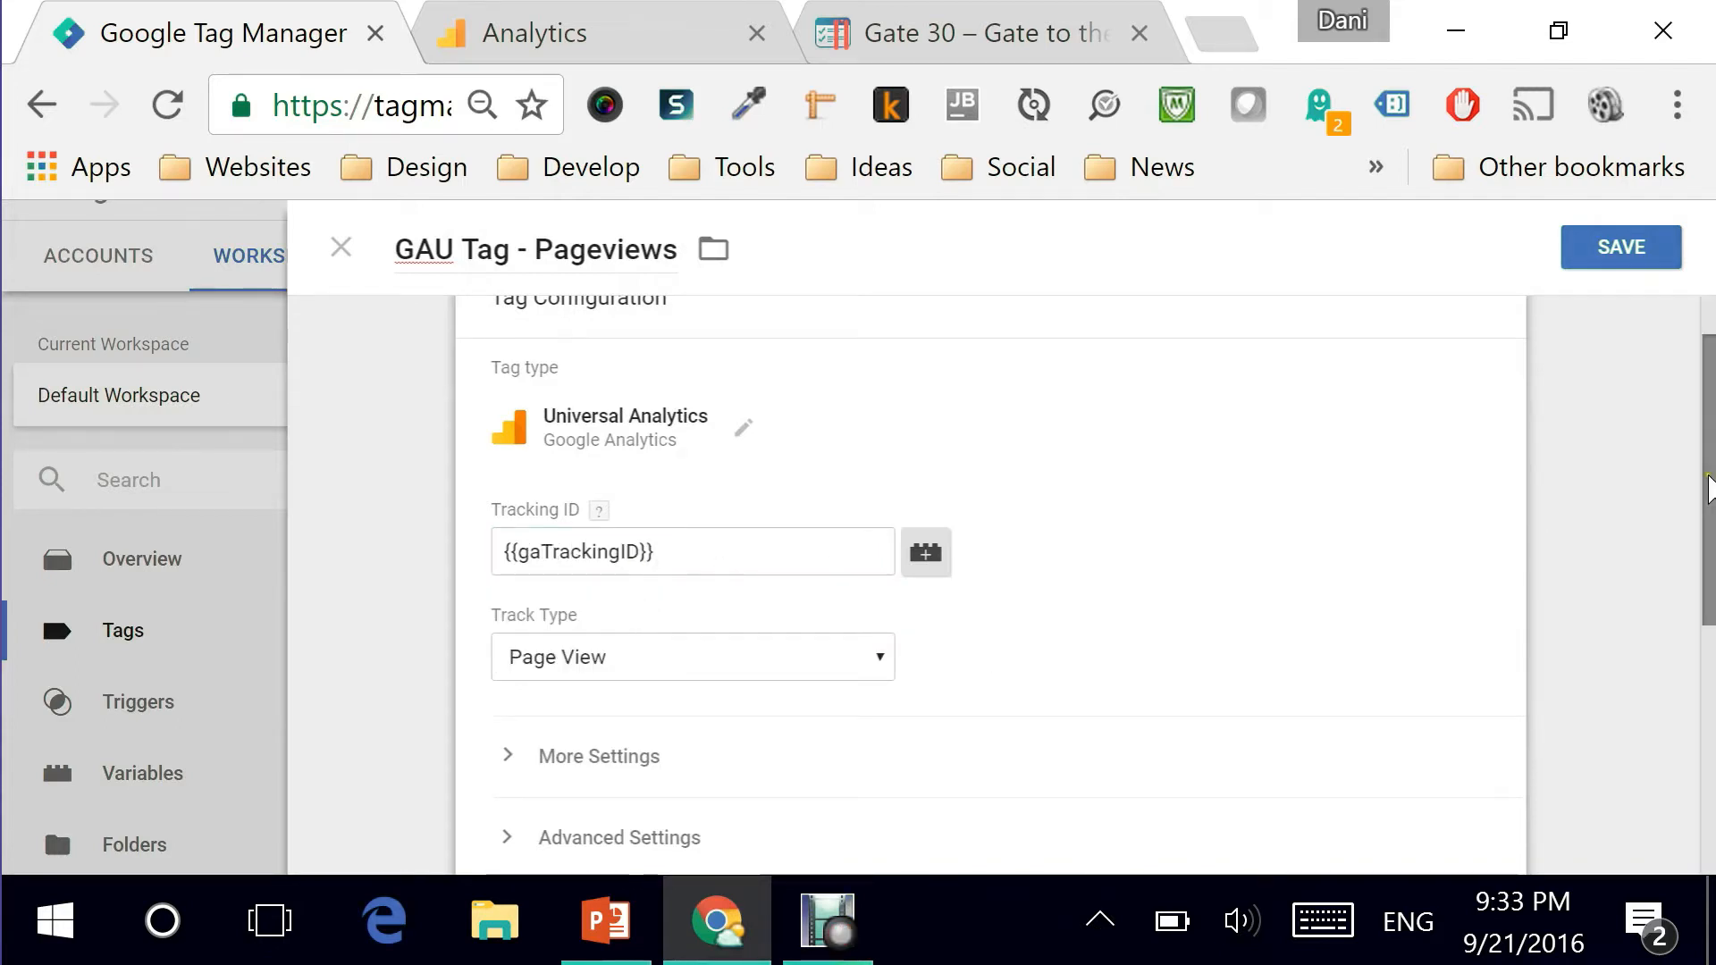
Review Advanced Settings, keeping firing at Once per event, and reach the Triggering section.
{"action": "scroll", "scroll_direction": "down", "scroll_amount": 3}
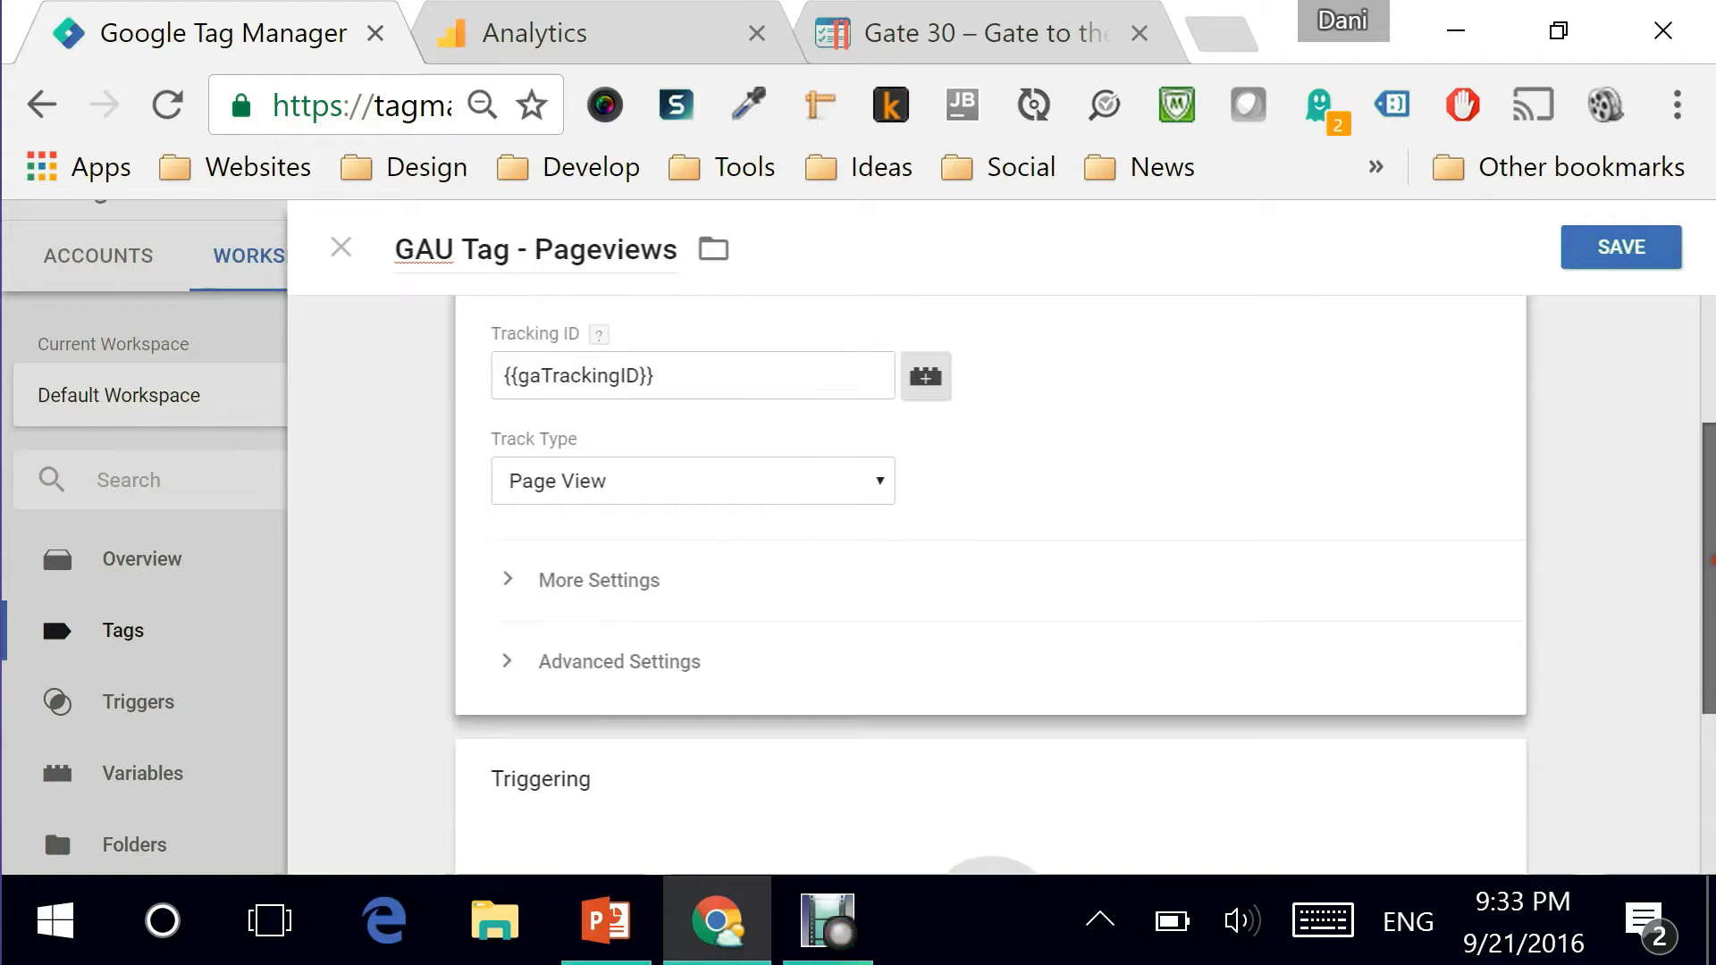
{"action": "scroll", "scroll_direction": "down", "scroll_amount": 3}
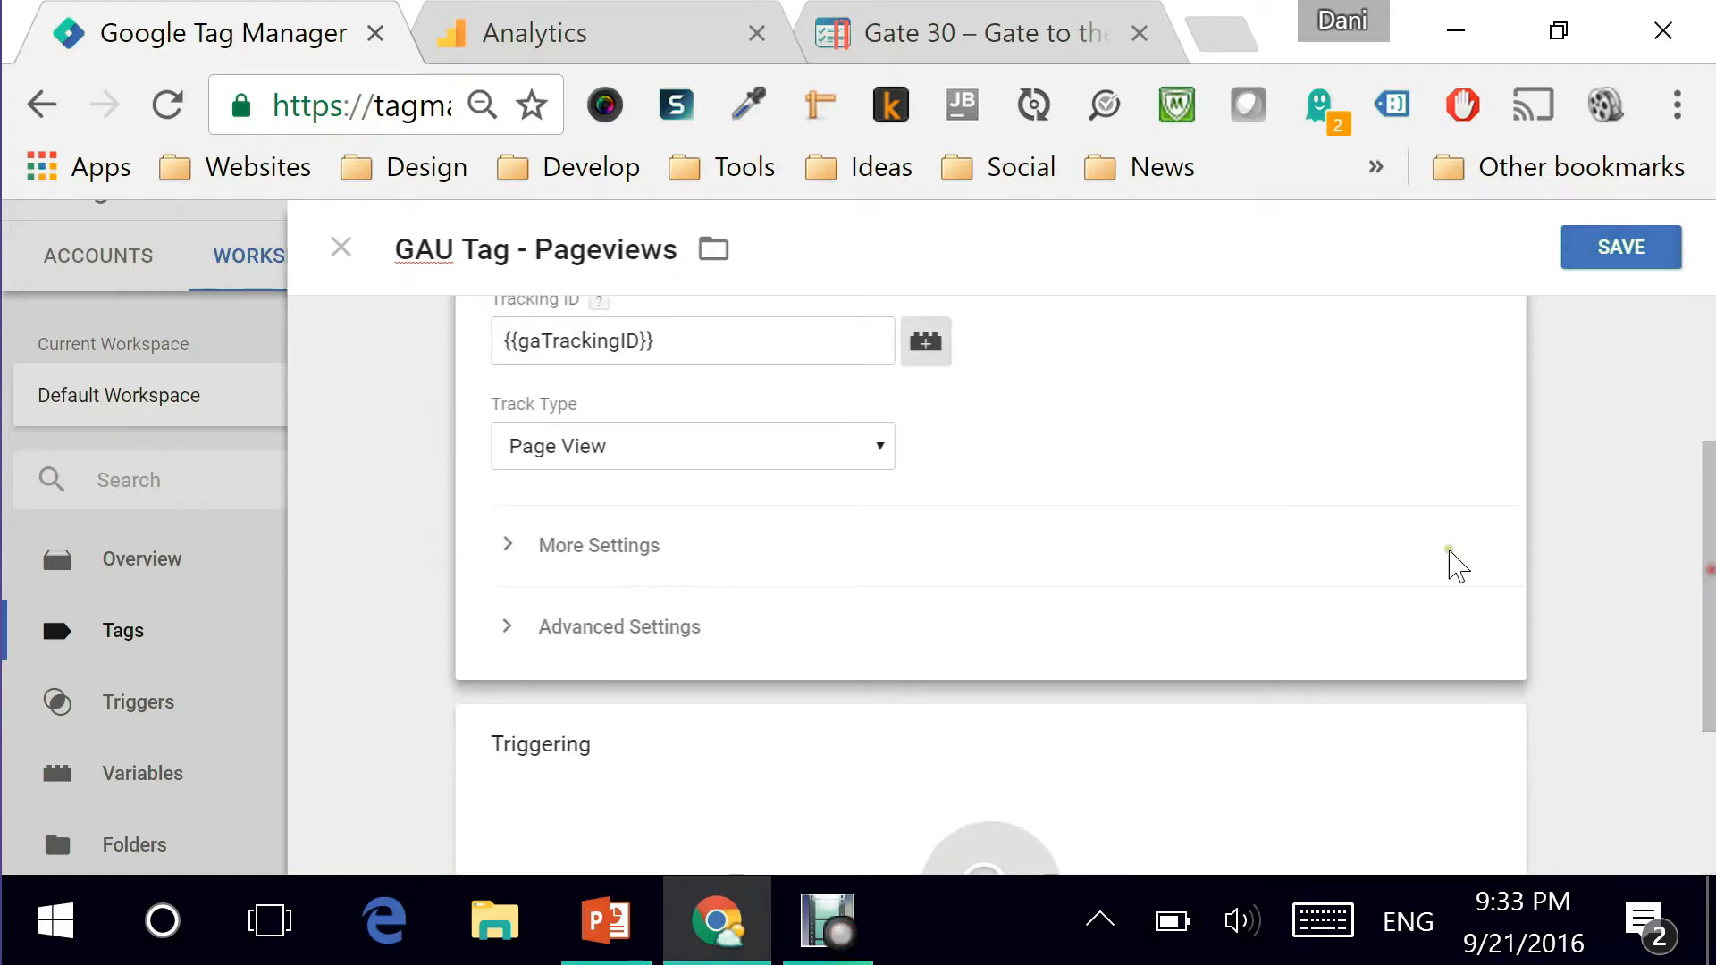
{"action": "mouse_move", "coordinate": [593, 470]}
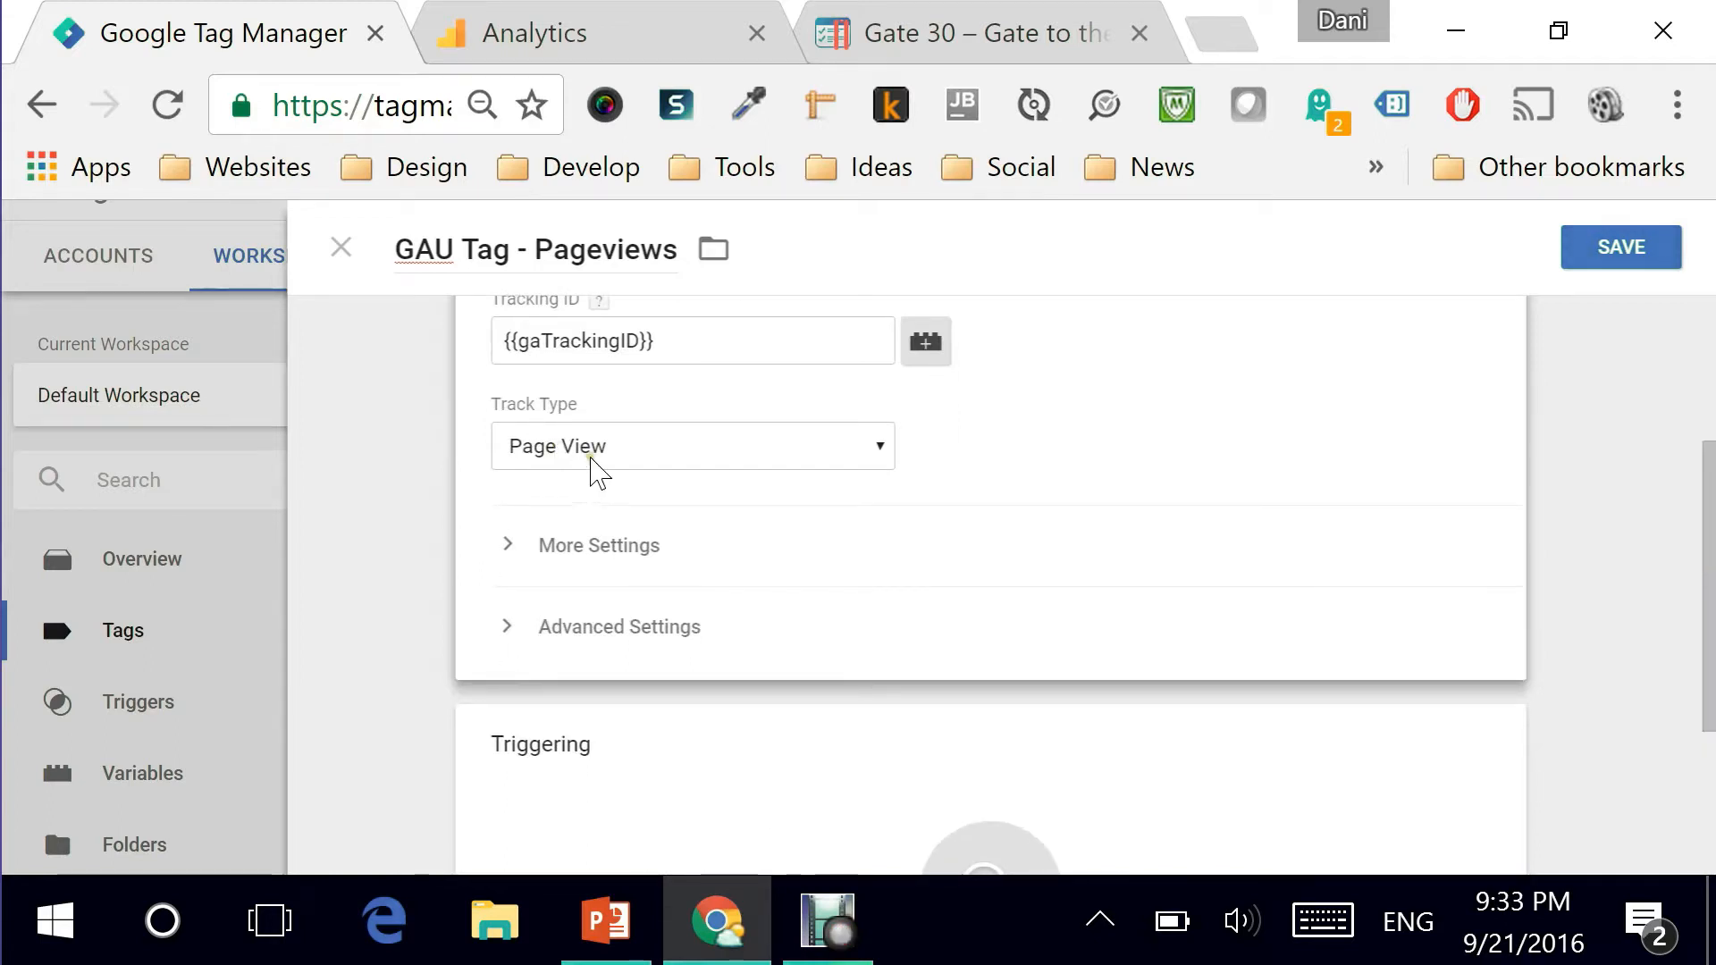
{"action": "mouse_move", "coordinate": [529, 561]}
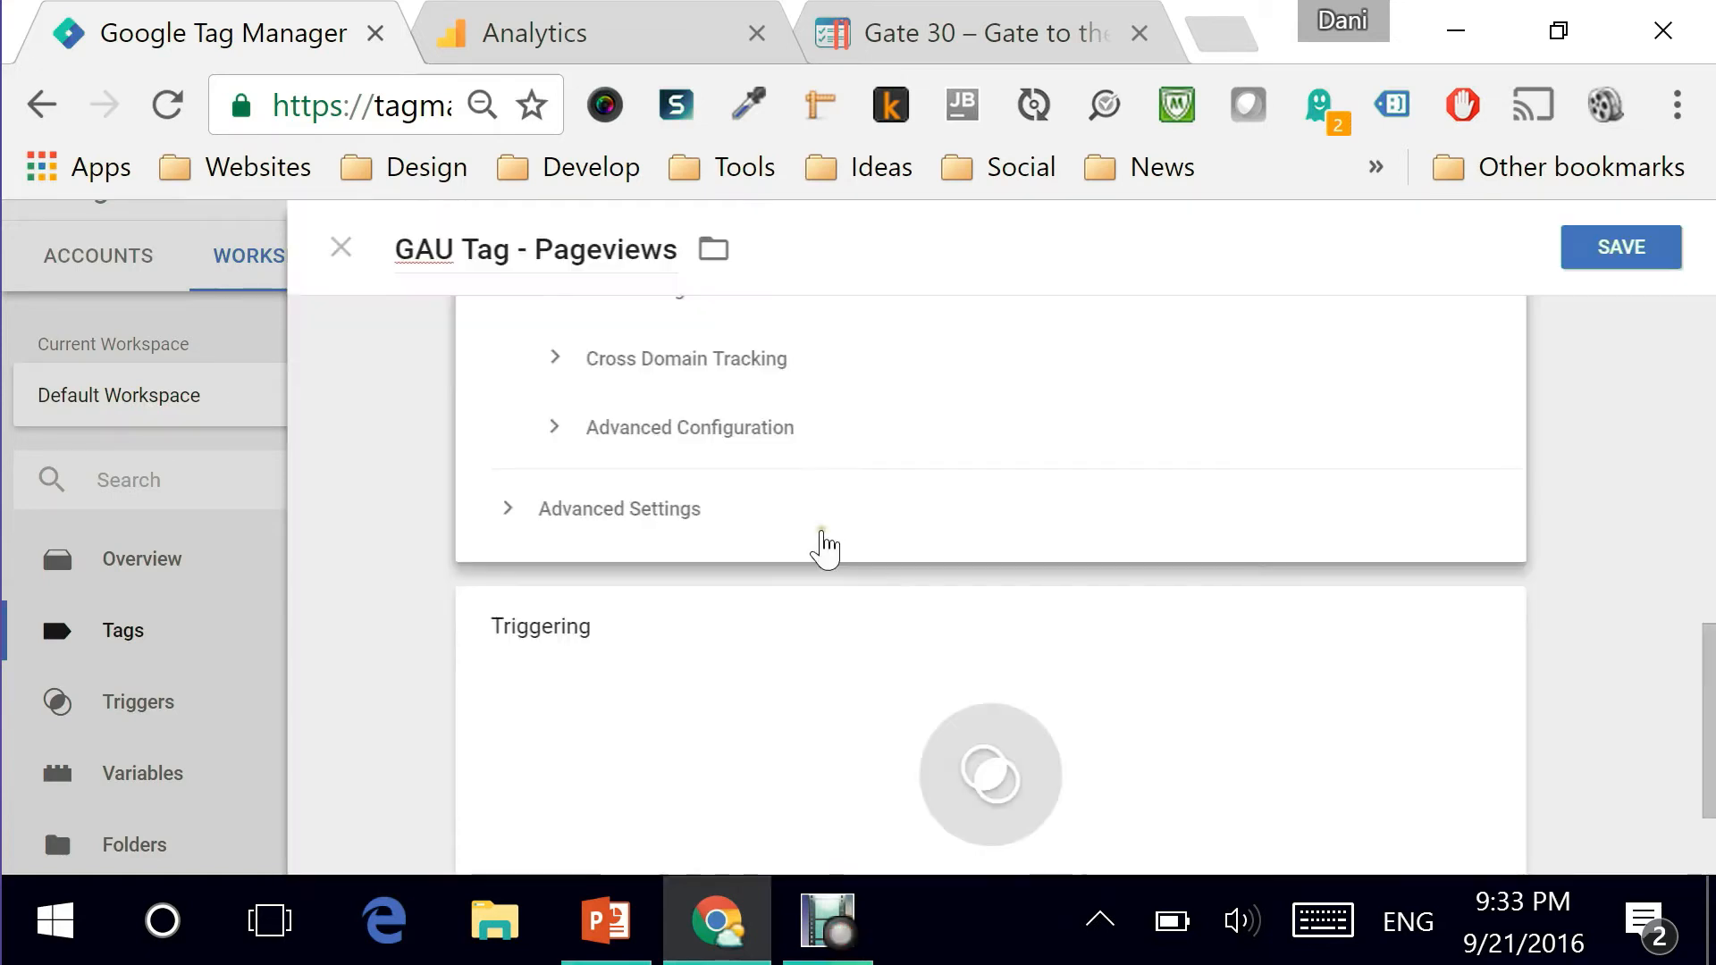
{"action": "mouse_move", "coordinate": [506, 526]}
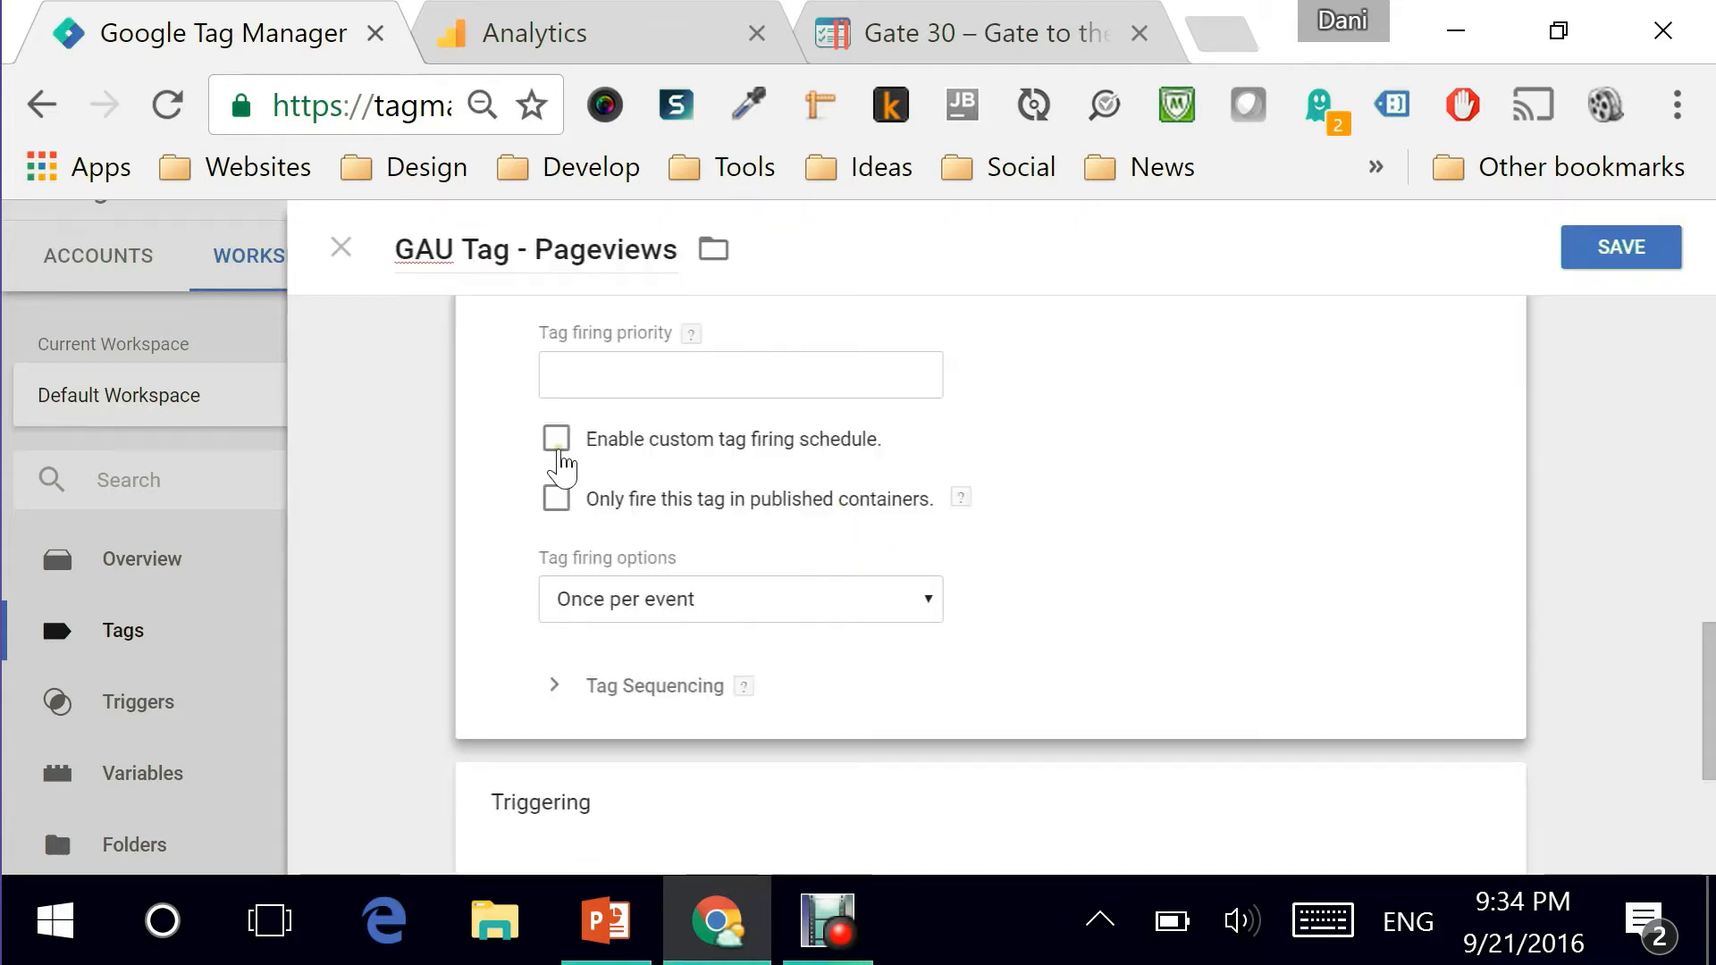
{"action": "mouse_move", "coordinate": [640, 618]}
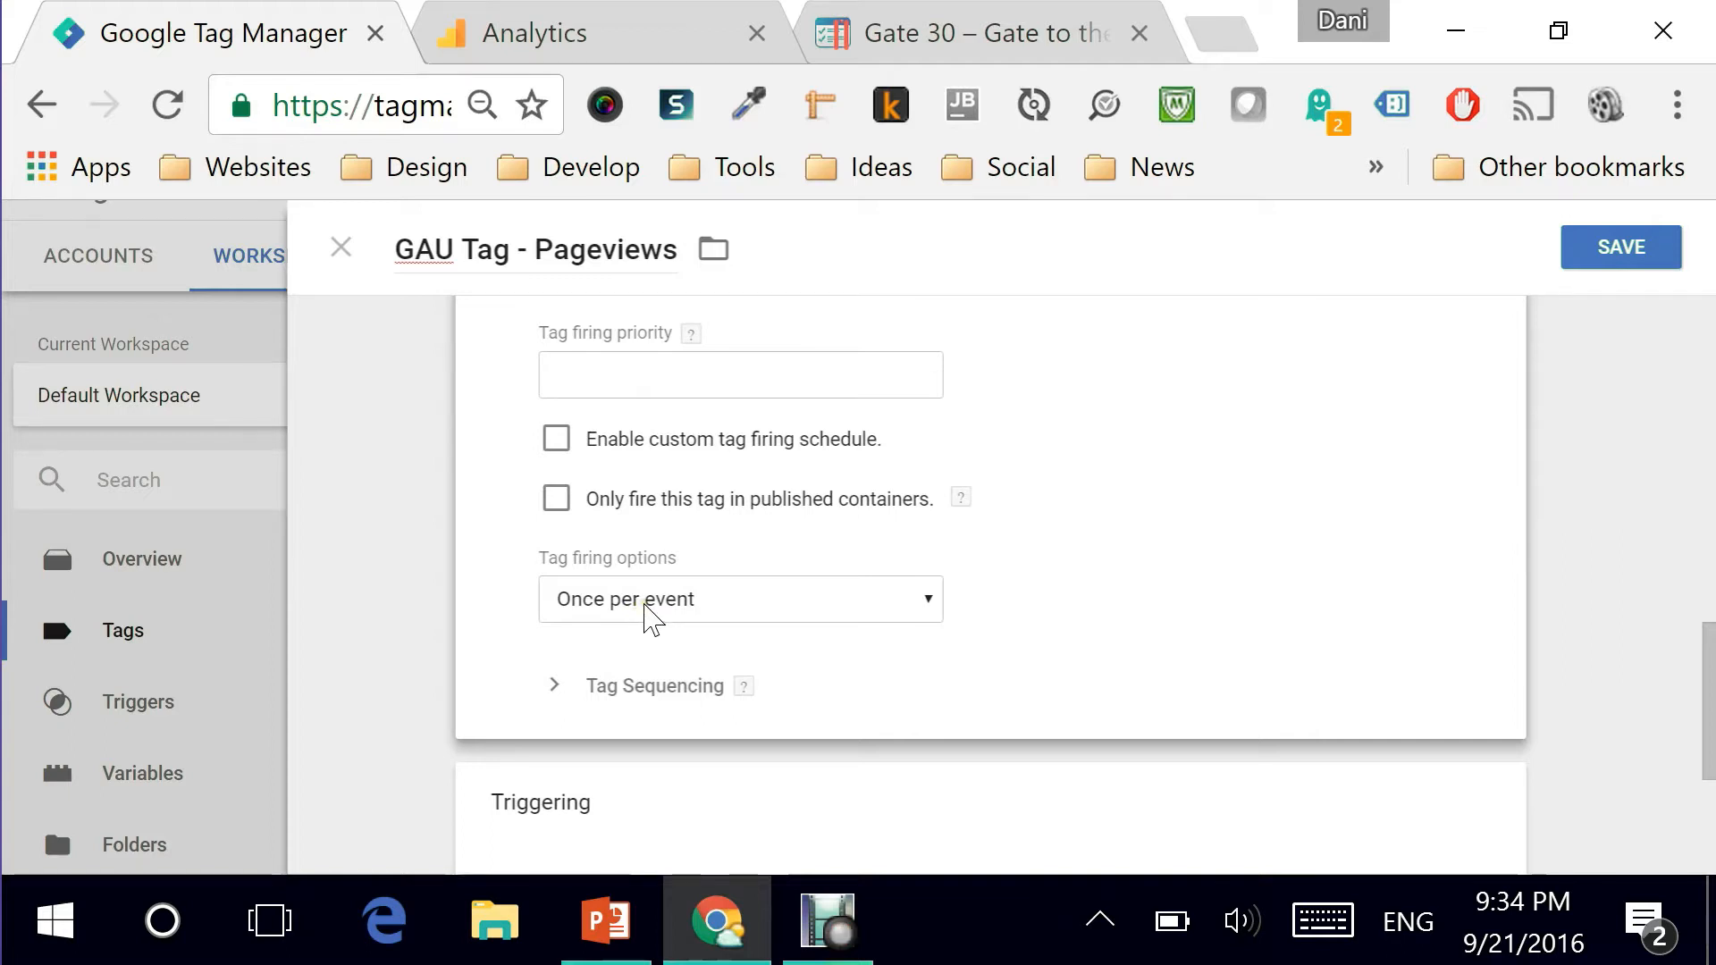
{"action": "left_click", "coordinate": [738, 599]}
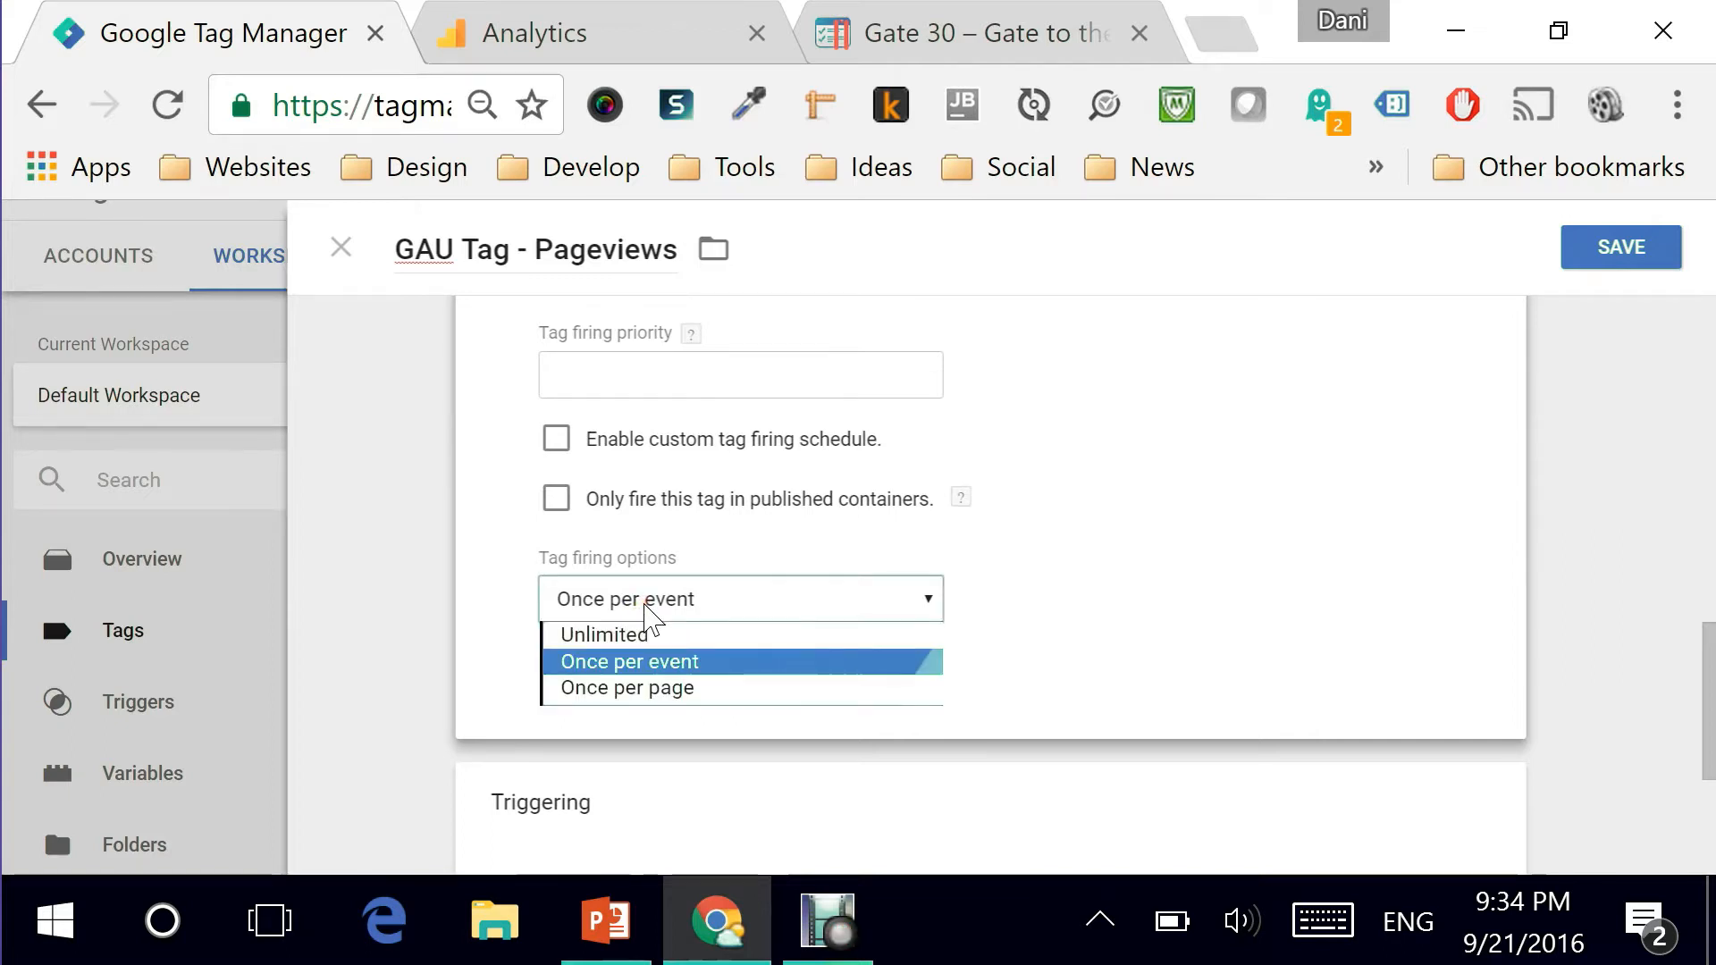
{"action": "left_click", "coordinate": [627, 661]}
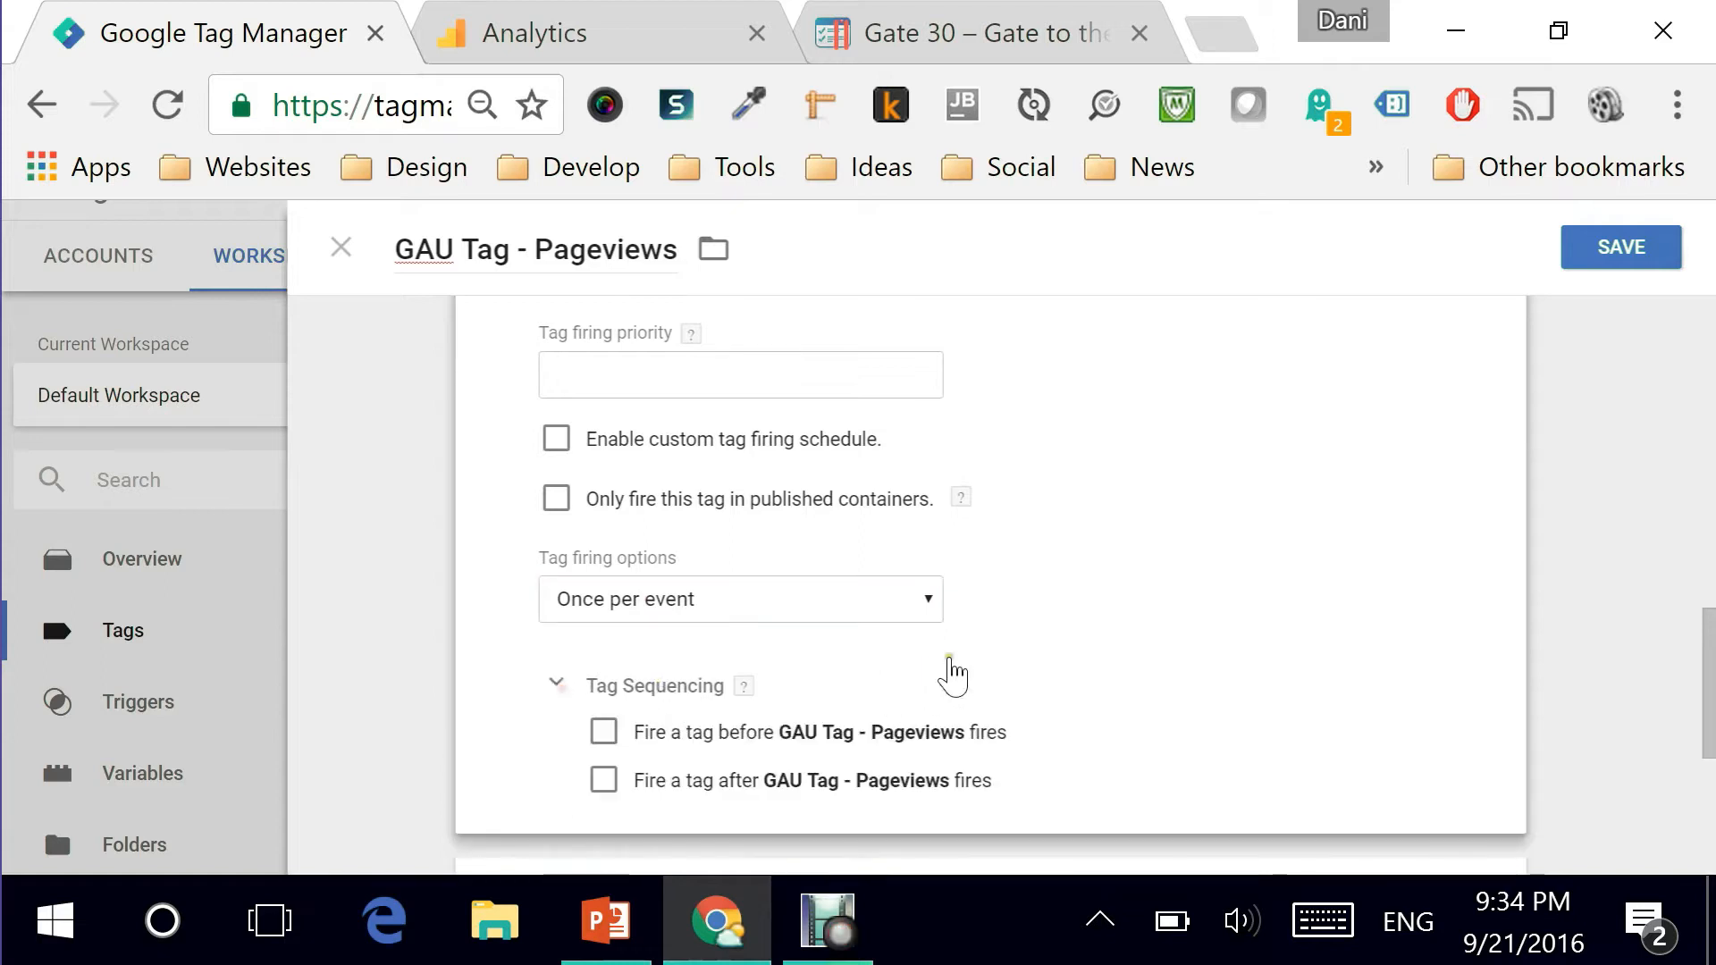
{"action": "scroll", "scroll_direction": "down", "scroll_amount": 3}
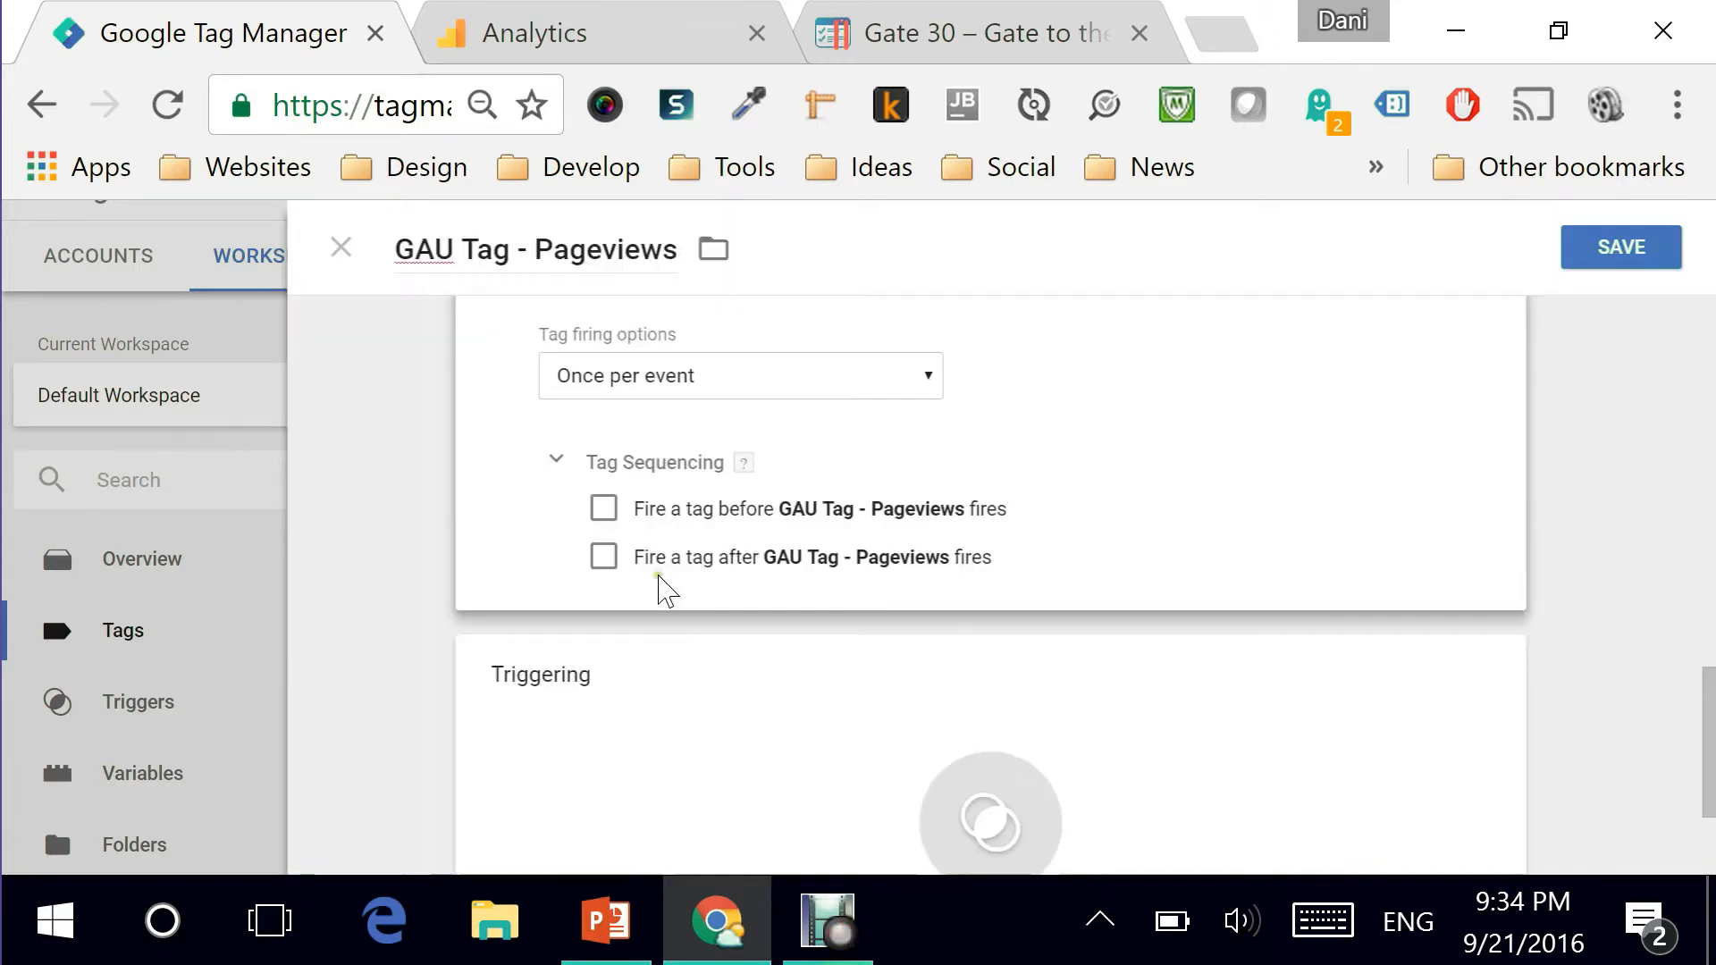
{"action": "scroll", "scroll_direction": "down", "scroll_amount": 3}
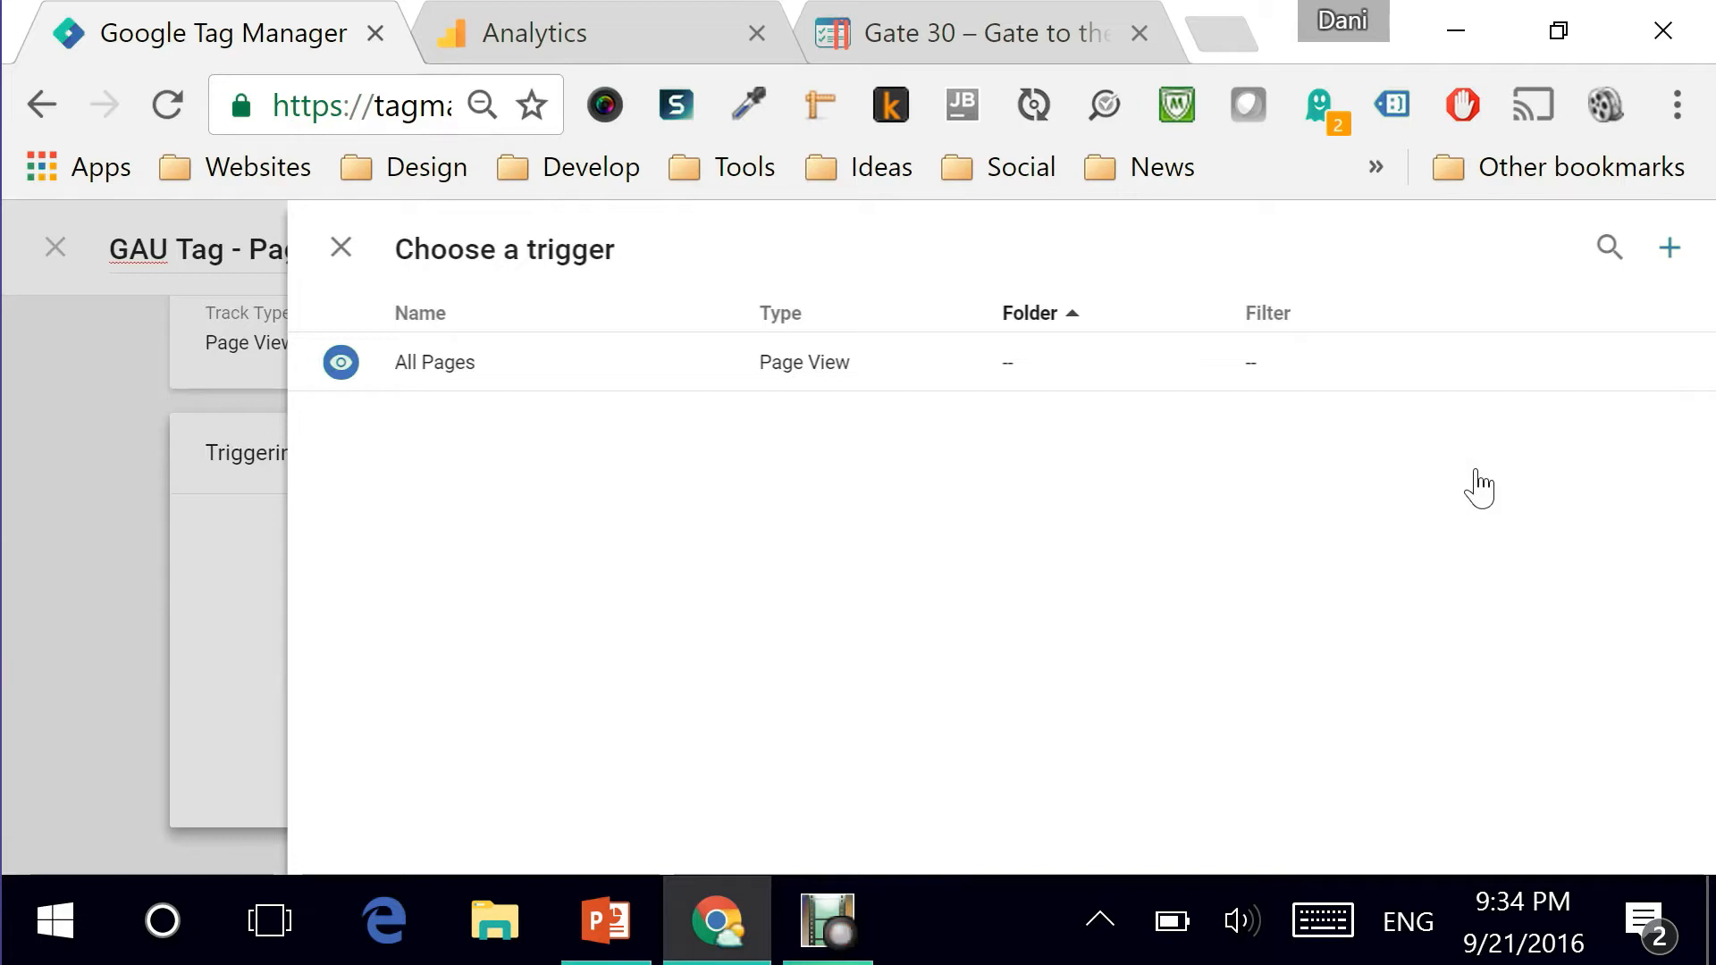
{"action": "mouse_move", "coordinate": [475, 268]}
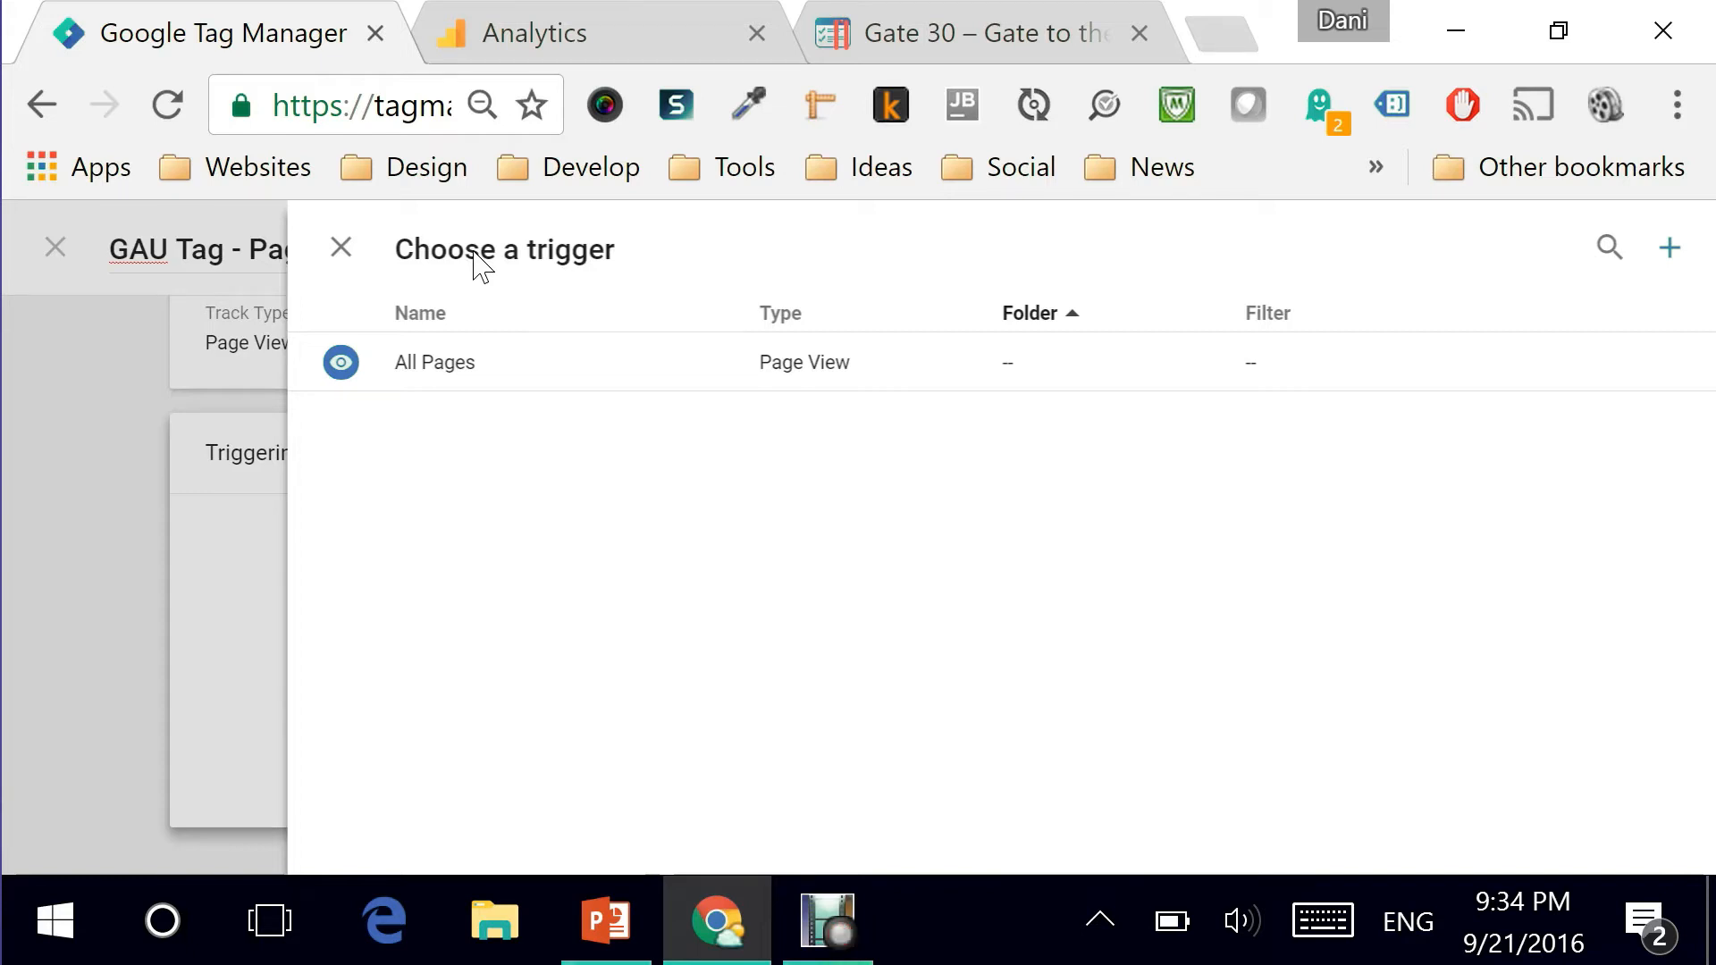
{"action": "mouse_move", "coordinate": [392, 179]}
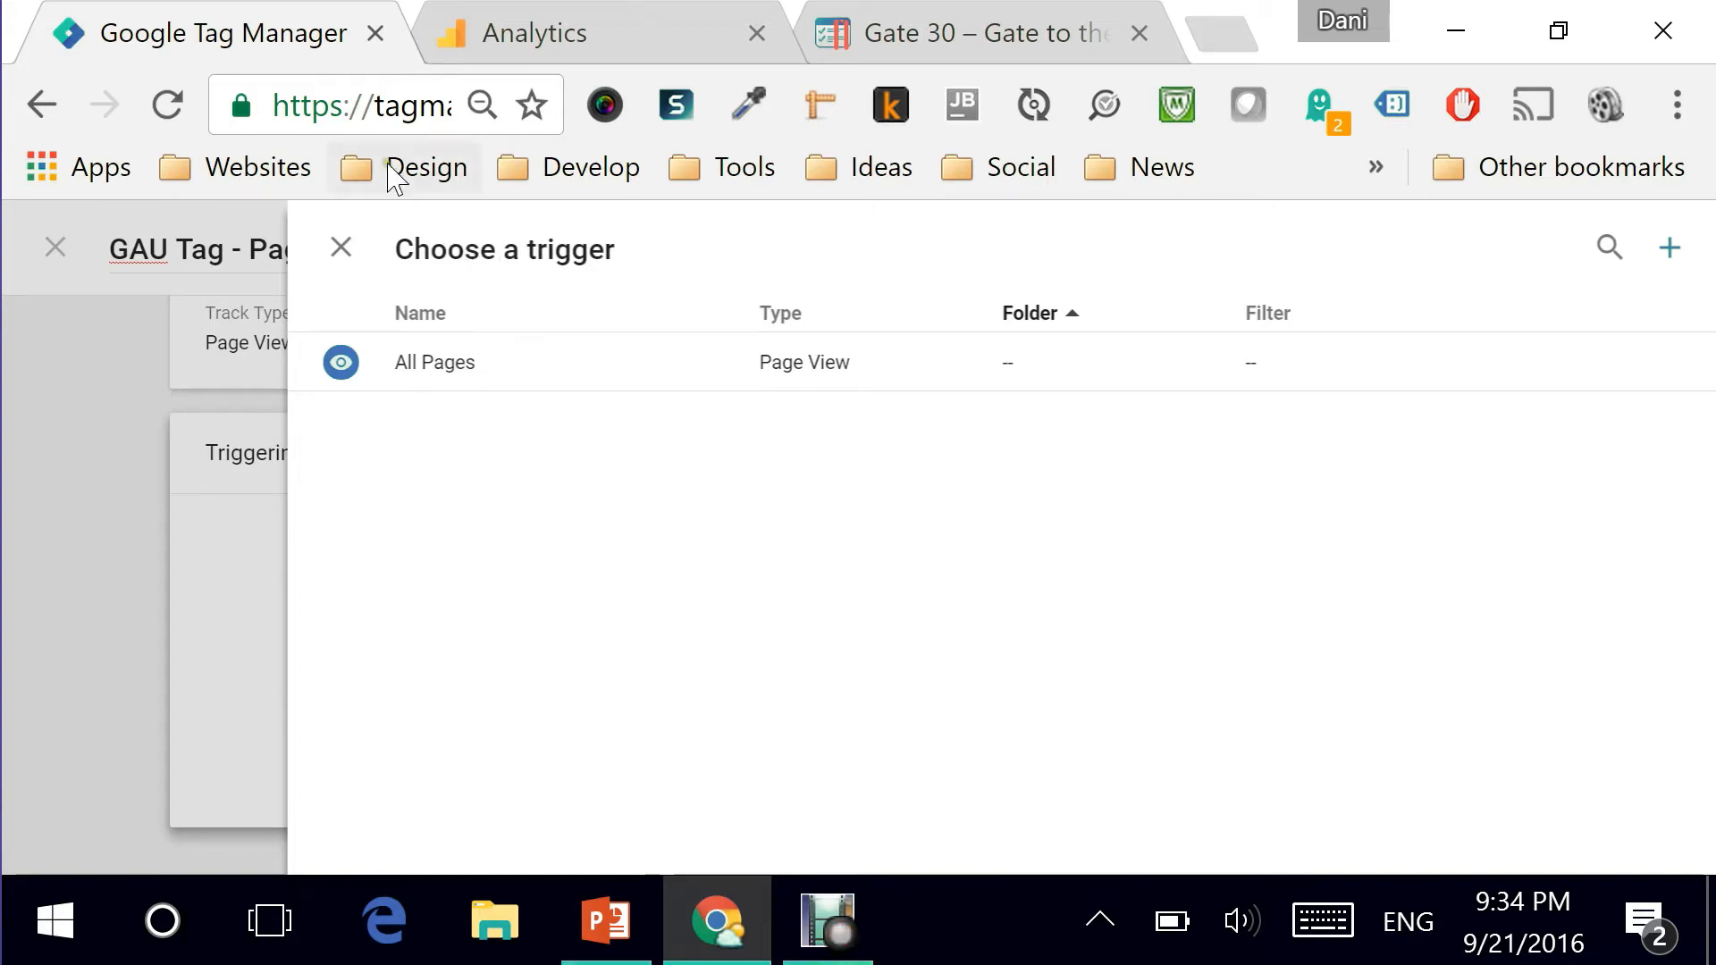
Assign the All Pages trigger to GAU Tag - Pageviews.
{"action": "left_click", "coordinate": [435, 363]}
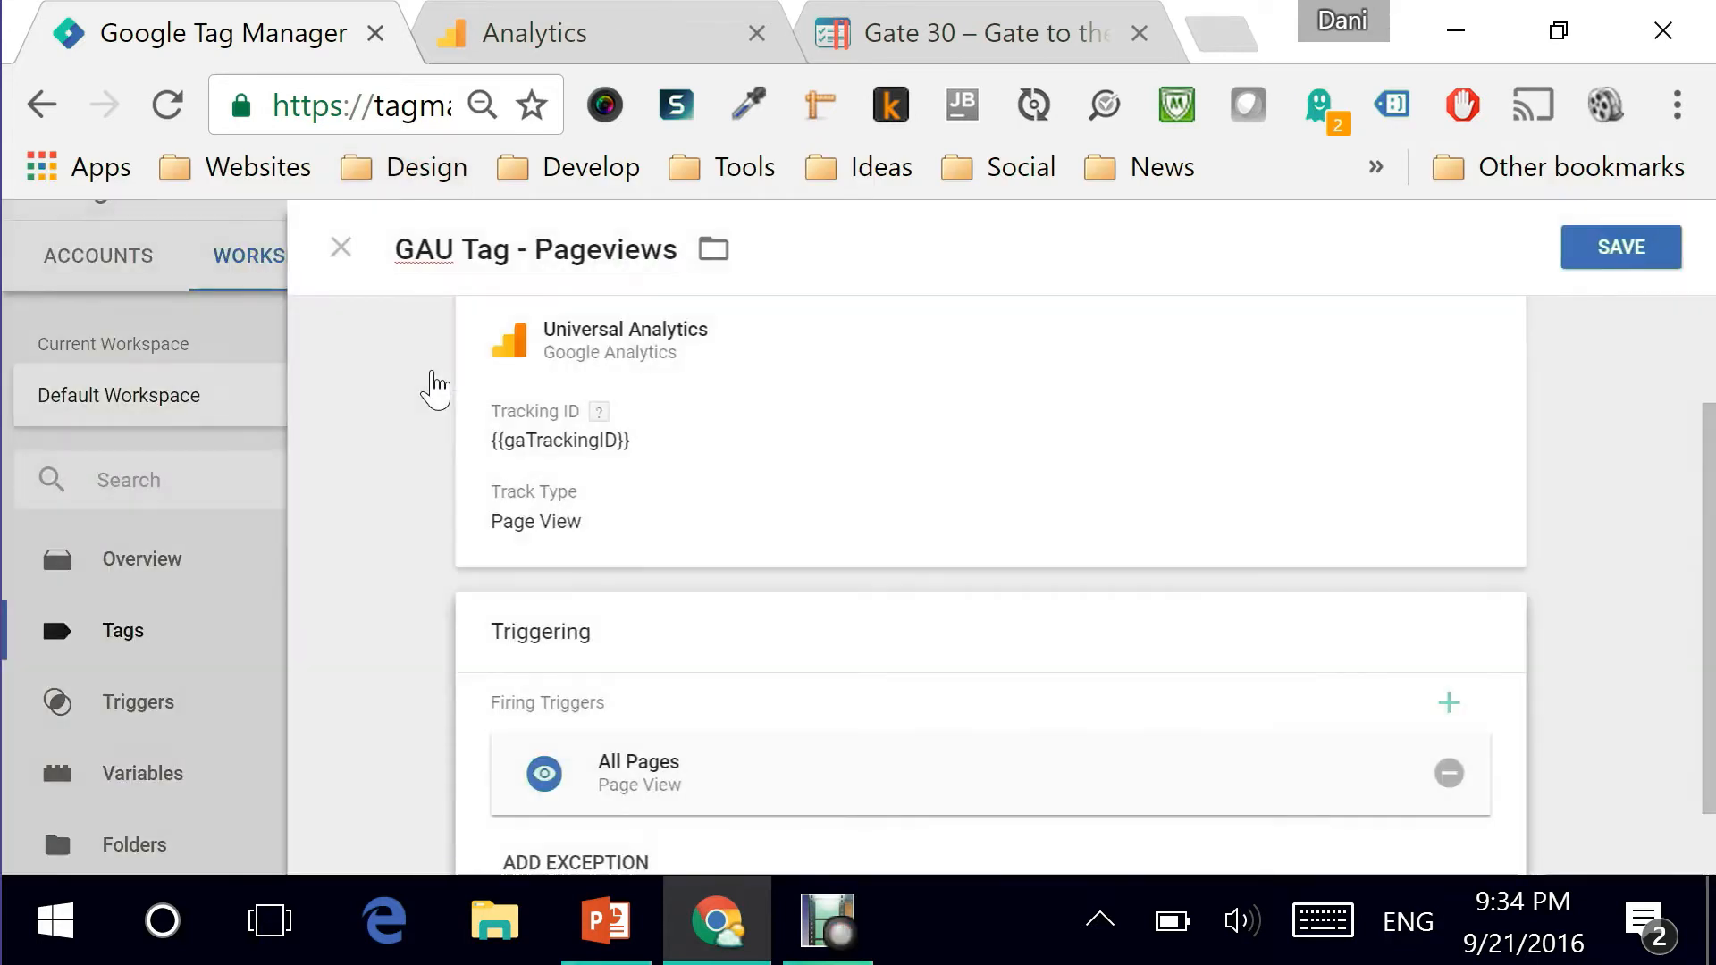
{"action": "scroll", "scroll_direction": "down", "scroll_amount": 3}
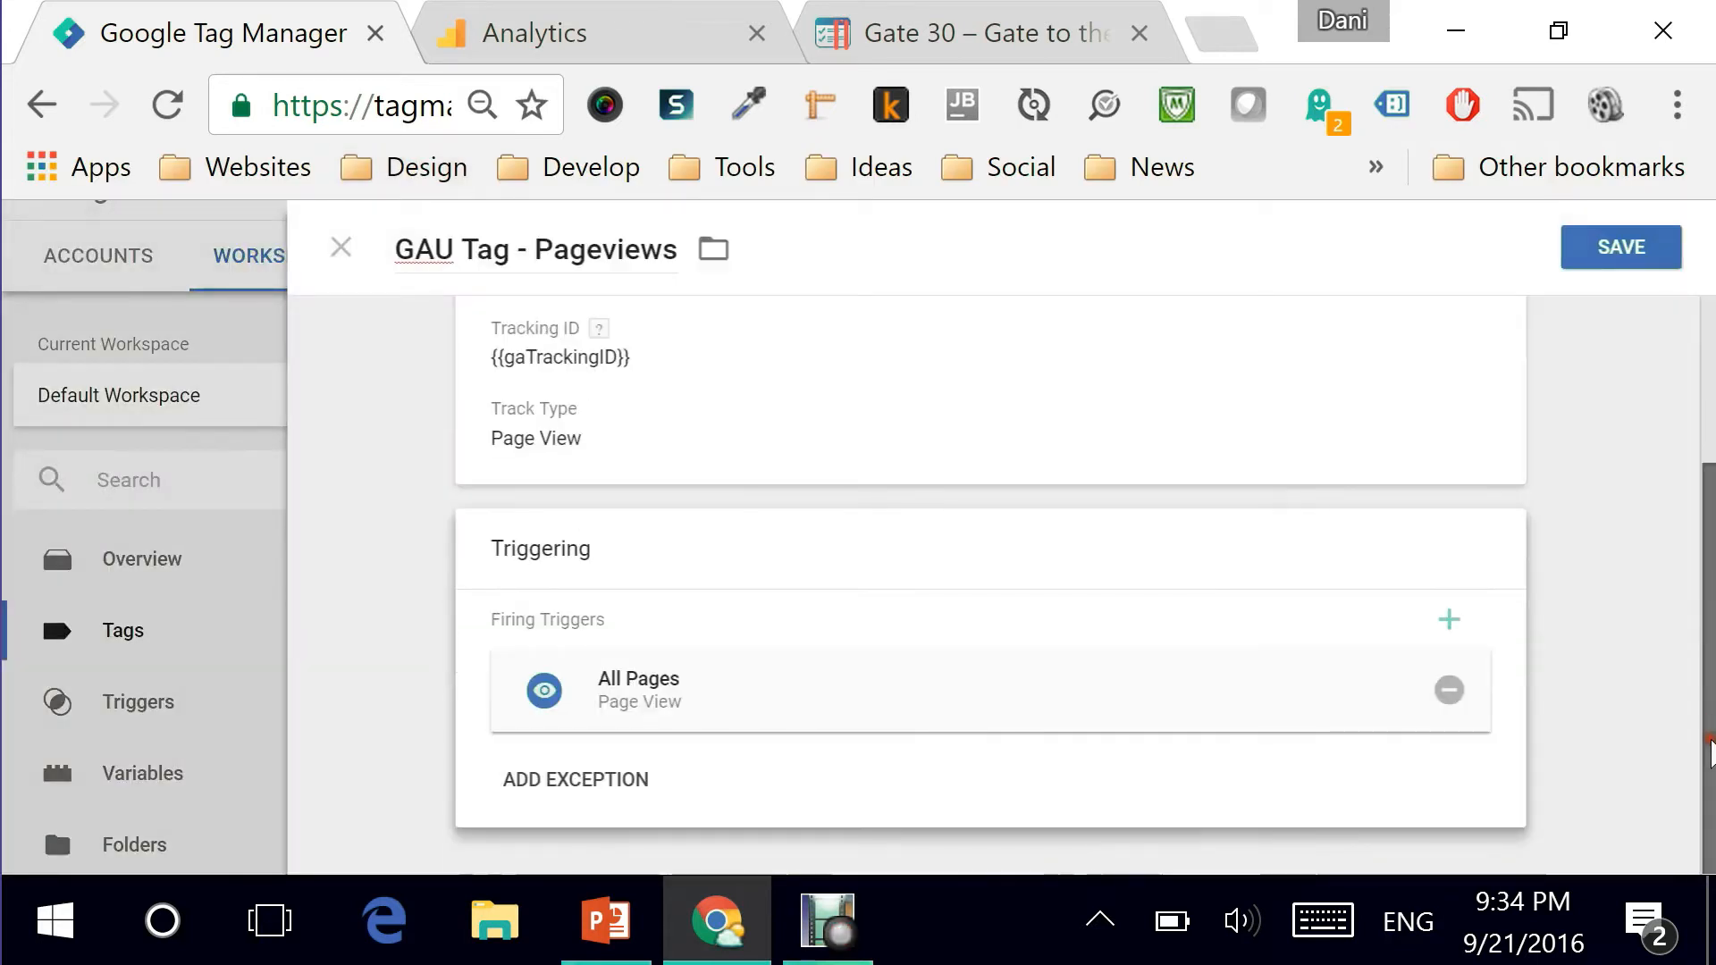
{"action": "scroll", "scroll_direction": "up", "scroll_amount": 3}
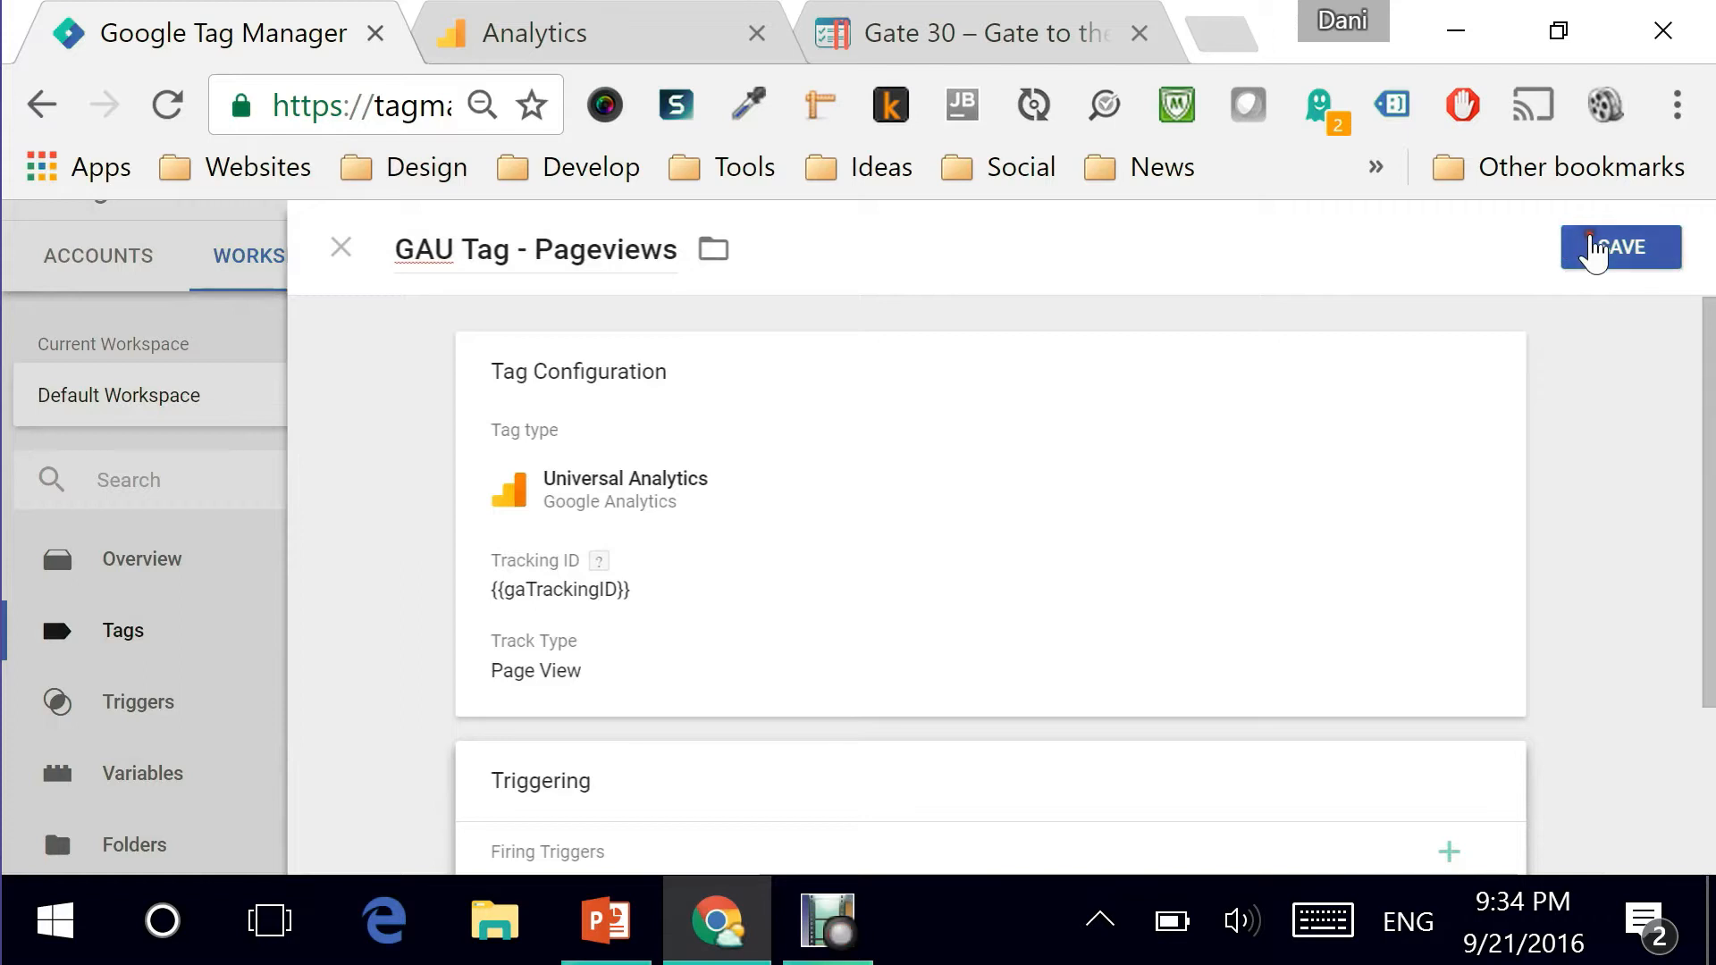
Save GAU Tag - Pageviews and launch workspace Preview mode.
{"action": "left_click", "coordinate": [1622, 247]}
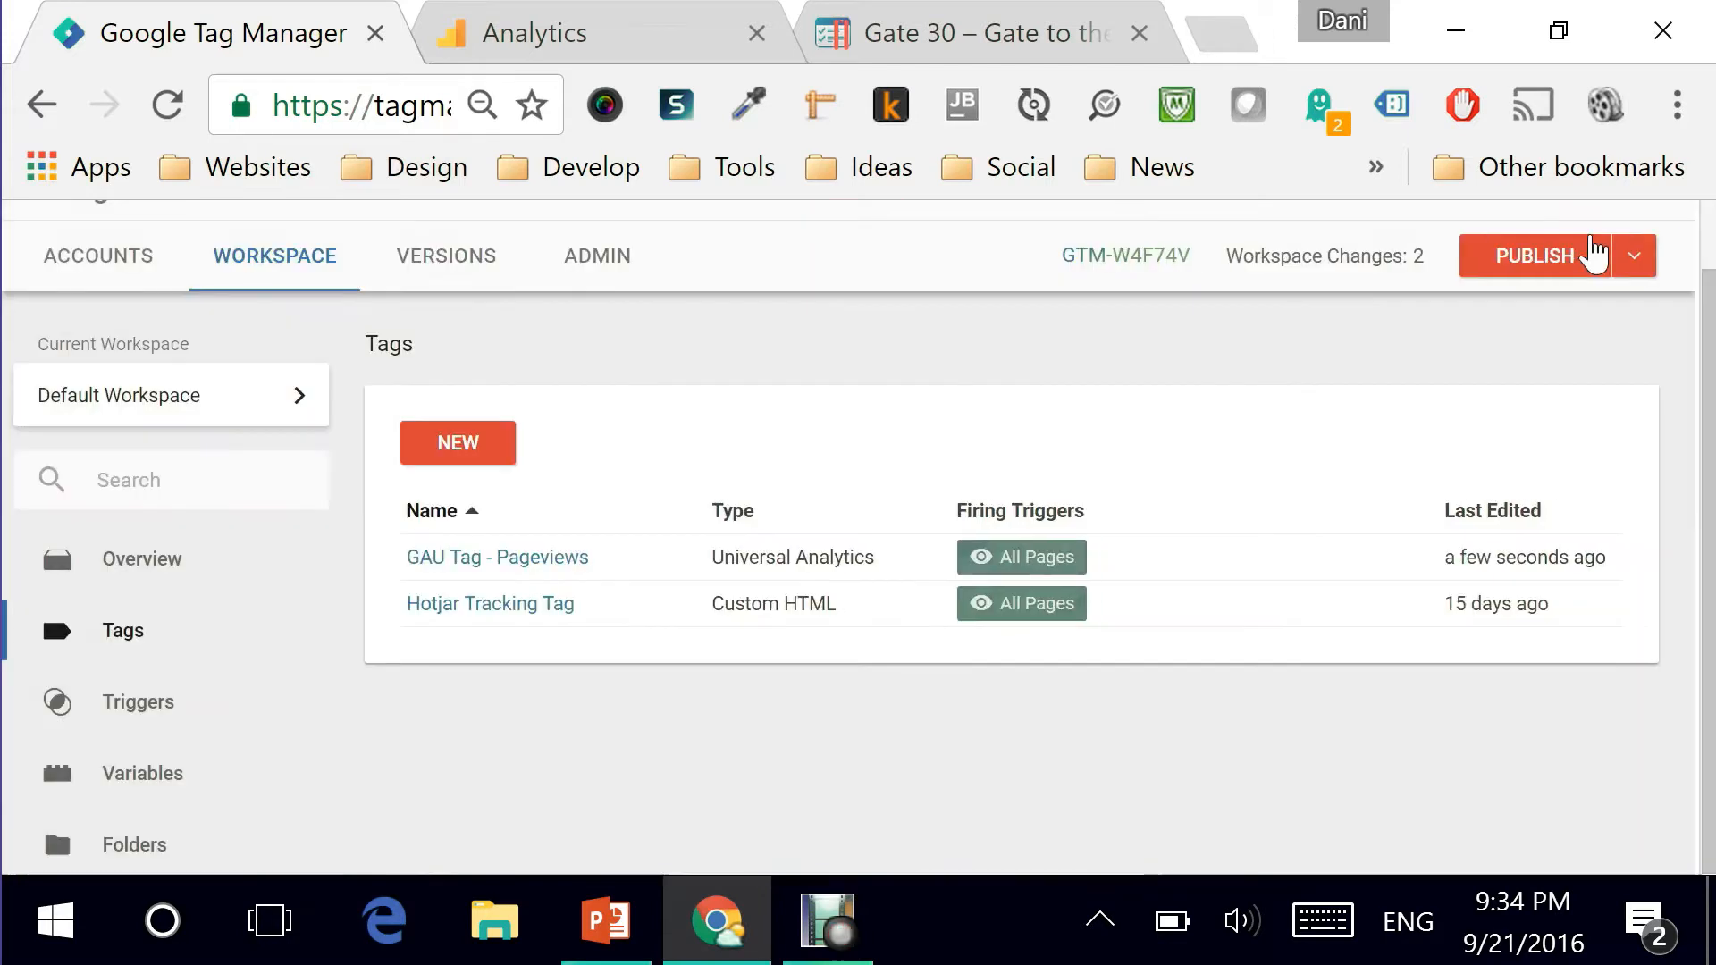
{"action": "mouse_move", "coordinate": [1528, 311]}
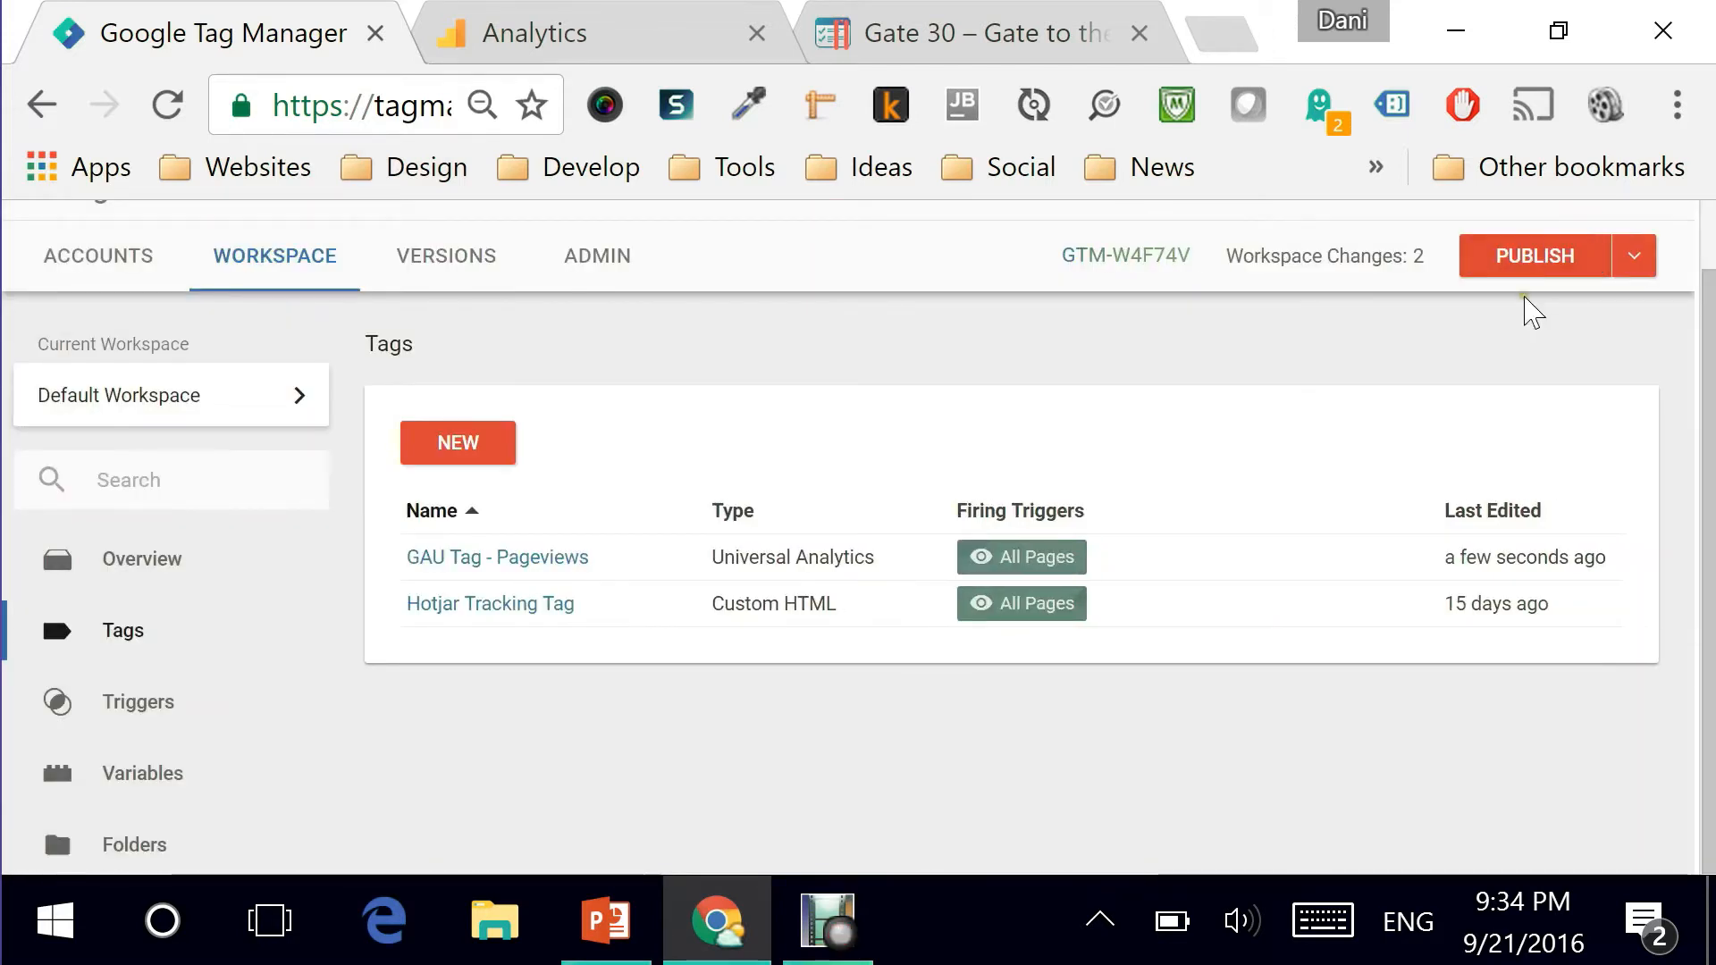
{"action": "mouse_move", "coordinate": [1636, 256]}
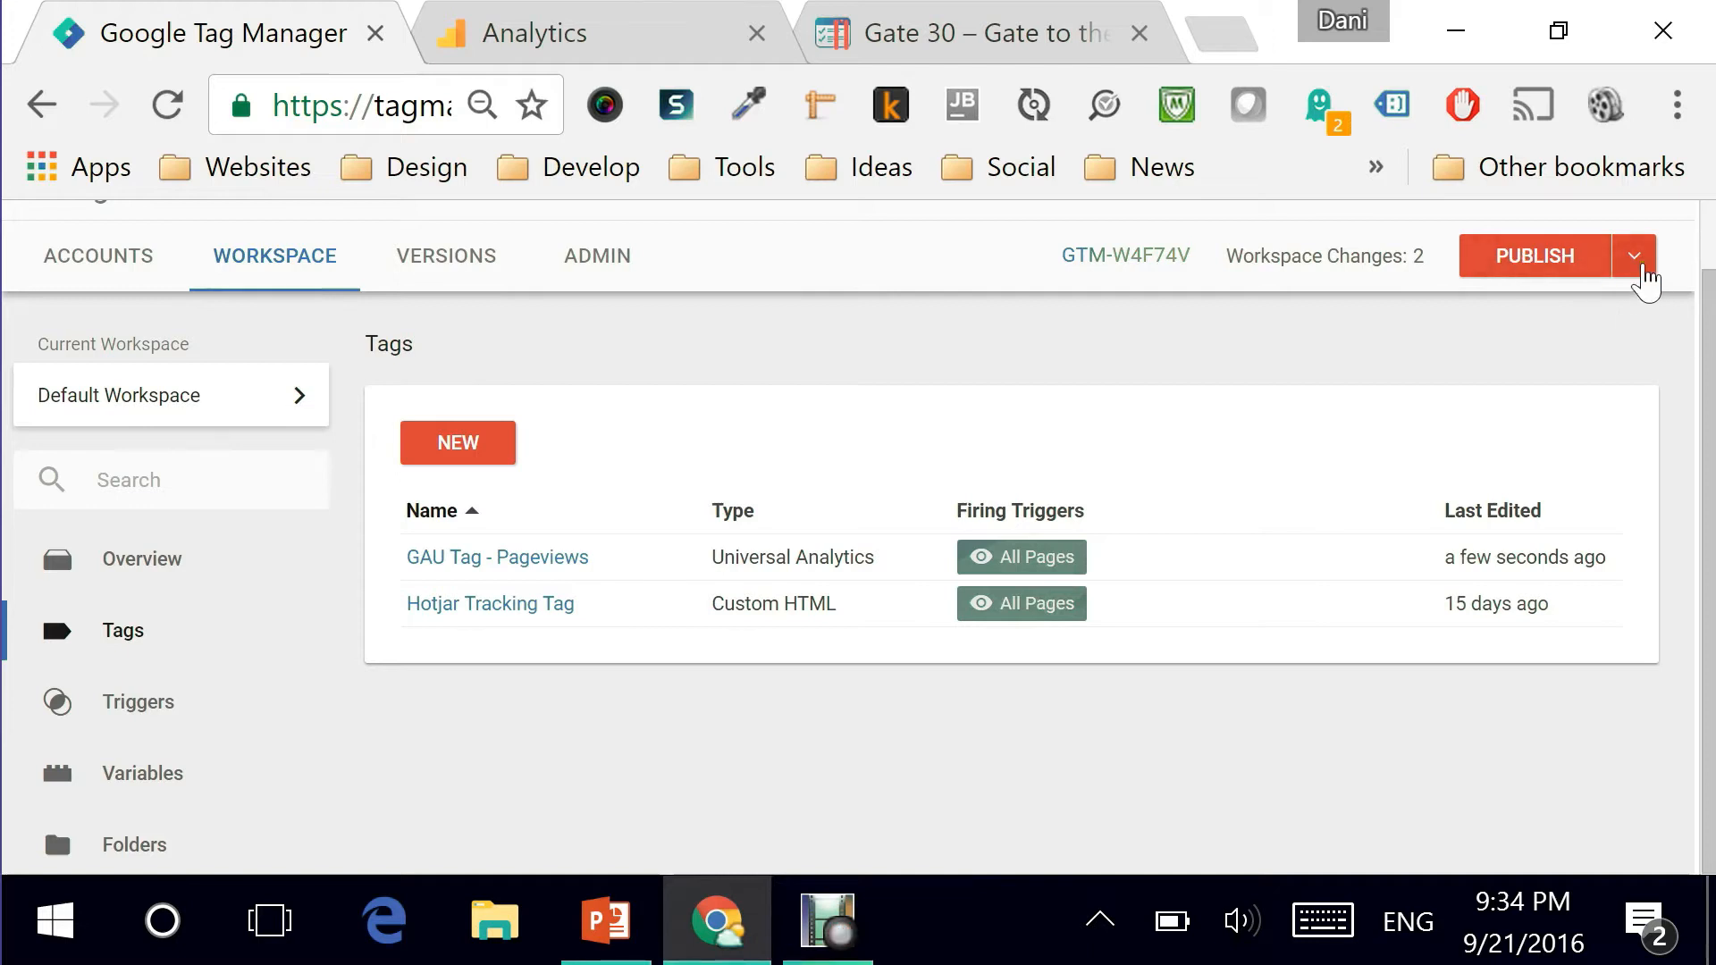
{"action": "left_click", "coordinate": [1636, 256]}
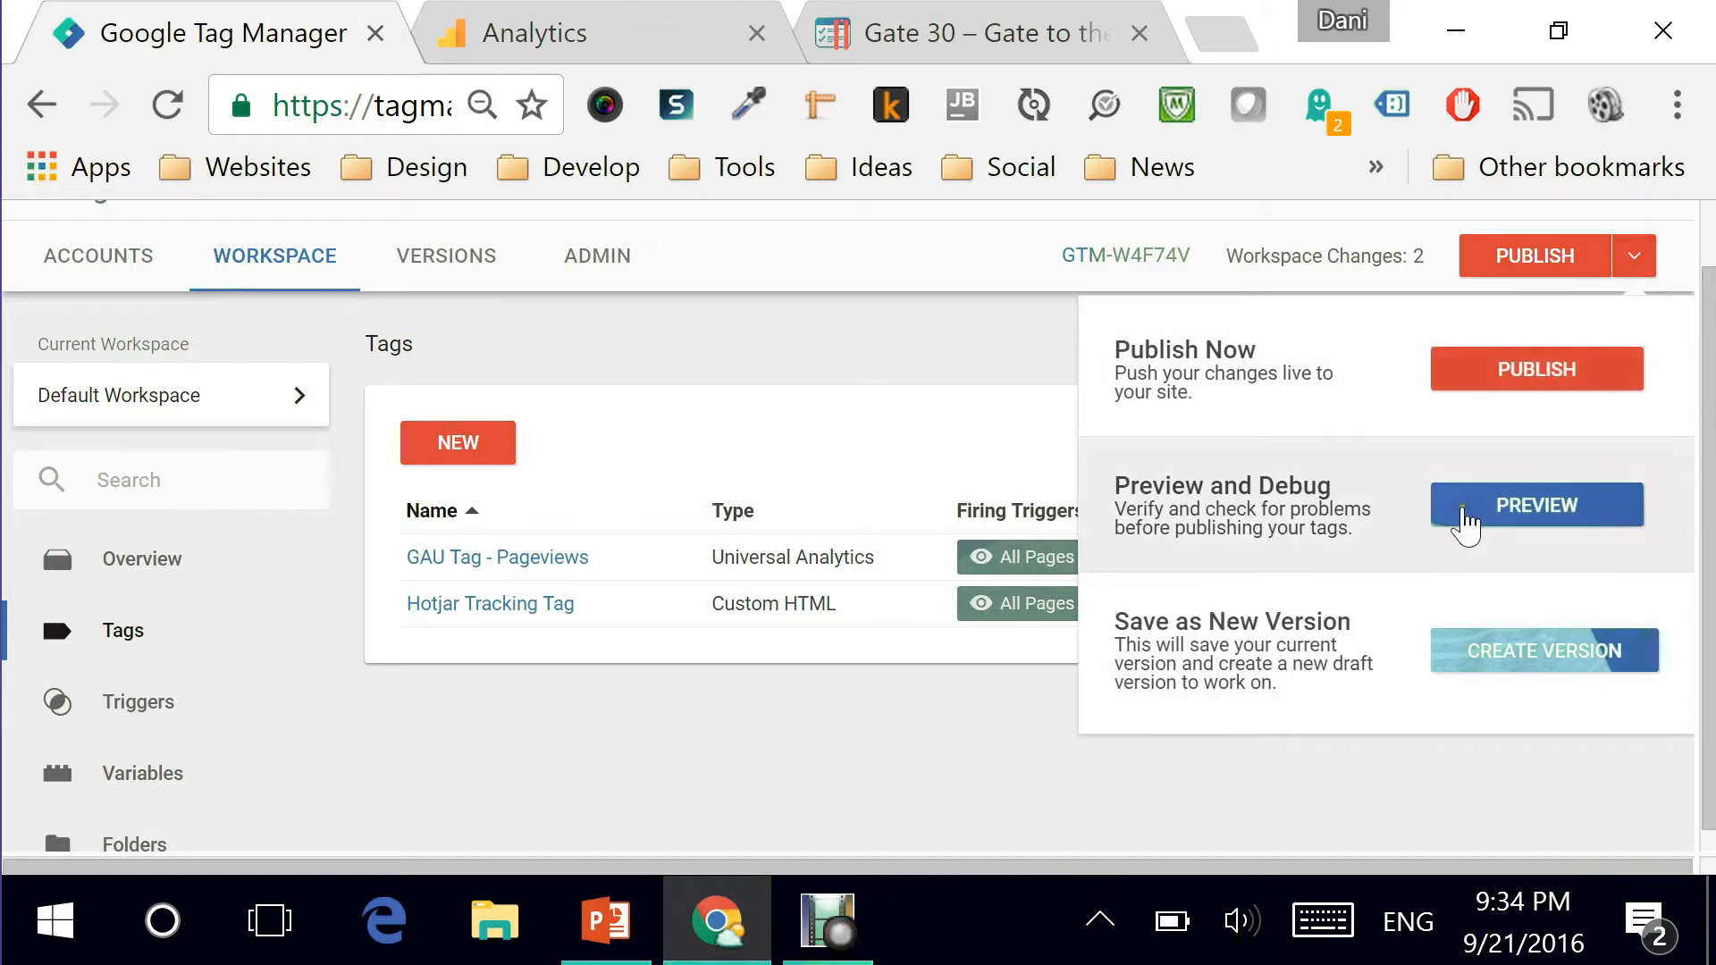
{"action": "left_click", "coordinate": [1536, 504]}
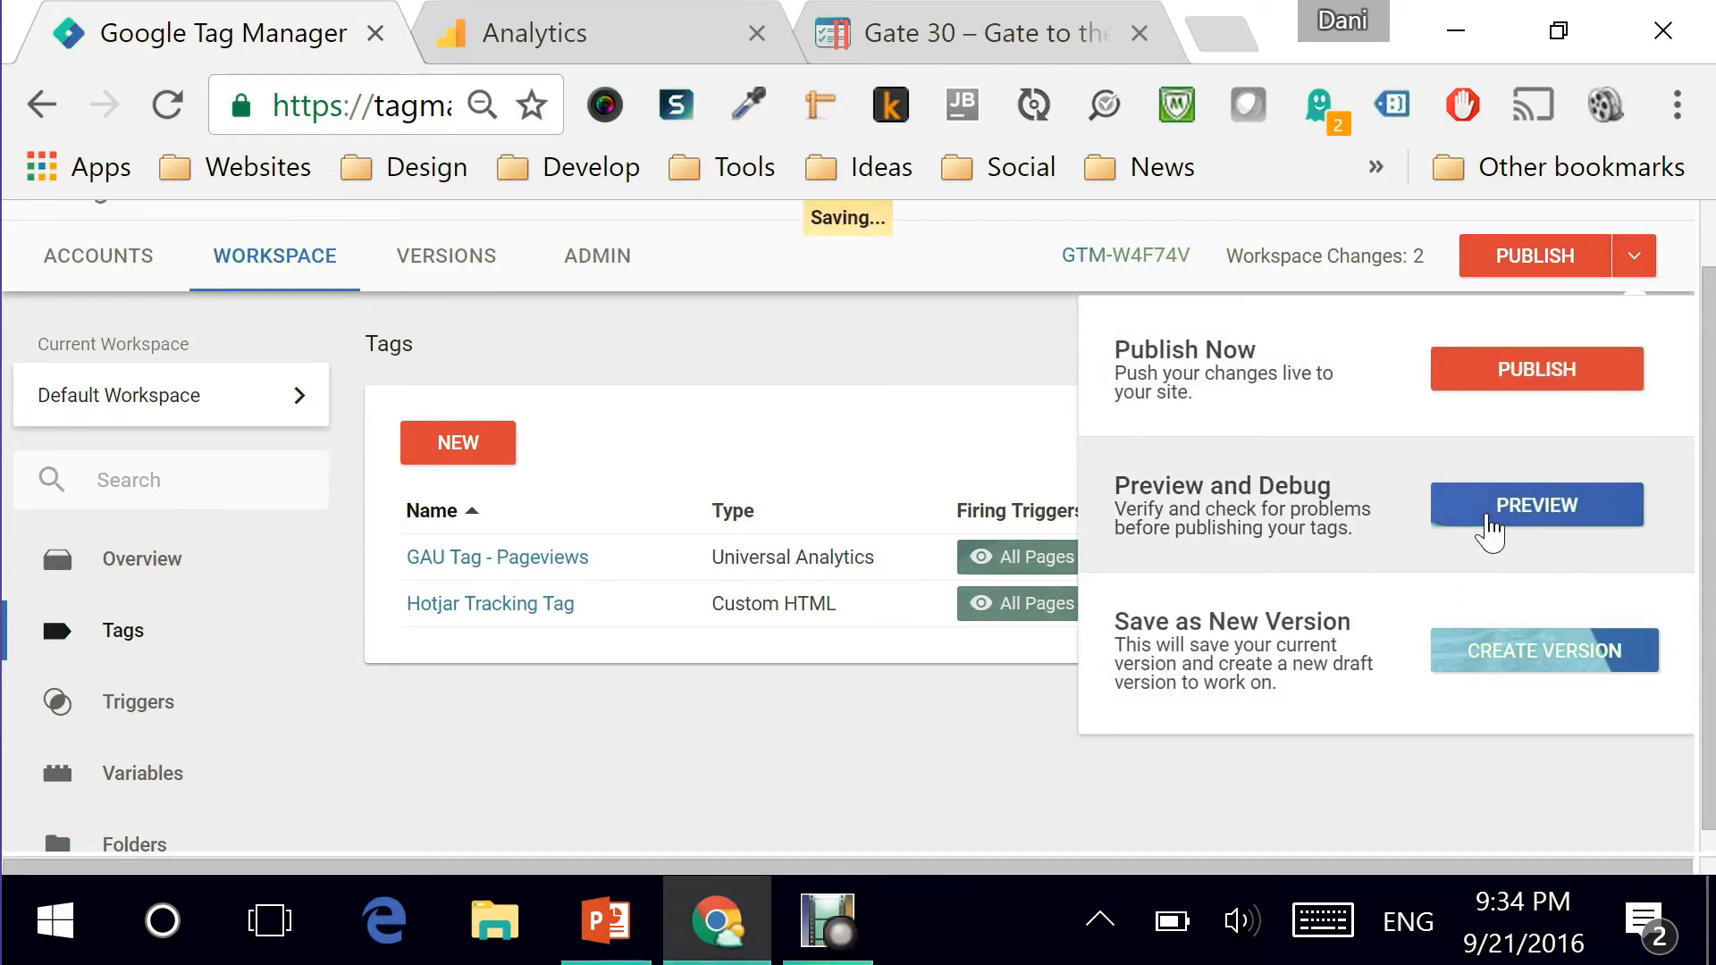
{"action": "left_click", "coordinate": [1535, 504]}
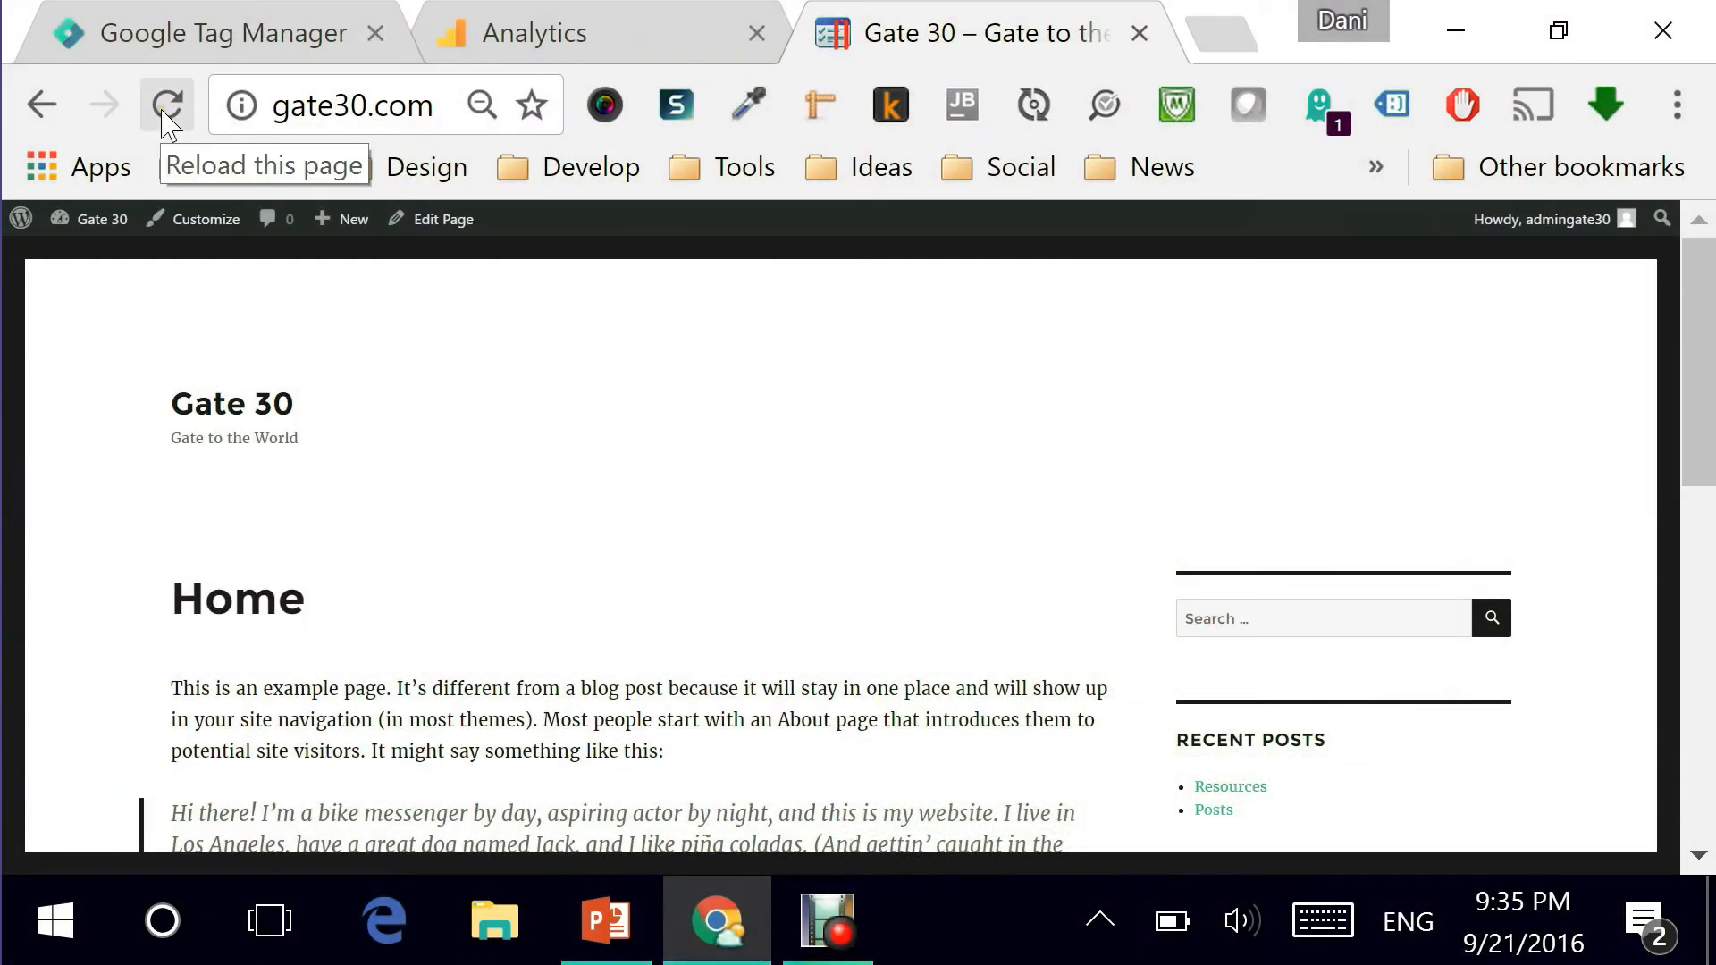
Reload the gate30.com Home page and load the site's address in the first browser tab as well.
{"action": "left_click", "coordinate": [166, 106]}
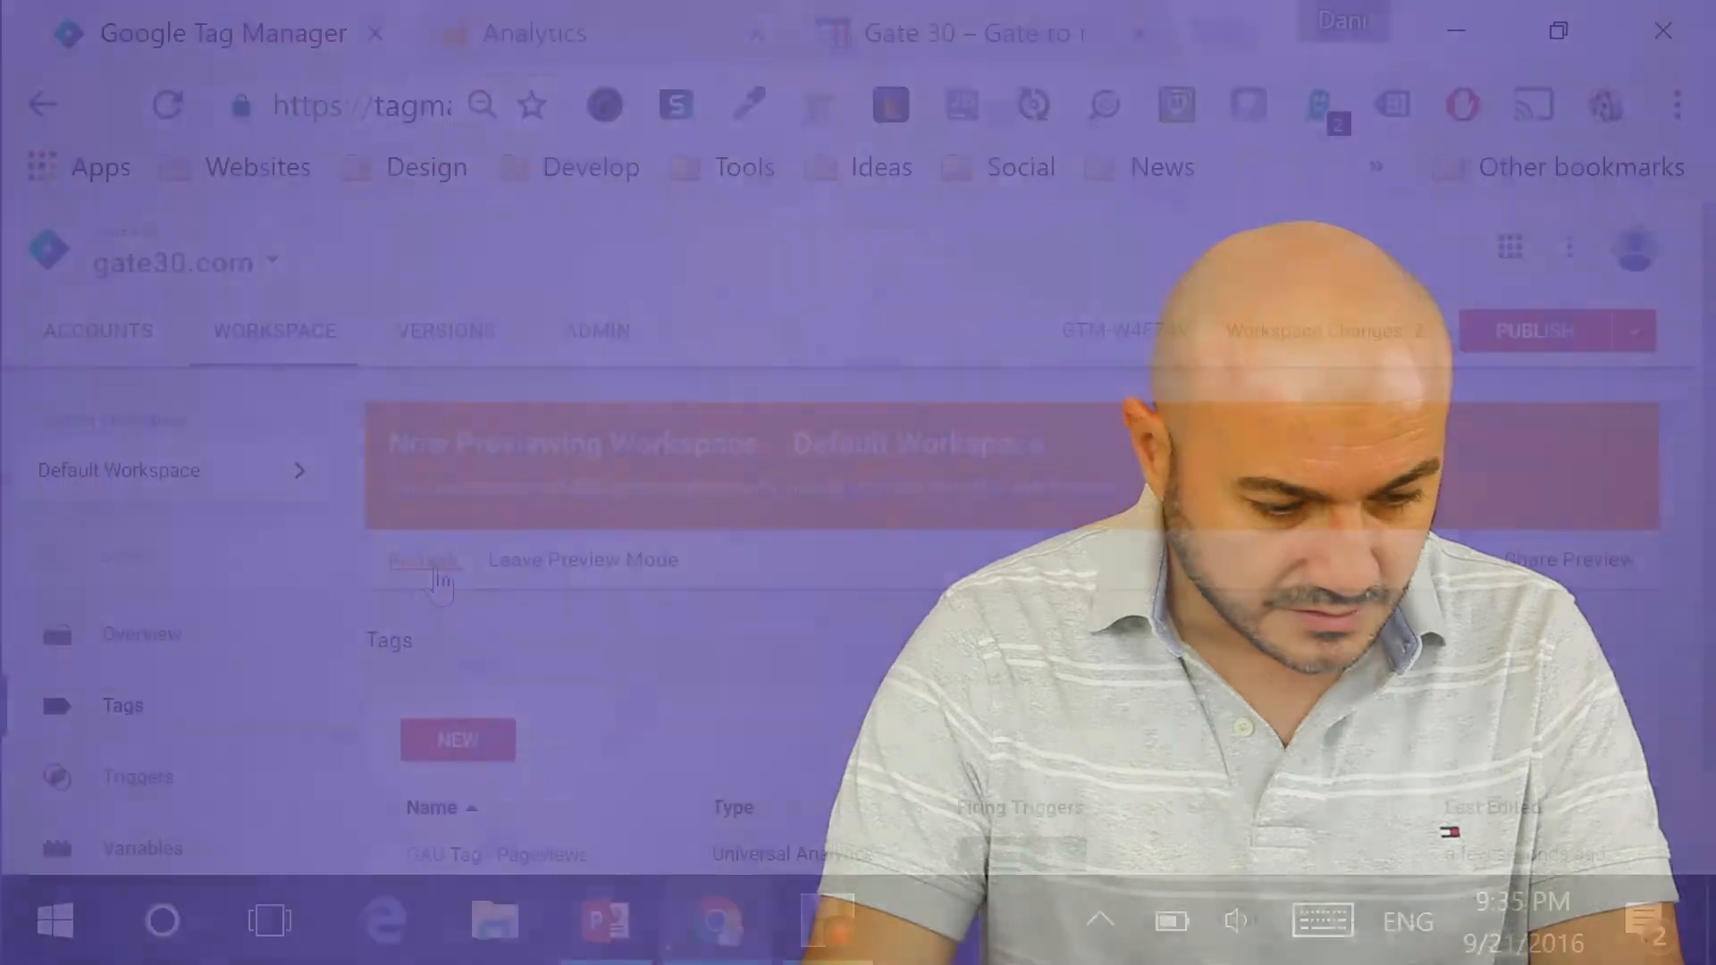
{"action": "left_click", "coordinate": [964, 32]}
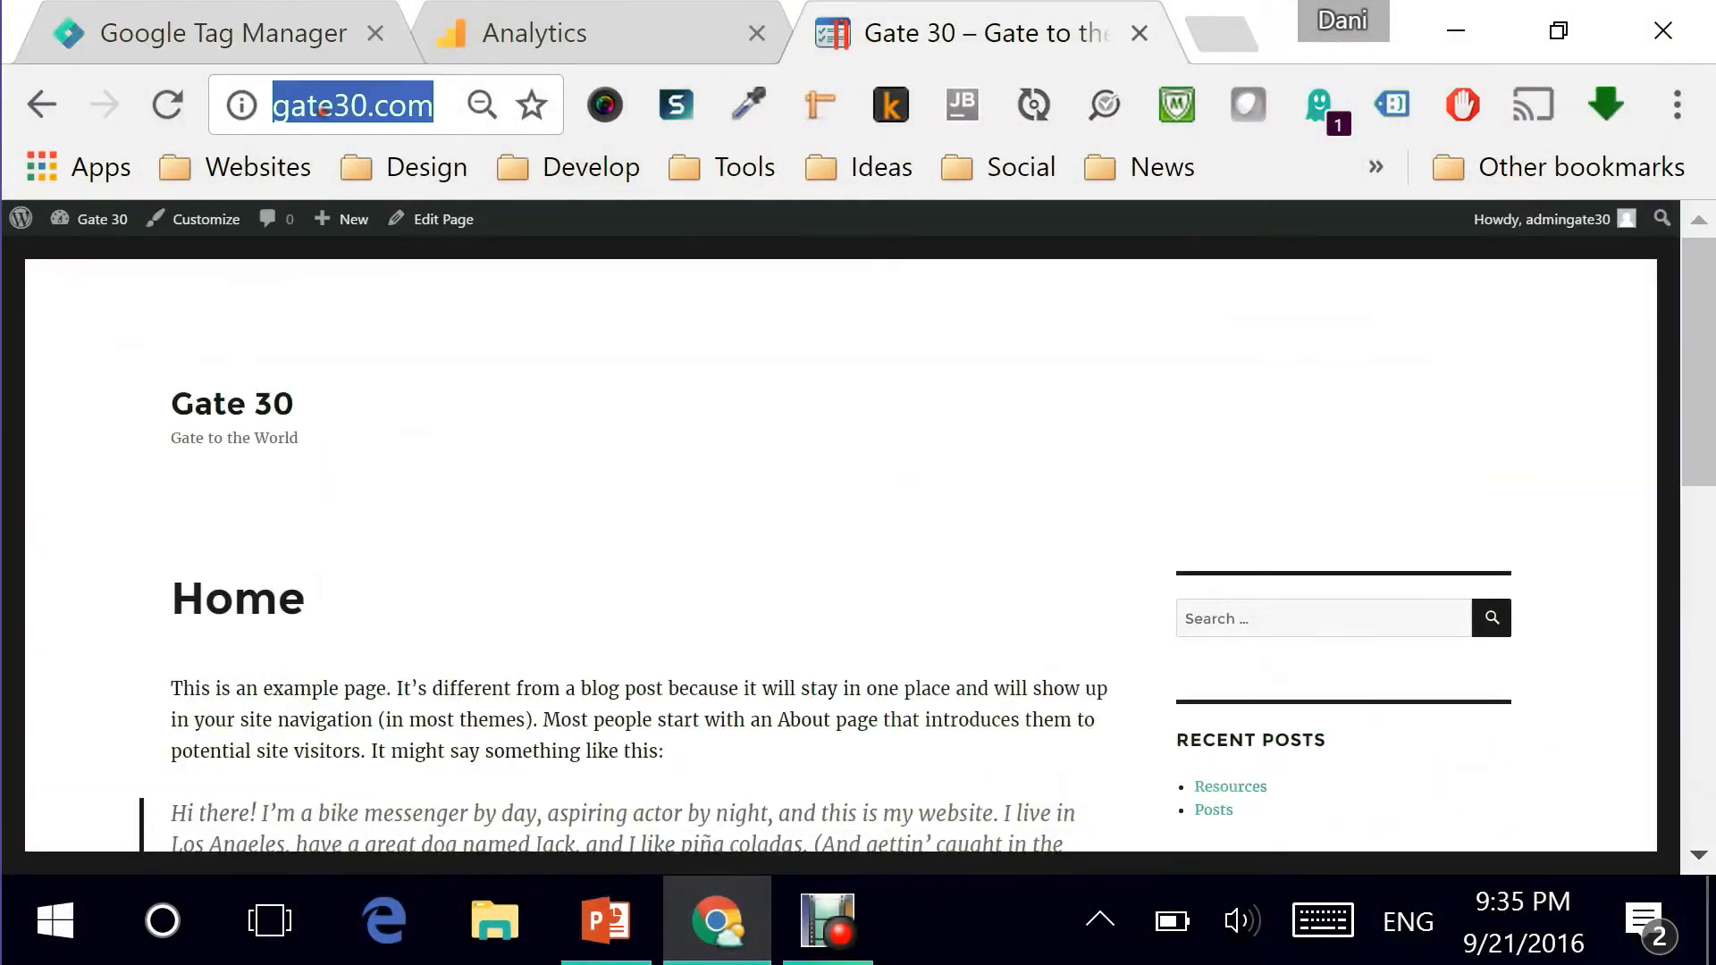
{"action": "left_click", "coordinate": [207, 32]}
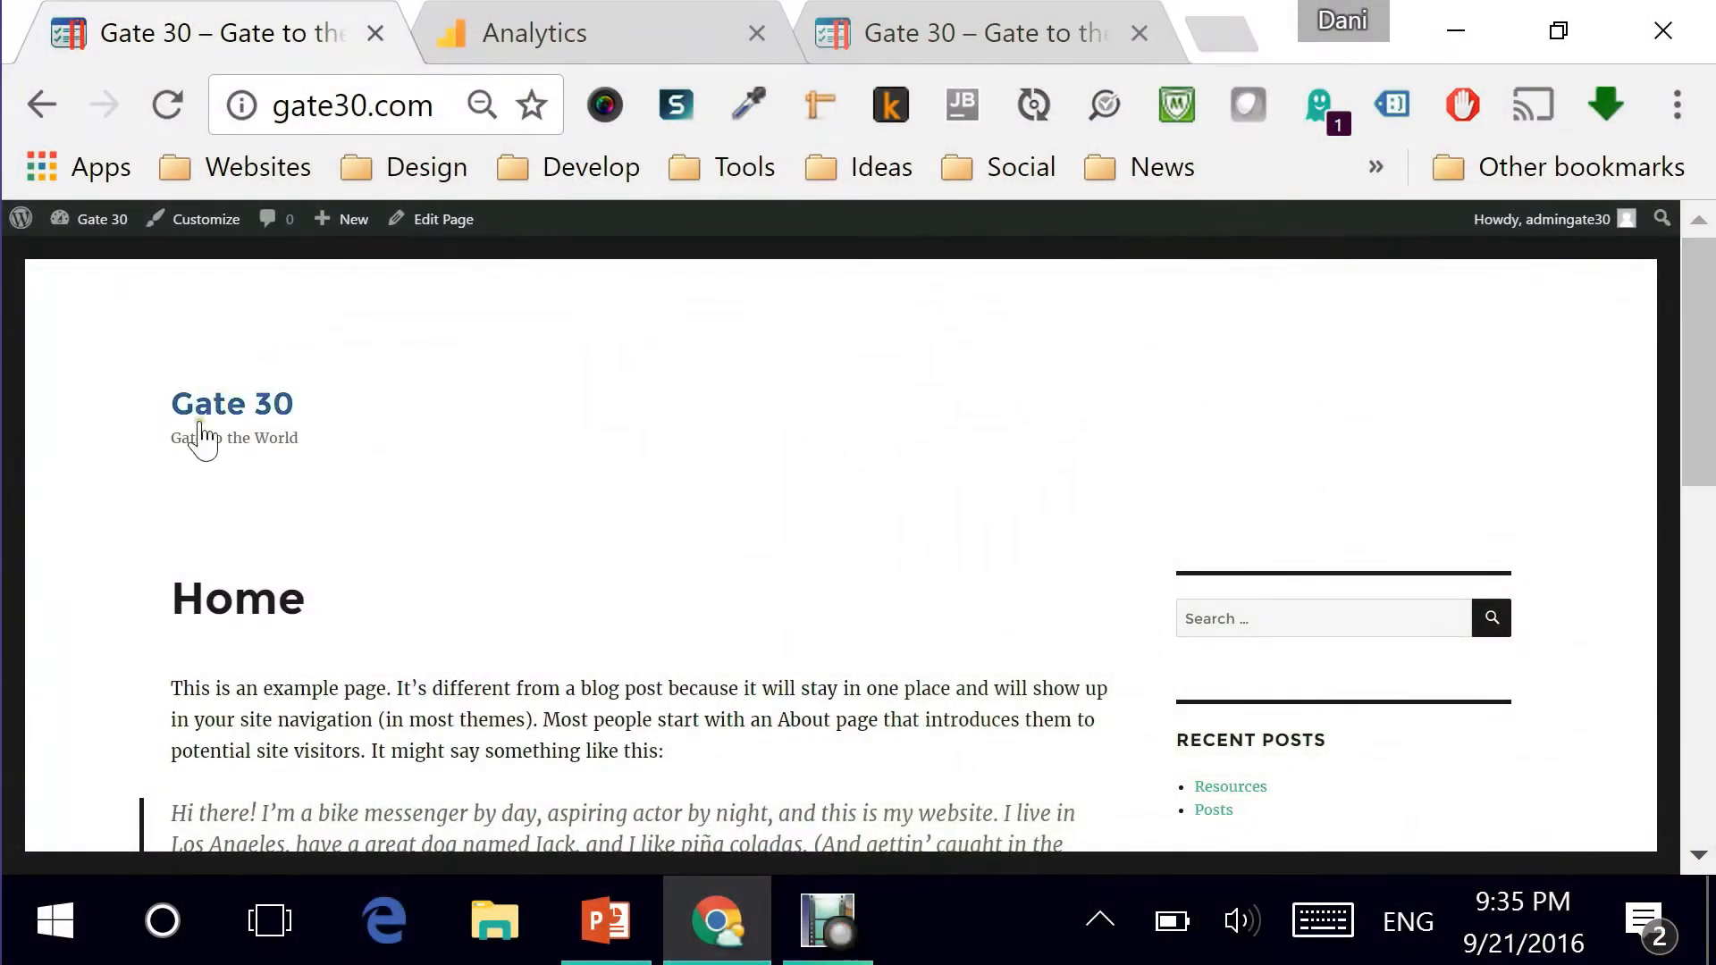
{"action": "mouse_move", "coordinate": [897, 30]}
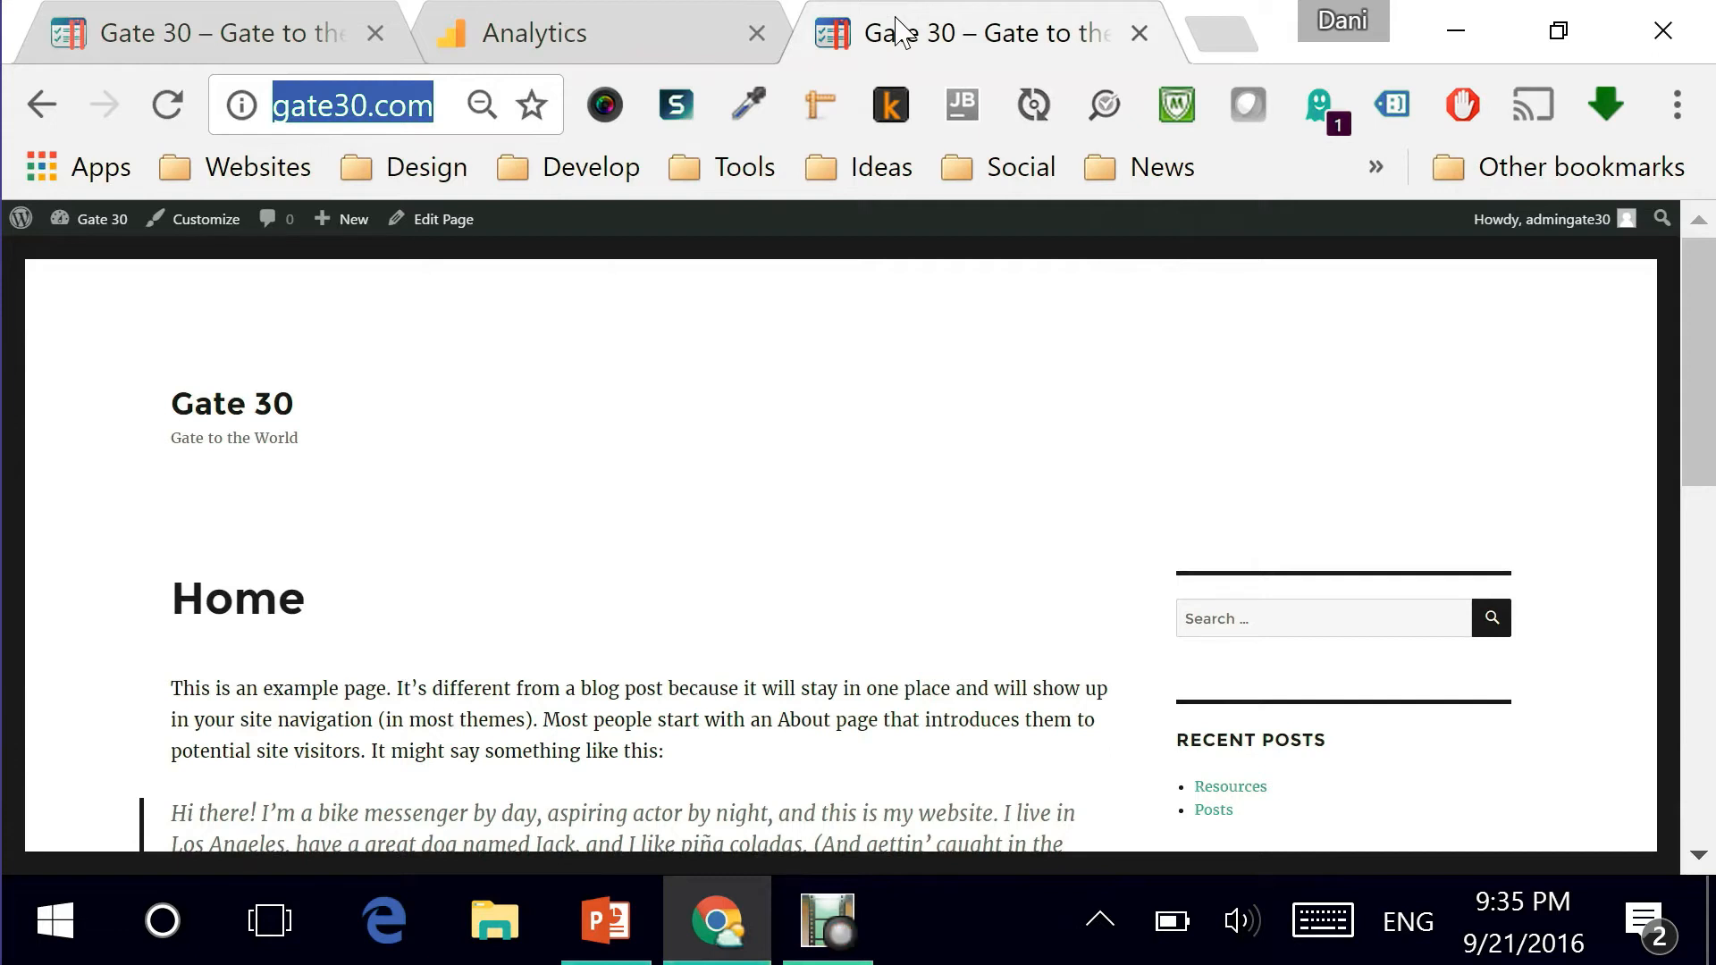
{"action": "mouse_move", "coordinate": [431, 131]}
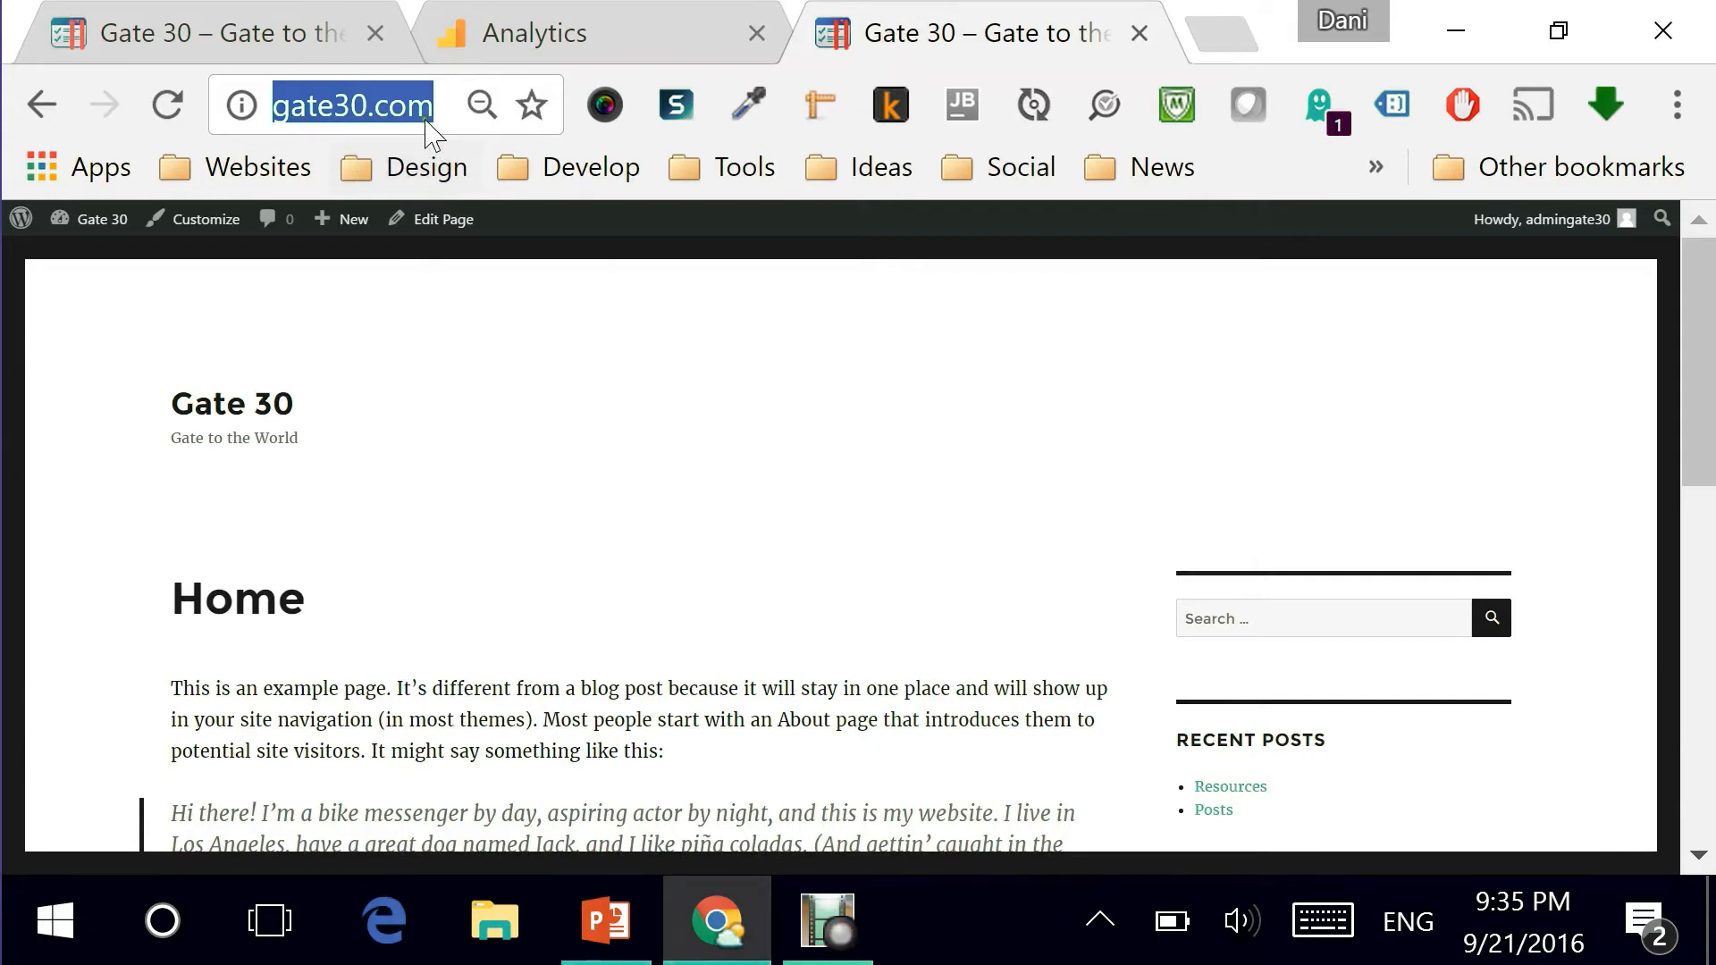
{"action": "mouse_move", "coordinate": [443, 218]}
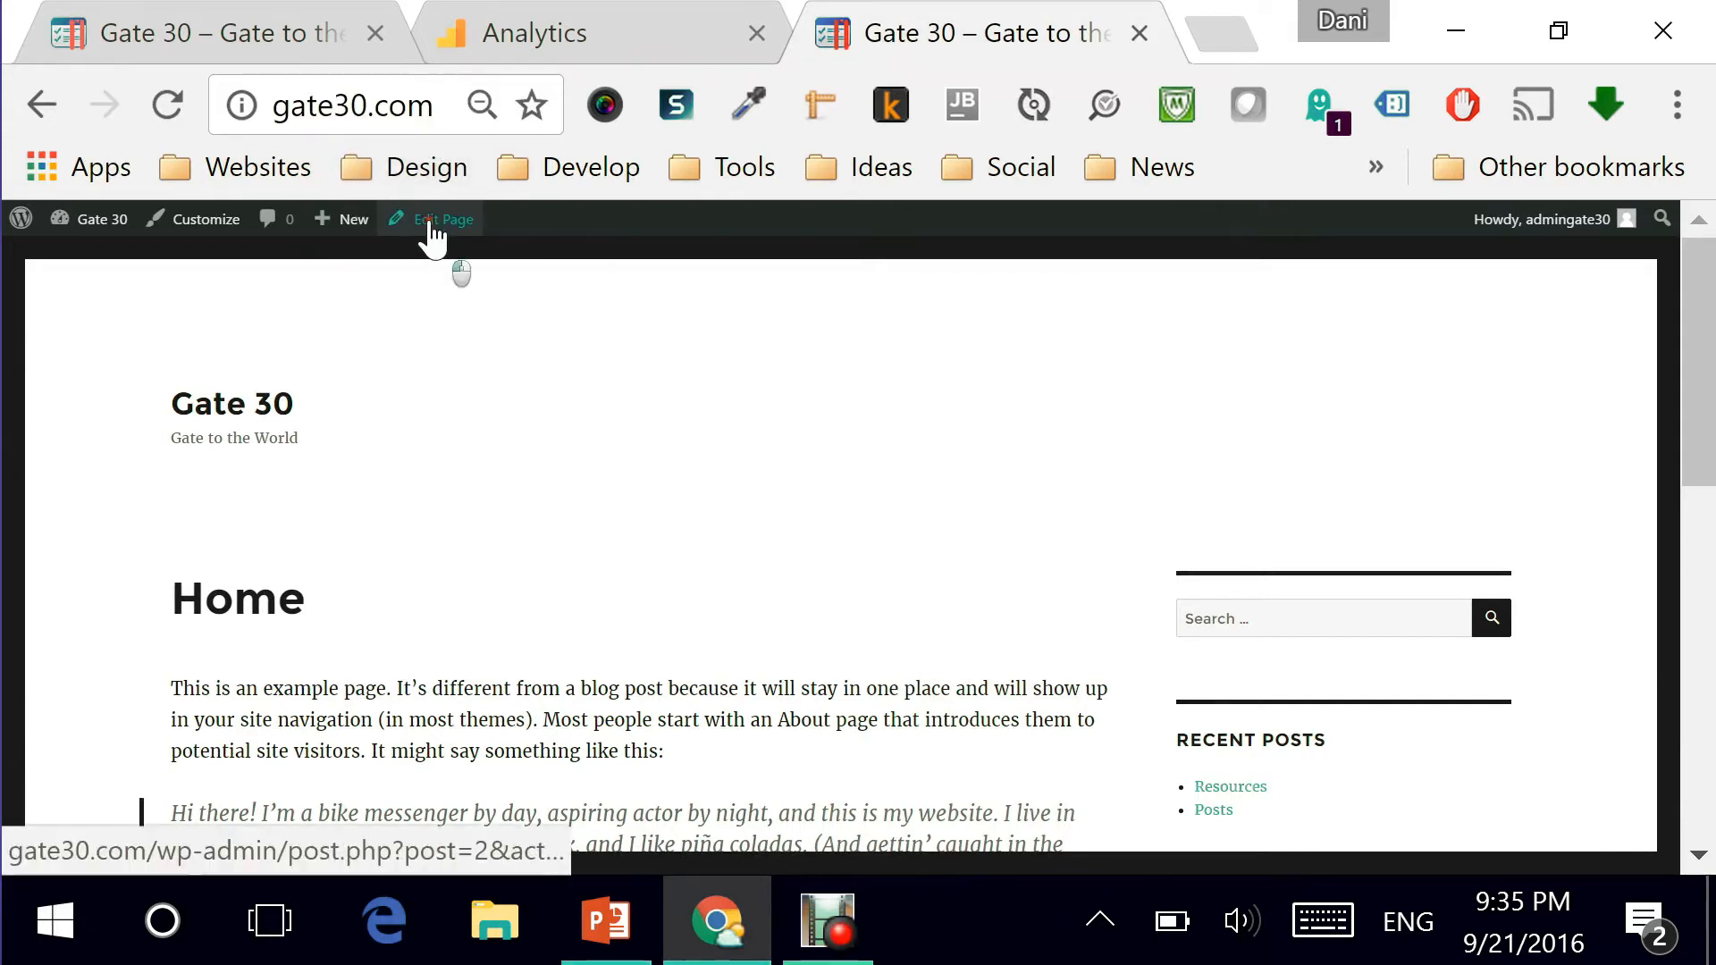
Leave the live Home page for the WordPress admin editor via Edit Page.
{"action": "left_click", "coordinate": [442, 218]}
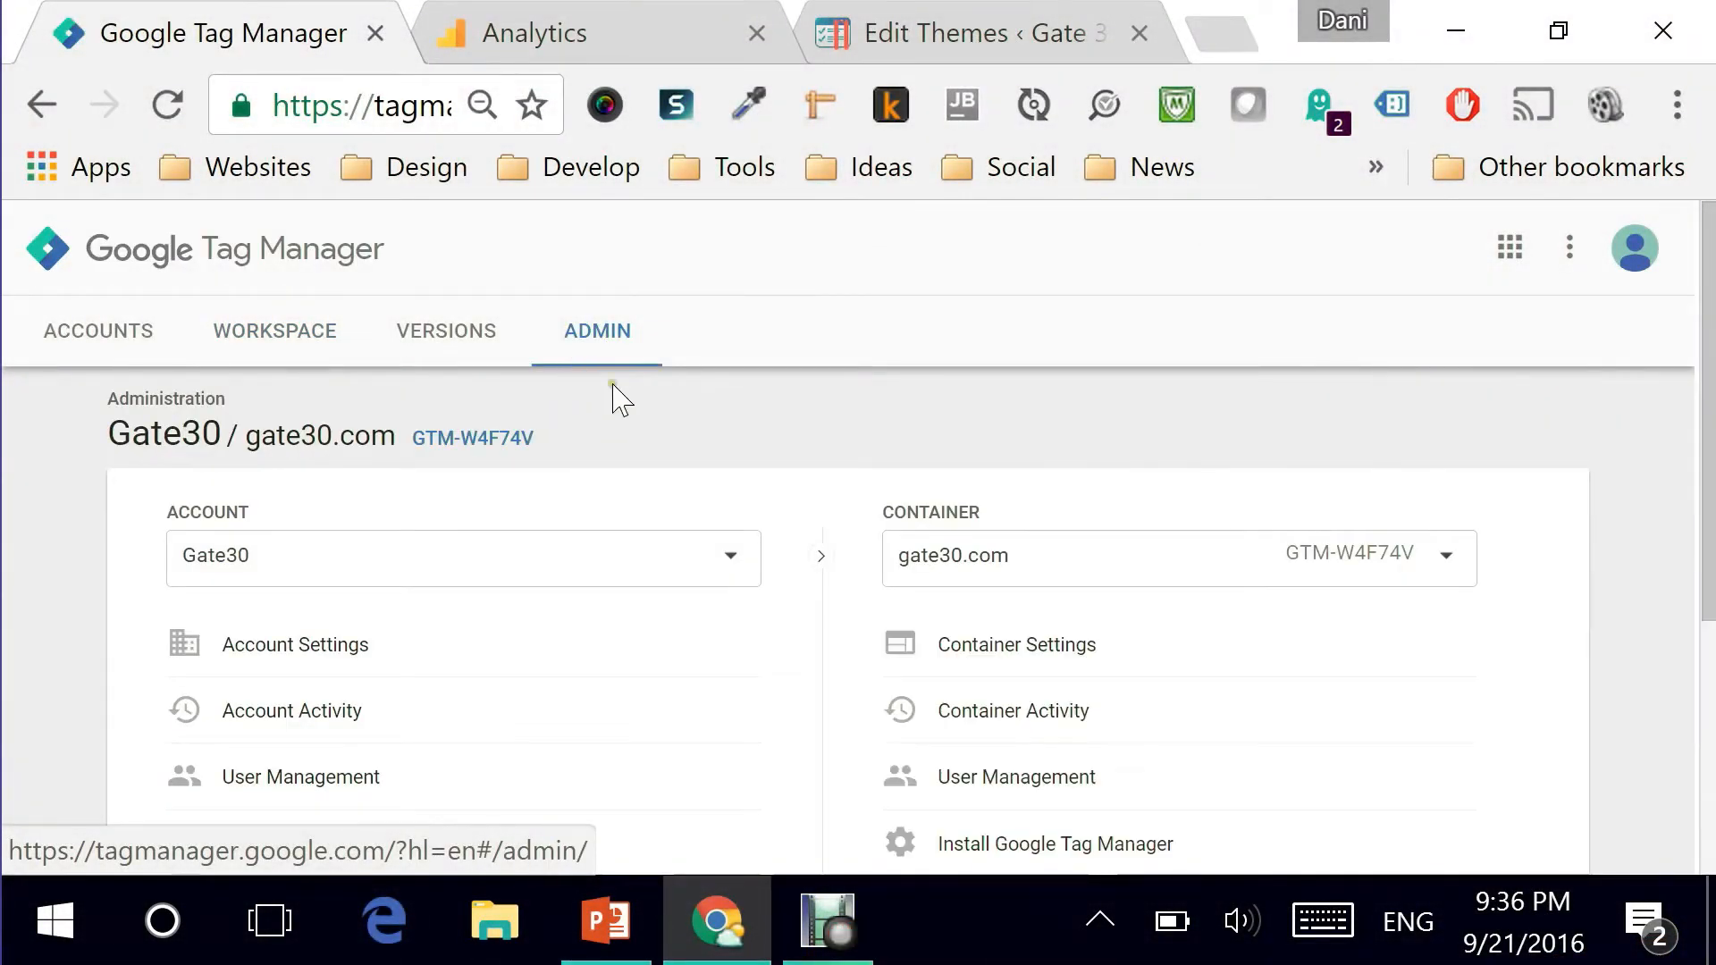
Bring up the Install Google Tag Manager code for the gate30.com container, highlighted for copying.
{"action": "scroll", "scroll_direction": "down", "scroll_amount": 3}
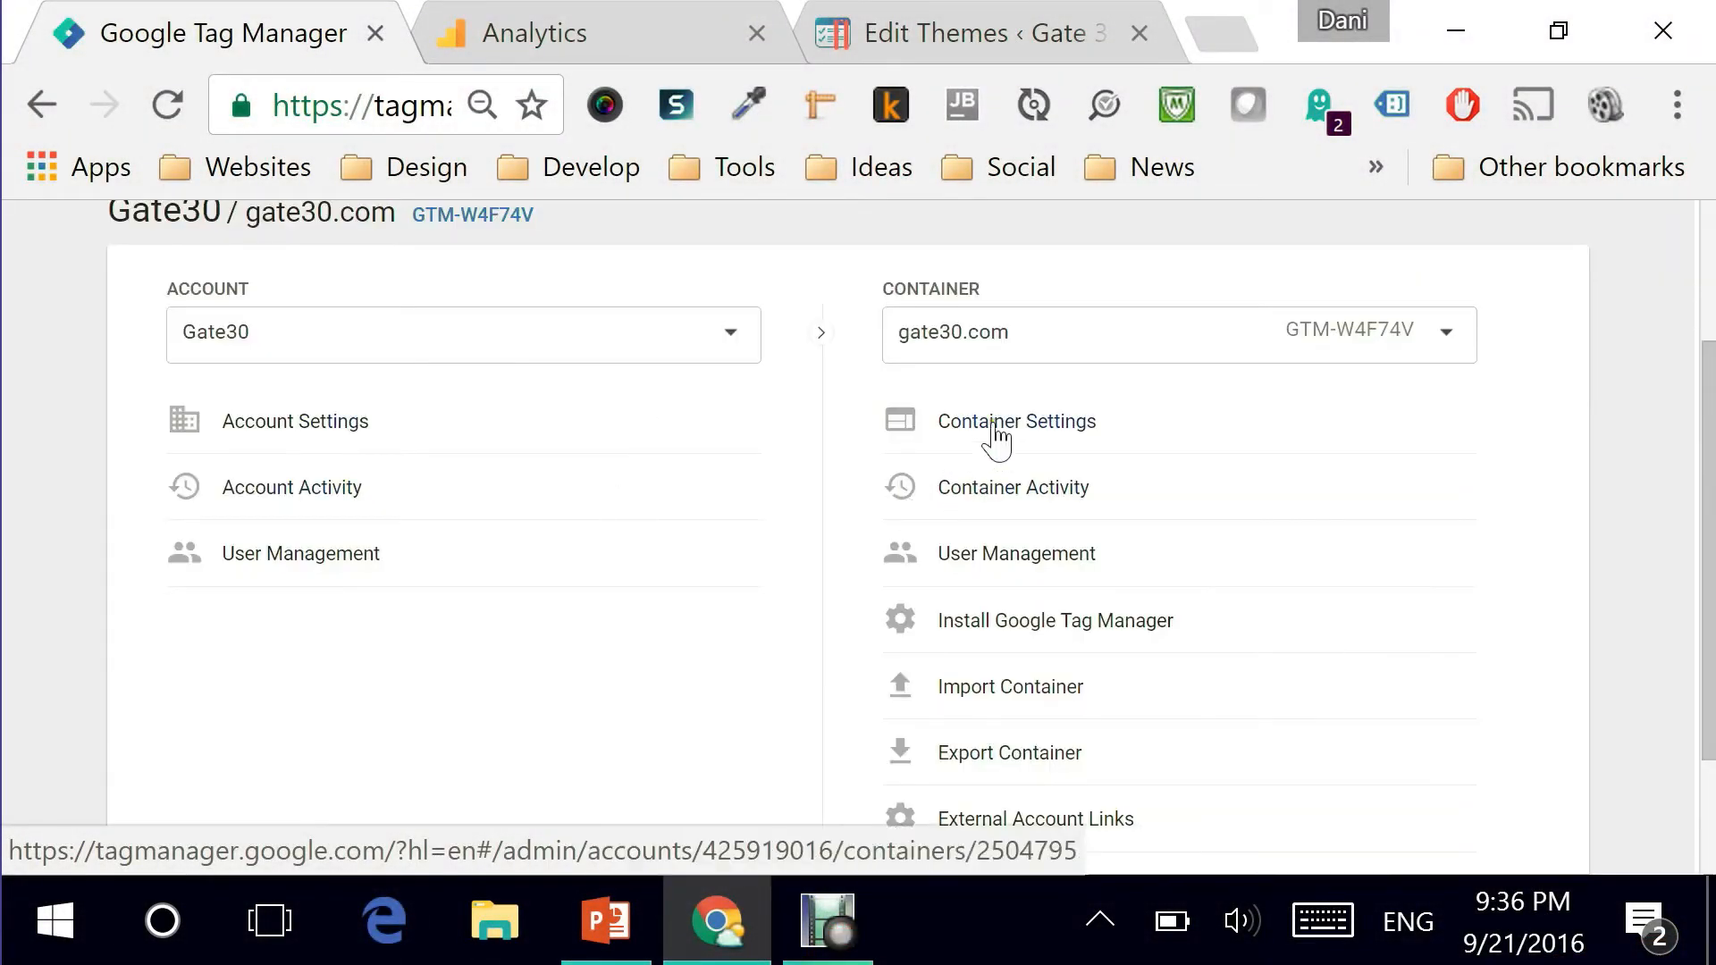
{"action": "scroll", "scroll_direction": "down", "scroll_amount": 3}
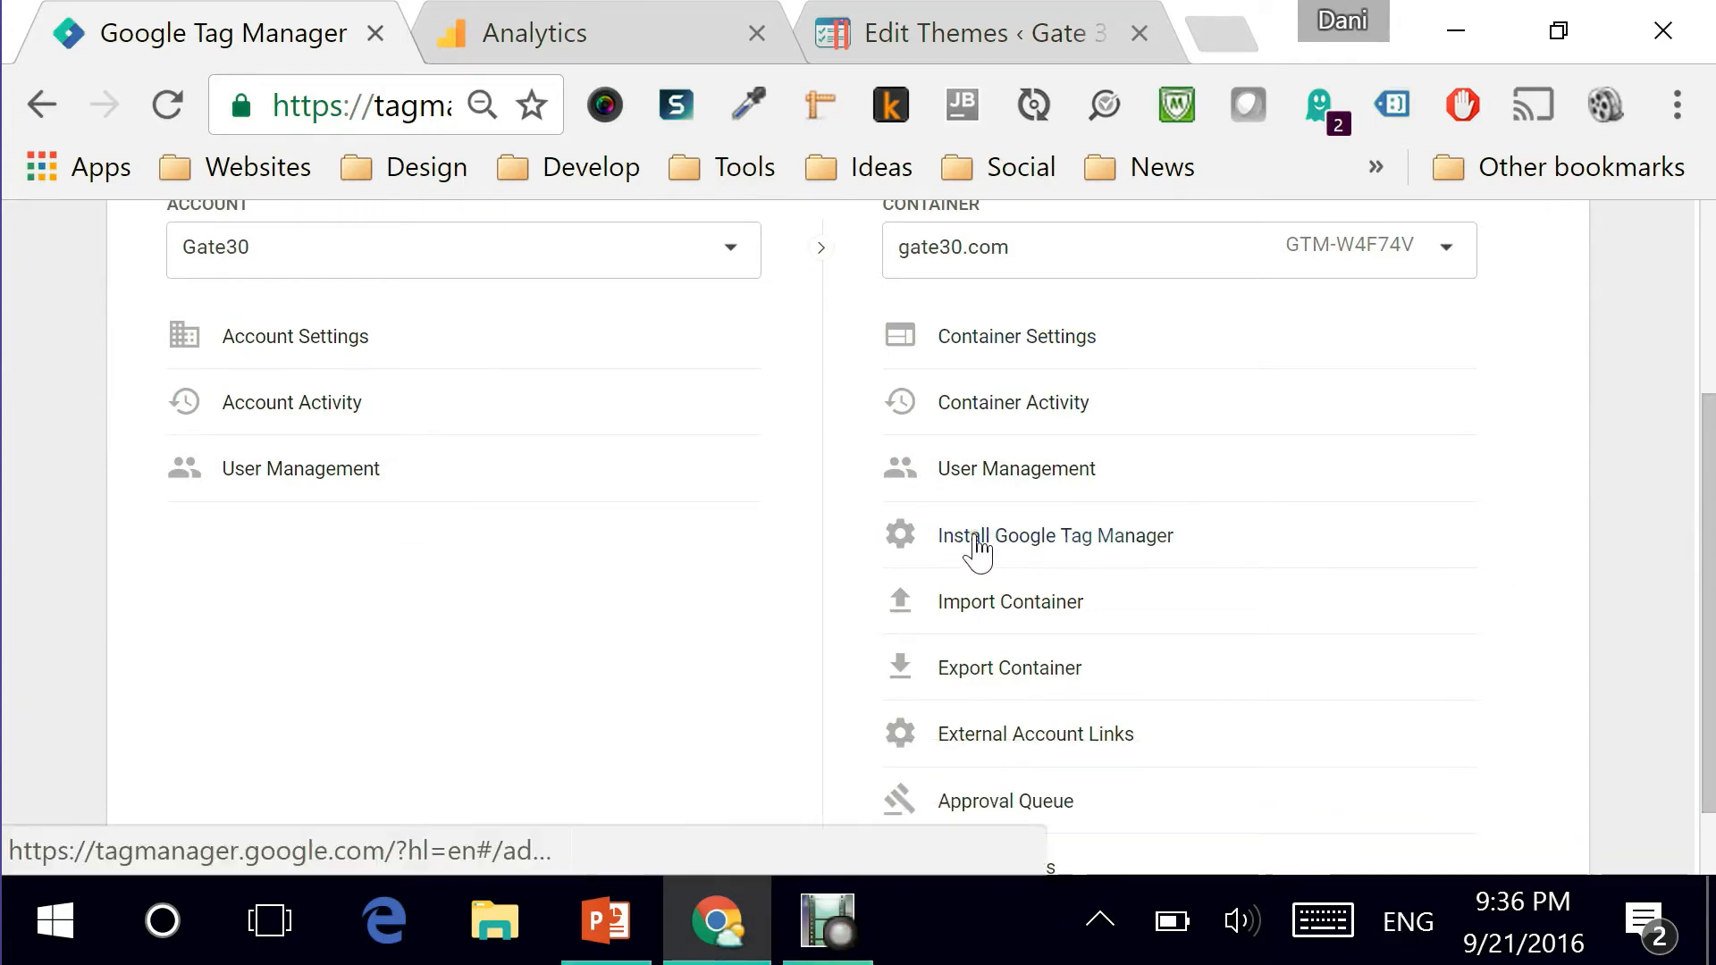
{"action": "left_click", "coordinate": [1054, 535]}
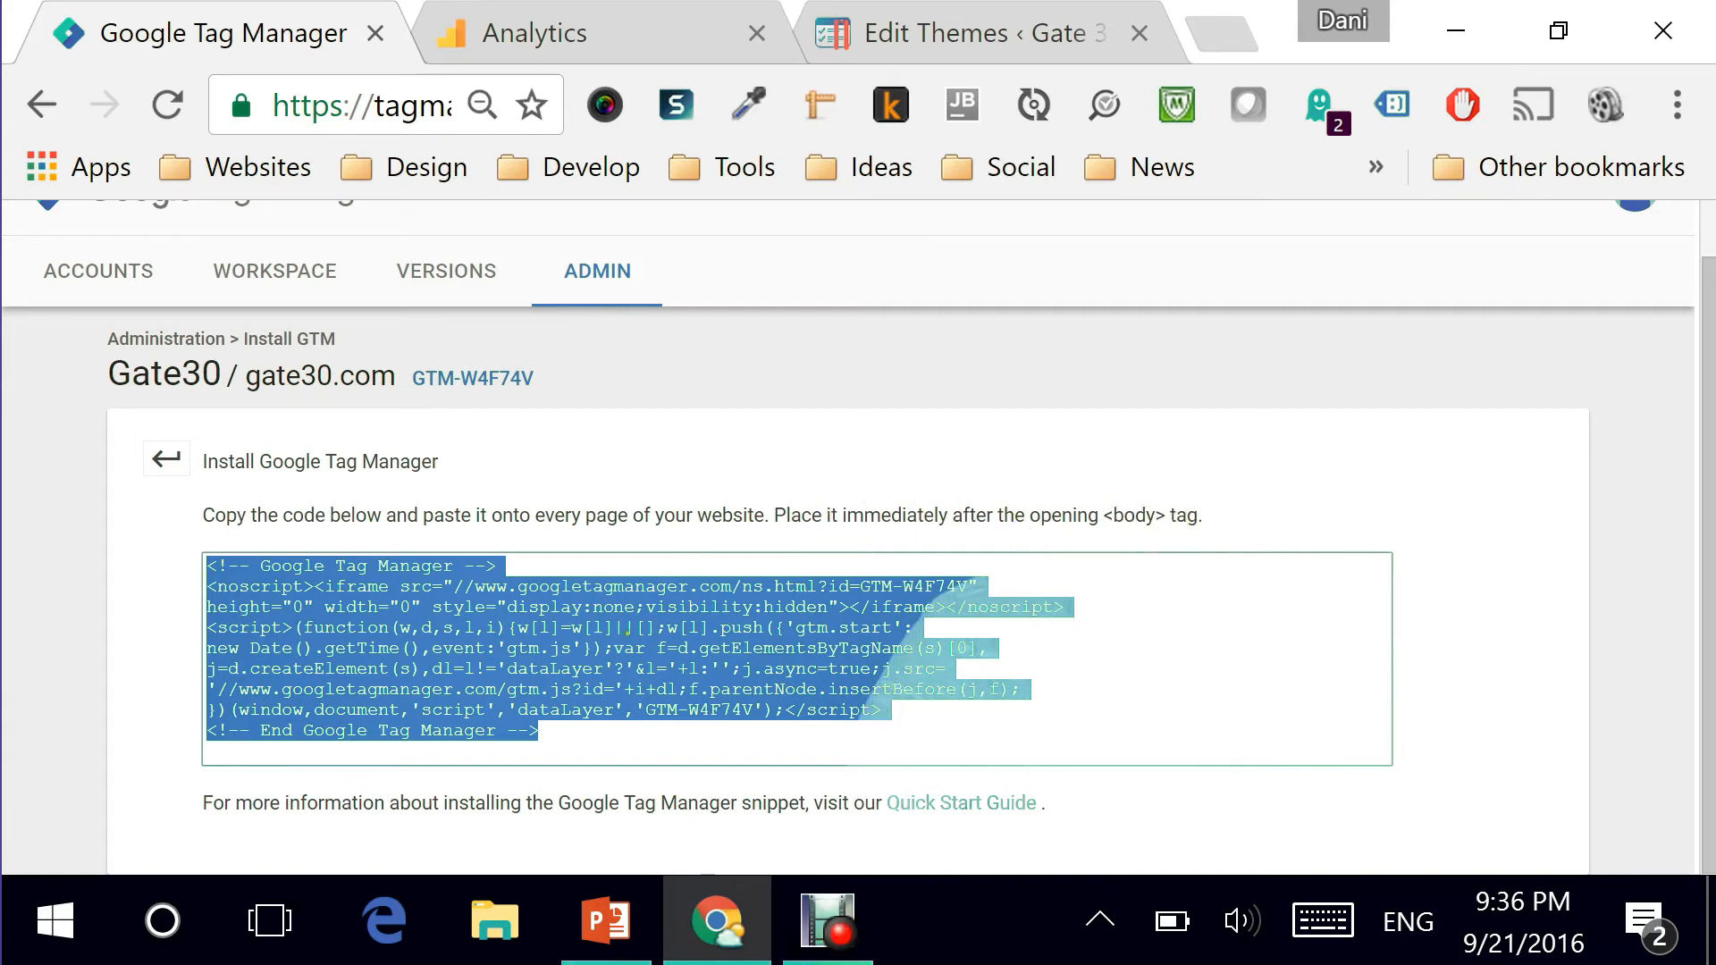
{"action": "mouse_move", "coordinate": [484, 216]}
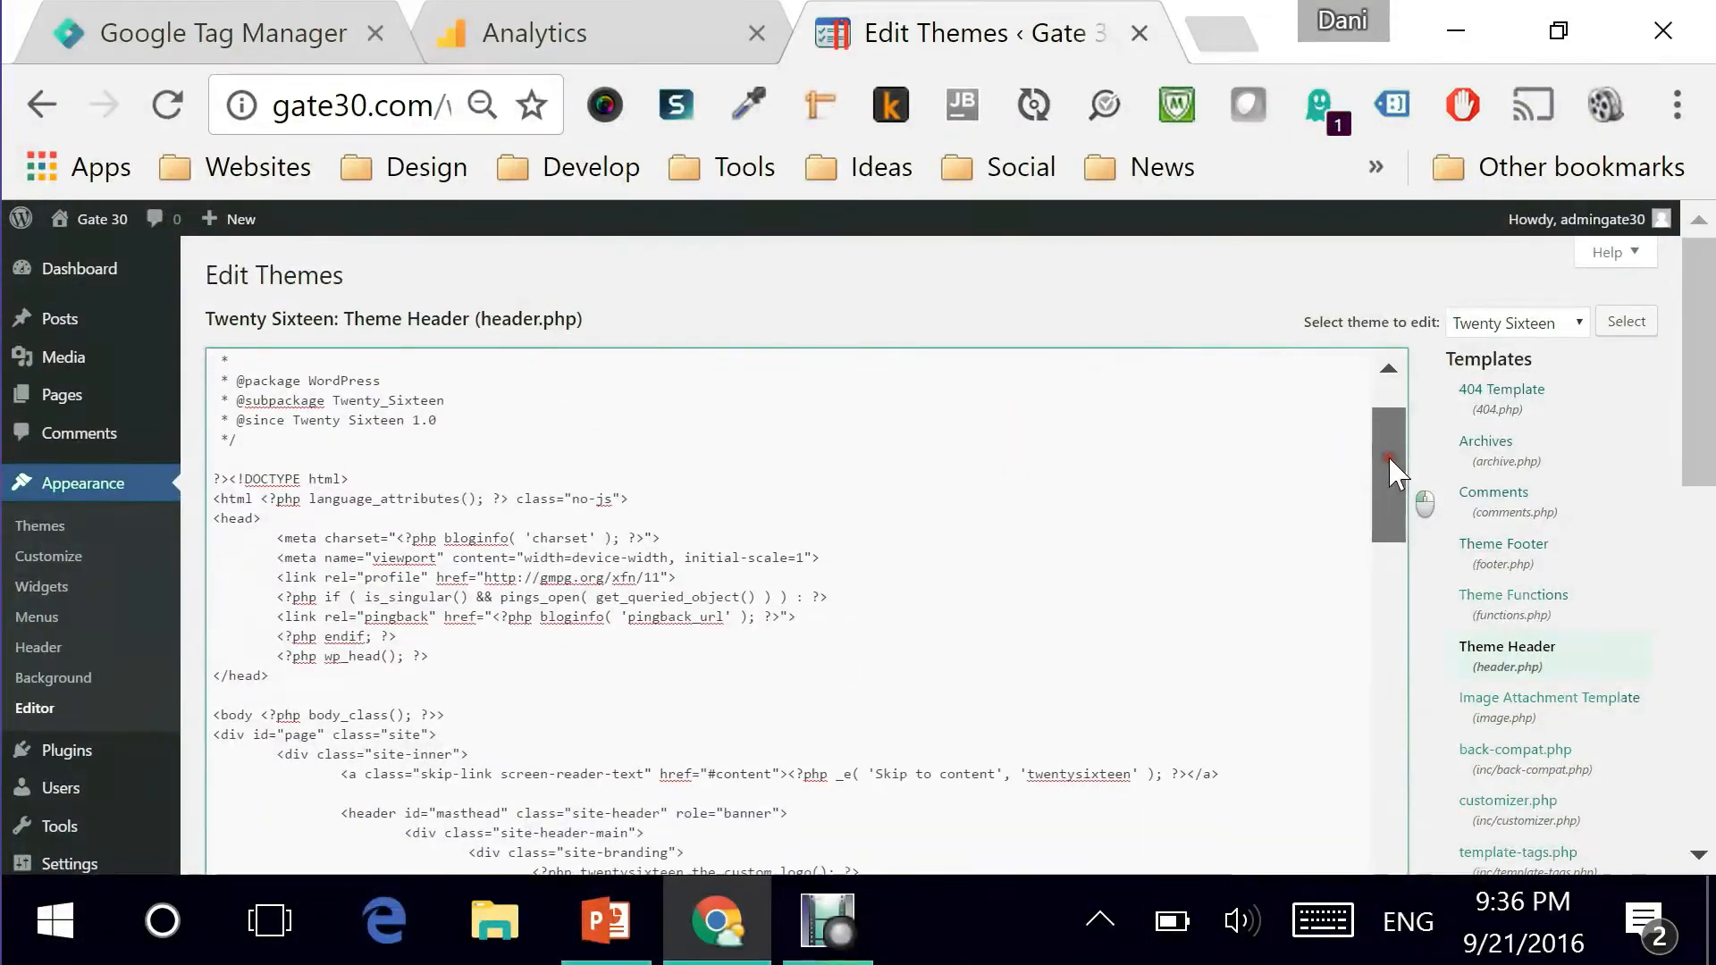
Paste the GTM snippet on a new line after <body> in header.php and save with Update File.
{"action": "scroll", "scroll_direction": "down", "scroll_amount": 3}
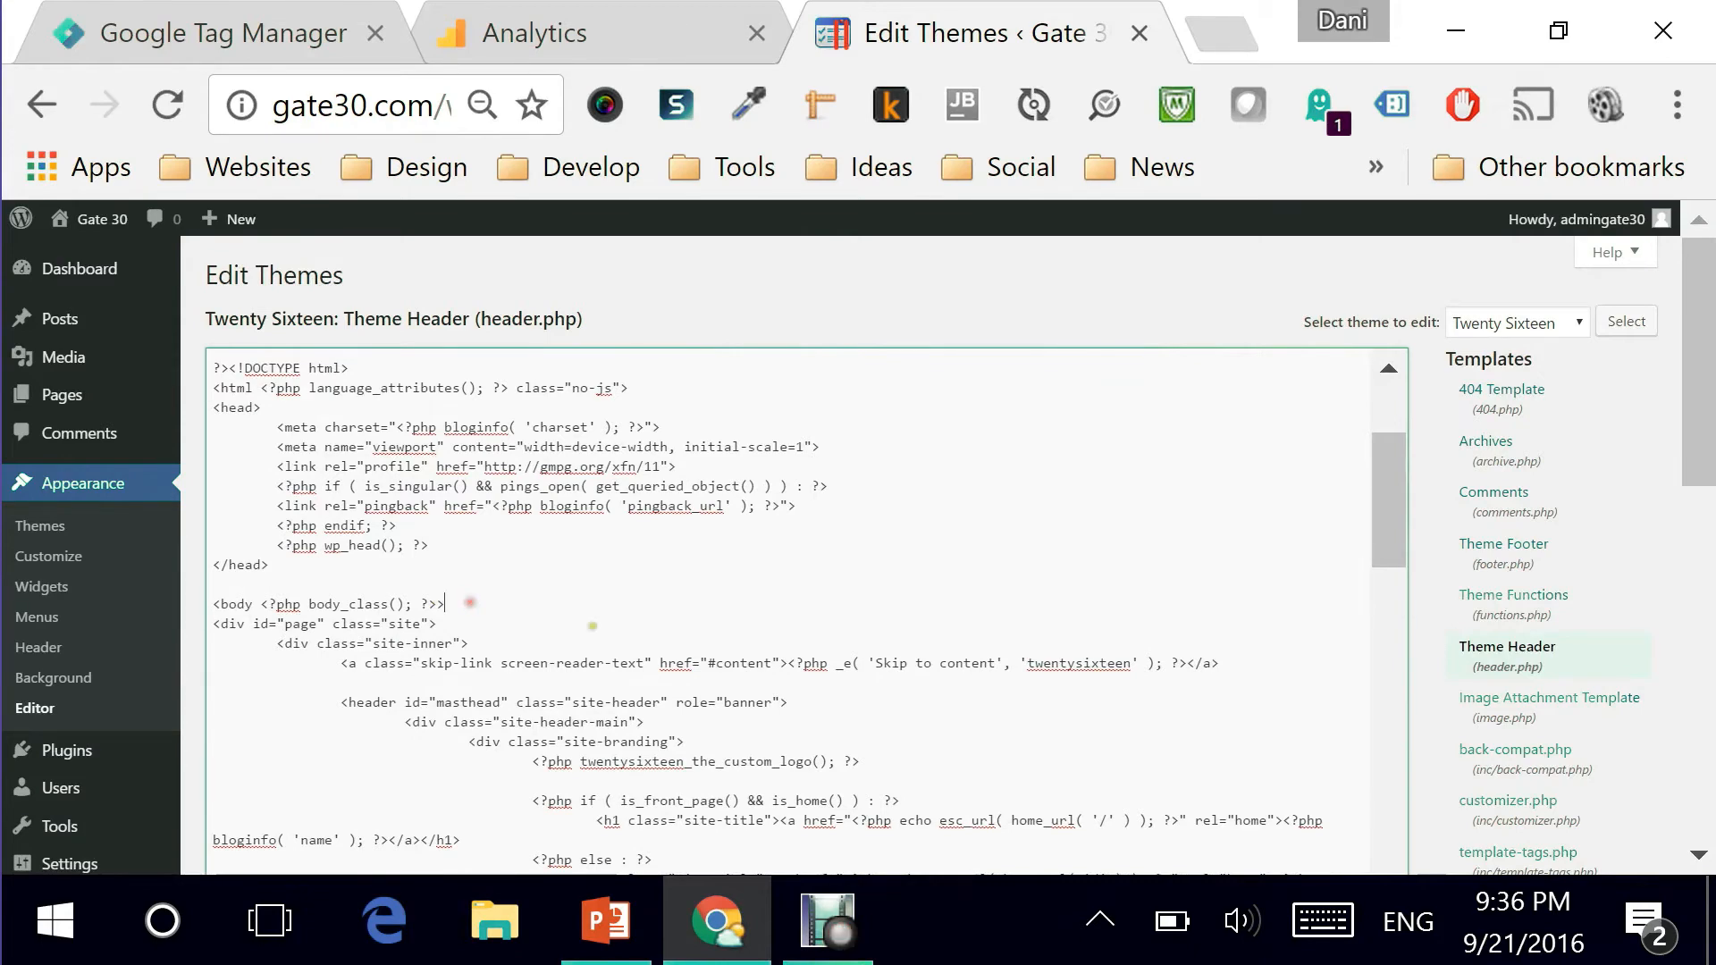
{"action": "key", "text": "Return"}
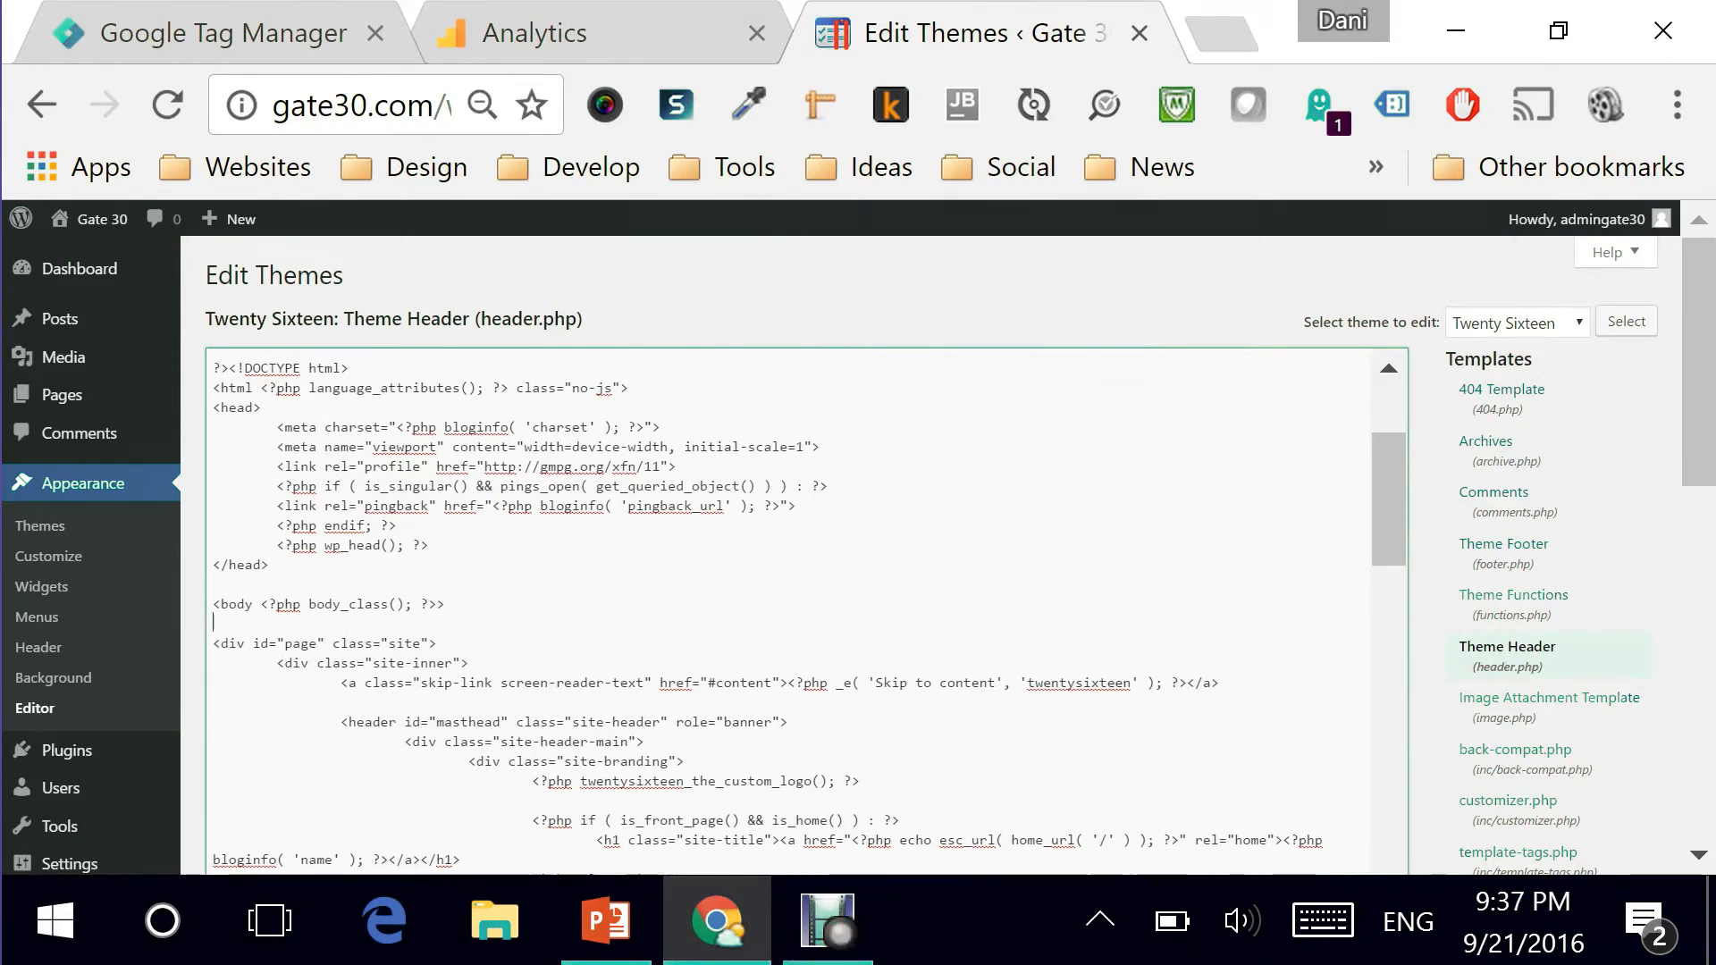
{"action": "type", "text": "<!-- Google Tag Manager -->"}
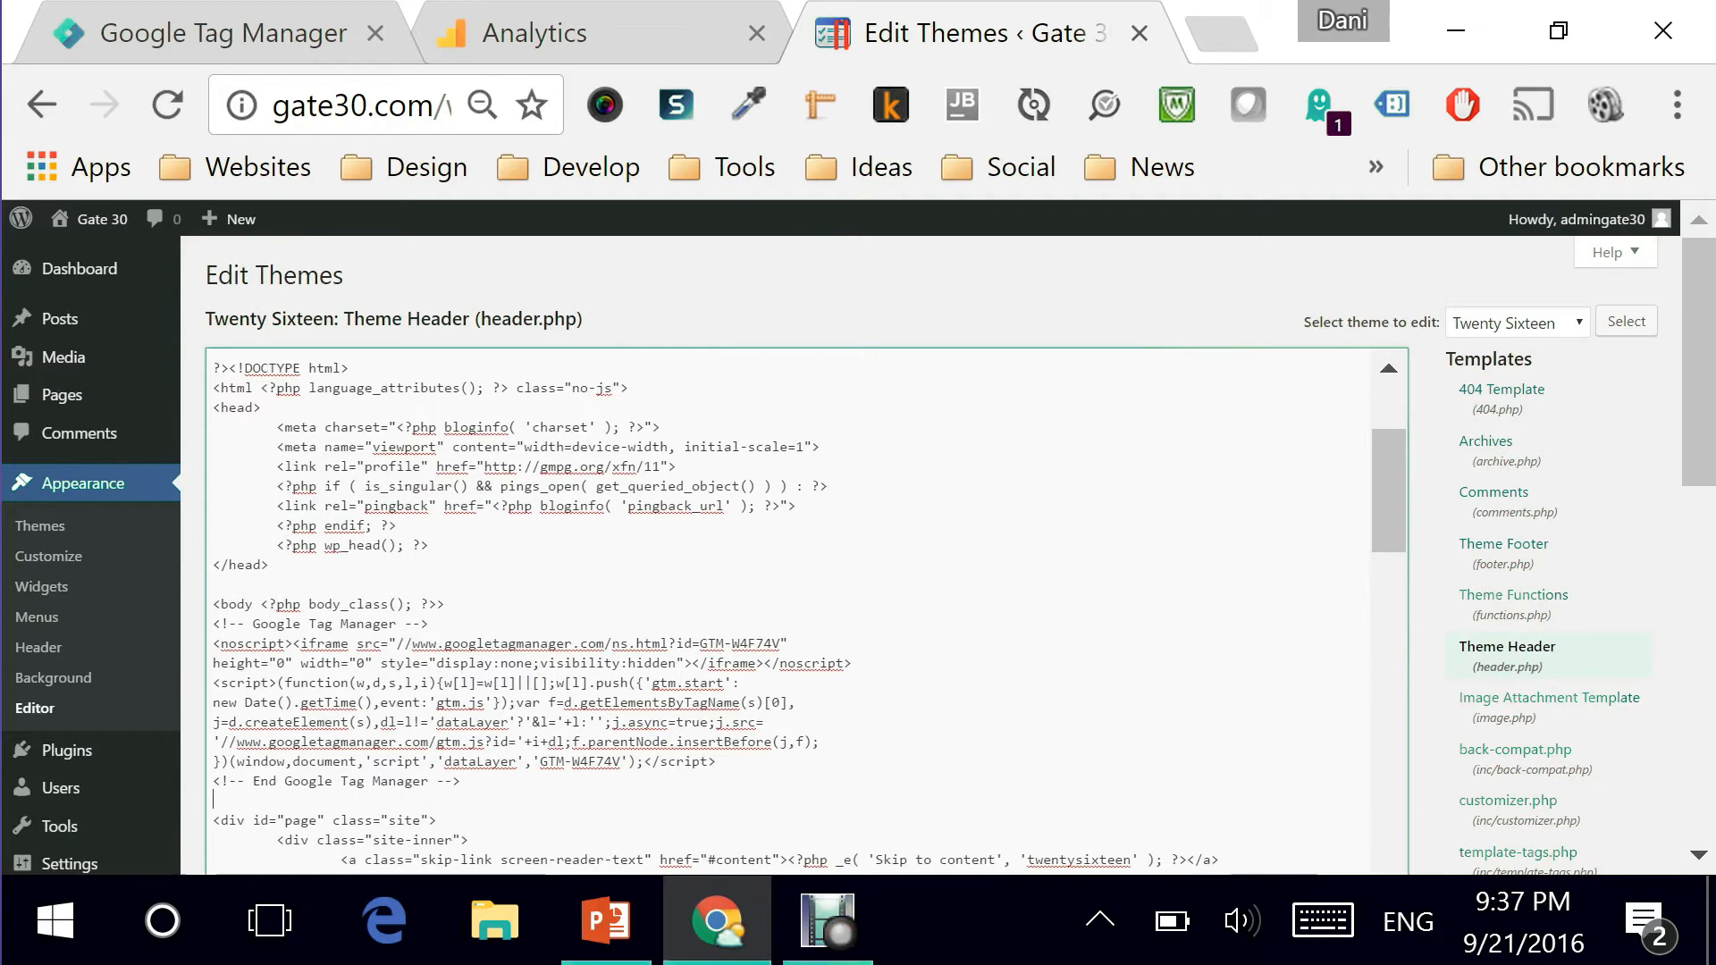
{"action": "scroll", "scroll_direction": "down", "scroll_amount": 3}
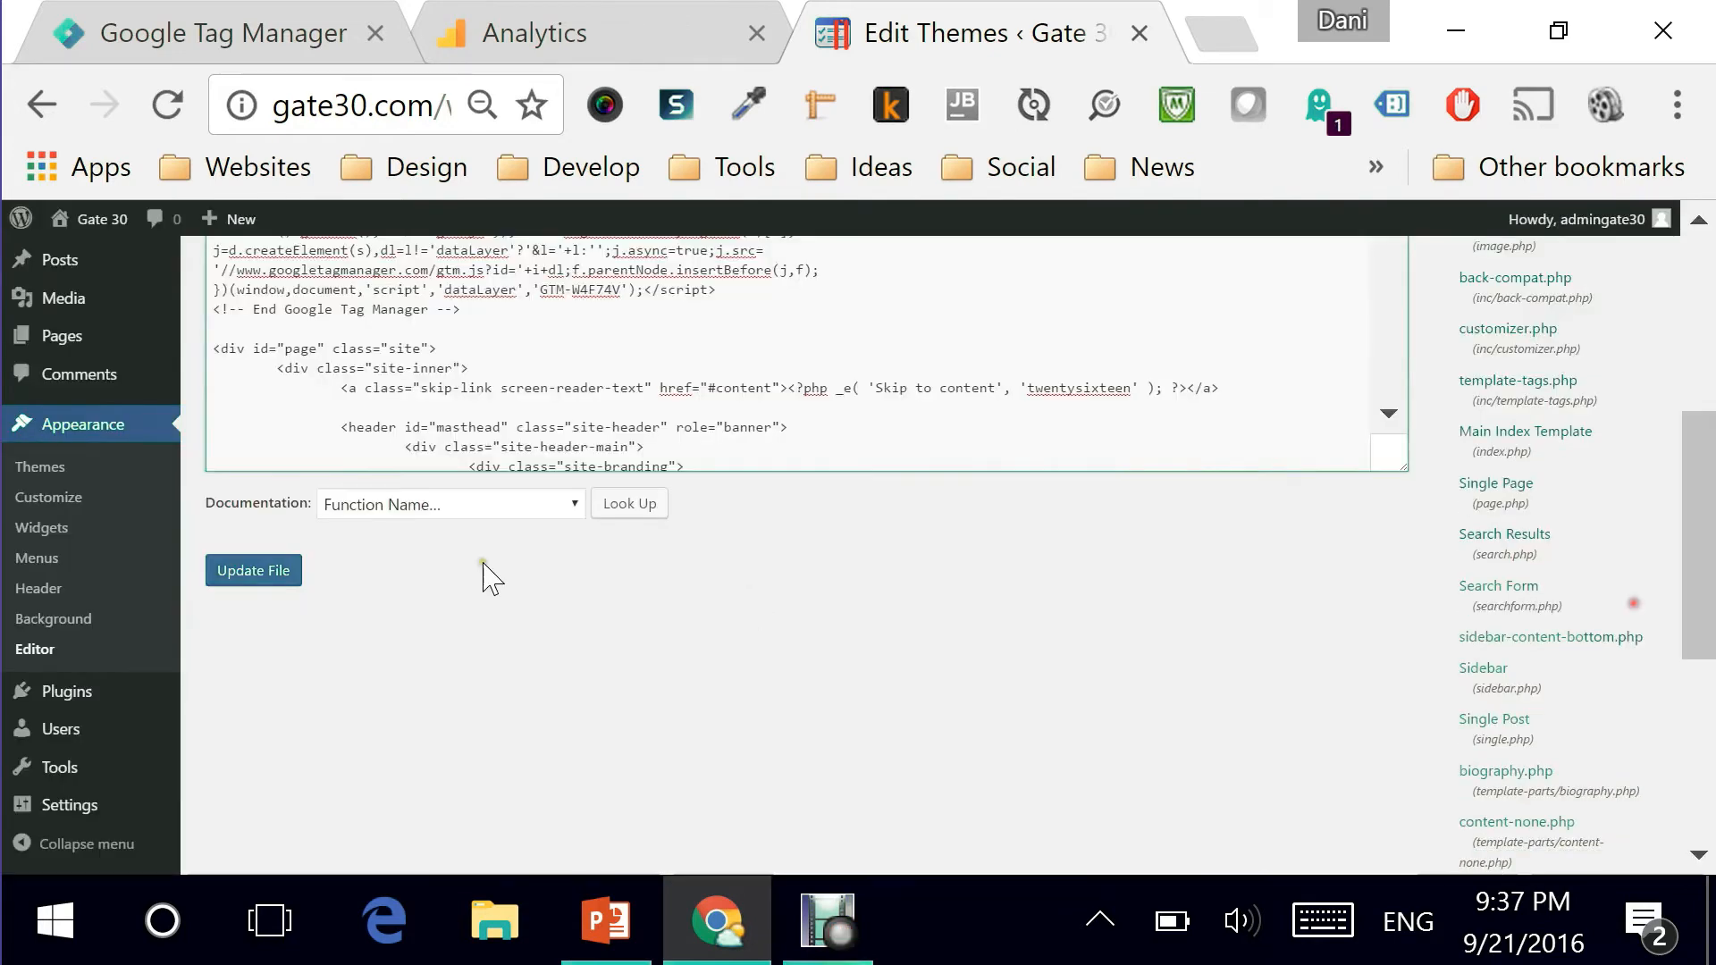
{"action": "left_click", "coordinate": [252, 570]}
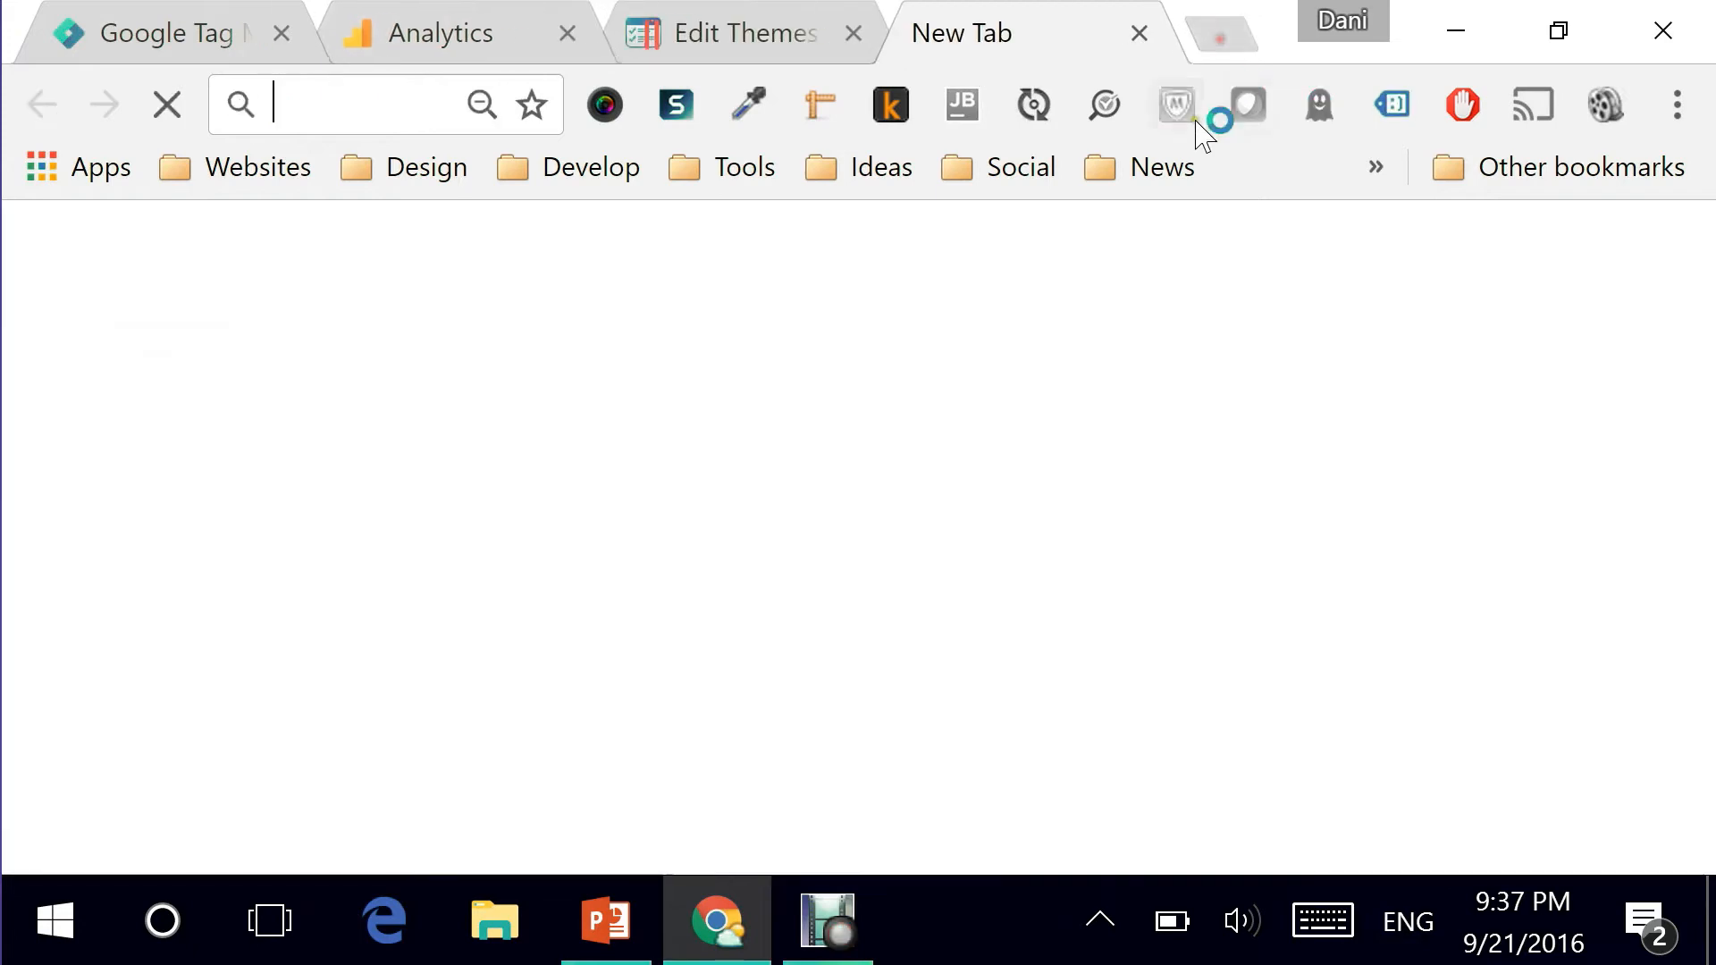
Load gate30.com in a new tab and confirm GAU Tag - Pageviews fires in the preview pane.
{"action": "type", "text": "gate30.com"}
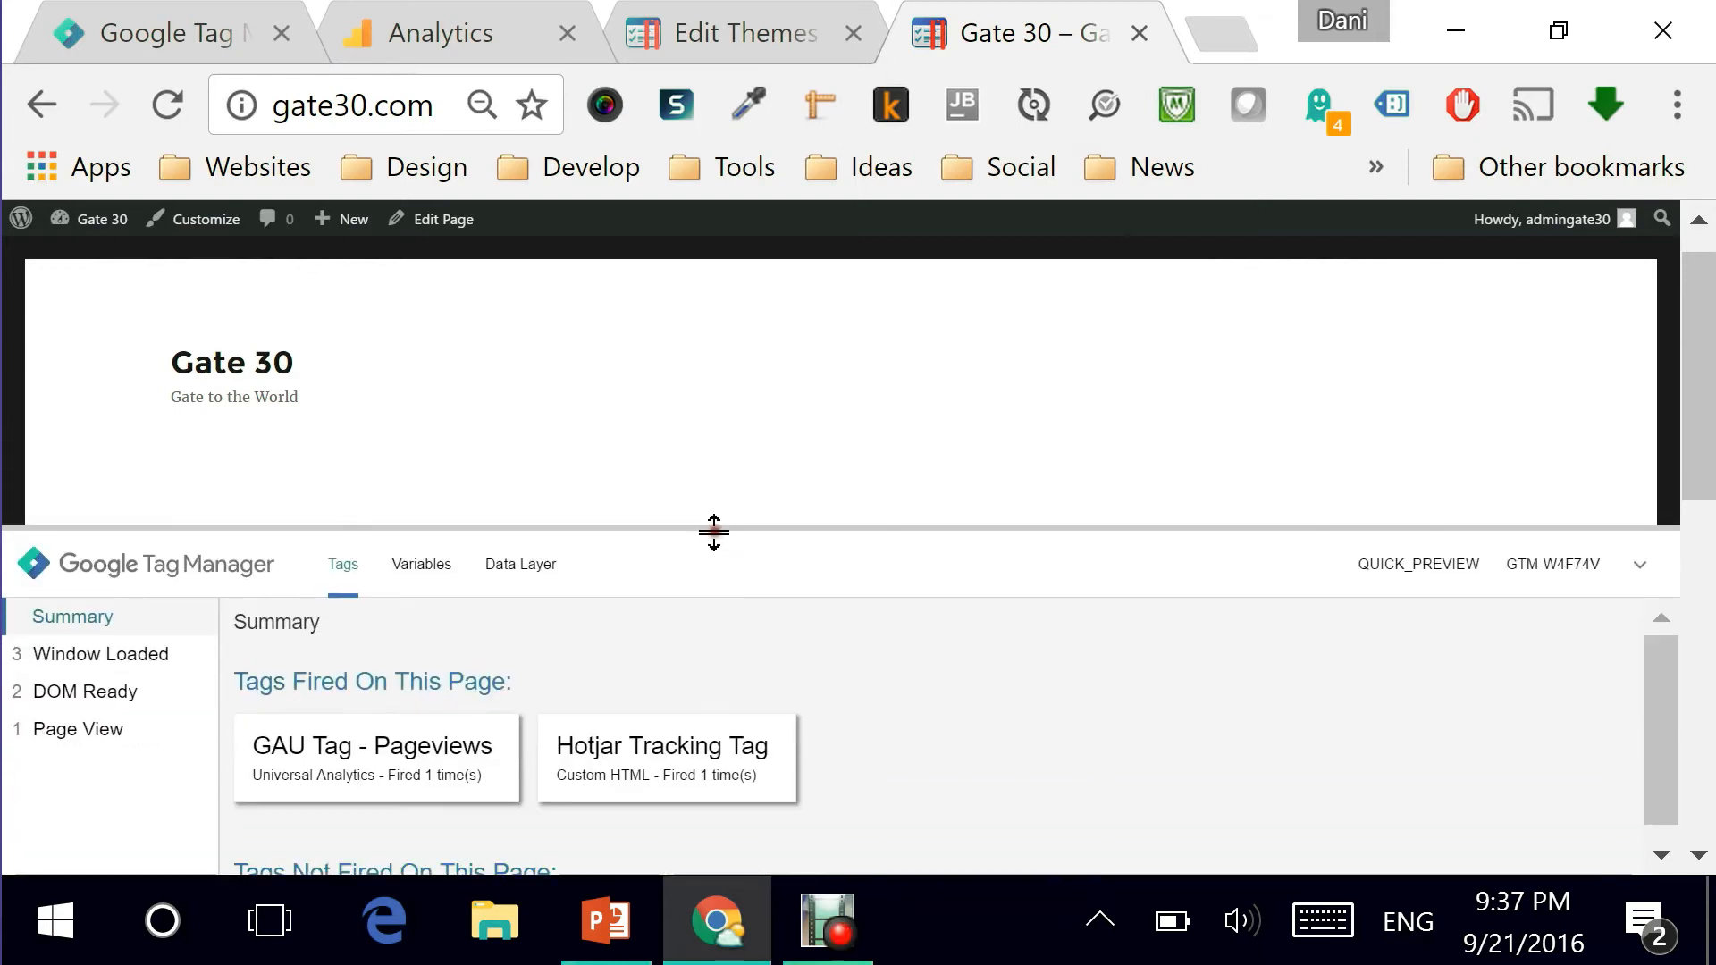
{"action": "mouse_move", "coordinate": [259, 767]}
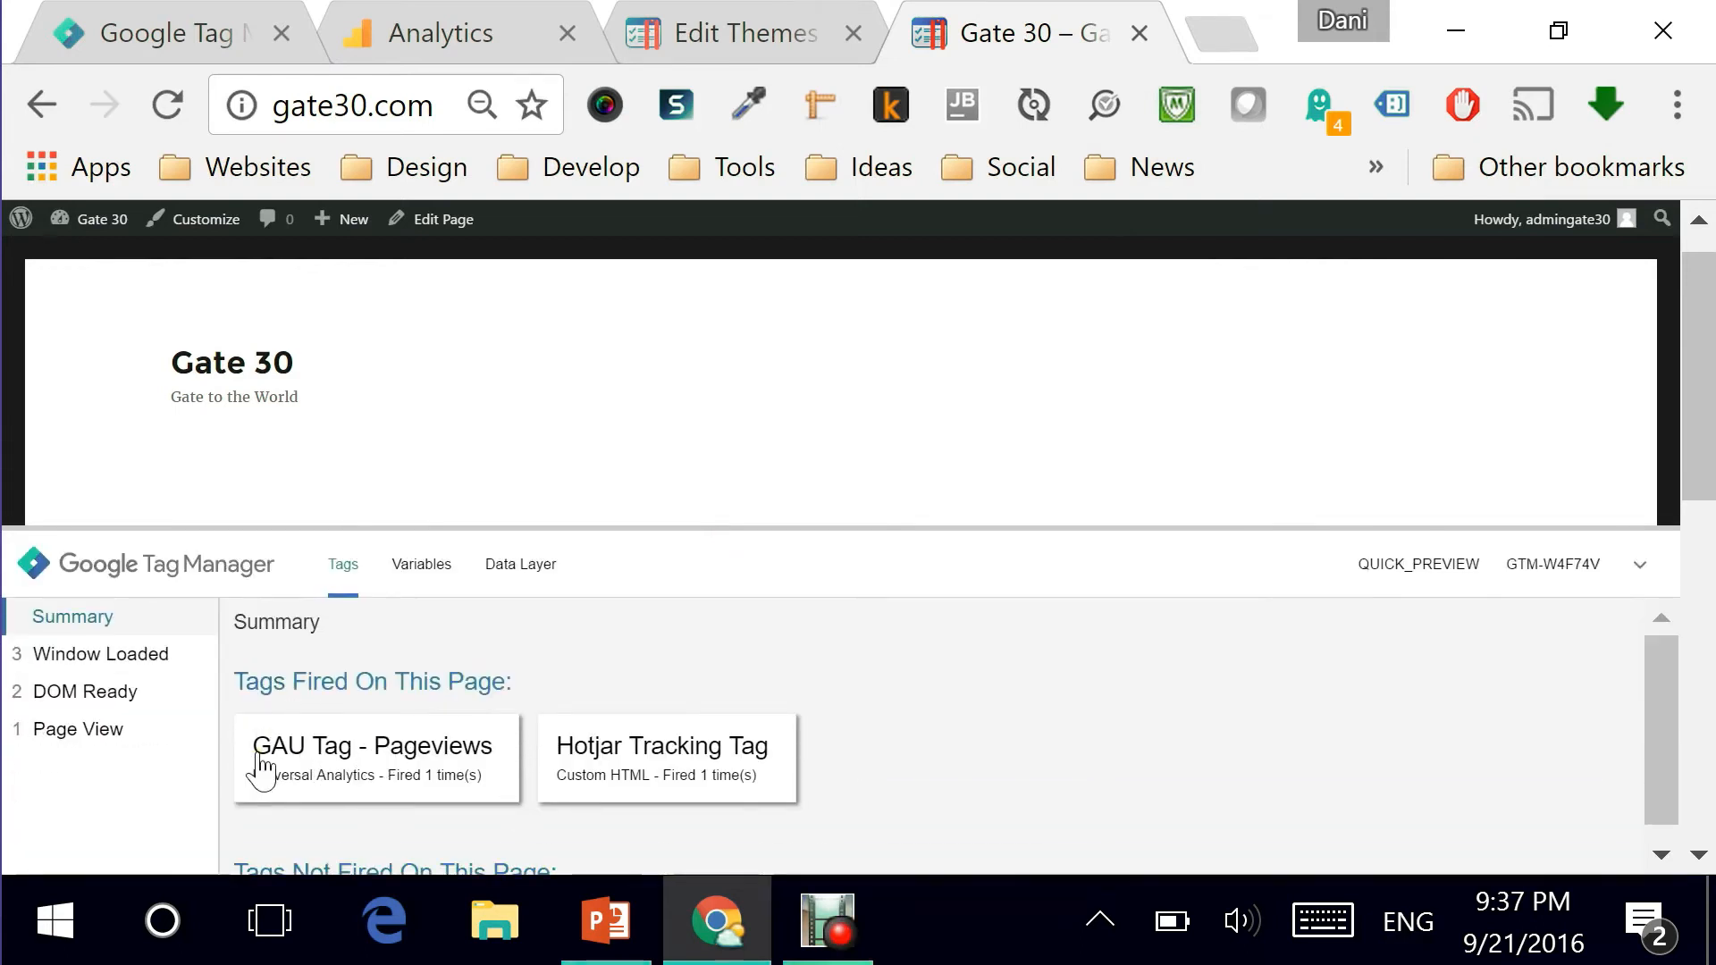
{"action": "mouse_move", "coordinate": [284, 793]}
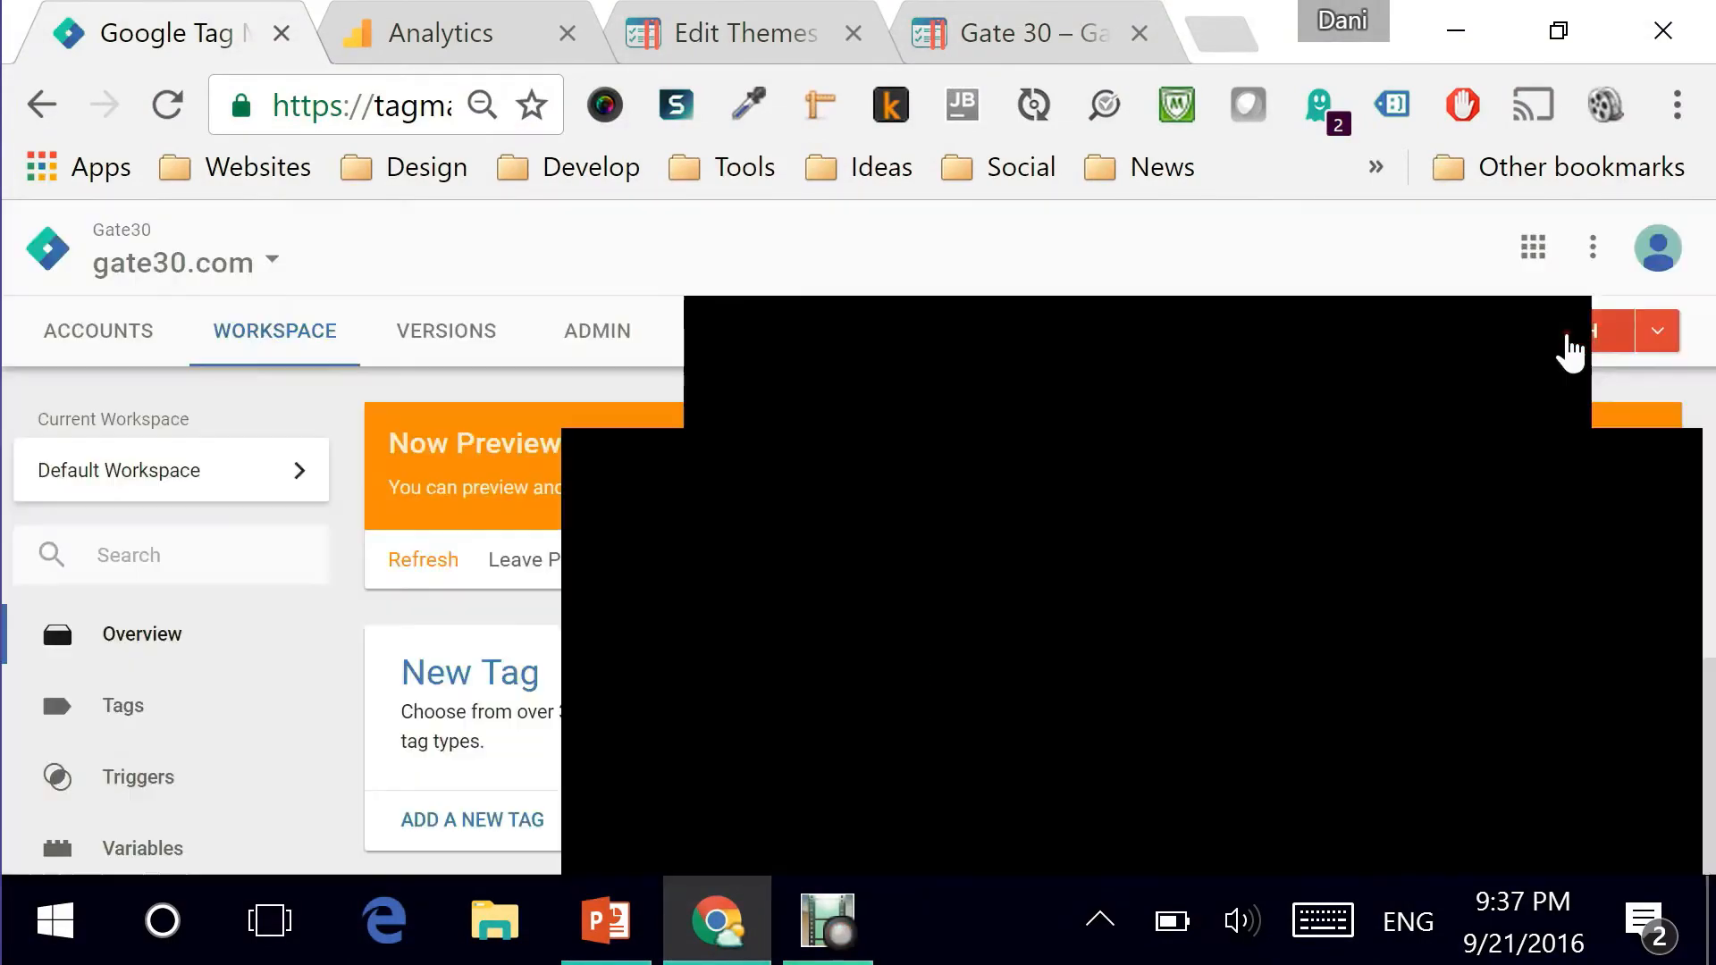
Submit the workspace changes and name the version 'Installed GA Pageview Tracking Tag'.
{"action": "left_click", "coordinate": [1630, 331]}
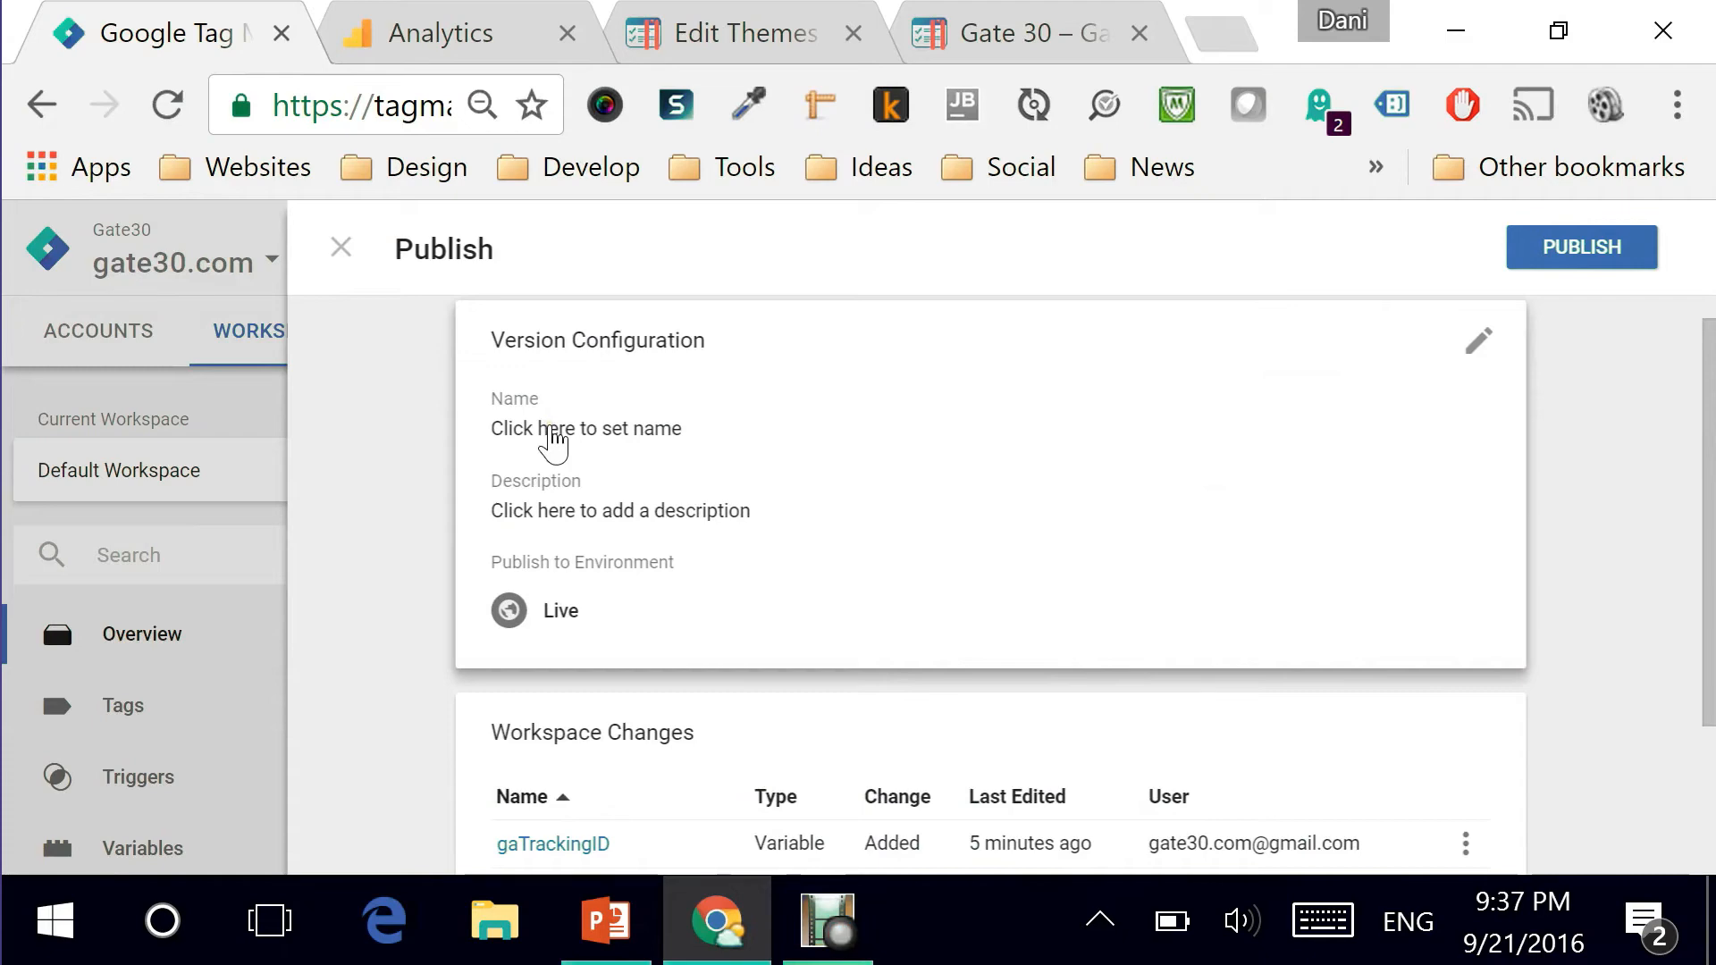
{"action": "mouse_move", "coordinate": [574, 449]}
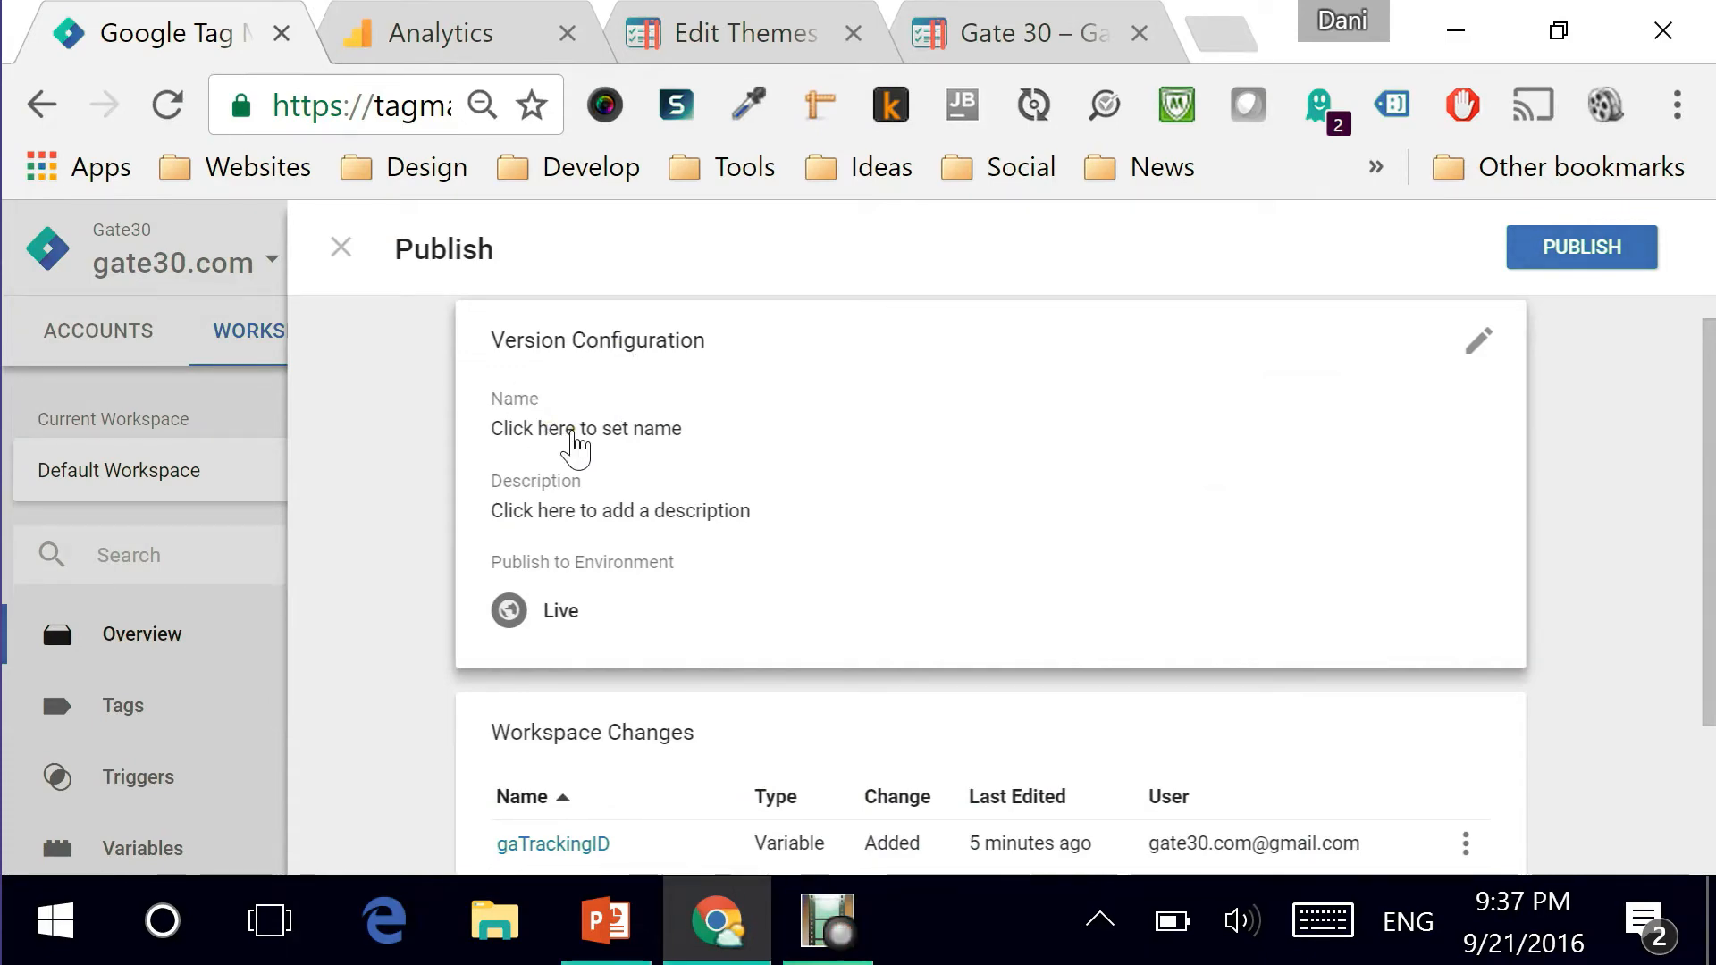
{"action": "mouse_move", "coordinate": [591, 521]}
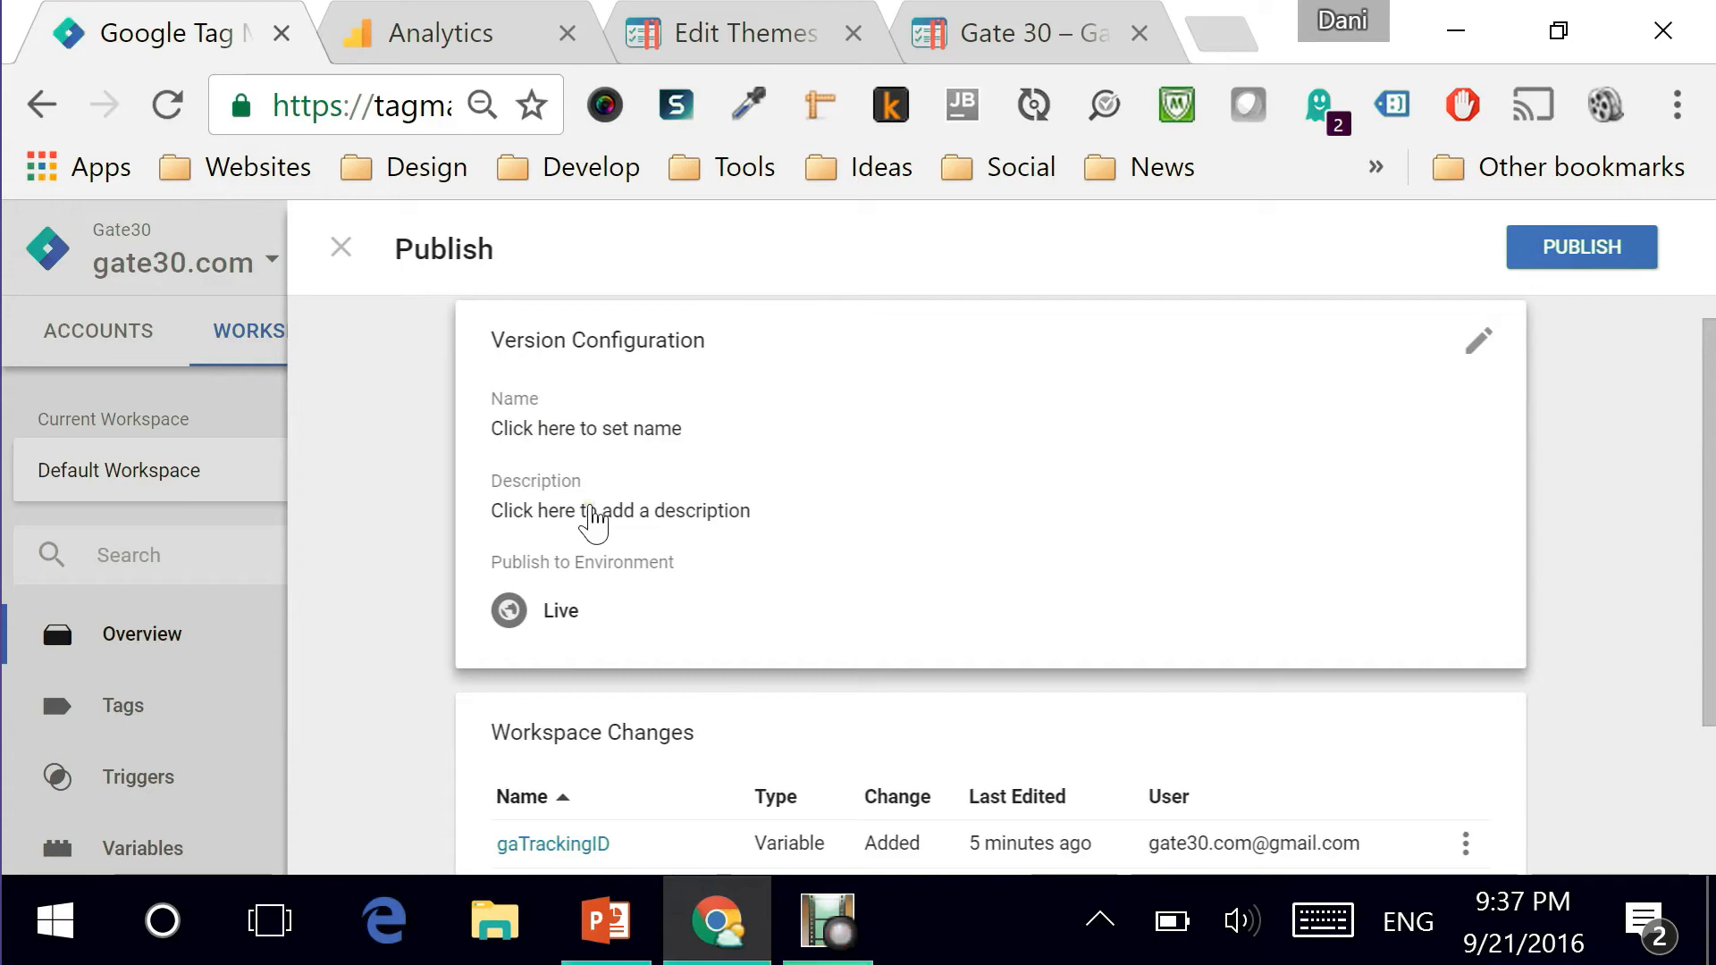
{"action": "left_click", "coordinate": [1478, 340]}
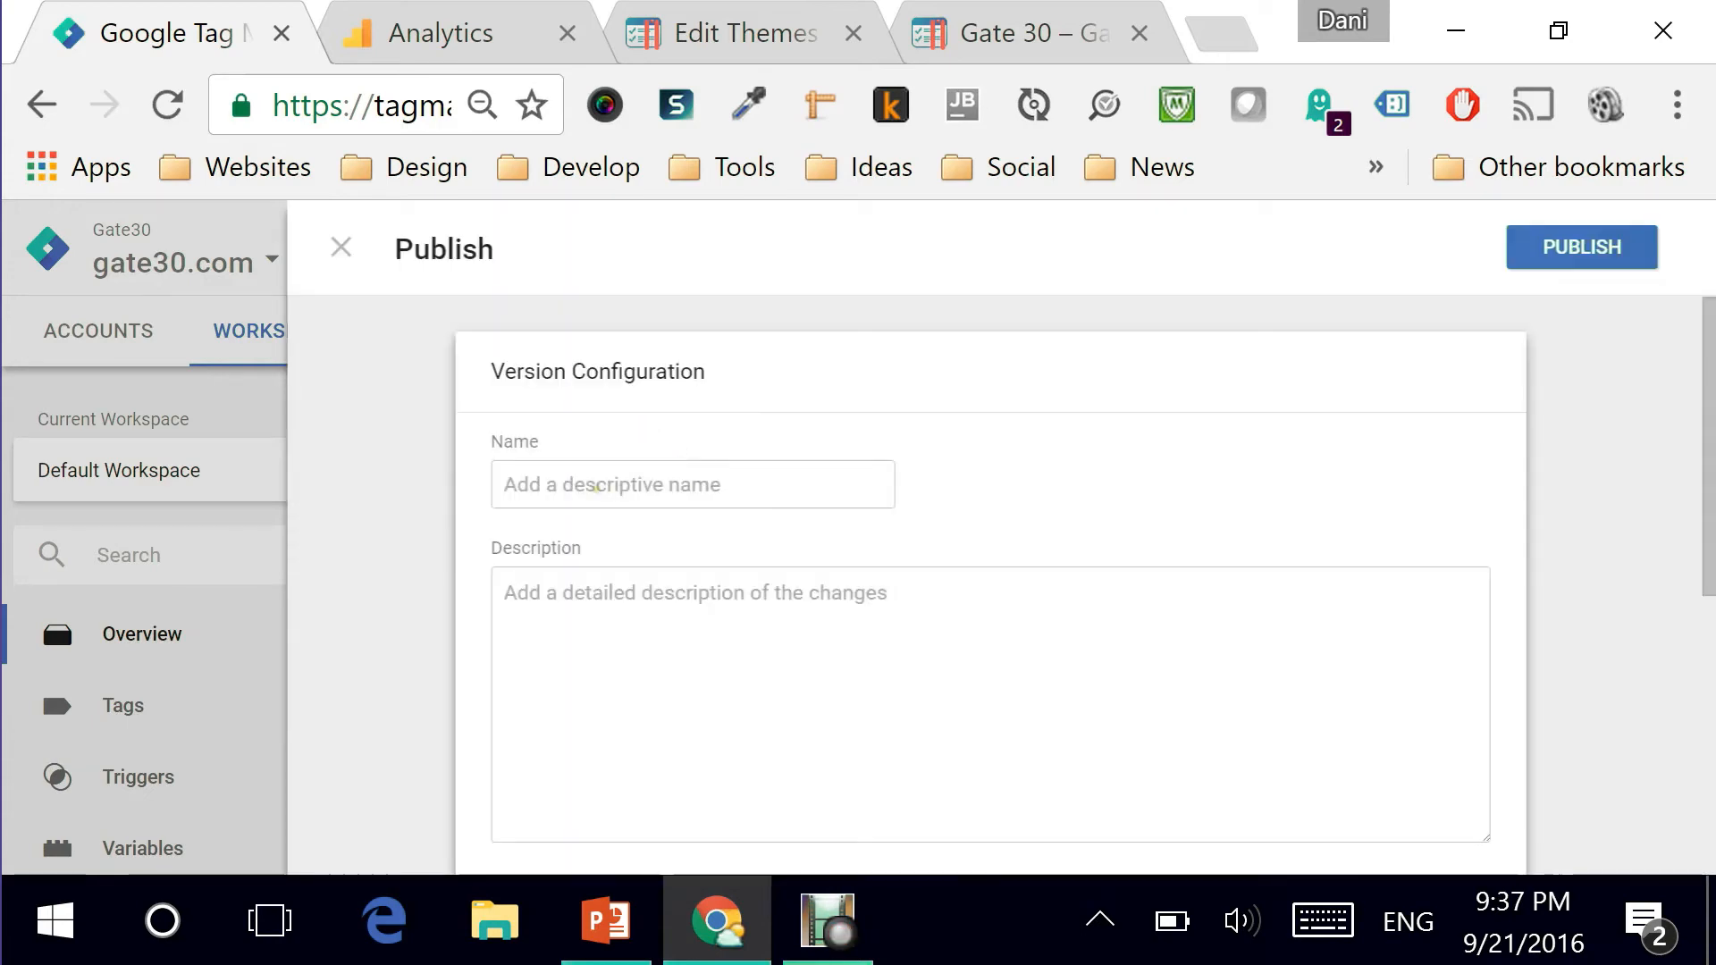
{"action": "left_click", "coordinate": [691, 484]}
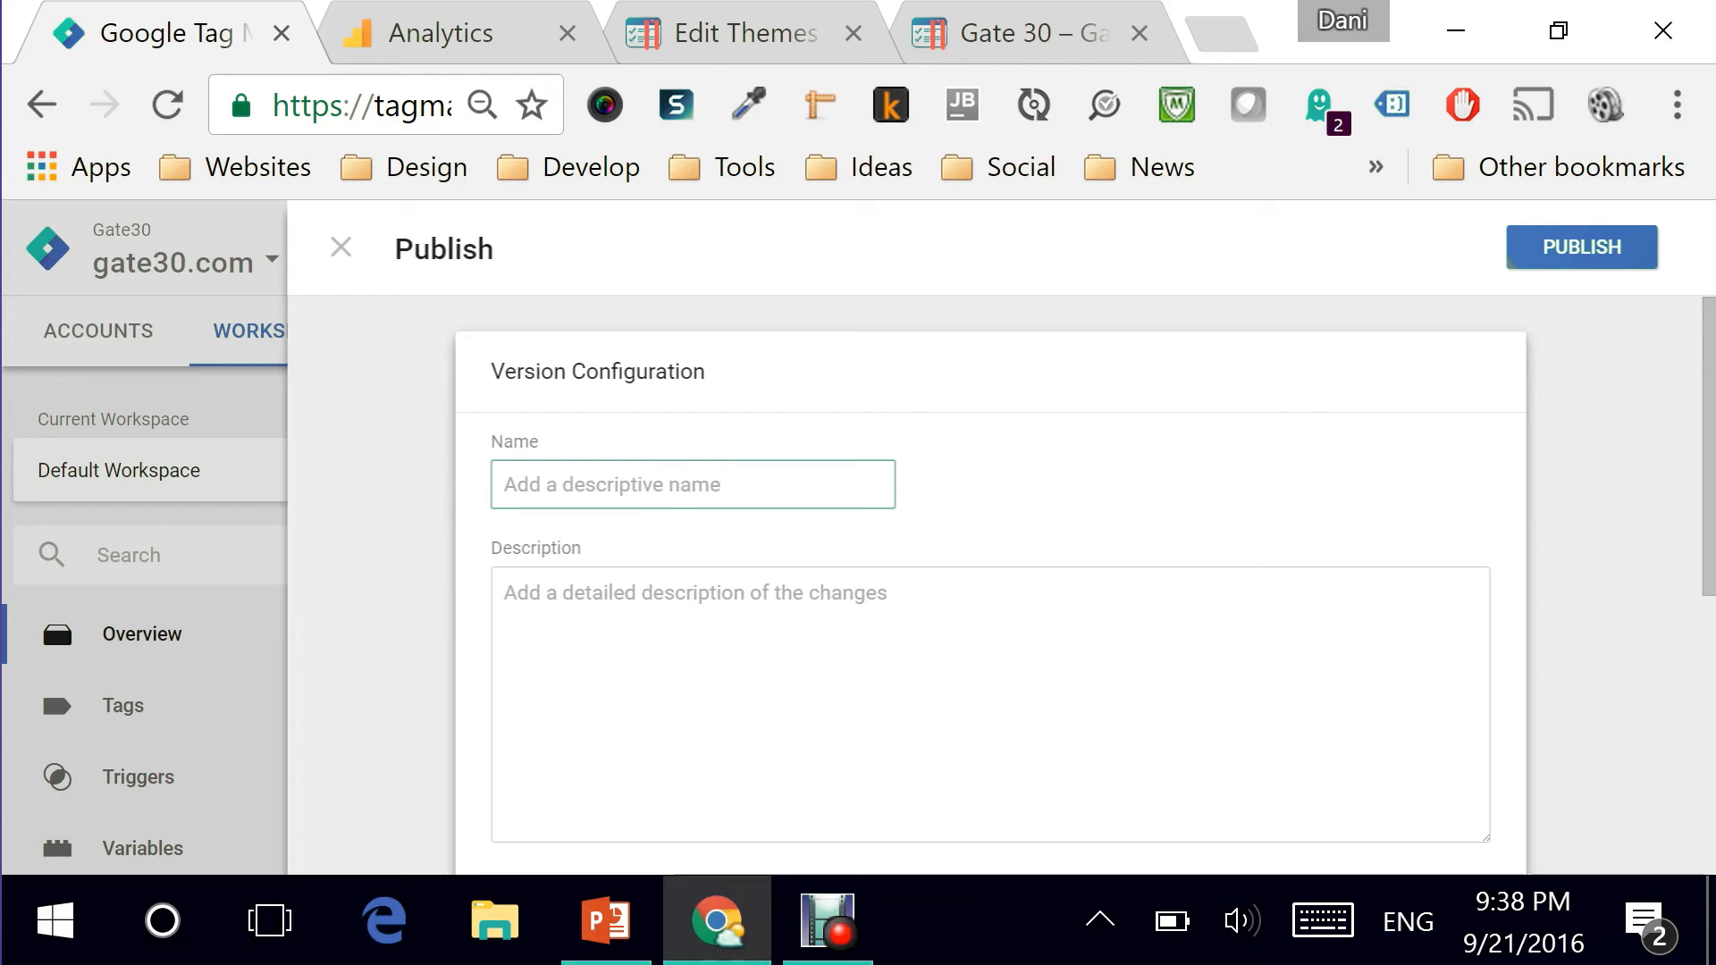
{"action": "left_click", "coordinate": [692, 484]}
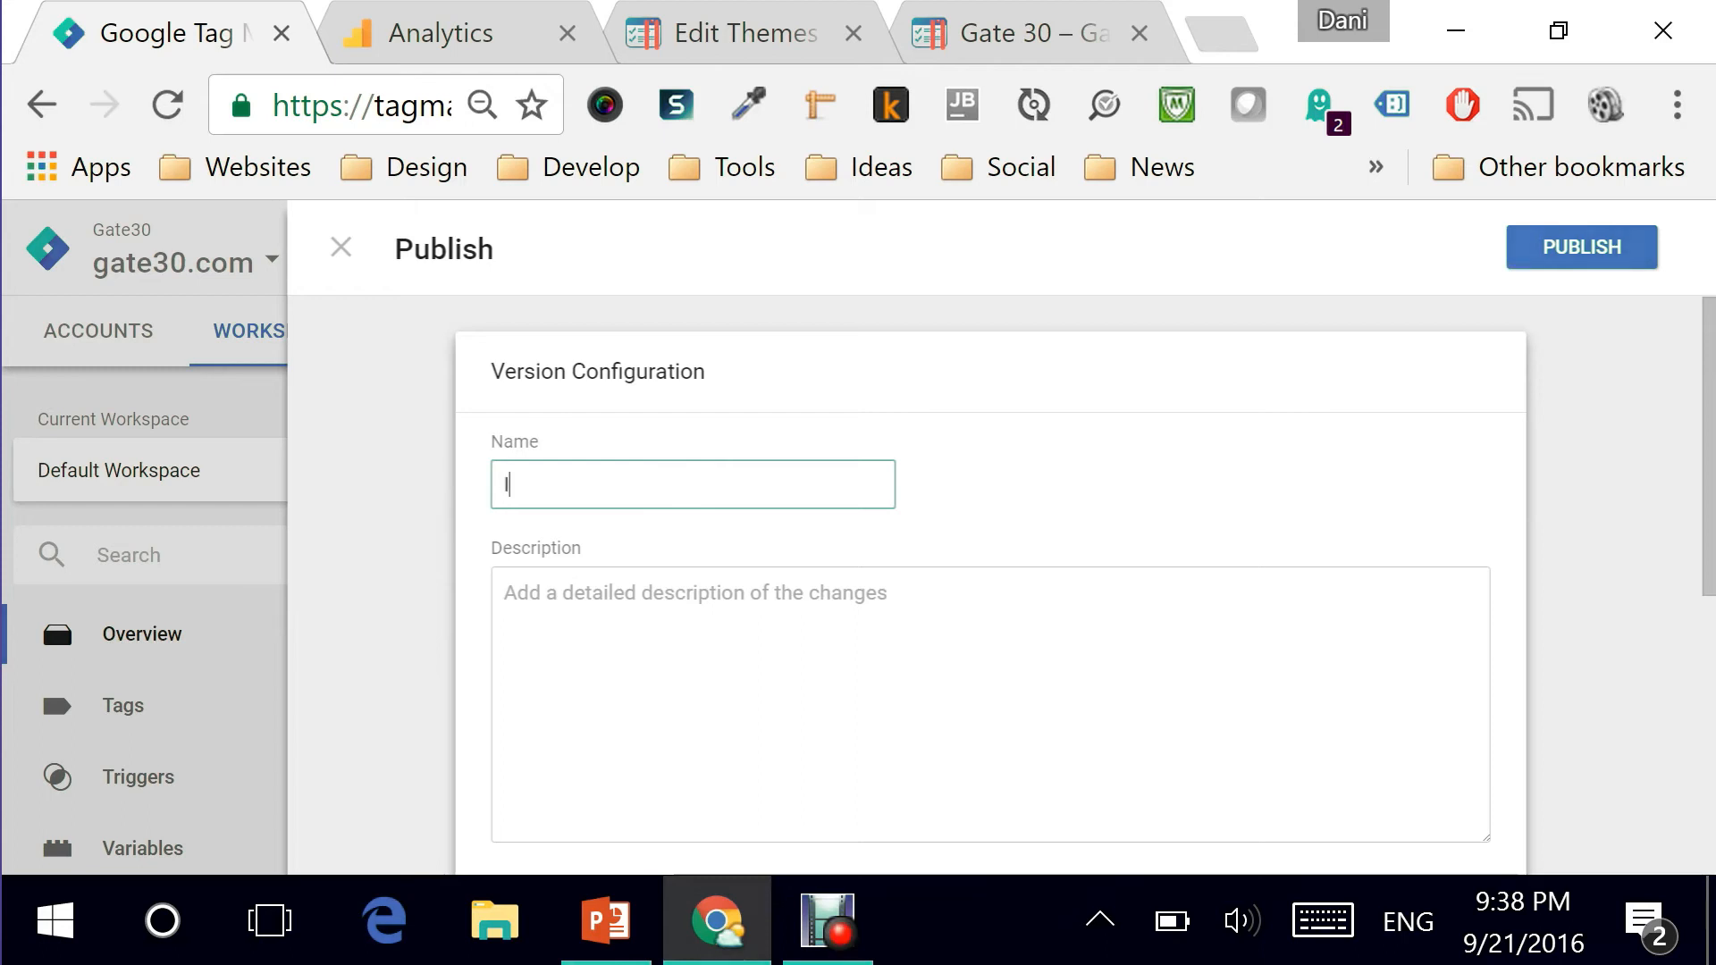
{"action": "type", "text": "Installed GA"}
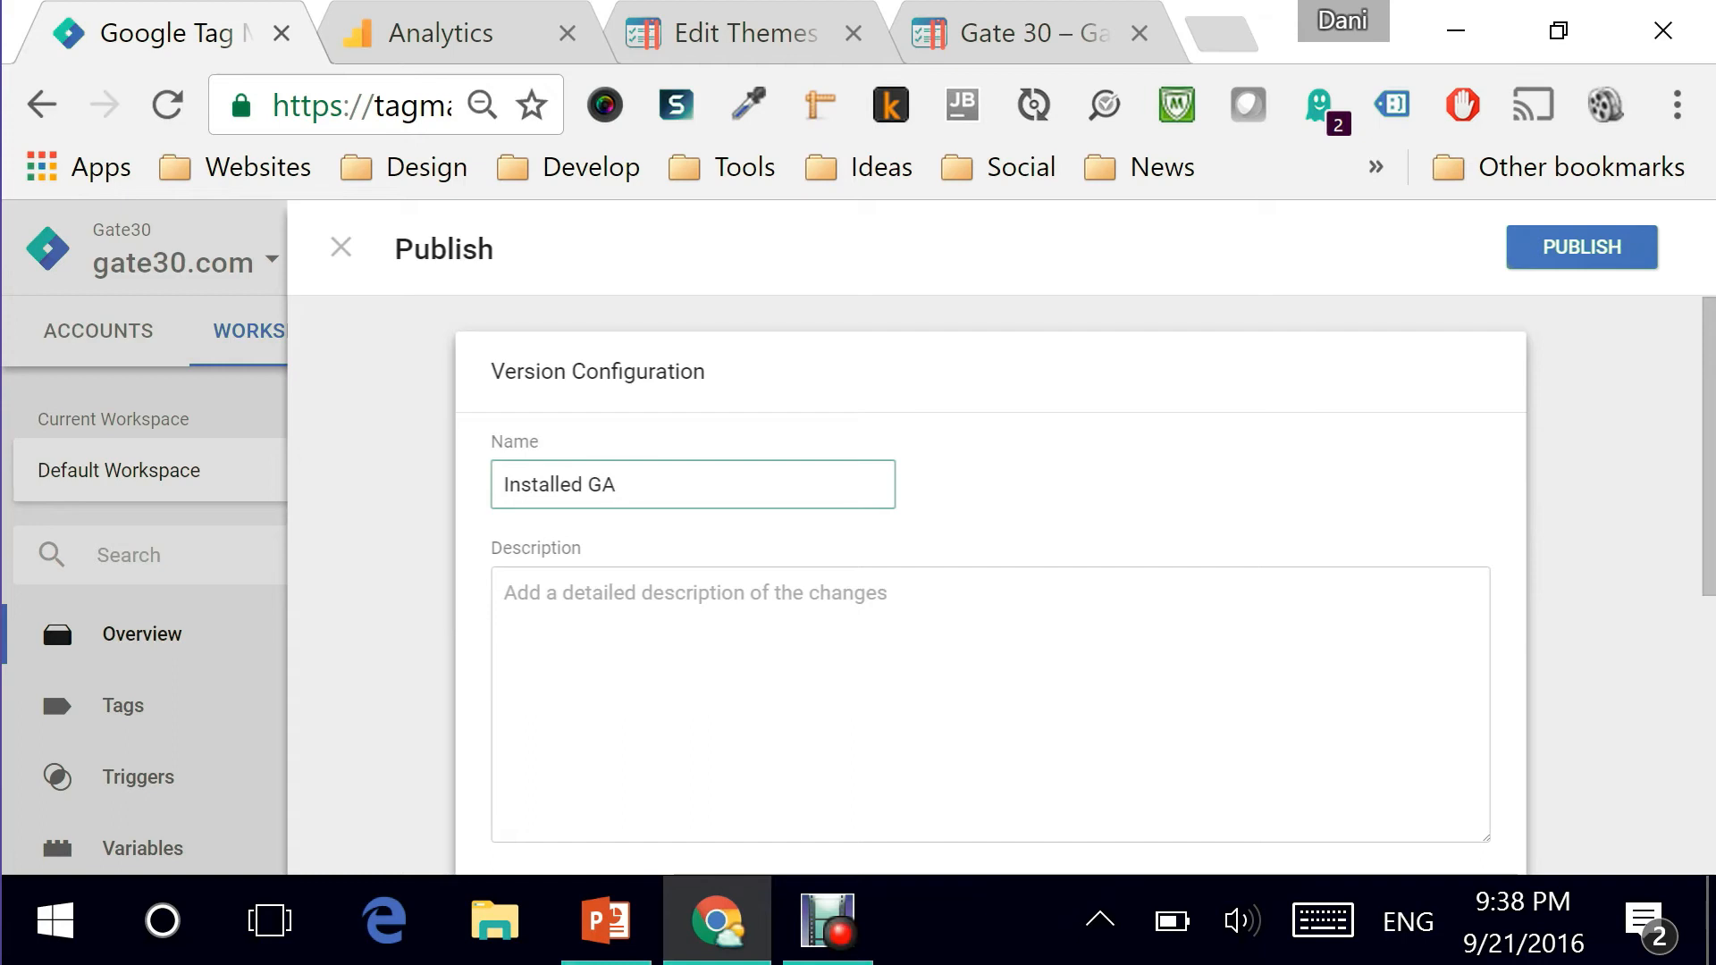
{"action": "type", "text": "Page"}
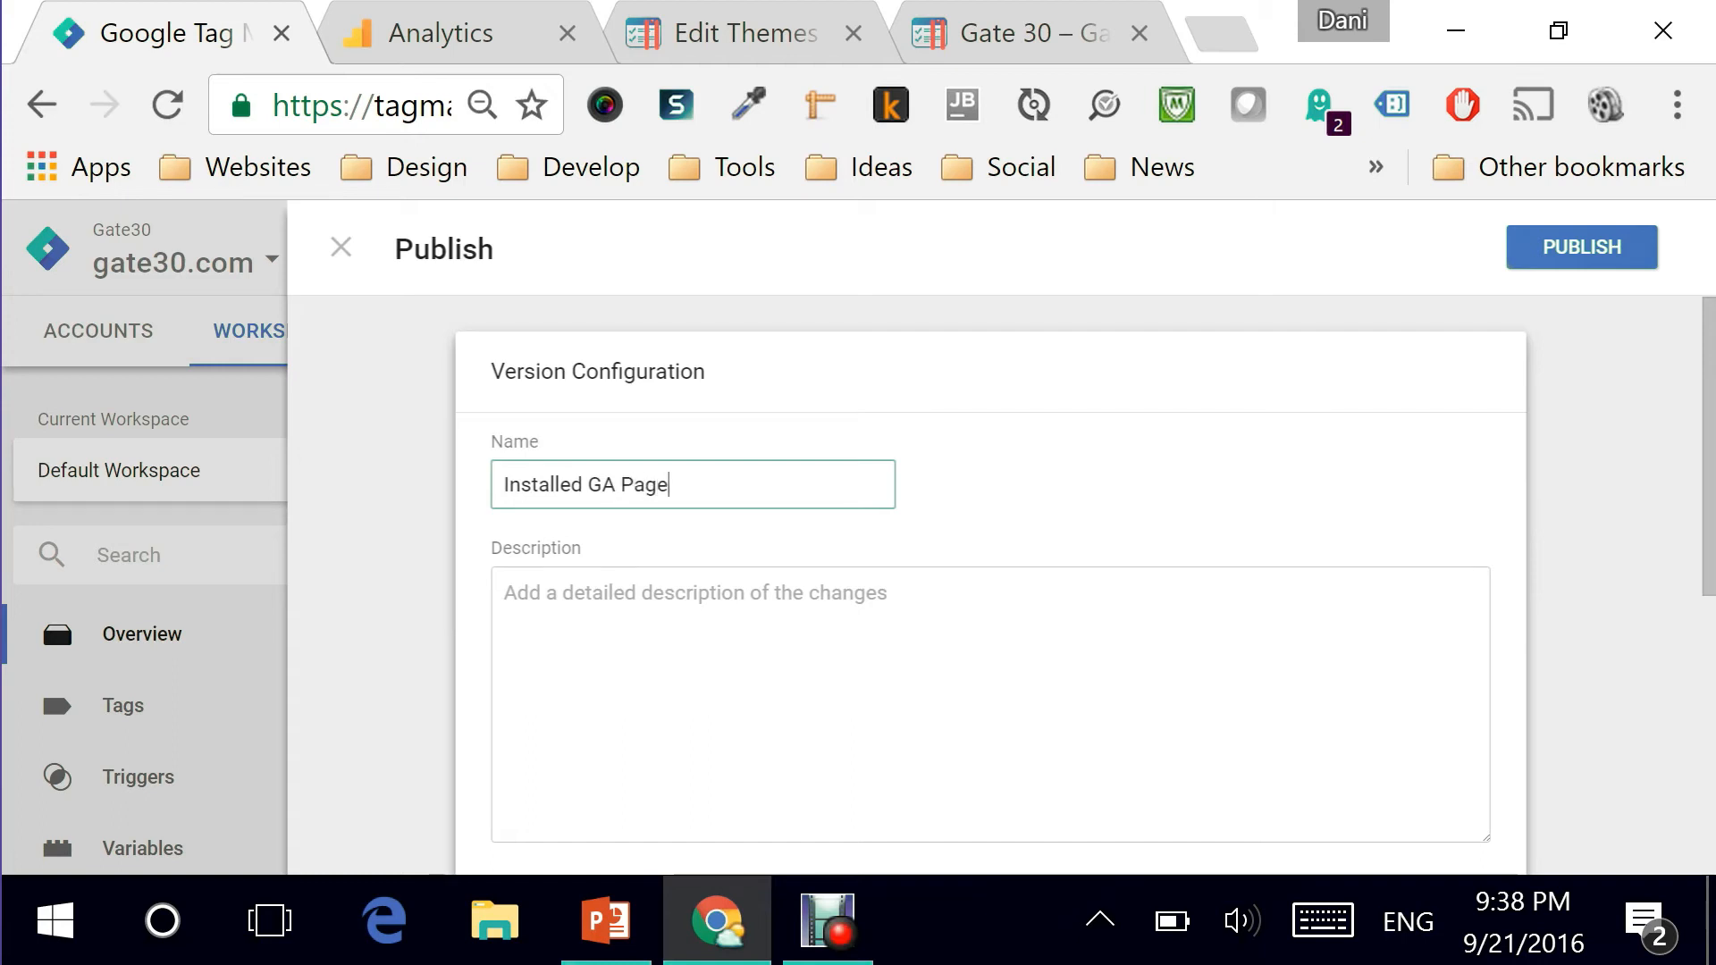
{"action": "type", "text": "vi"}
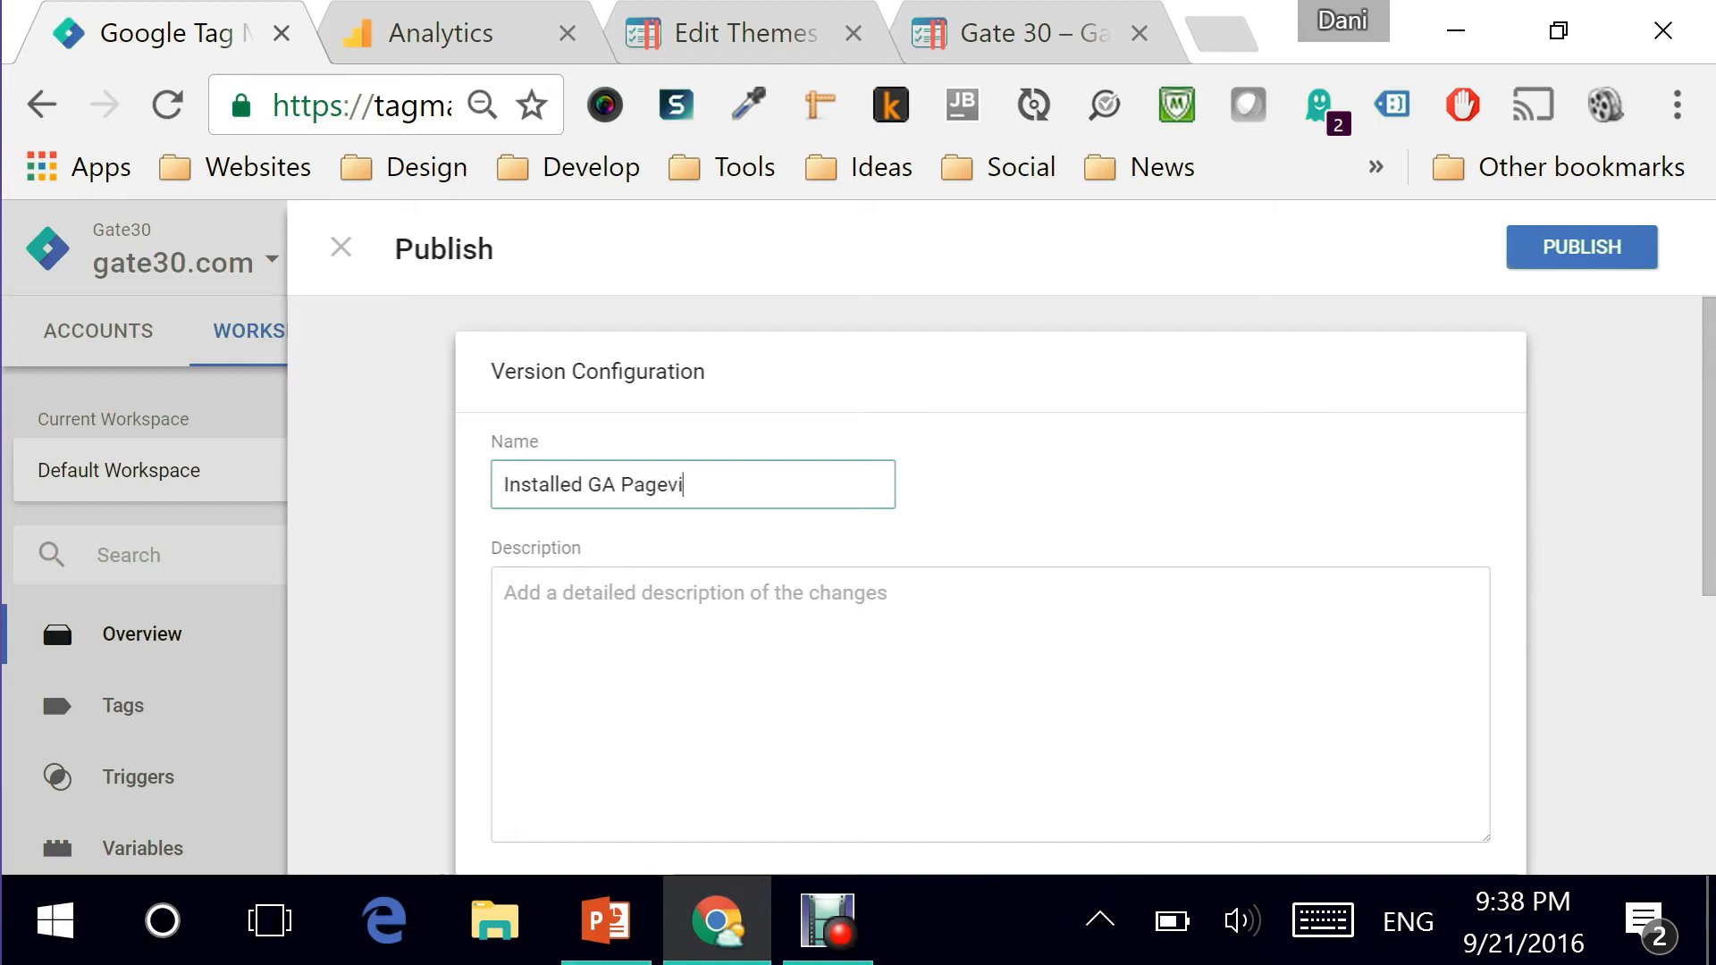
{"action": "type", "text": "ew Tracking"}
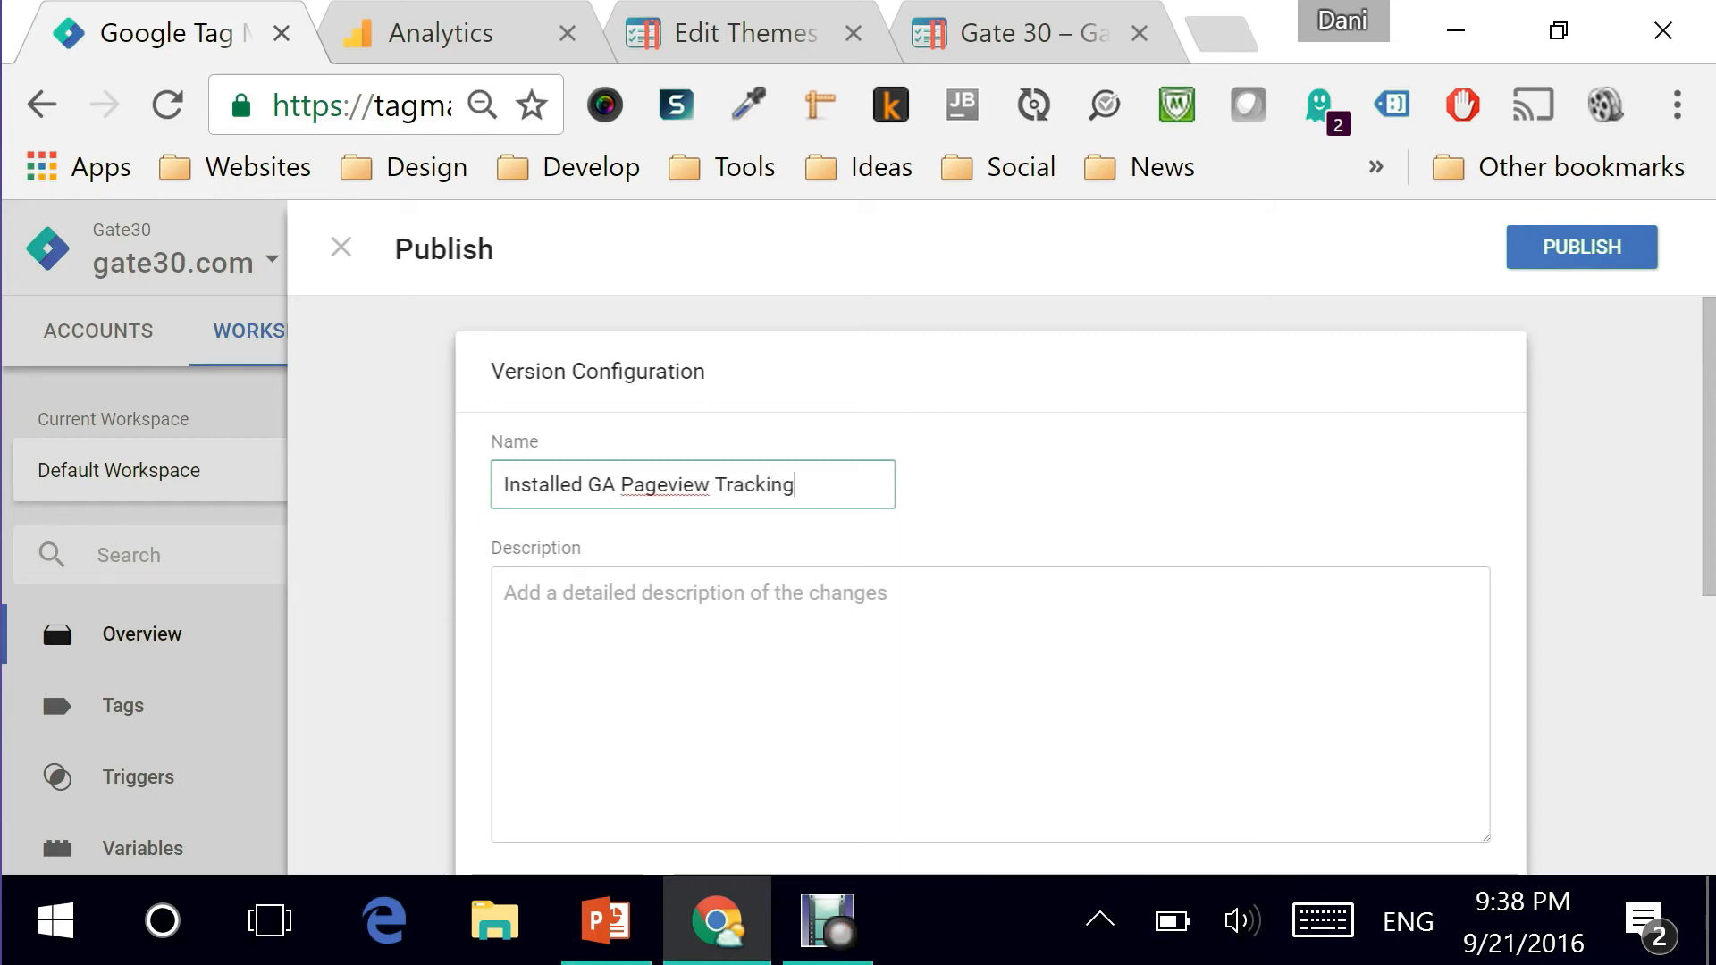
{"action": "type", "text": "Tag"}
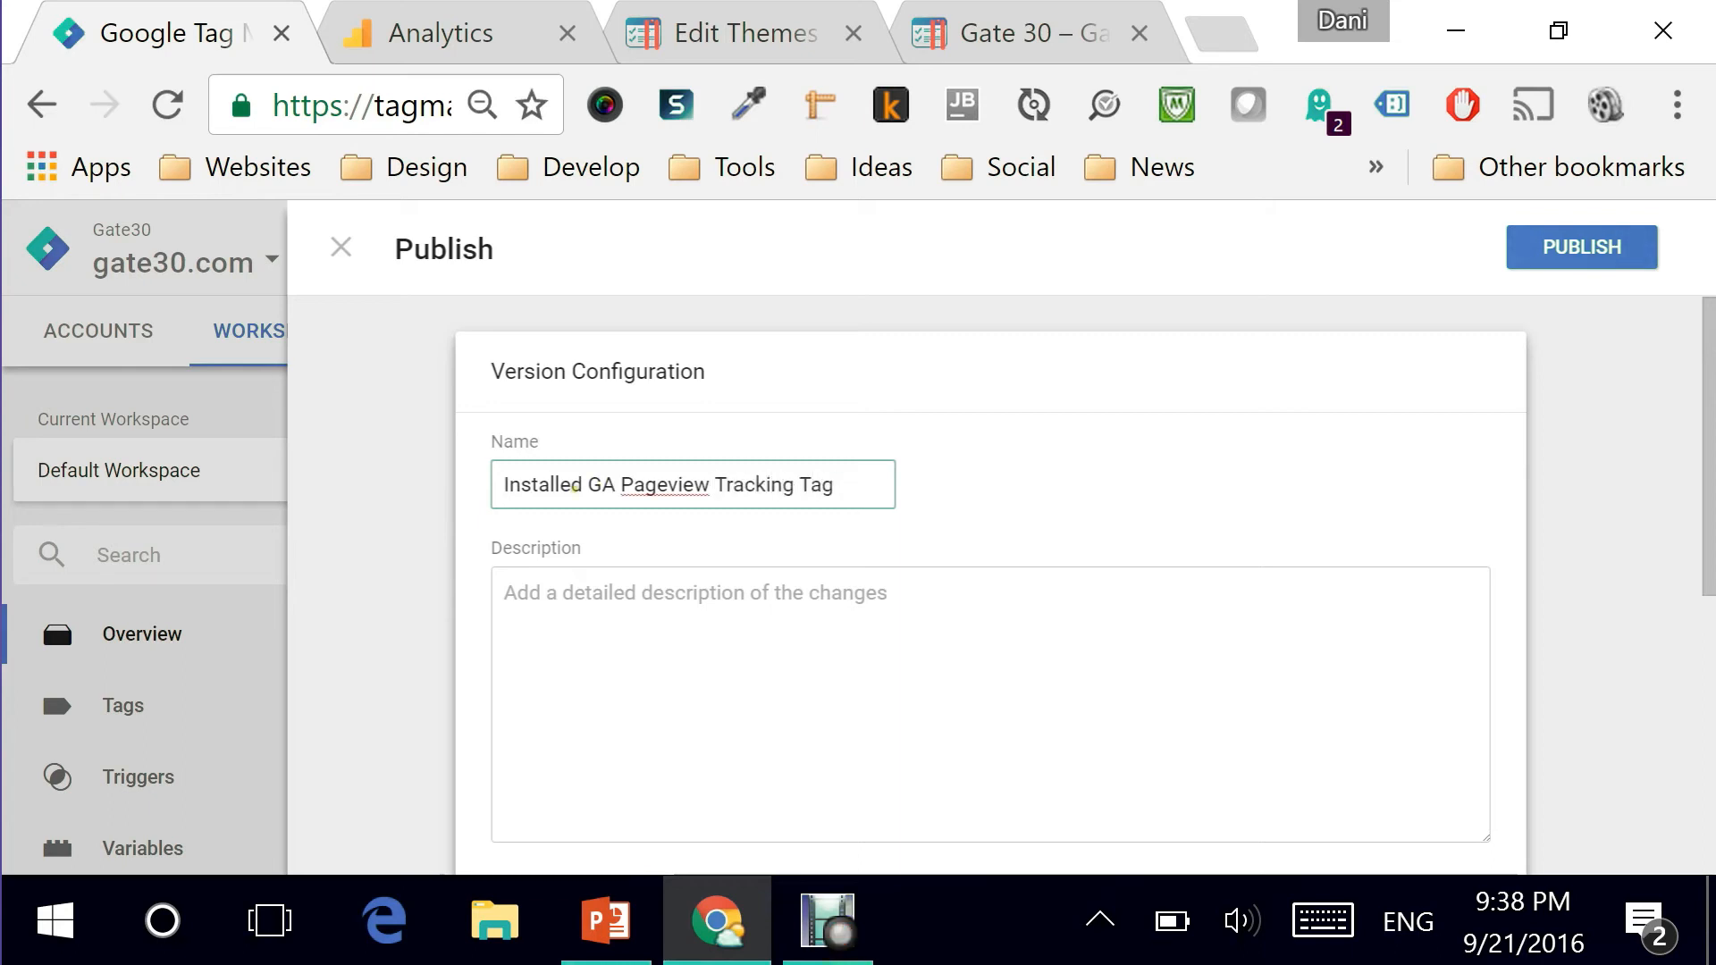
Reuse the version name 'Installed GA Pageview Tracking Tag' as the version description.
{"action": "triple_click", "coordinate": [692, 485]}
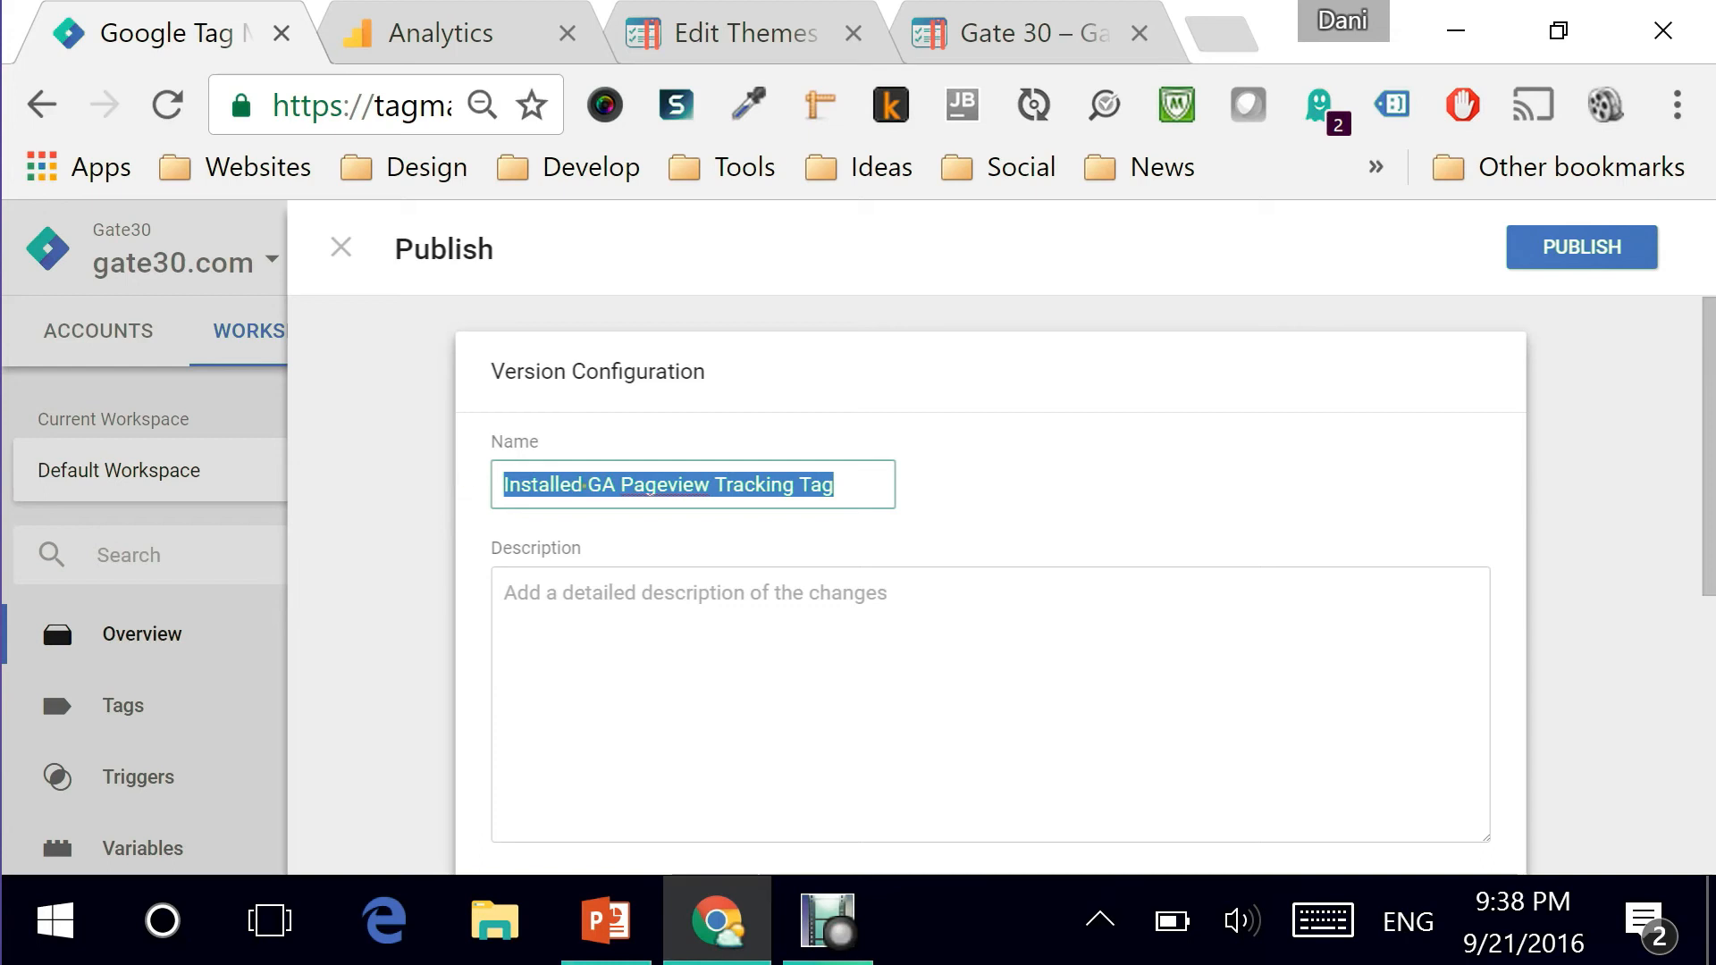
{"action": "type", "text": "Installed GA Pageview Tracking Tag"}
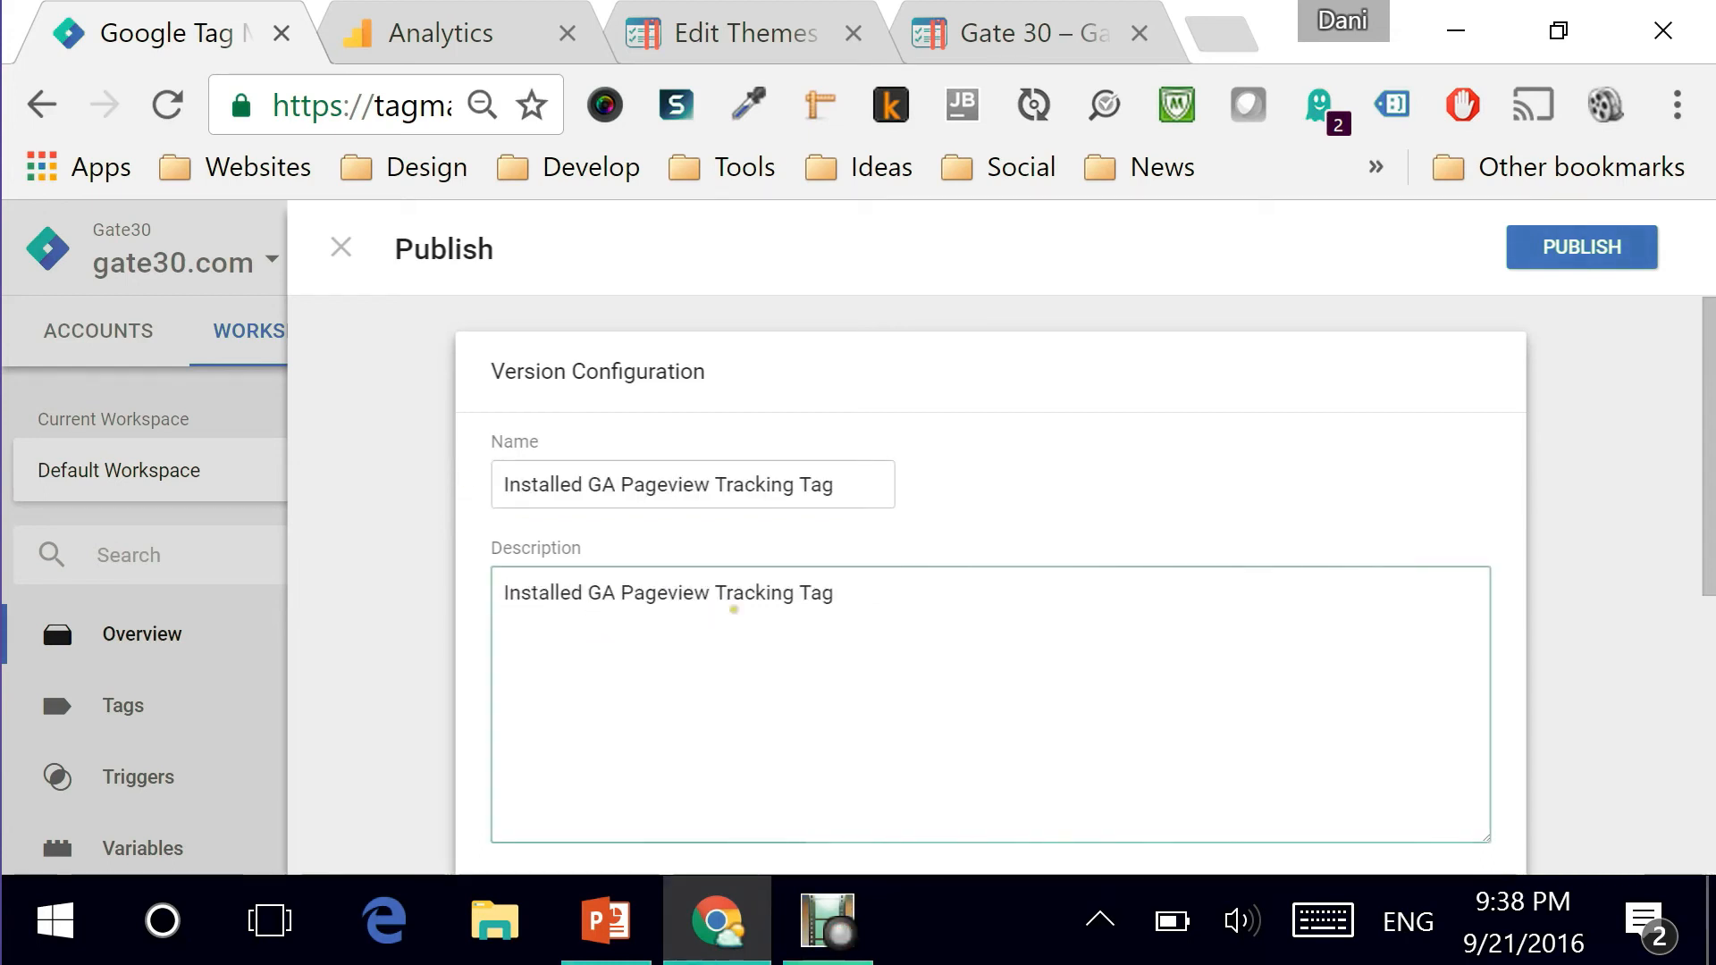
Review the Workspace Changes list and publish the container version to Live.
{"action": "scroll", "scroll_direction": "down", "scroll_amount": 3}
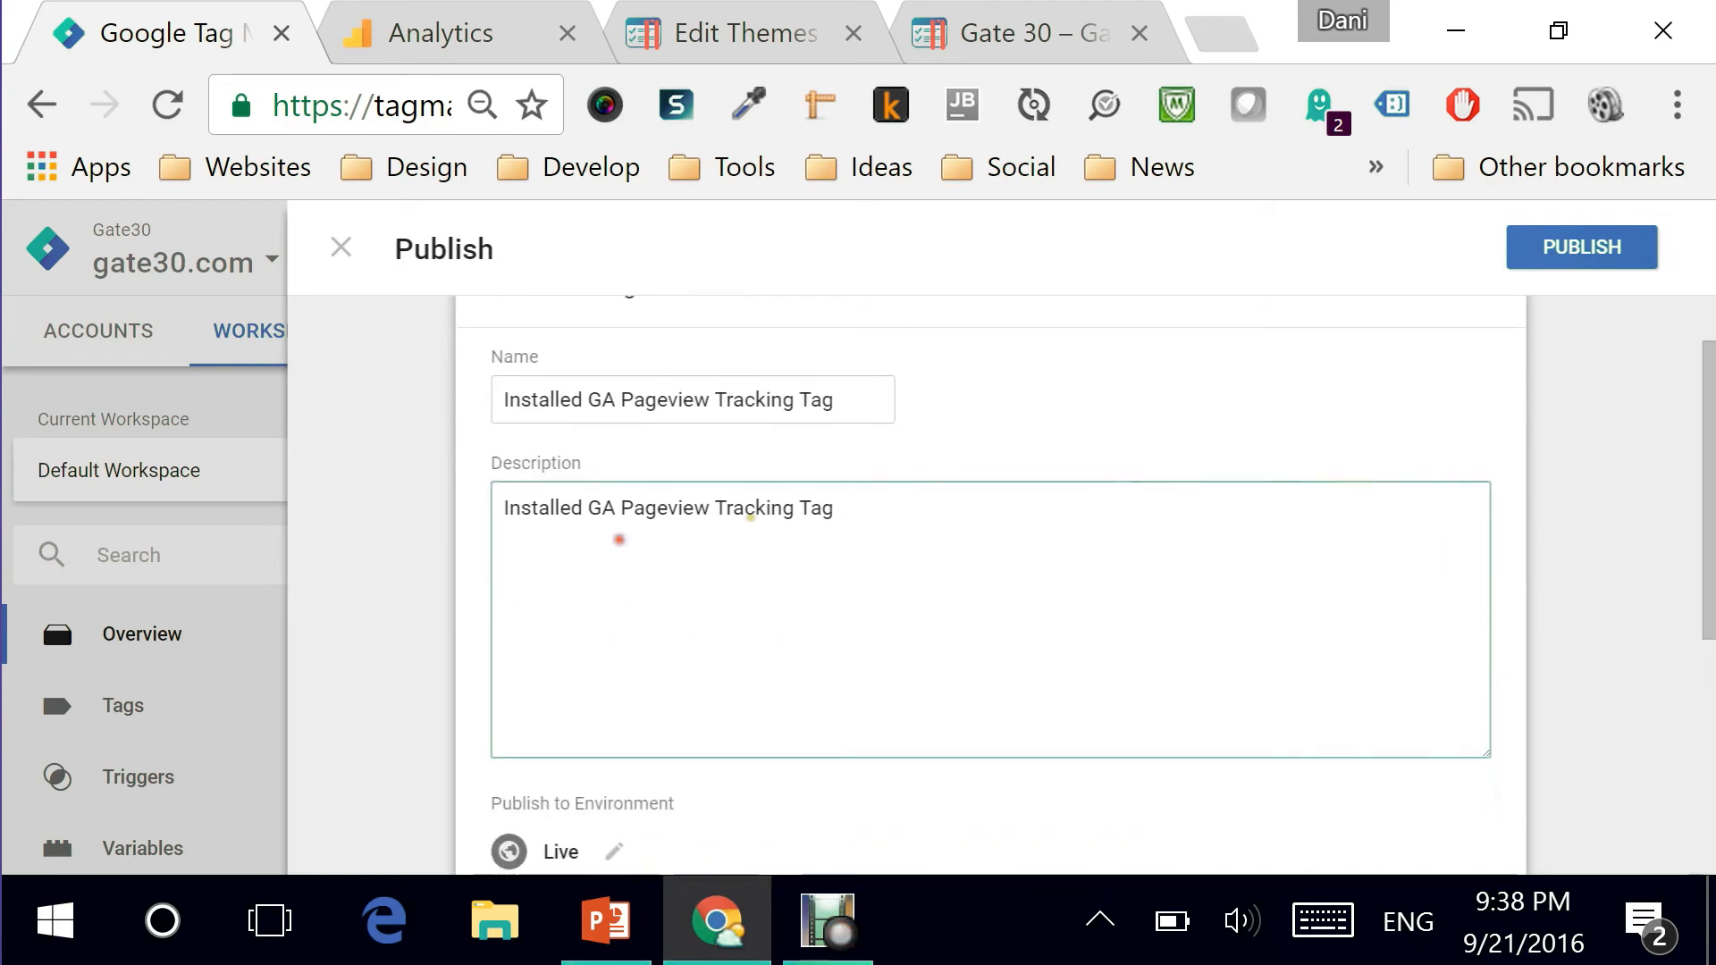
{"action": "scroll", "scroll_direction": "down", "scroll_amount": 3}
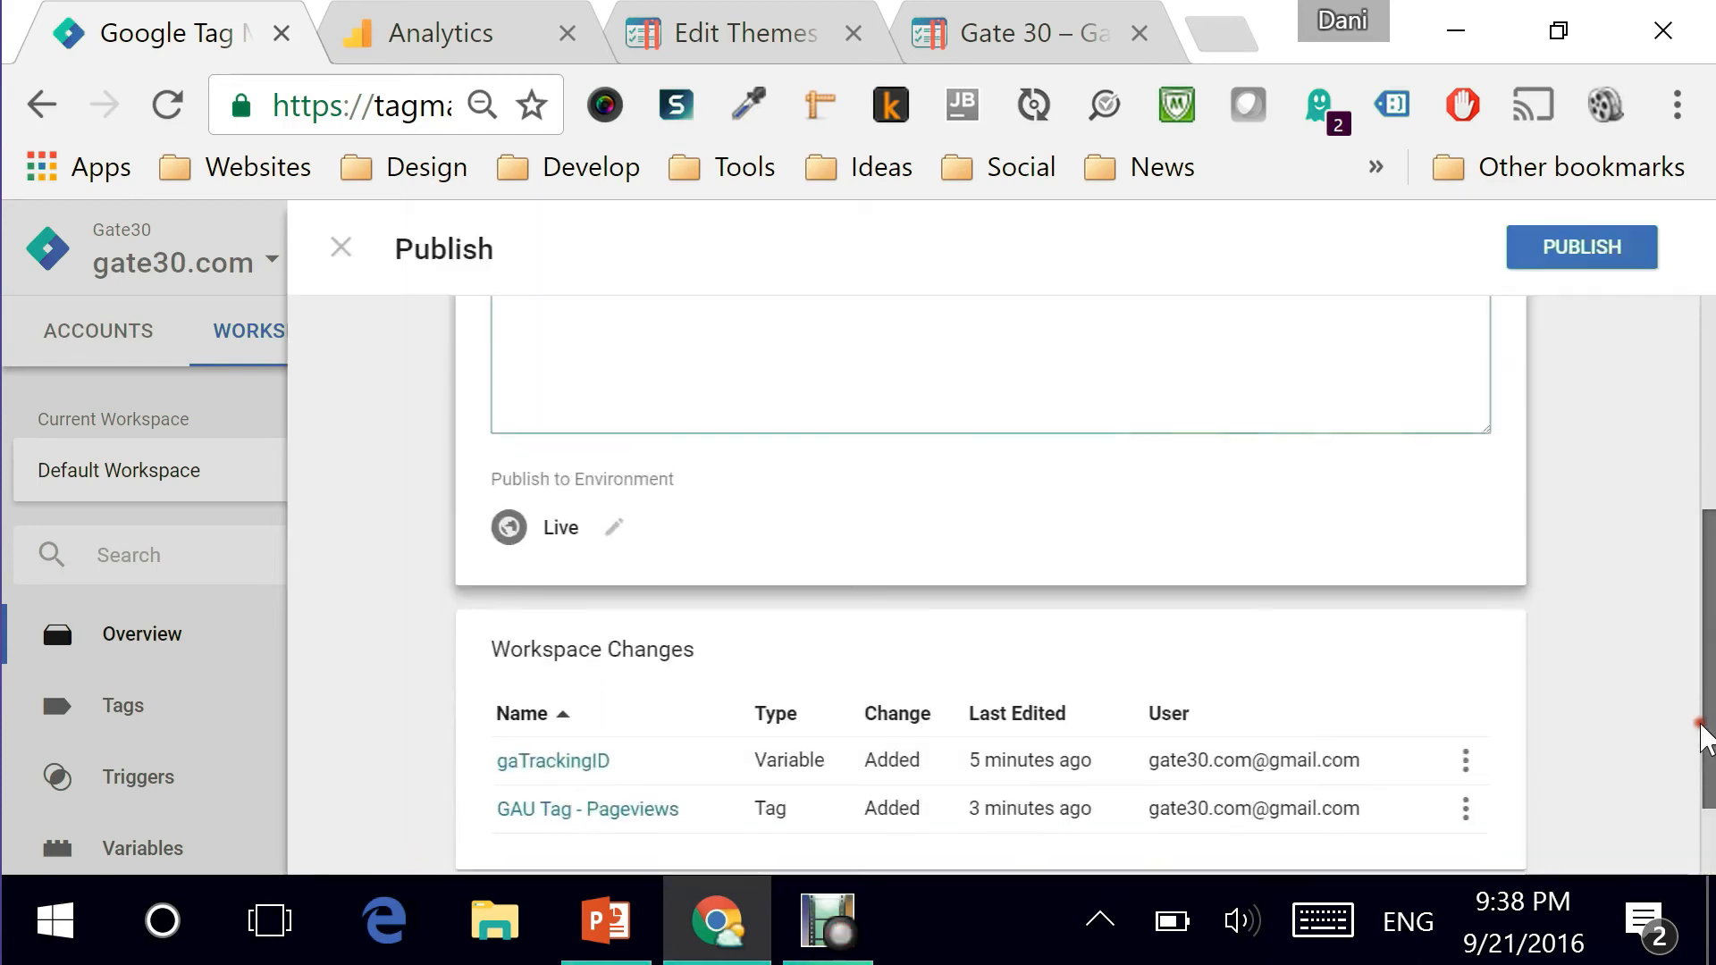
{"action": "scroll", "scroll_direction": "down", "scroll_amount": 3}
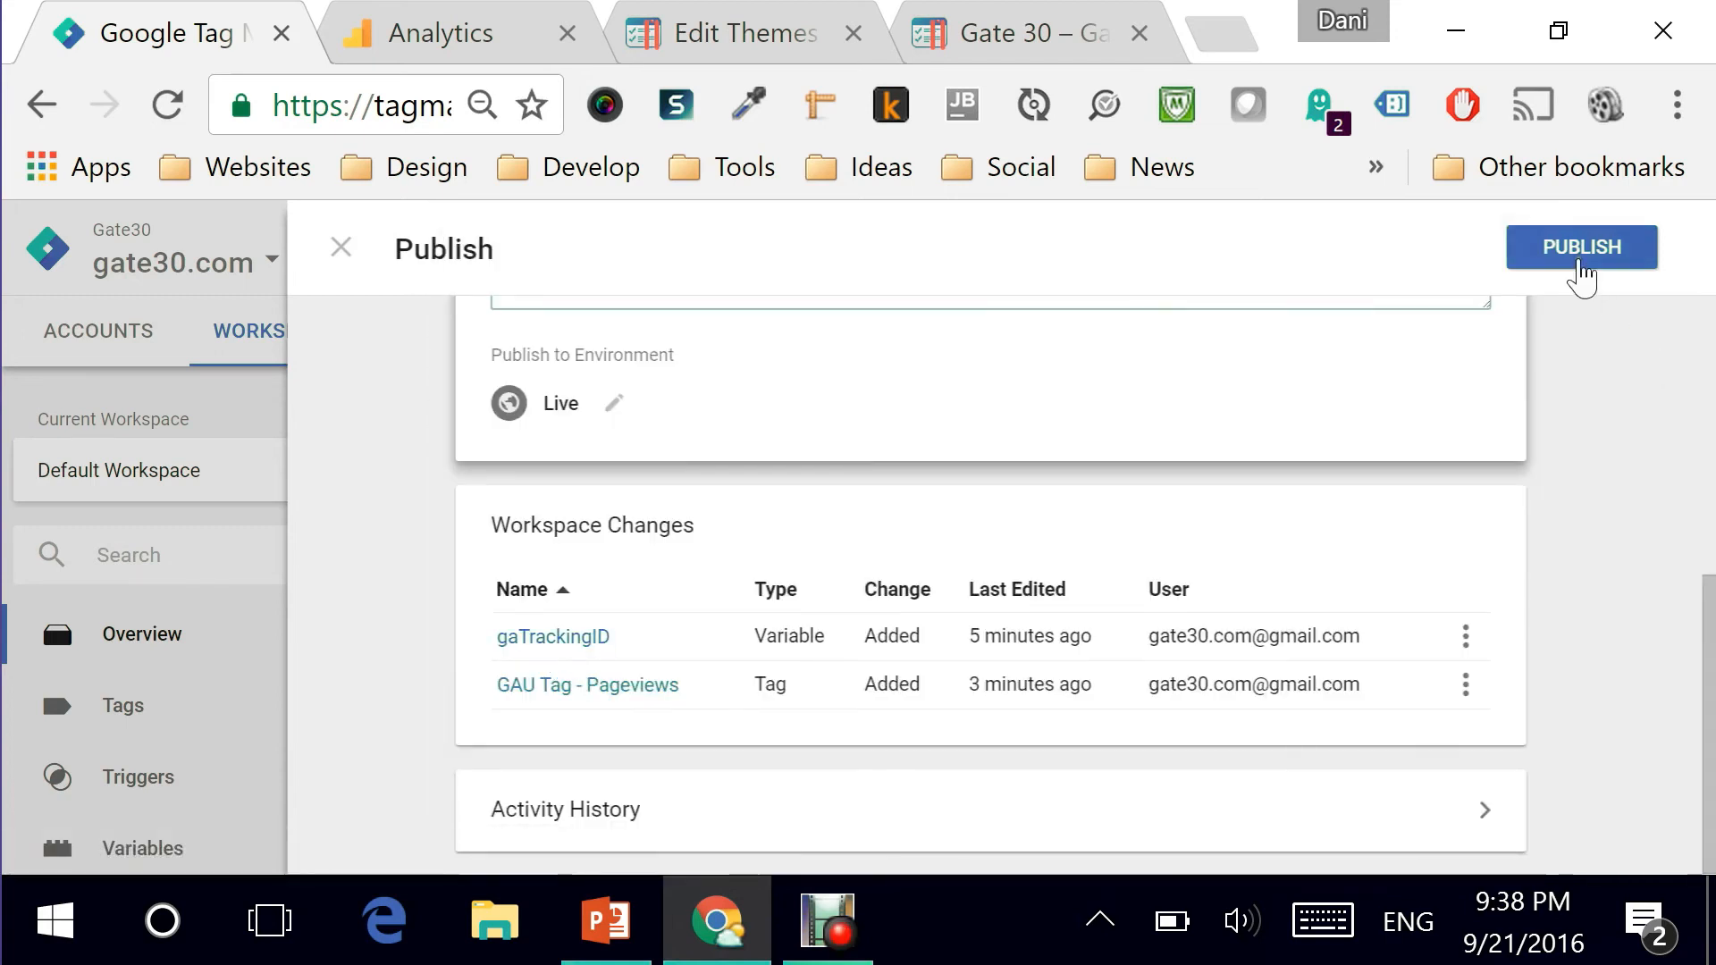
{"action": "mouse_move", "coordinate": [545, 665]}
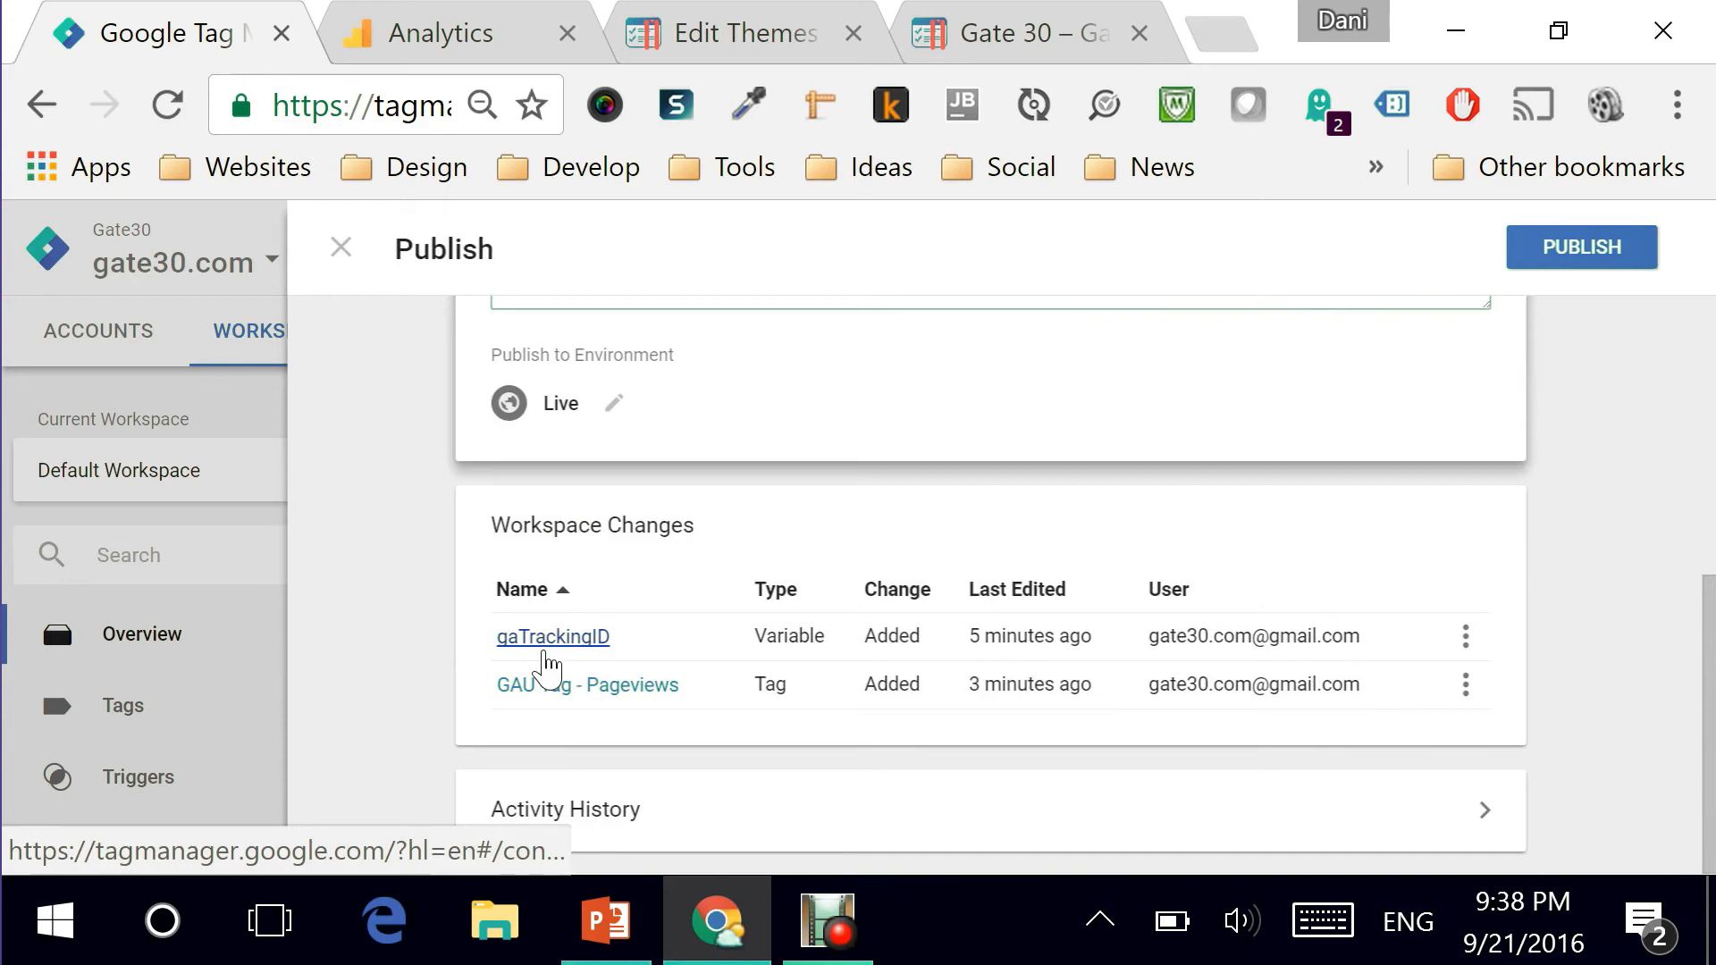
{"action": "mouse_move", "coordinate": [483, 534]}
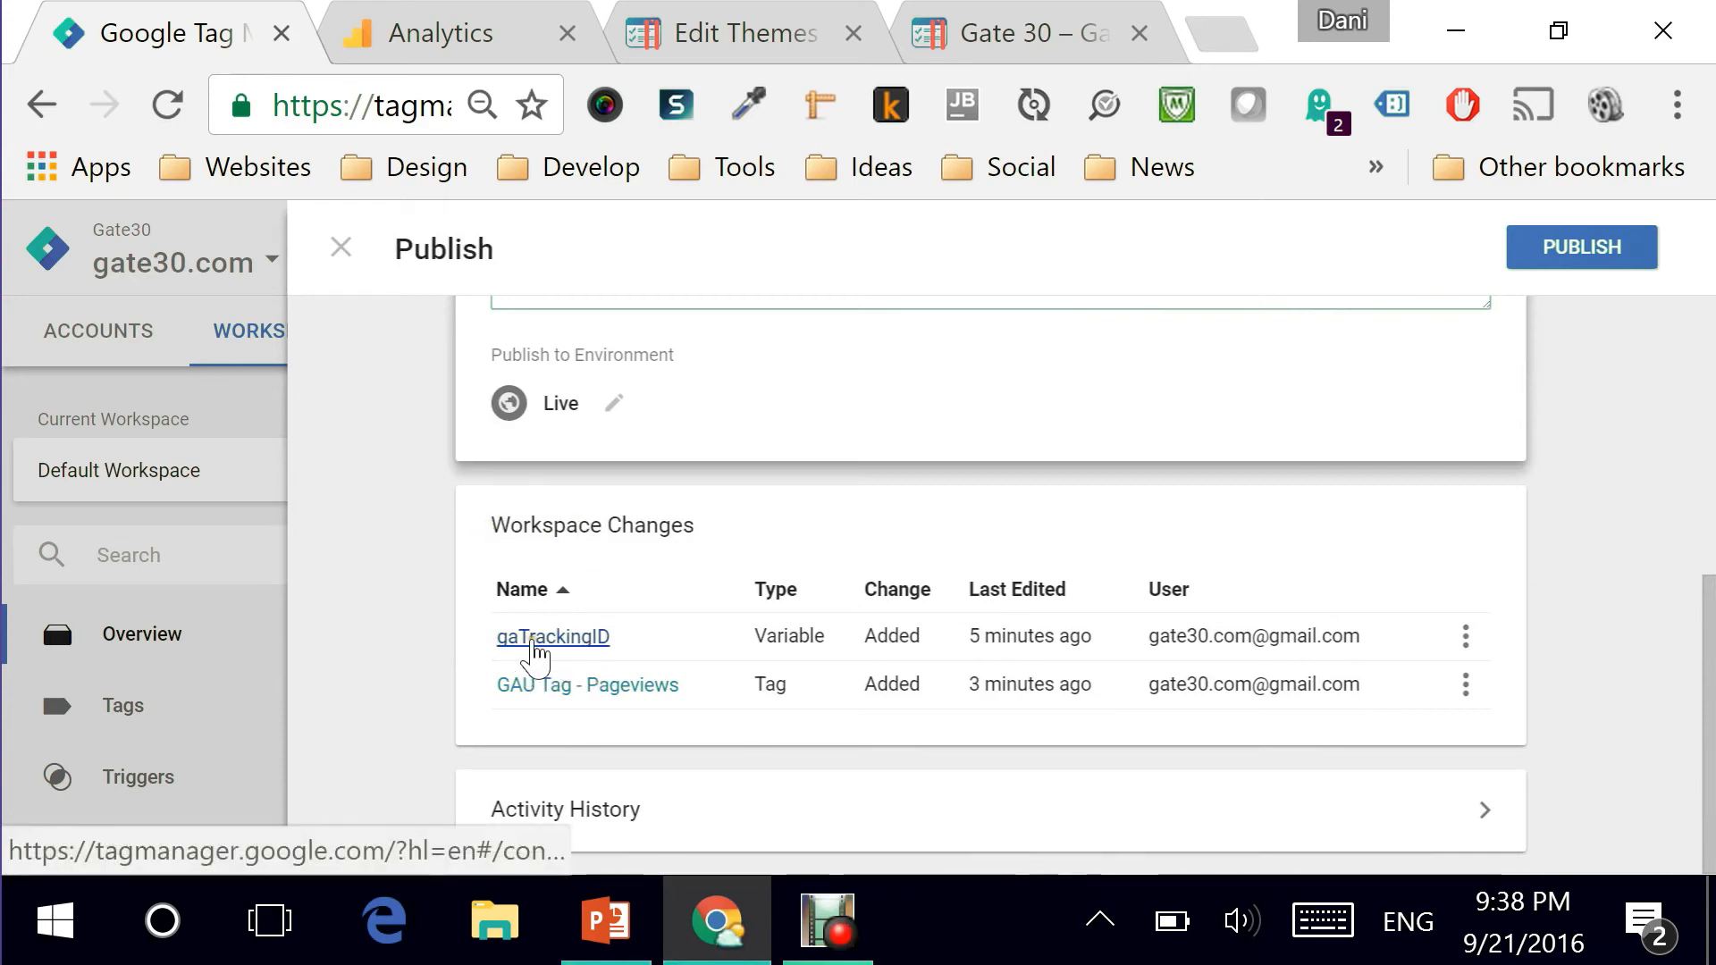
{"action": "mouse_move", "coordinate": [586, 684]}
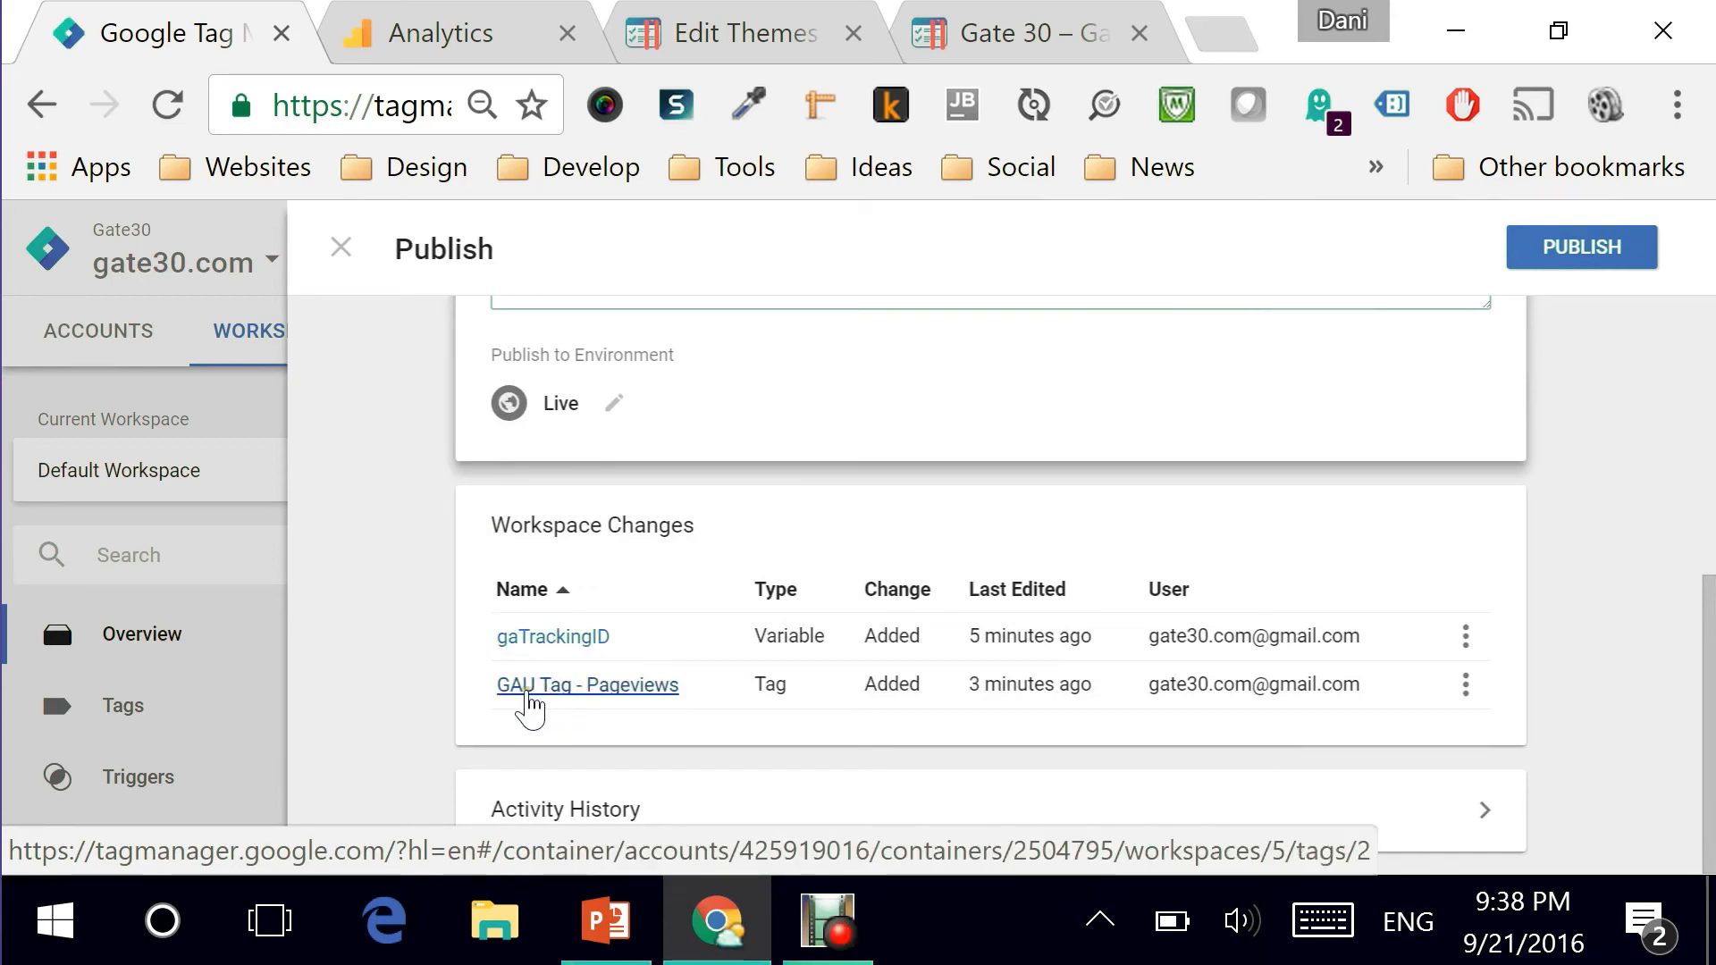
{"action": "mouse_move", "coordinate": [557, 700]}
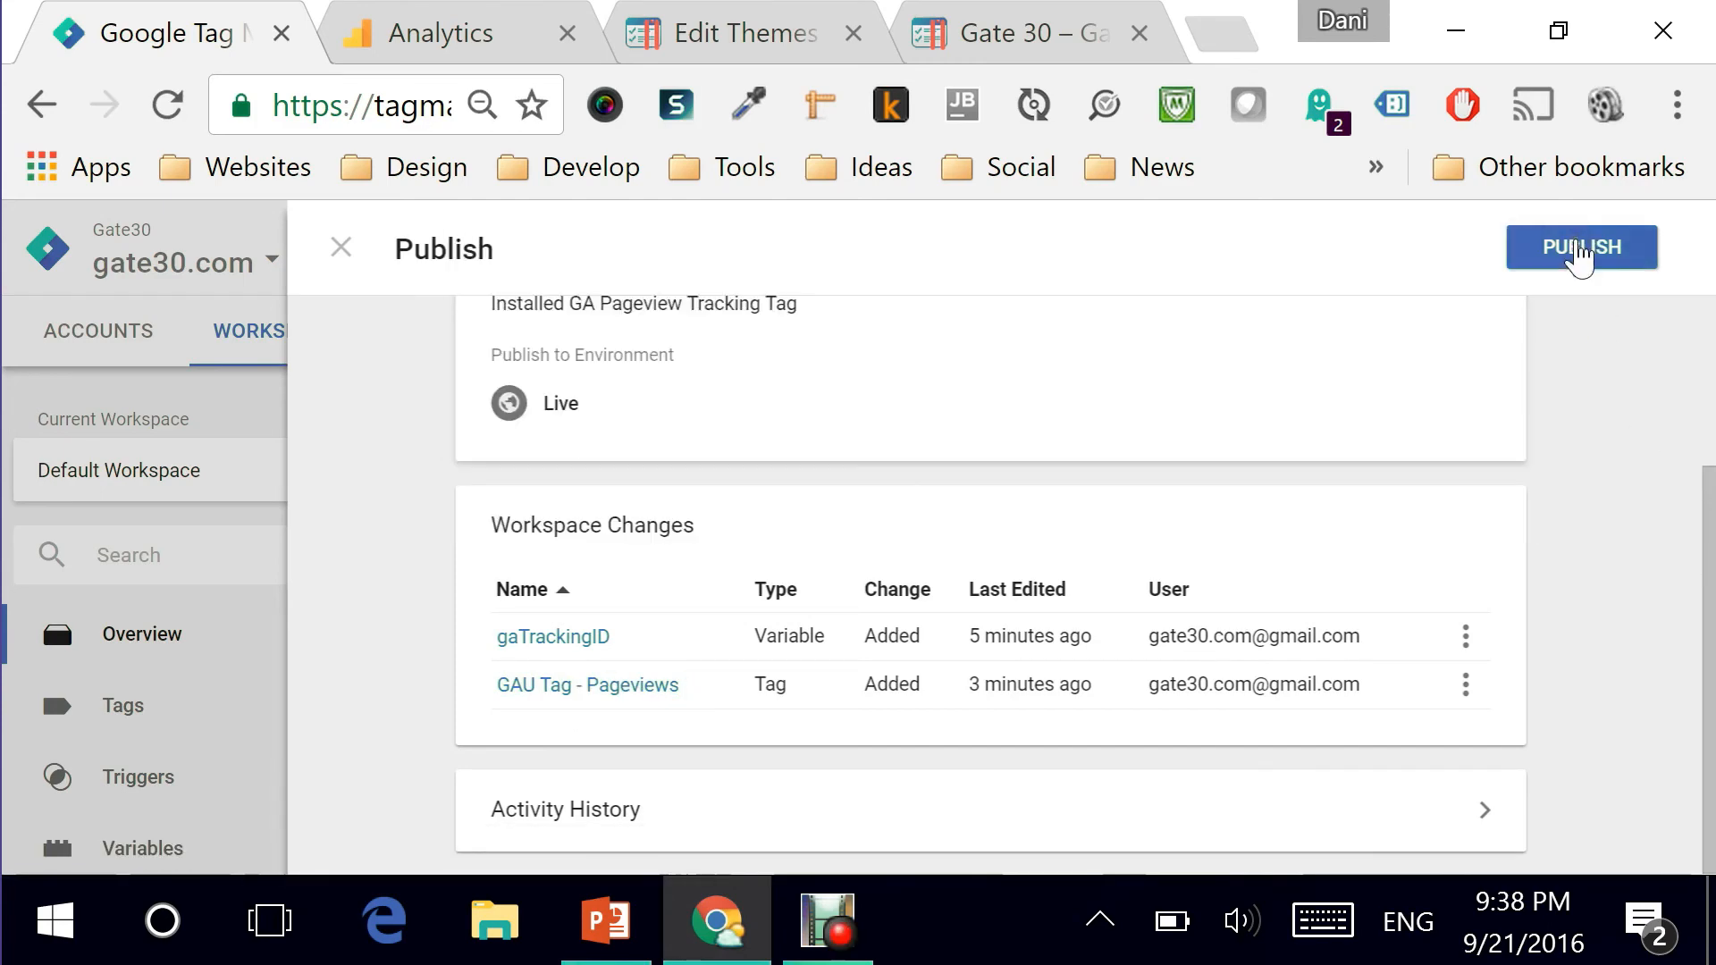
{"action": "left_click", "coordinate": [1581, 246]}
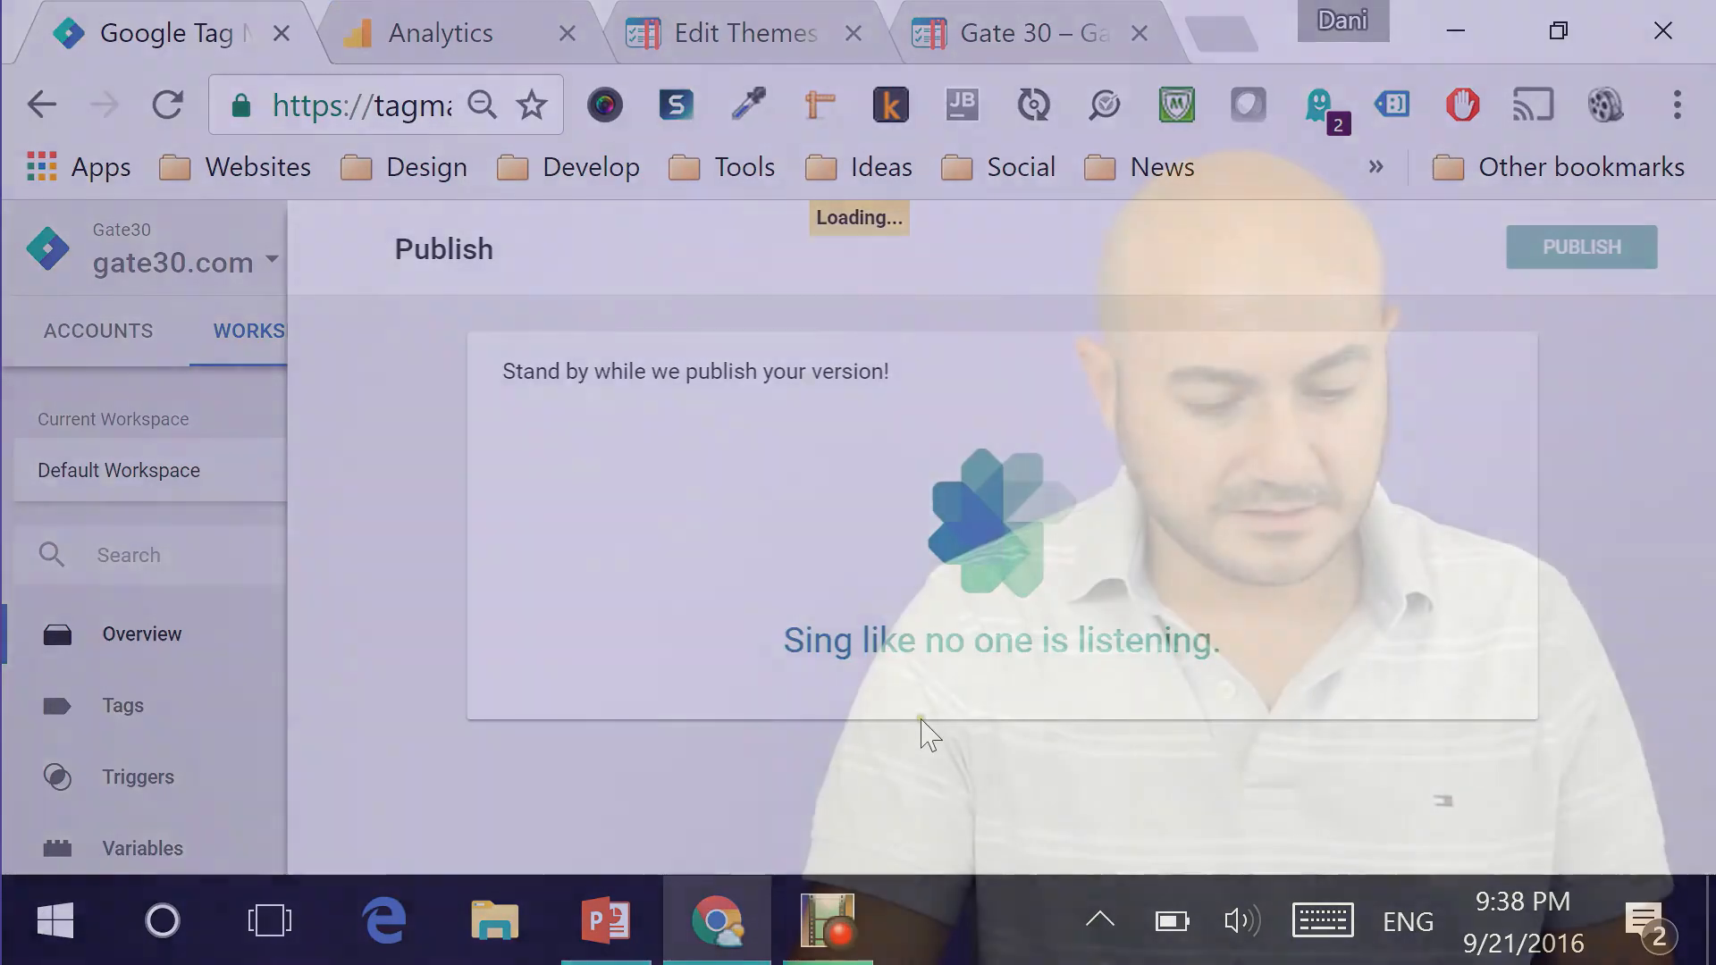